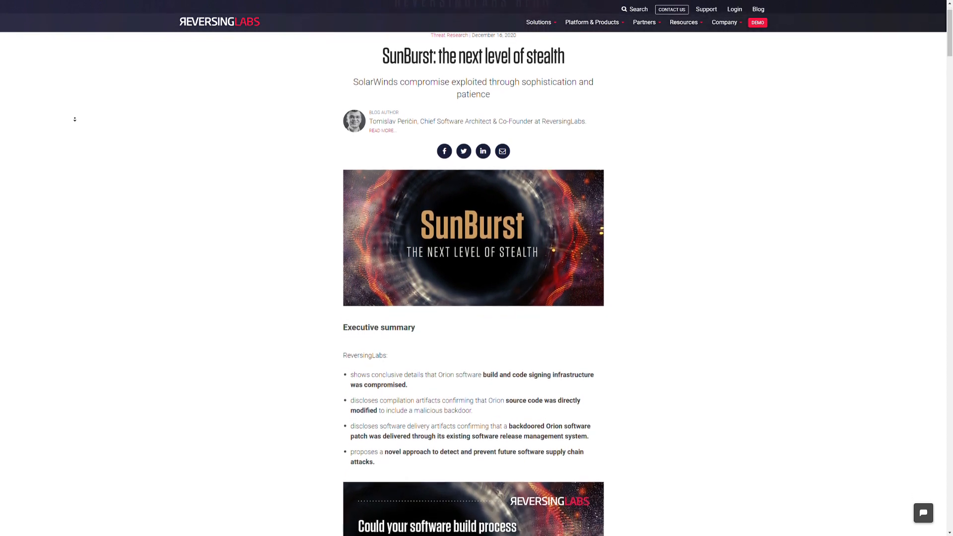
scroll("down", 3)
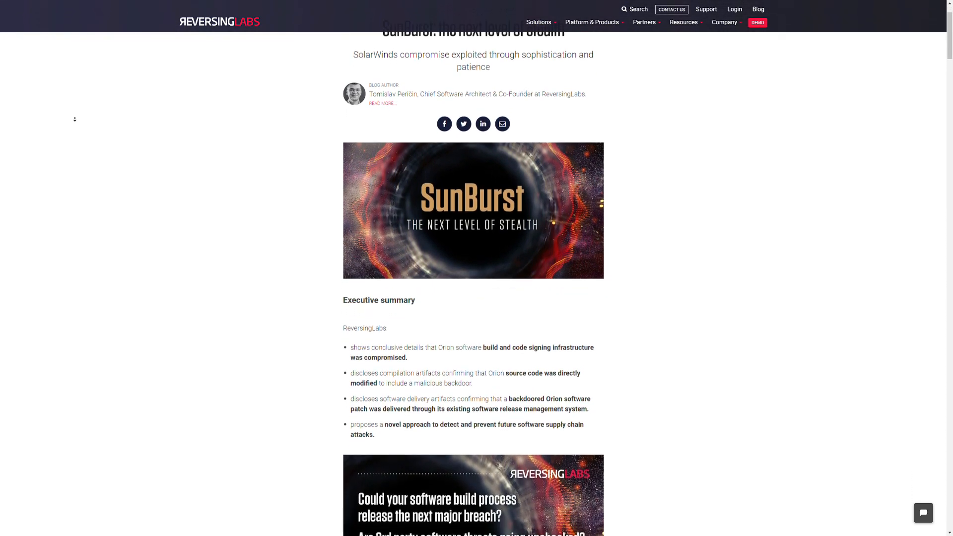
scroll("down", 3)
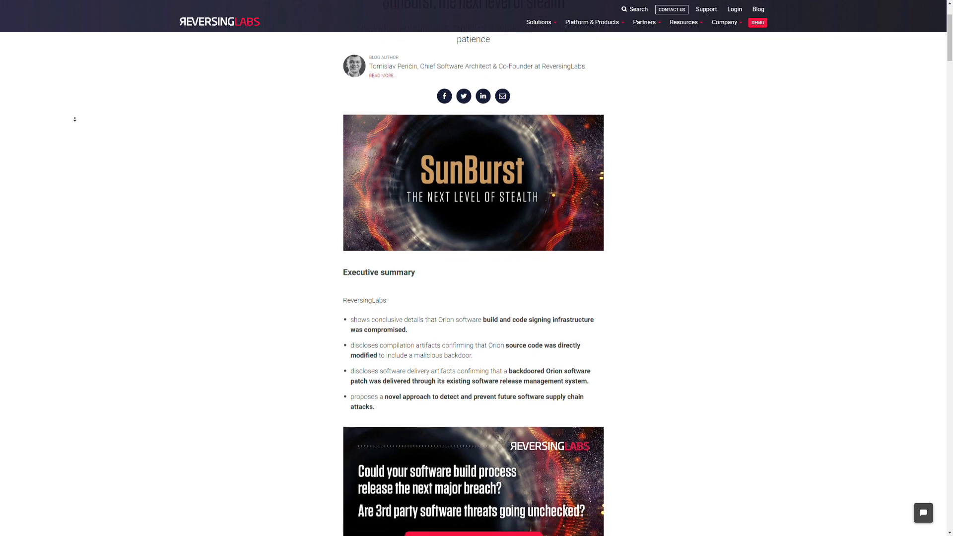
scroll("down", 3)
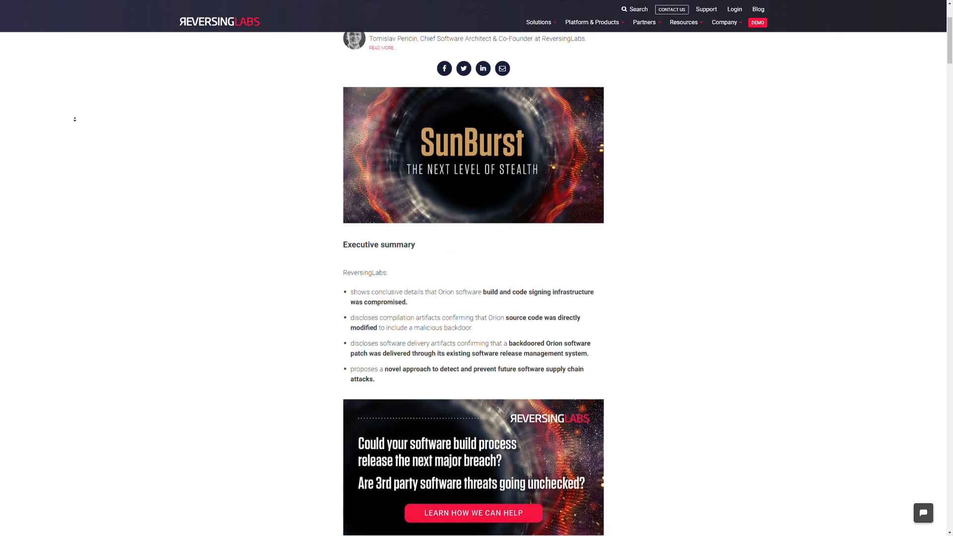
scroll("down", 3)
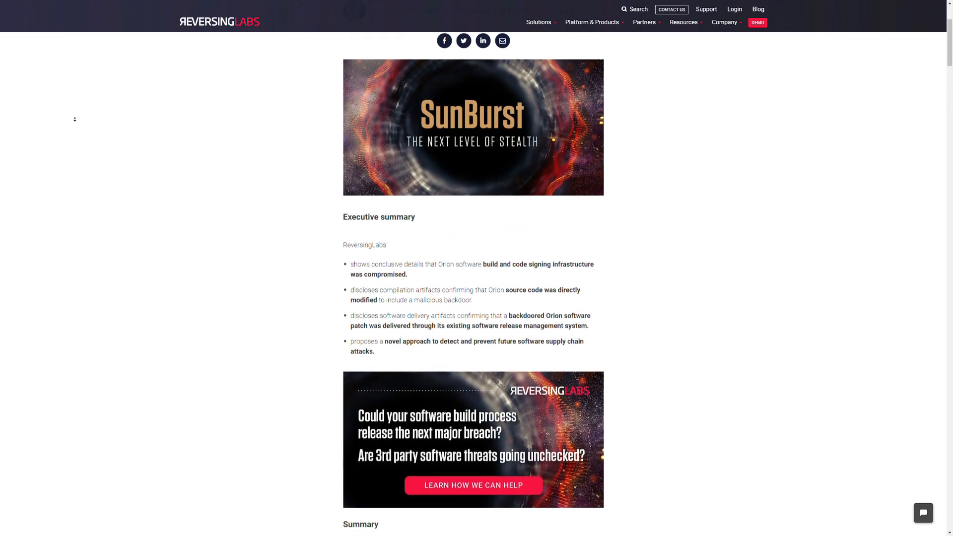
scroll("down", 3)
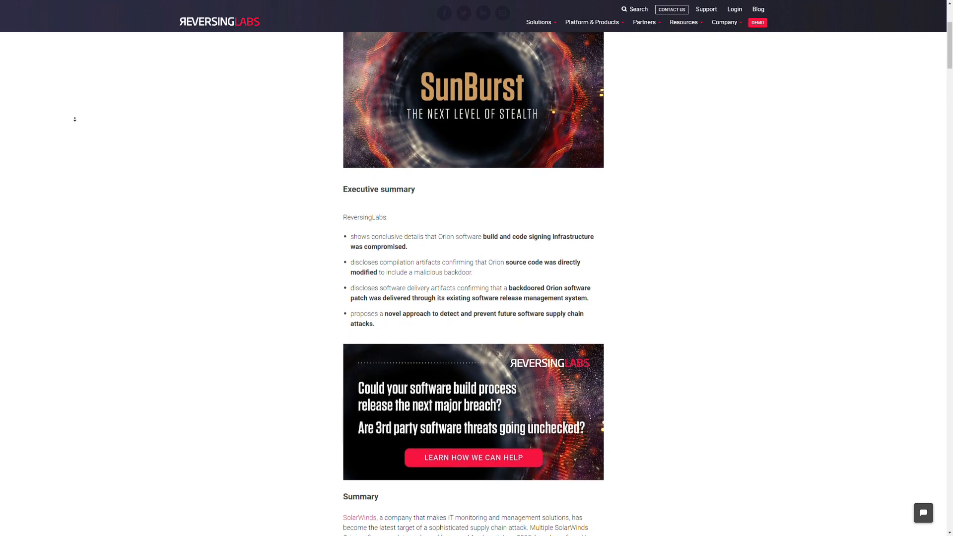
scroll("down", 3)
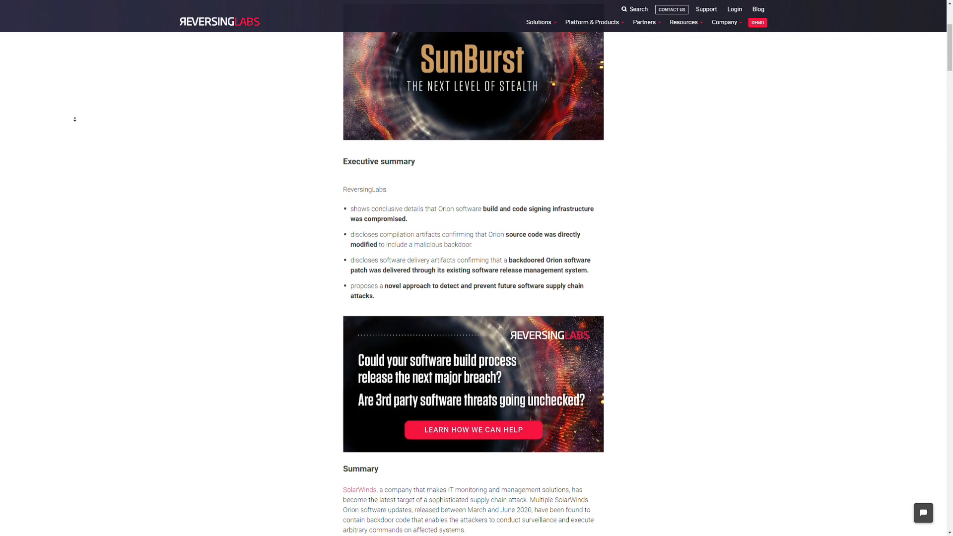
scroll("down", 3)
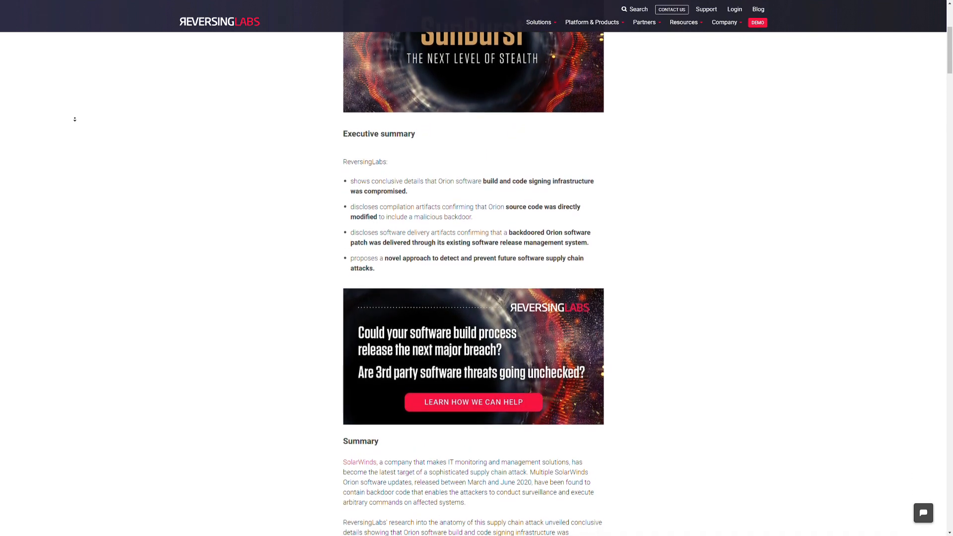
scroll("down", 3)
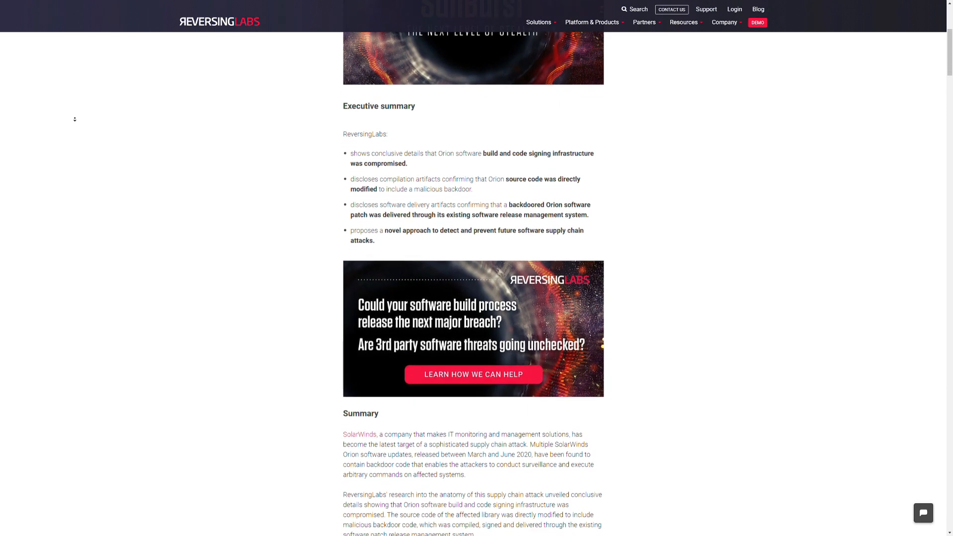
scroll("down", 3)
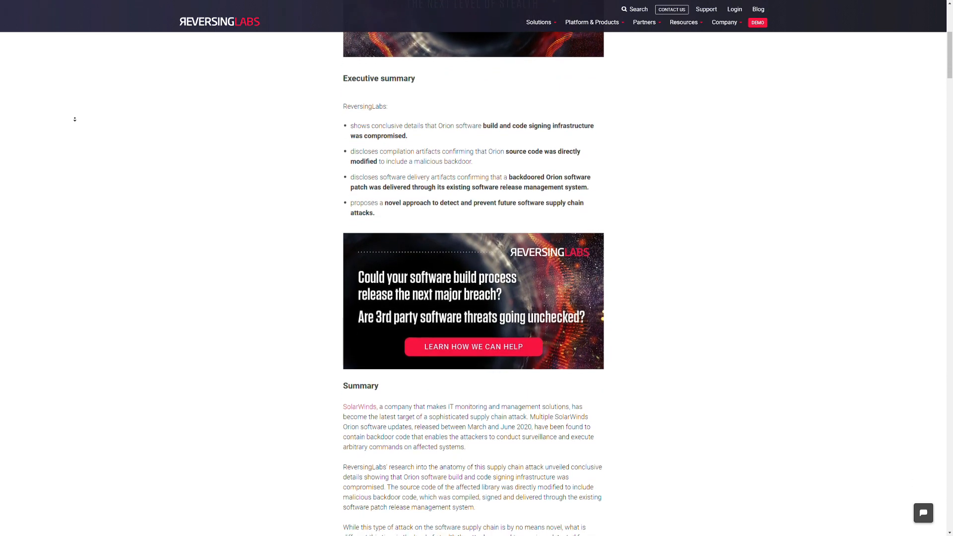
scroll("down", 3)
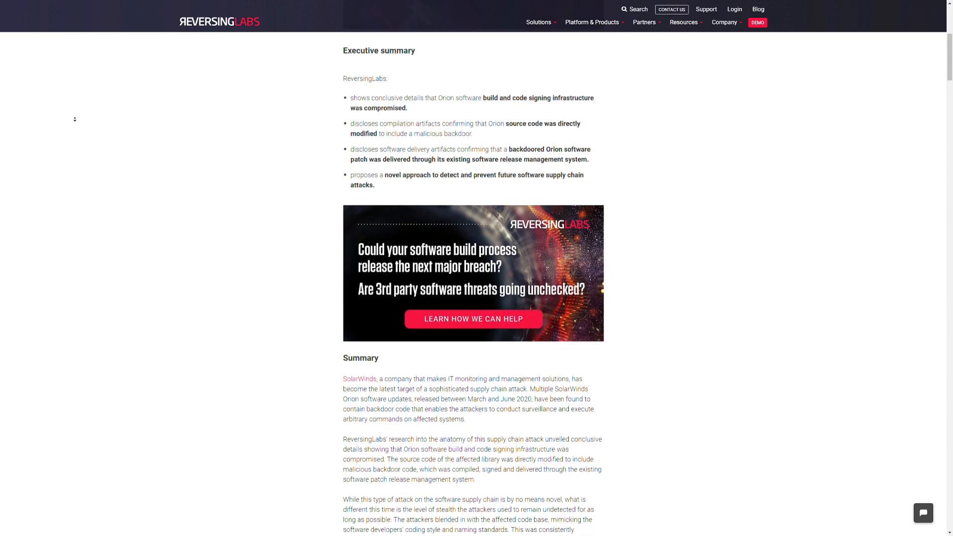
scroll("down", 3)
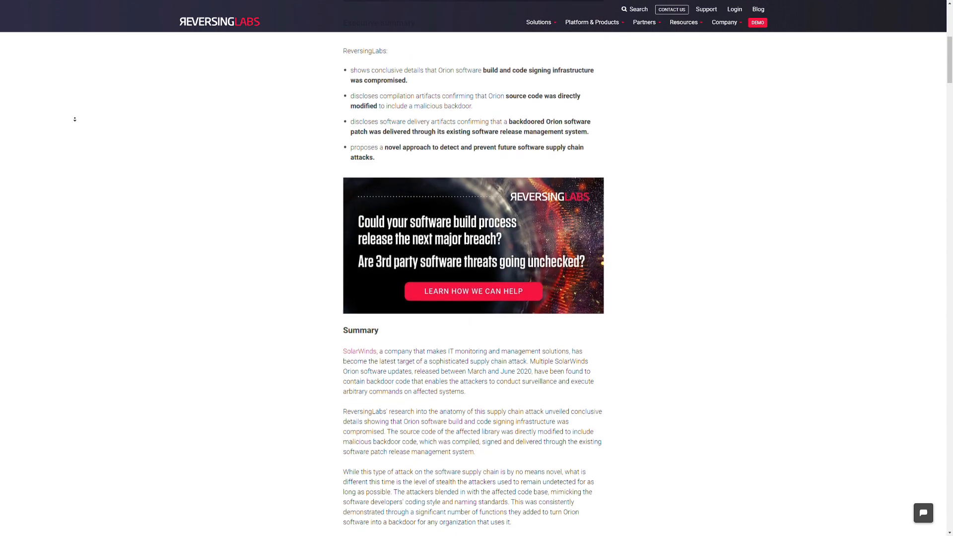
scroll("down", 3)
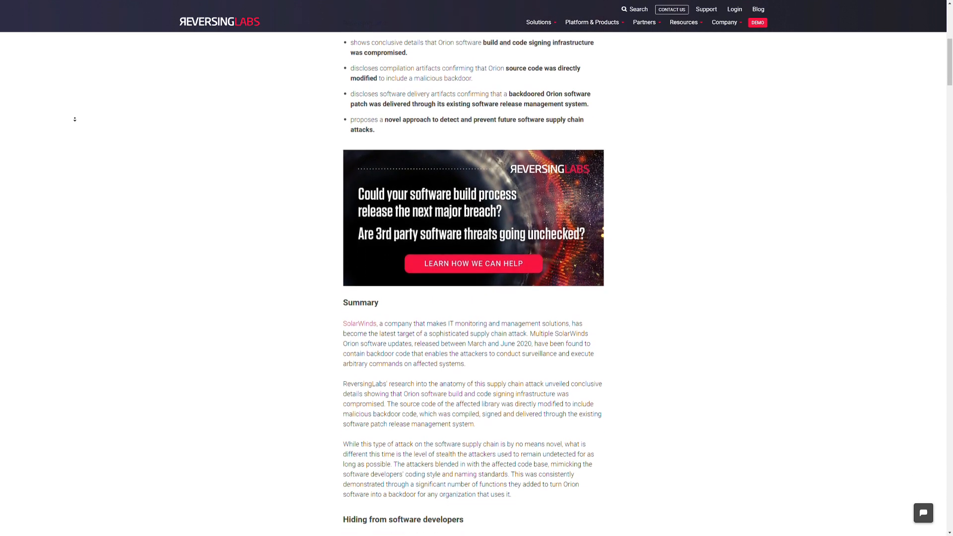
scroll("down", 3)
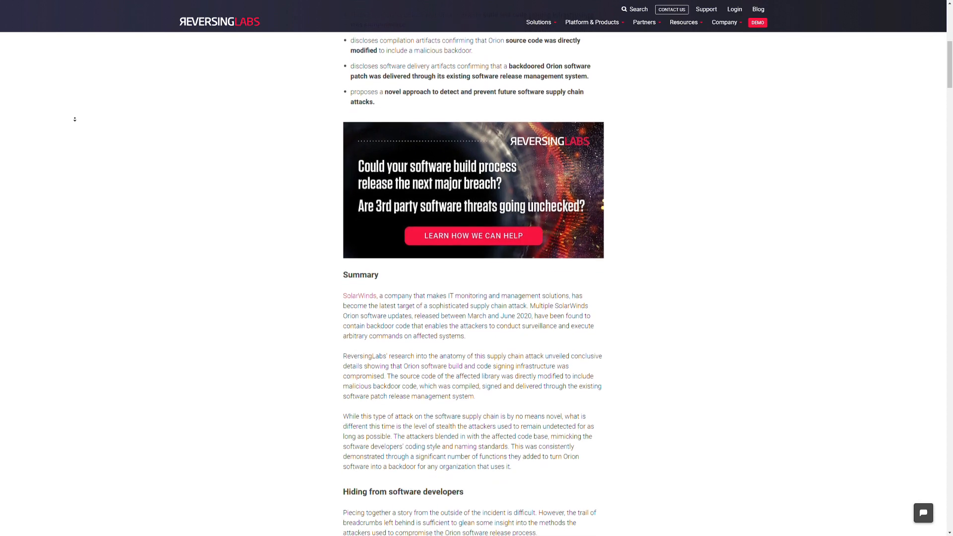
scroll("down", 3)
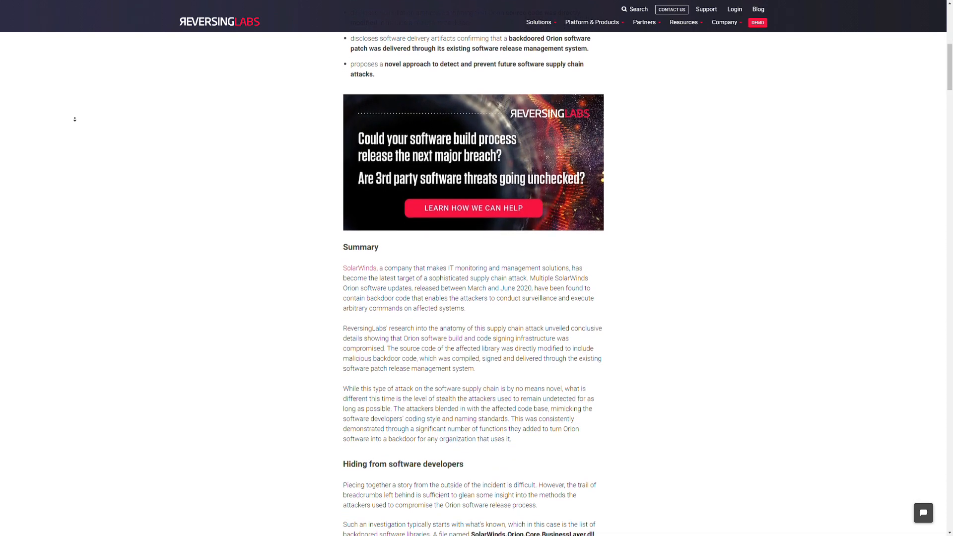
scroll("down", 3)
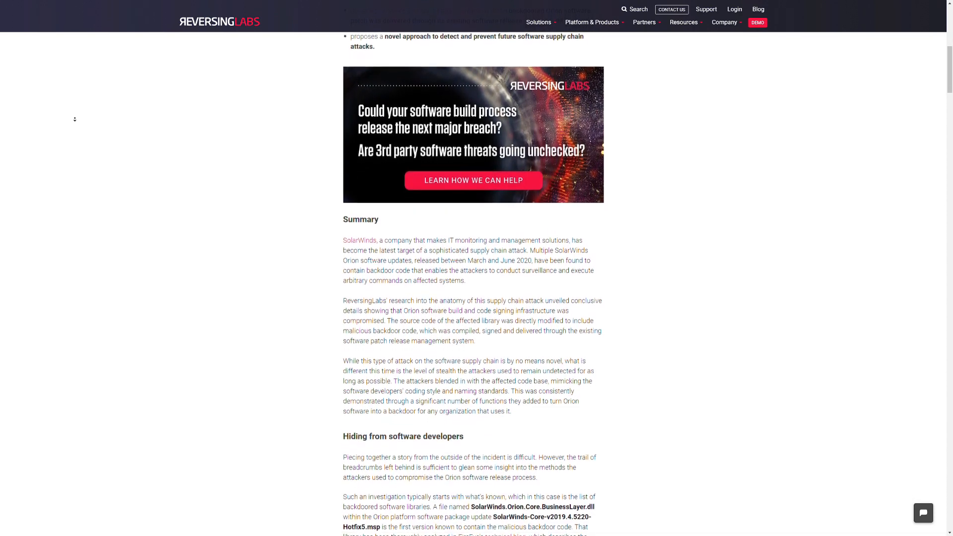
scroll("down", 3)
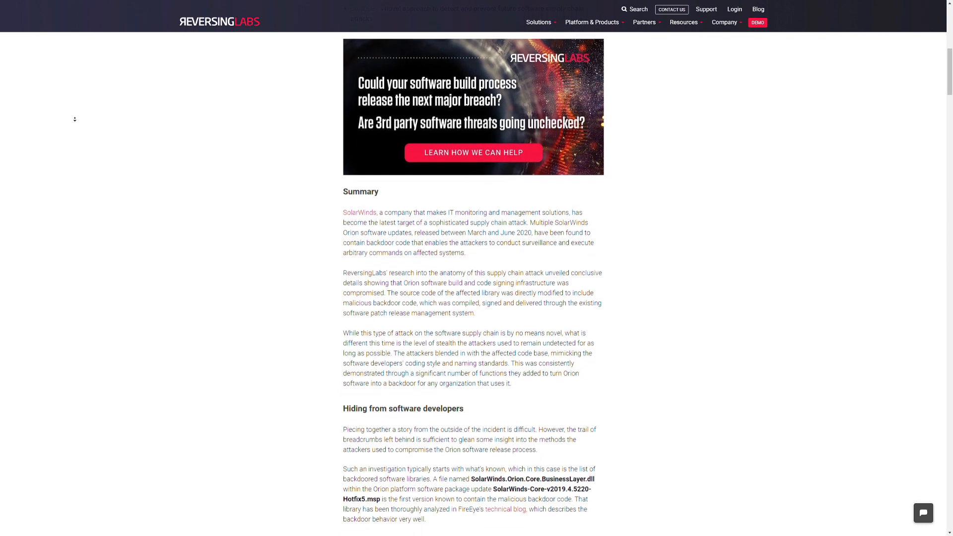
scroll("down", 3)
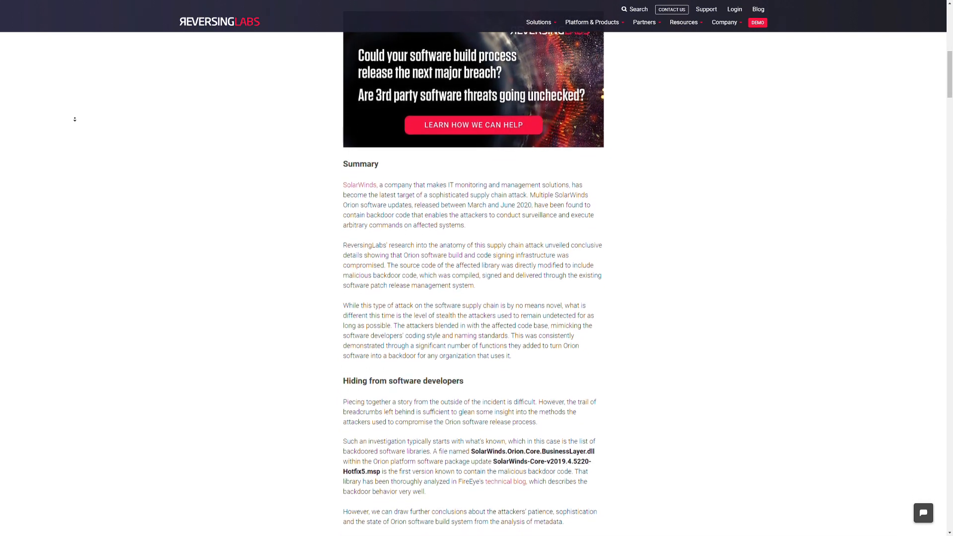
scroll("down", 3)
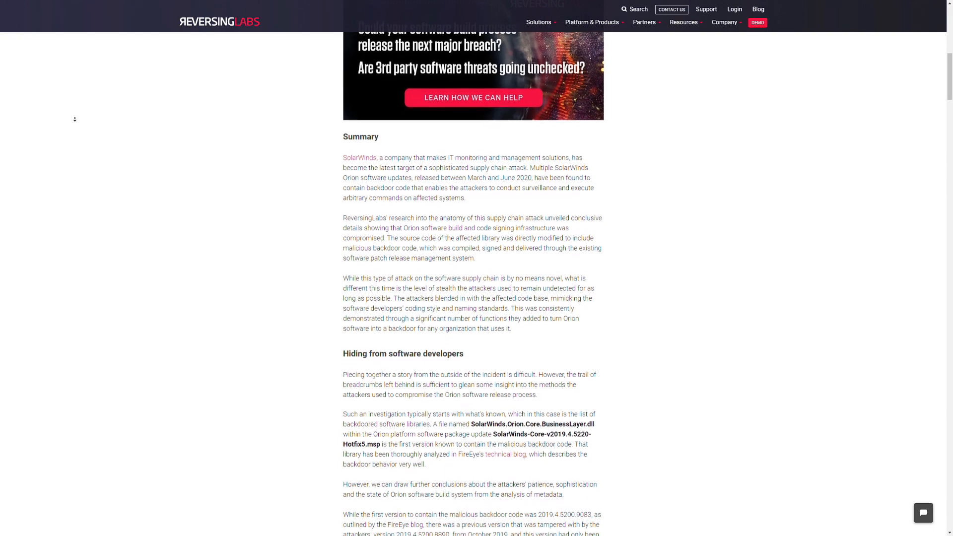
scroll("down", 3)
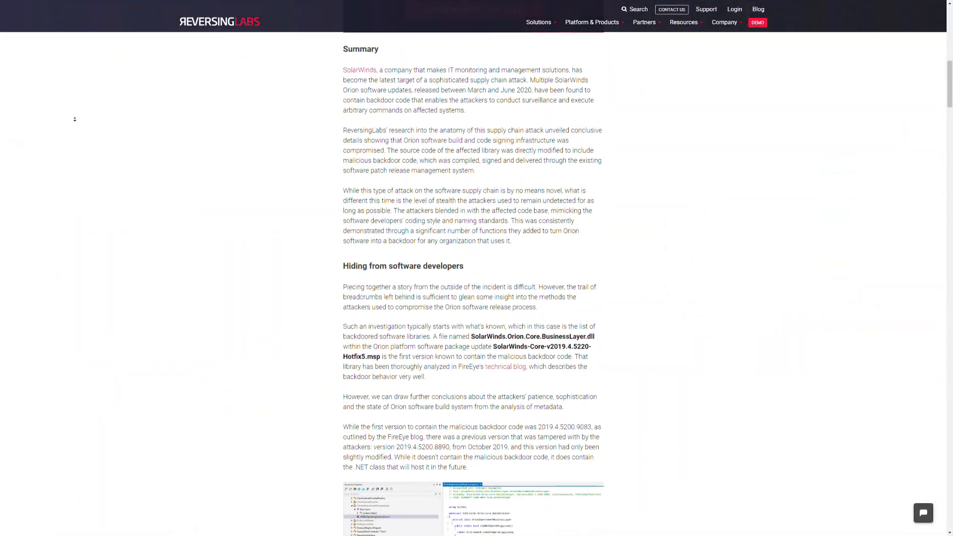
scroll("down", 3)
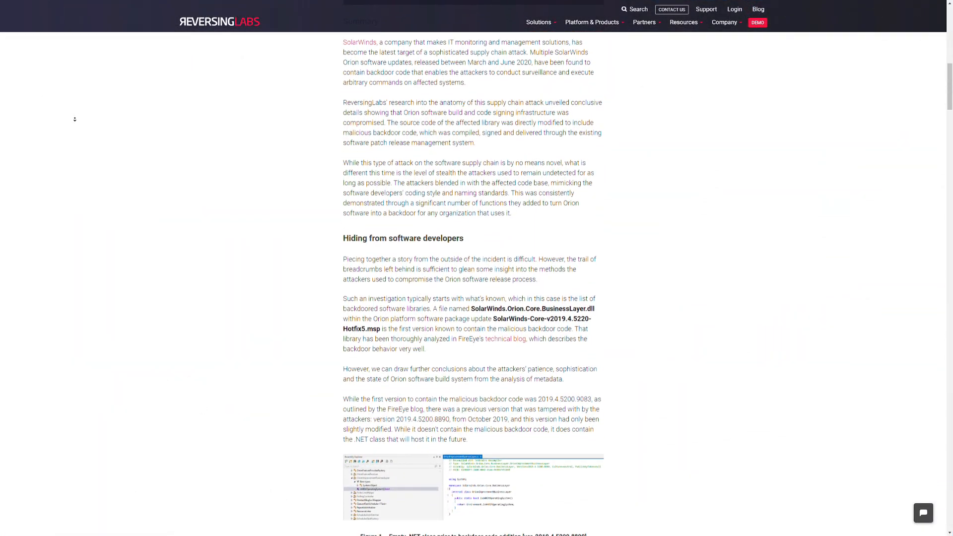
scroll("down", 3)
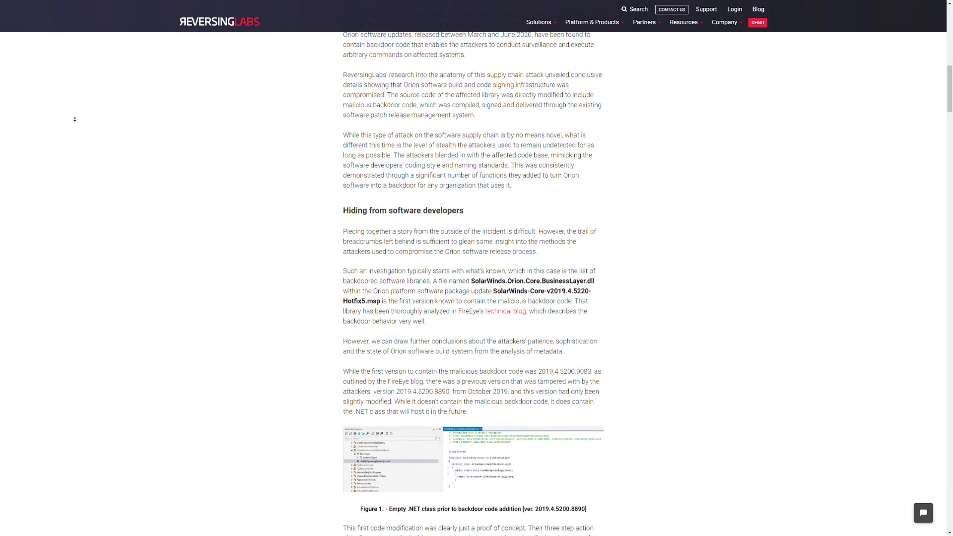
scroll("down", 3)
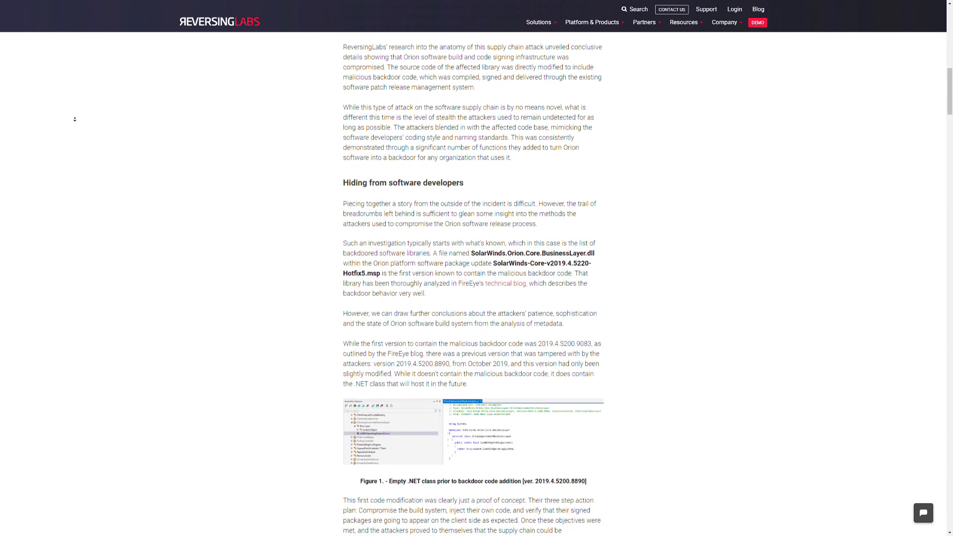
scroll("down", 3)
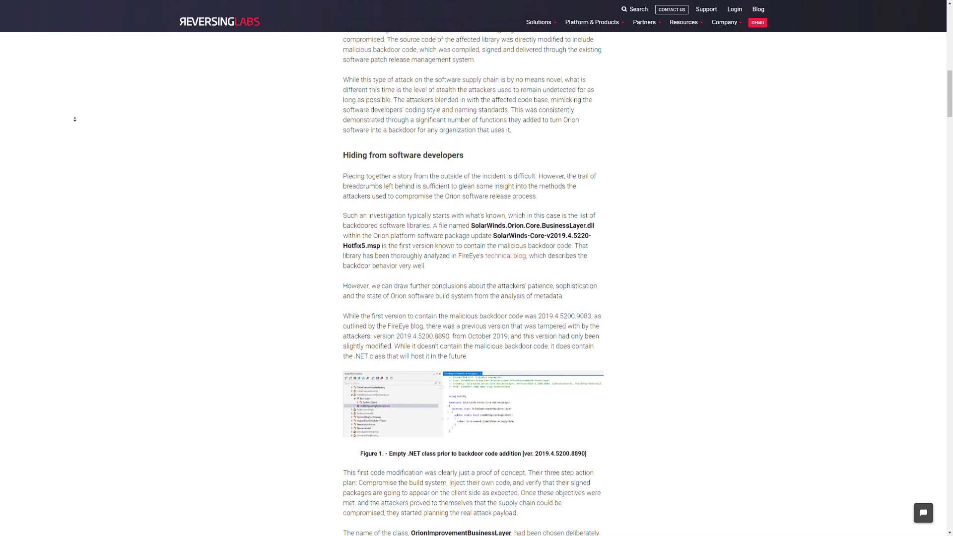
scroll("down", 3)
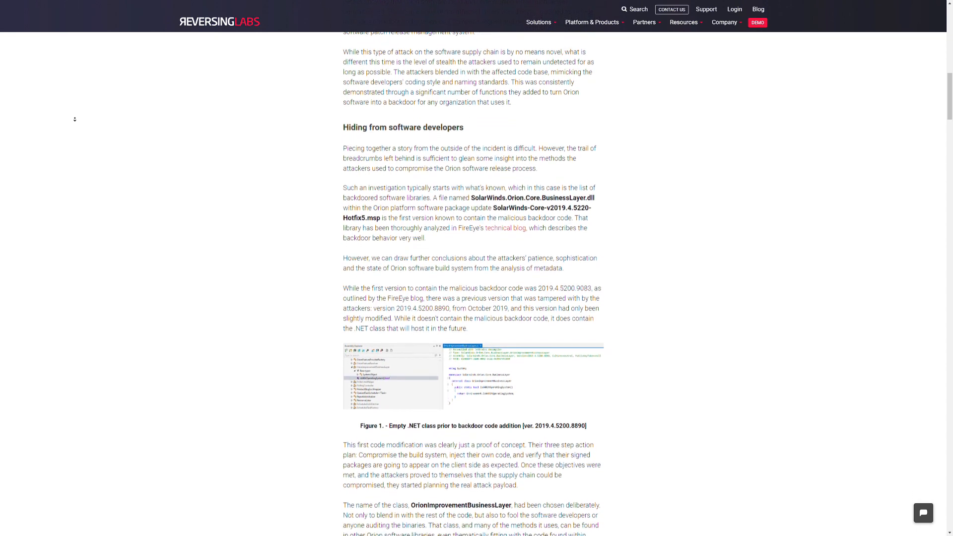
scroll("down", 3)
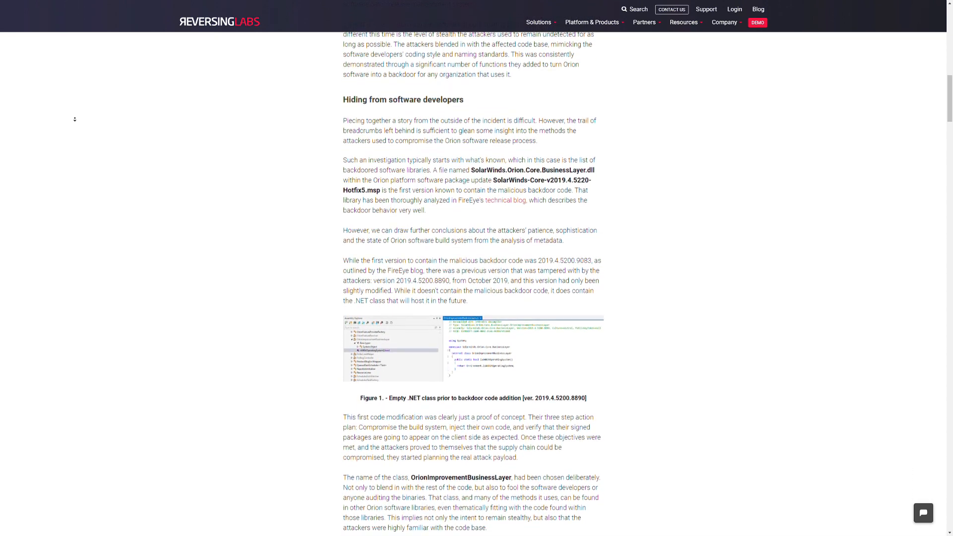
scroll("down", 3)
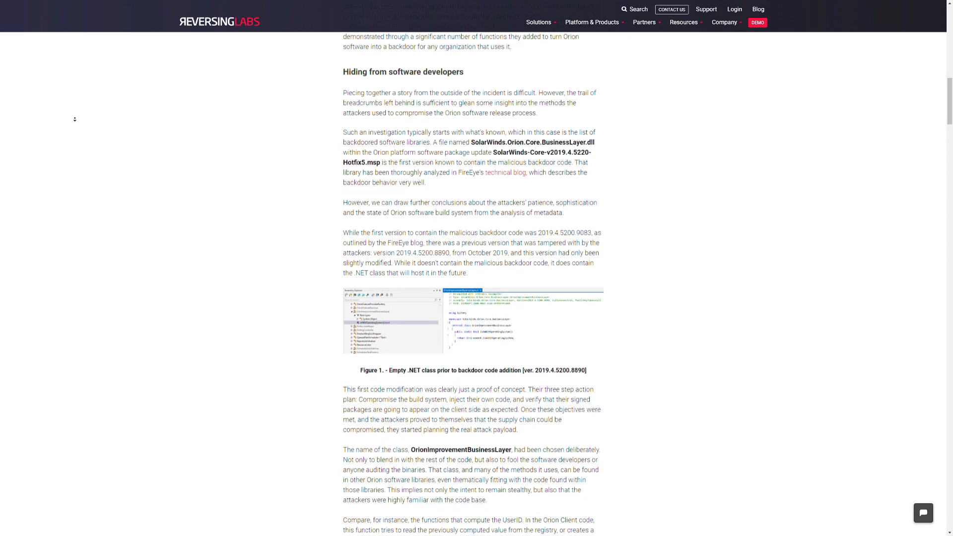
scroll("down", 3)
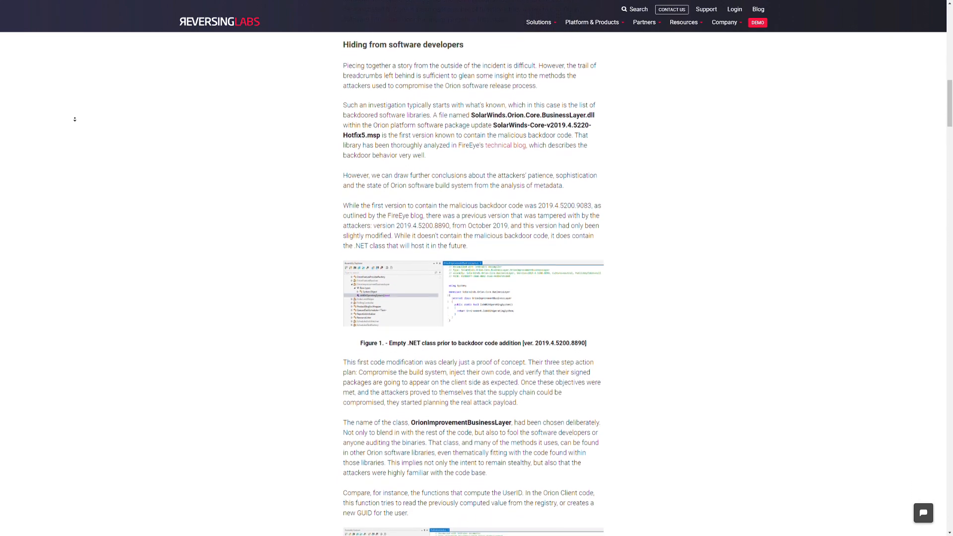
scroll("down", 3)
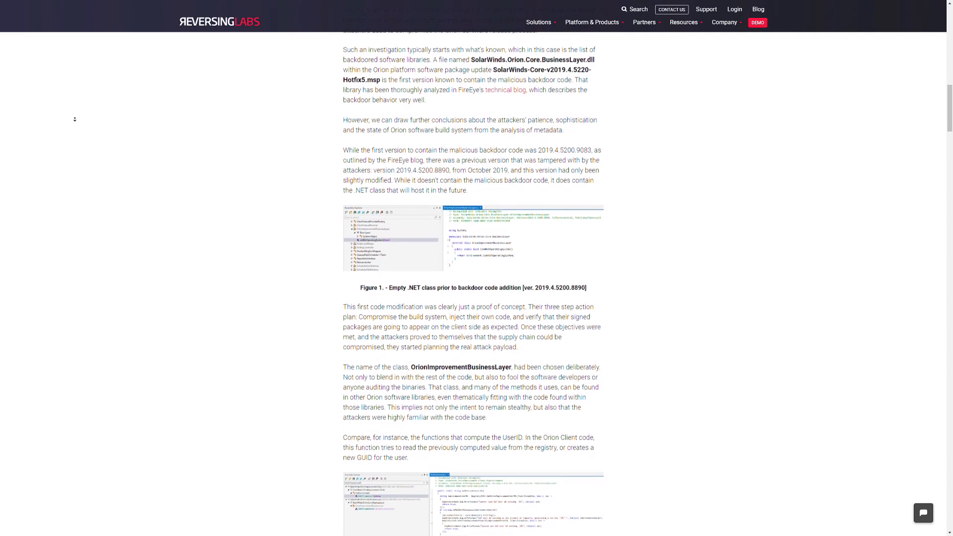
scroll("down", 3)
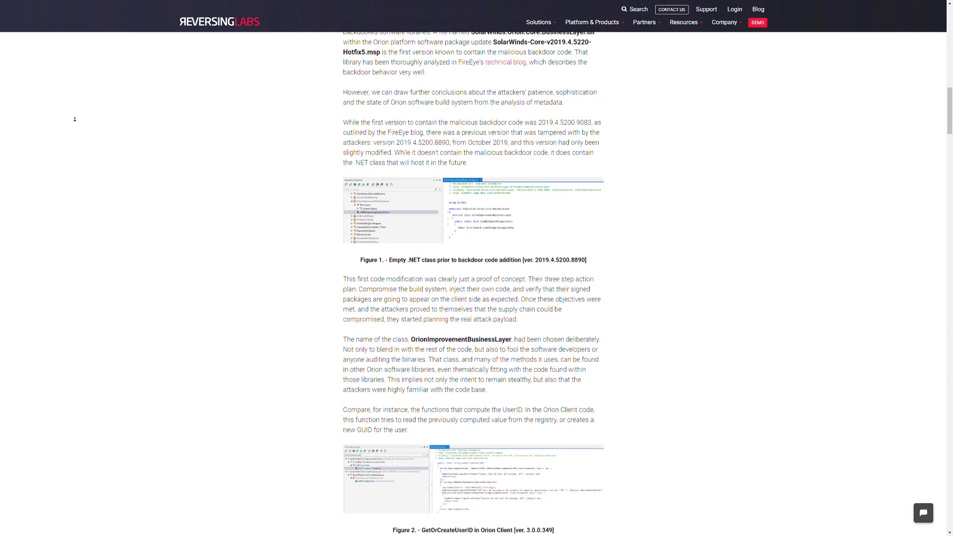
scroll("down", 3)
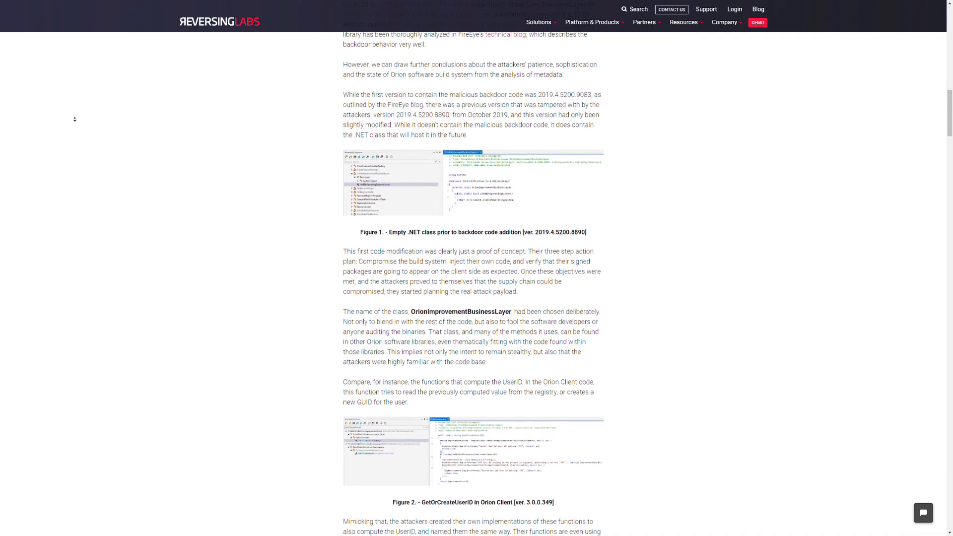
scroll("down", 3)
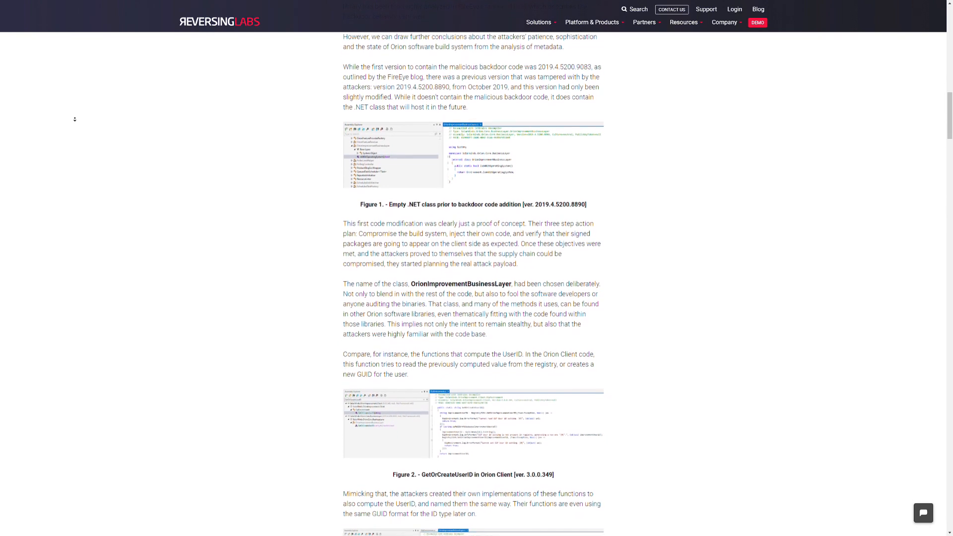
scroll("down", 3)
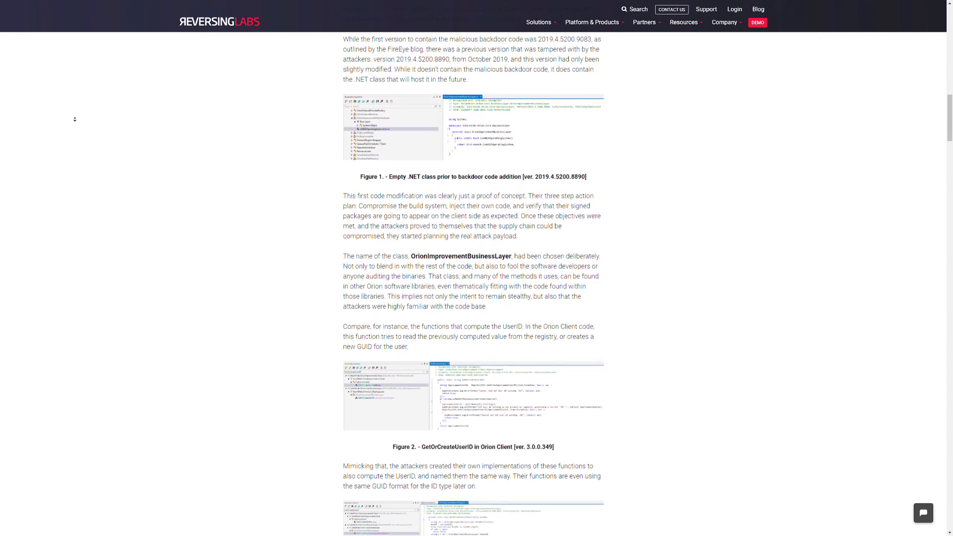
scroll("down", 3)
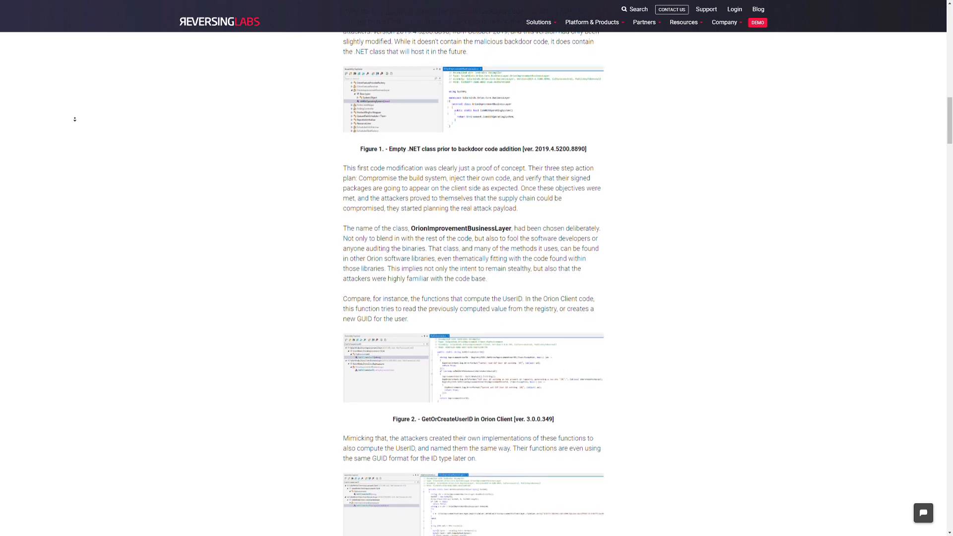
scroll("down", 3)
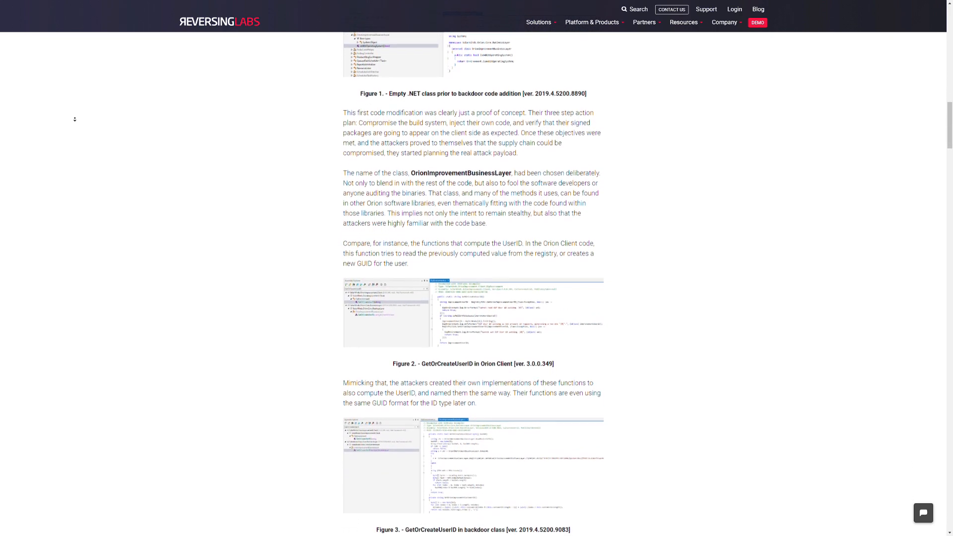
scroll("down", 3)
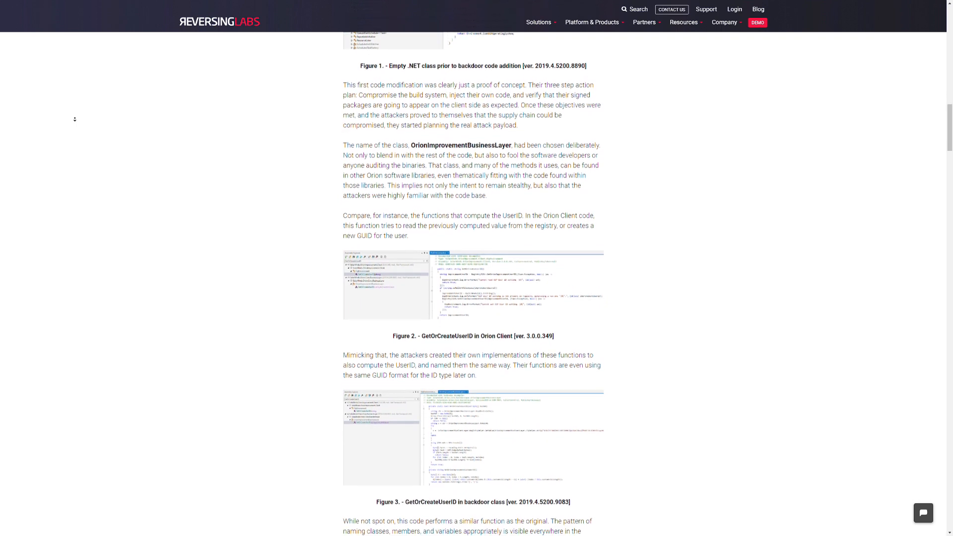
scroll("down", 3)
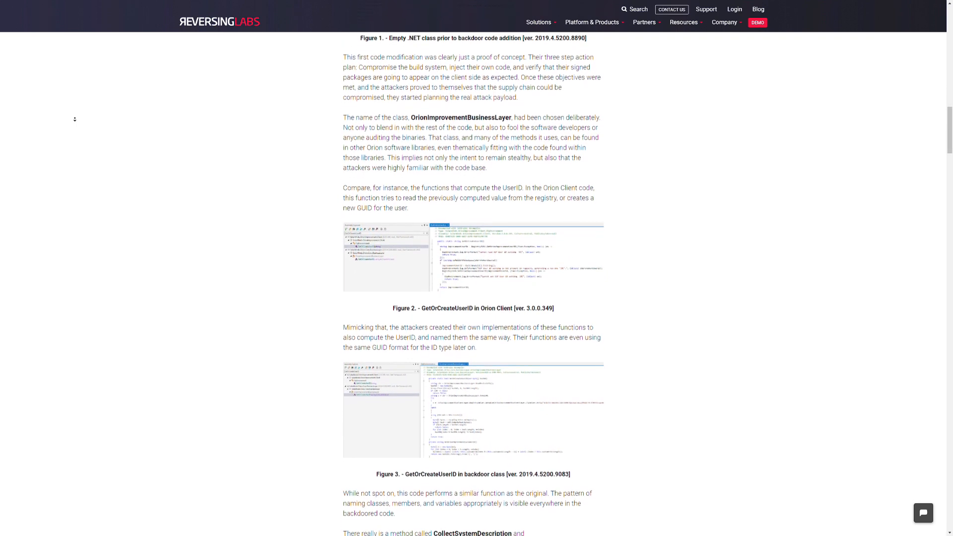
scroll("down", 3)
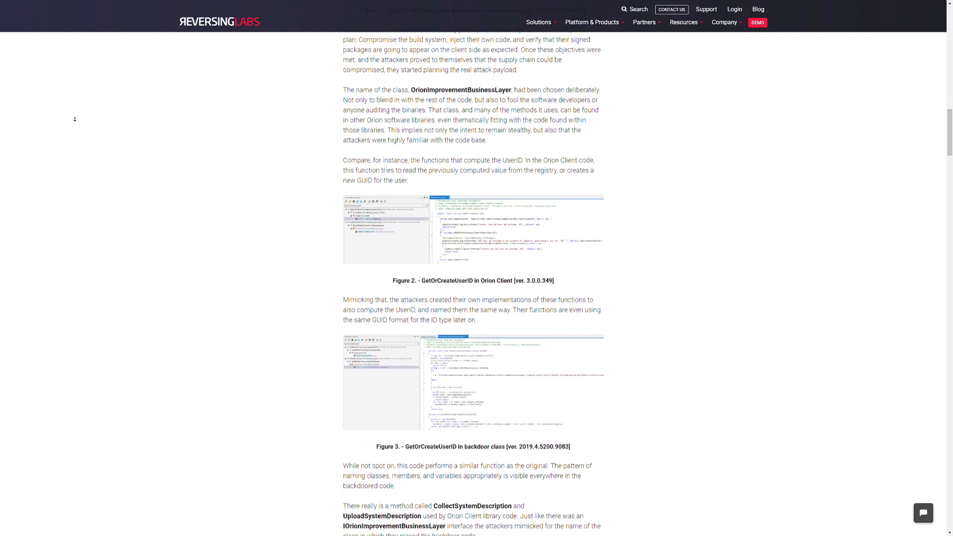
scroll("down", 3)
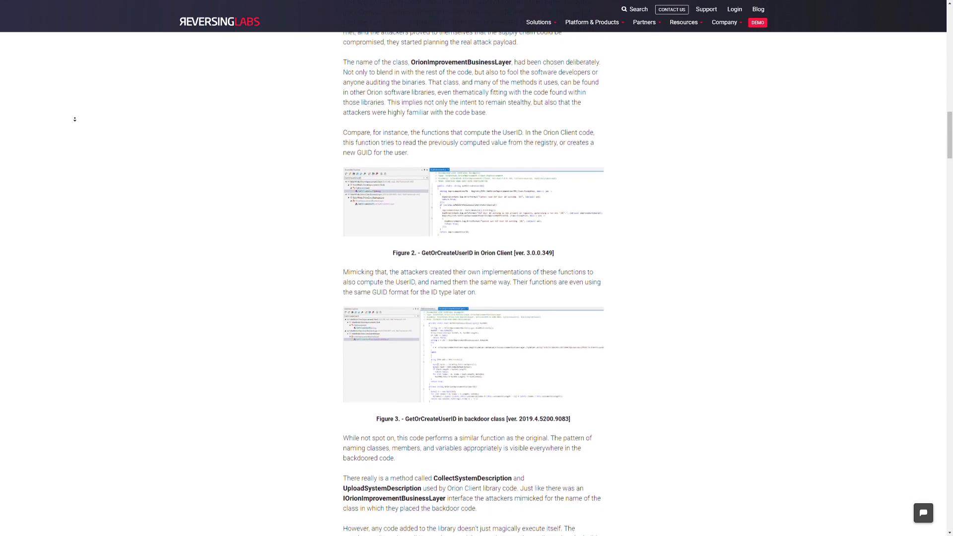
scroll("down", 3)
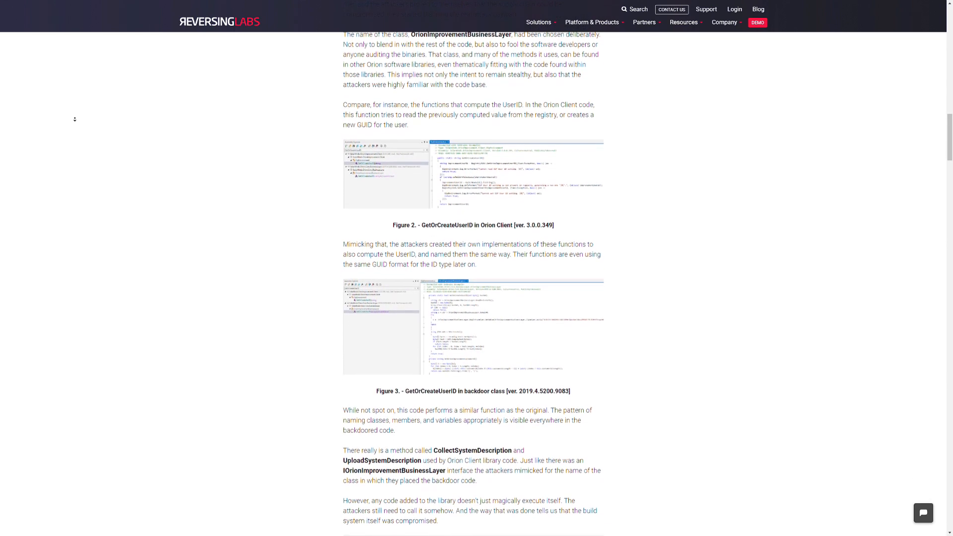
scroll("down", 3)
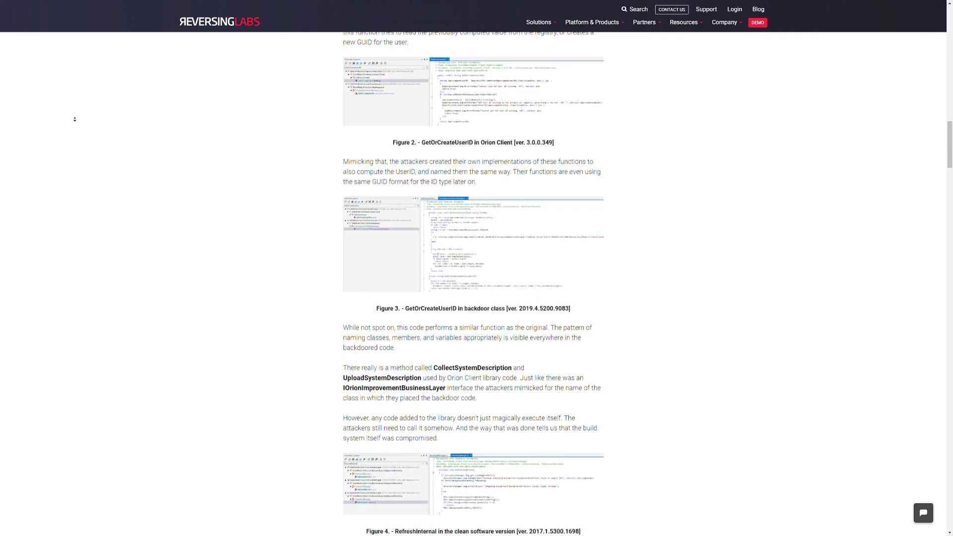
scroll("down", 3)
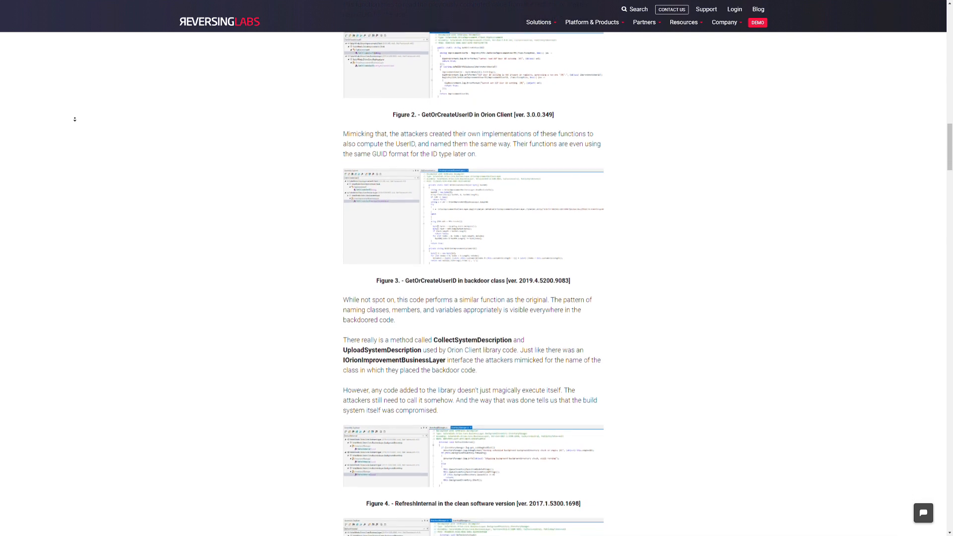
scroll("down", 3)
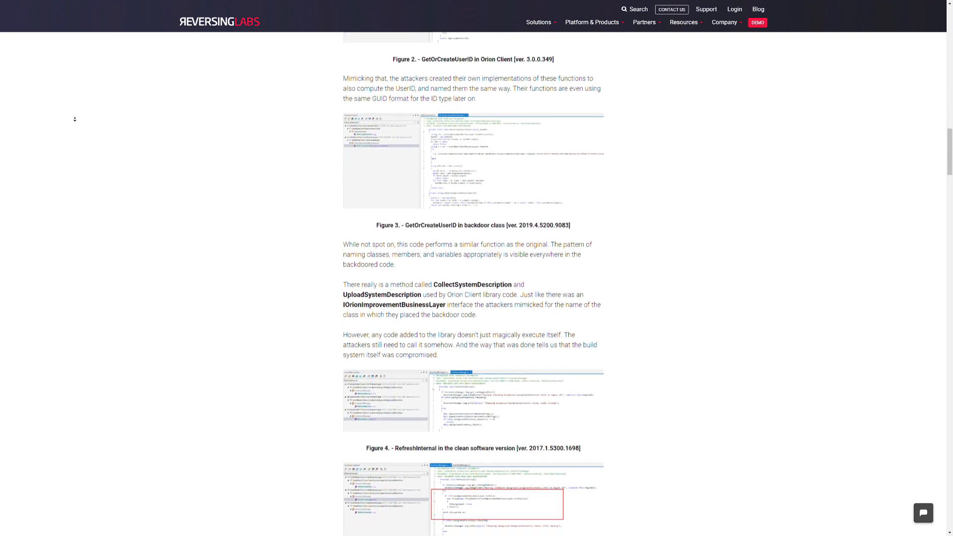
scroll("down", 3)
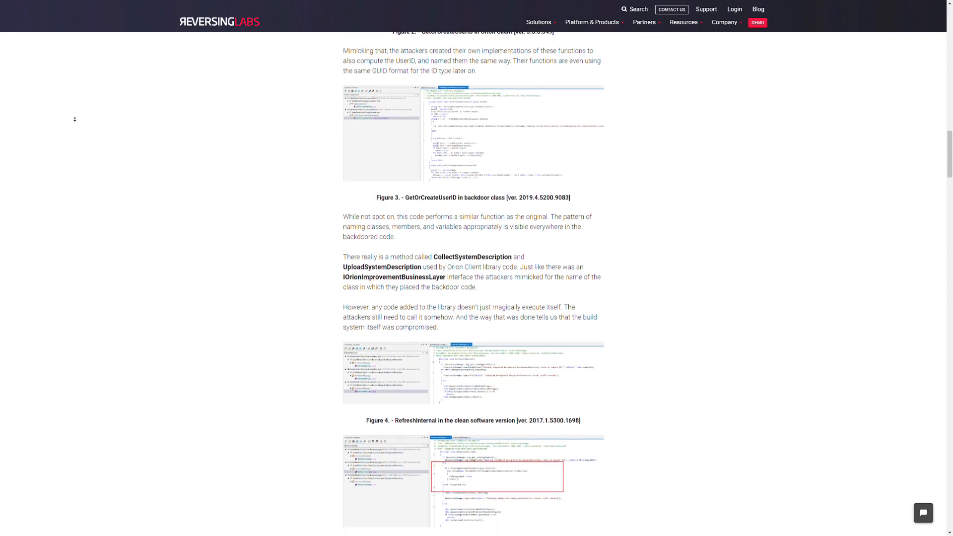
scroll("down", 3)
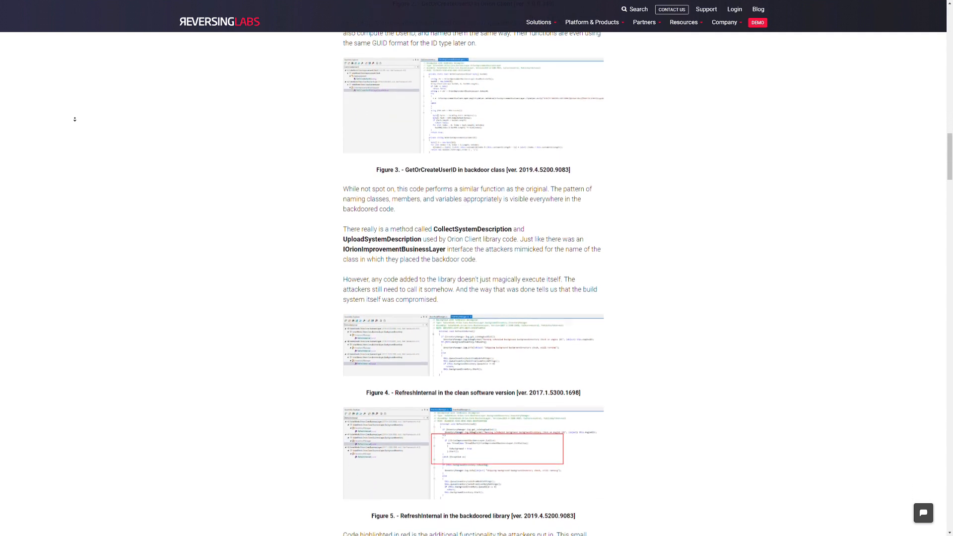
scroll("down", 3)
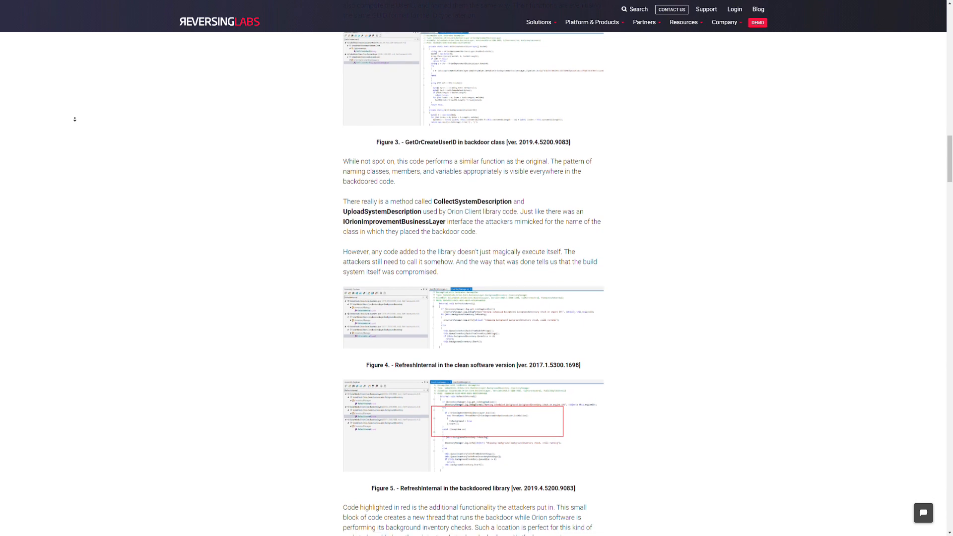
scroll("down", 3)
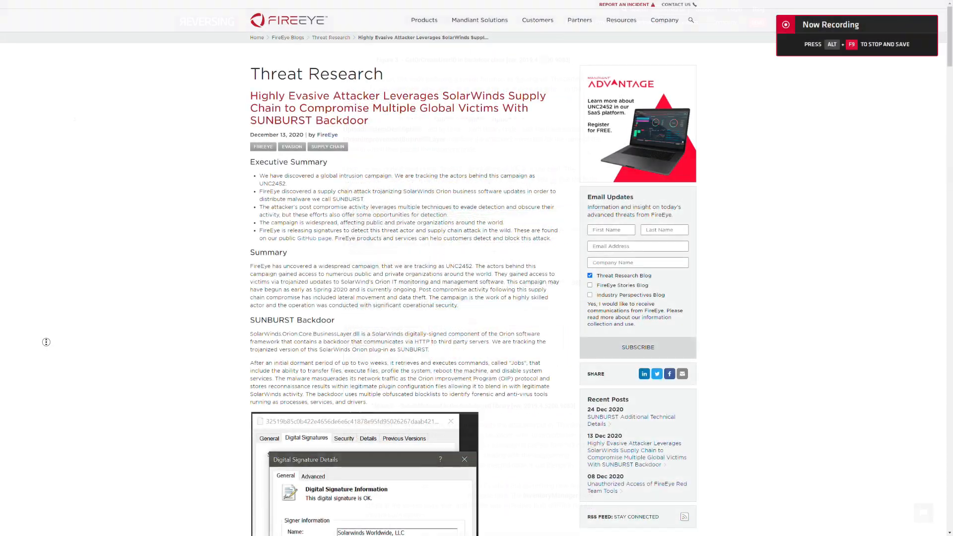
scroll("down", 3)
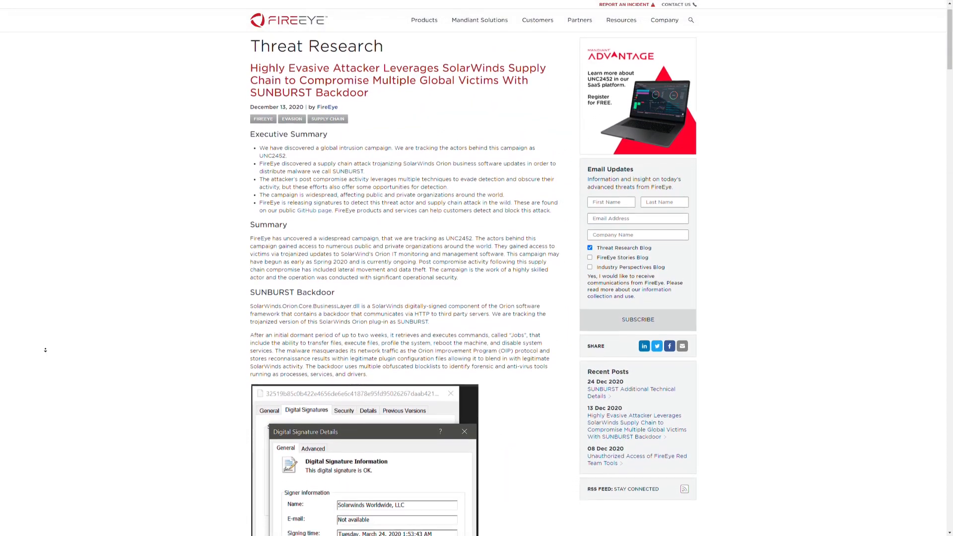
scroll("down", 3)
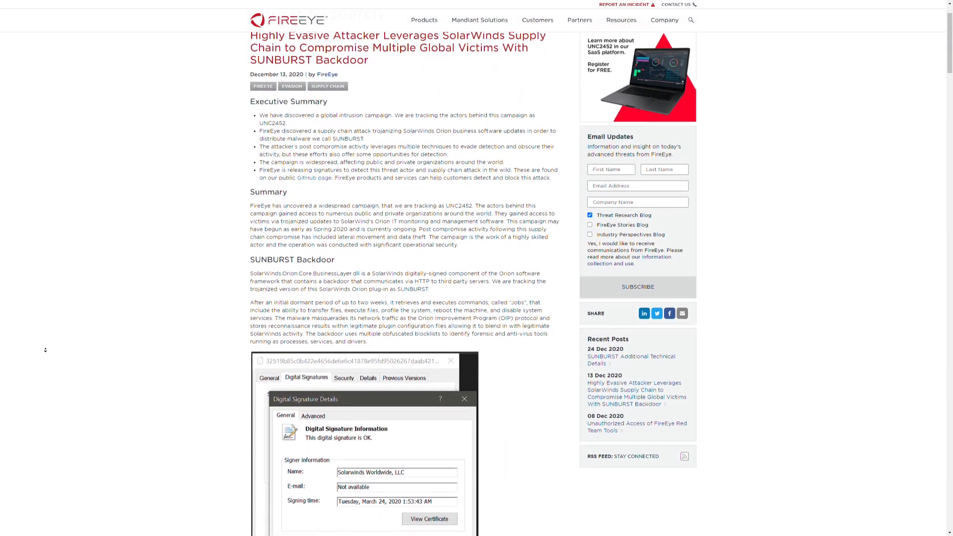
scroll("down", 3)
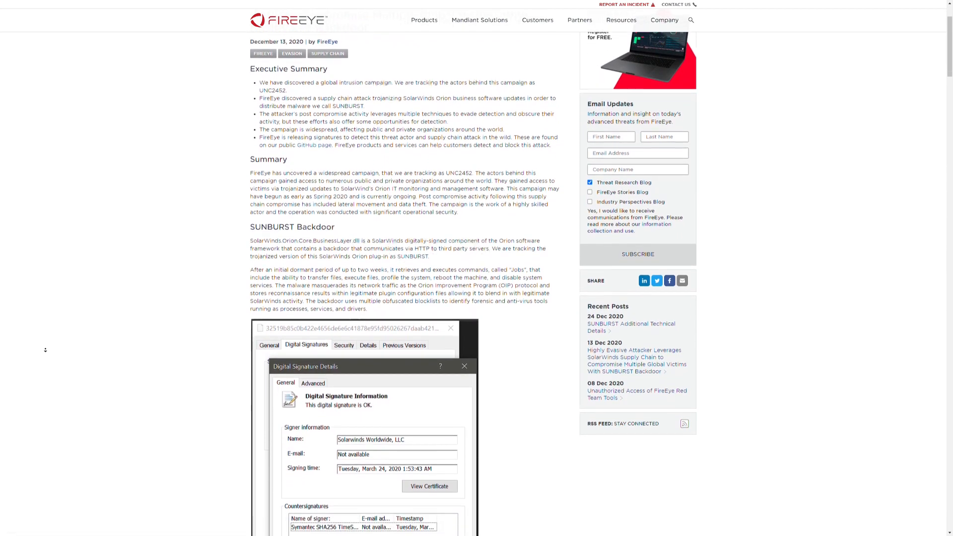
scroll("down", 3)
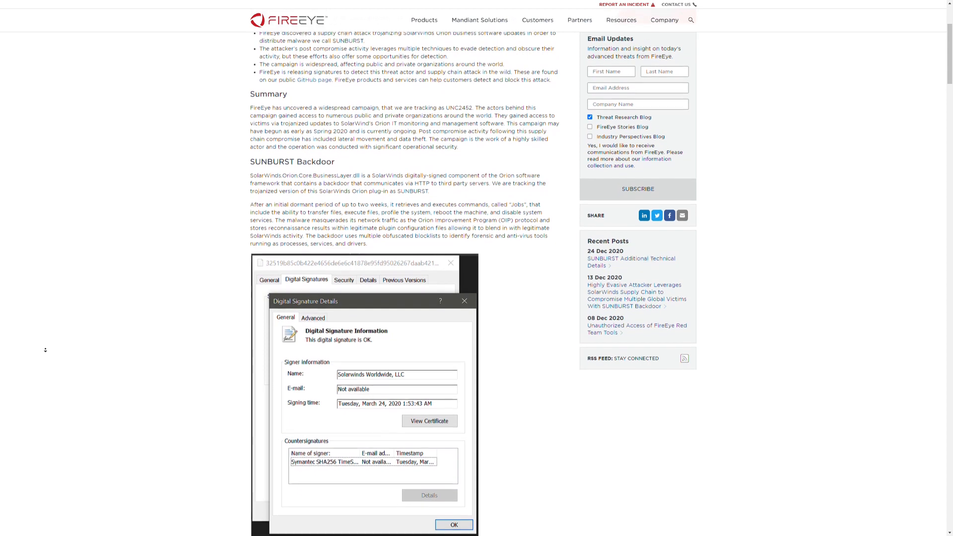
scroll("down", 3)
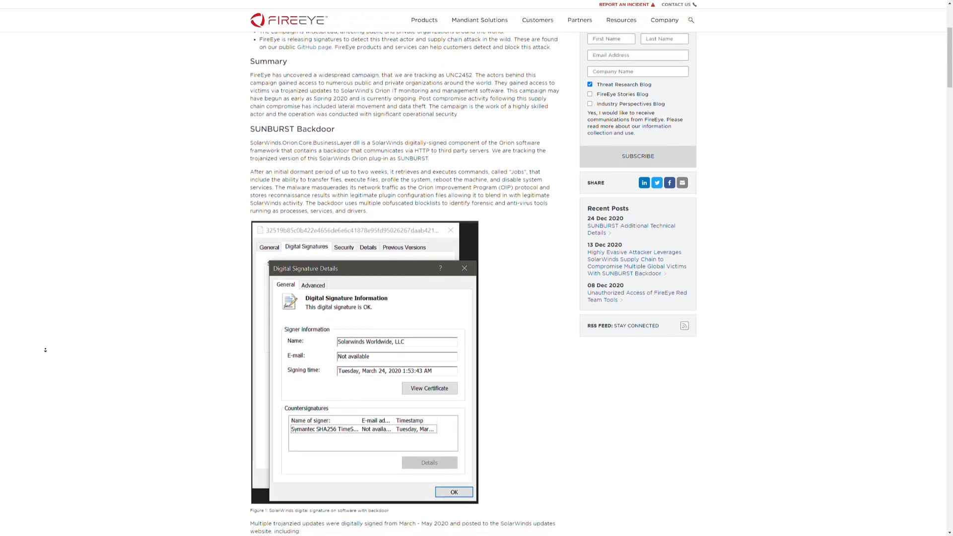
scroll("down", 3)
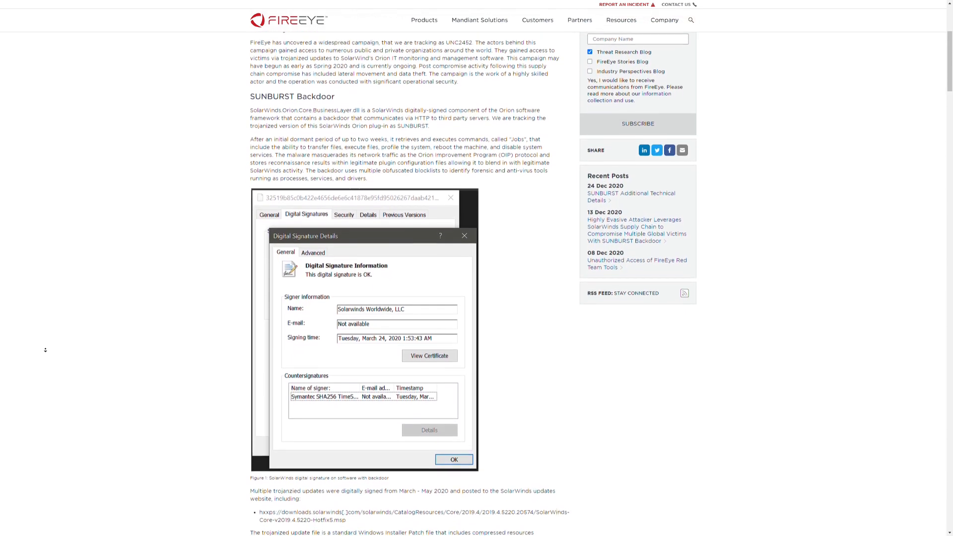
scroll("down", 3)
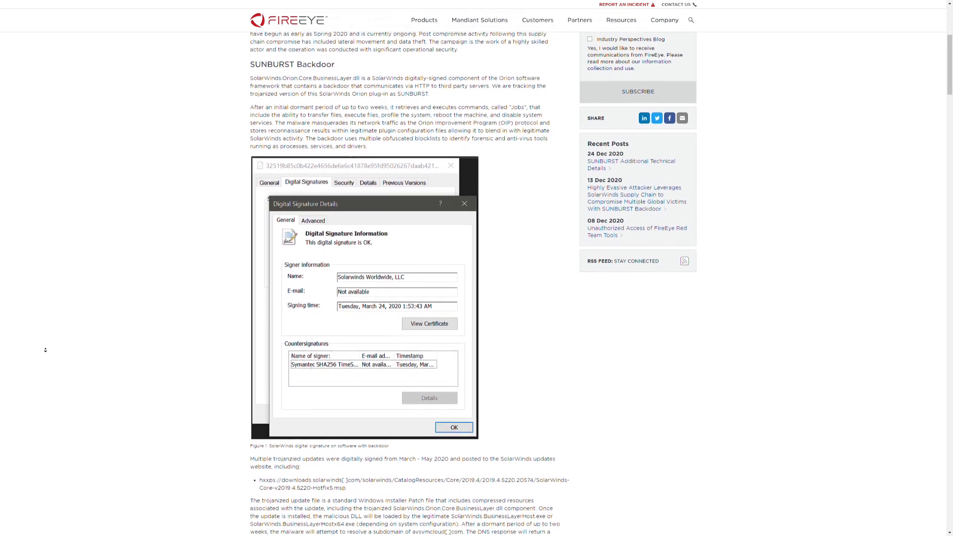
scroll("down", 3)
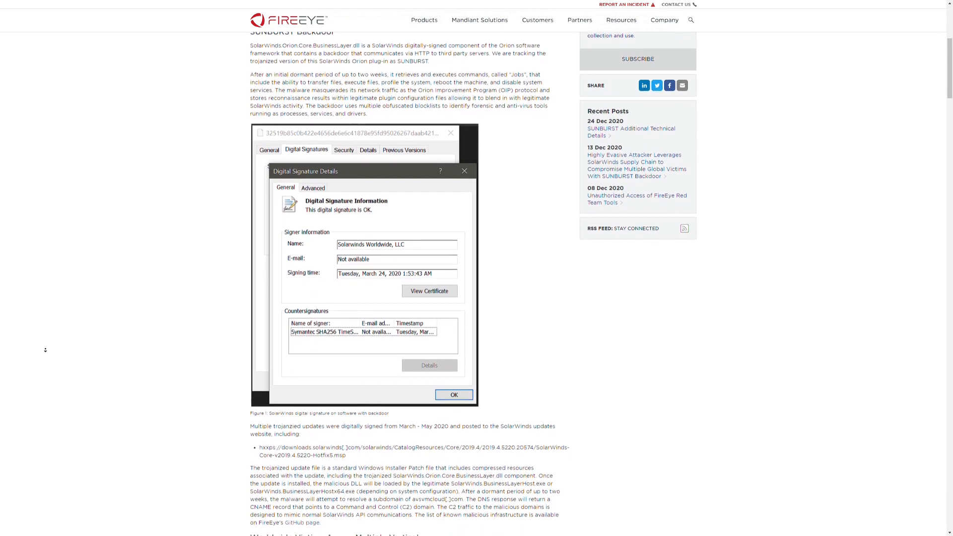
scroll("down", 3)
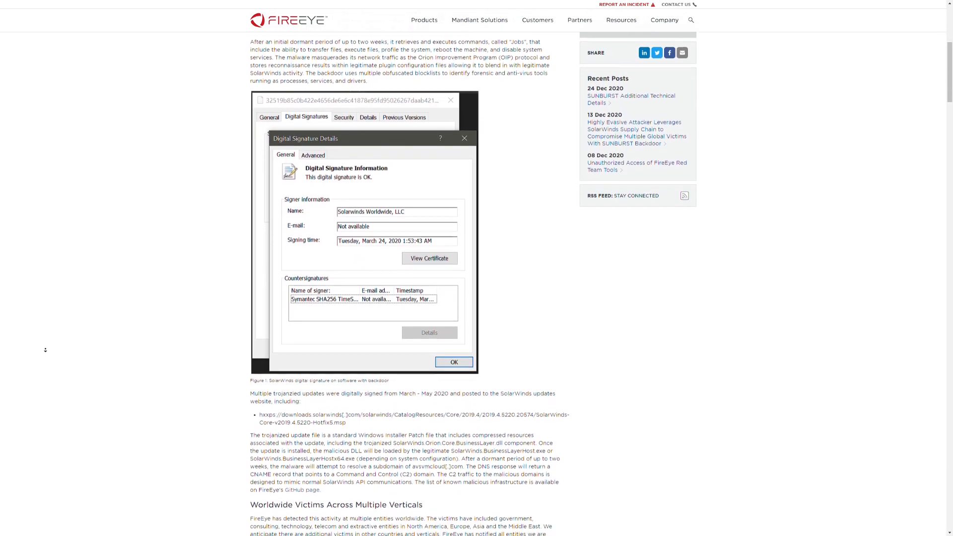
scroll("down", 3)
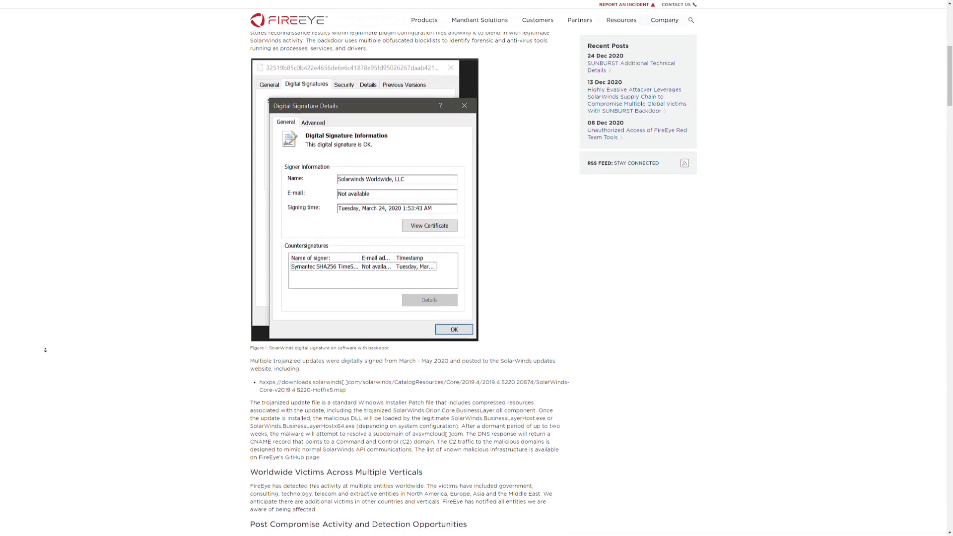
scroll("down", 3)
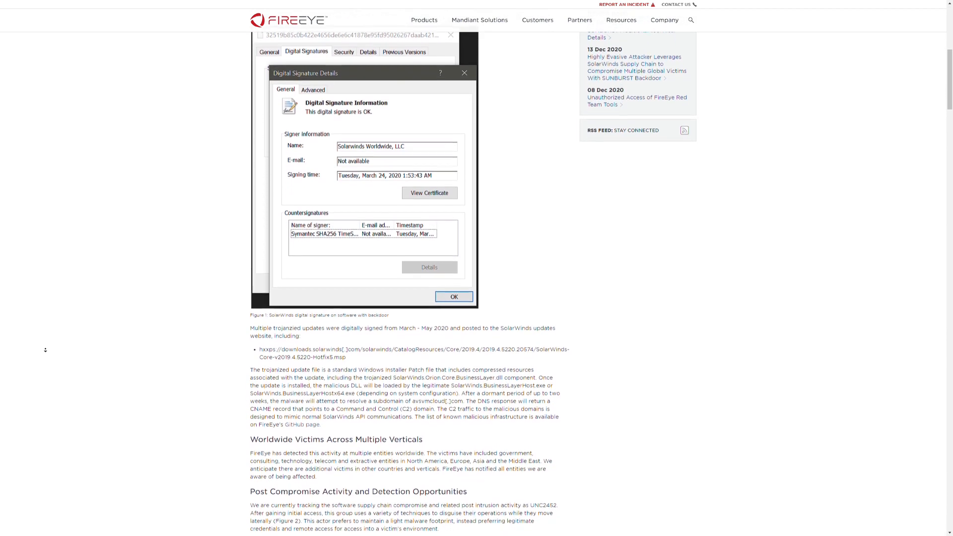
scroll("down", 3)
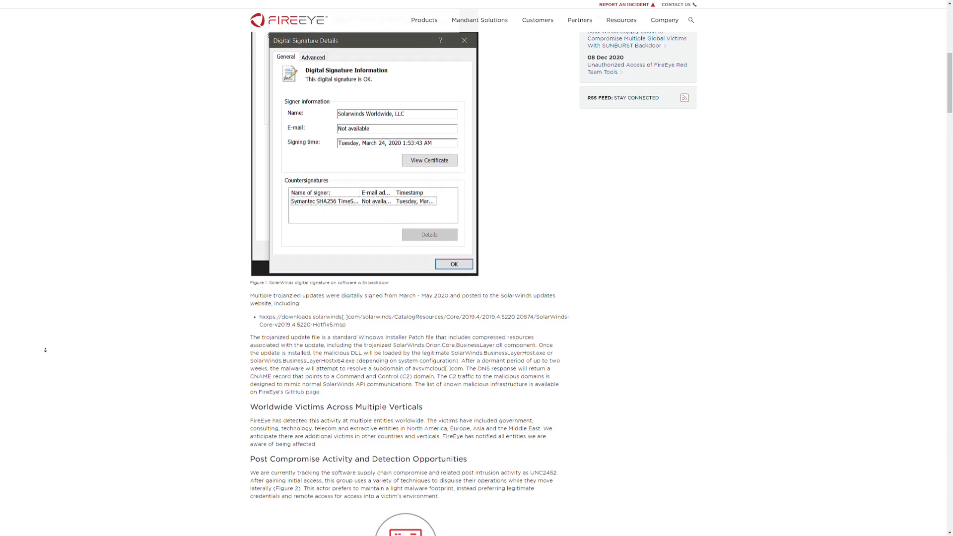
scroll("down", 3)
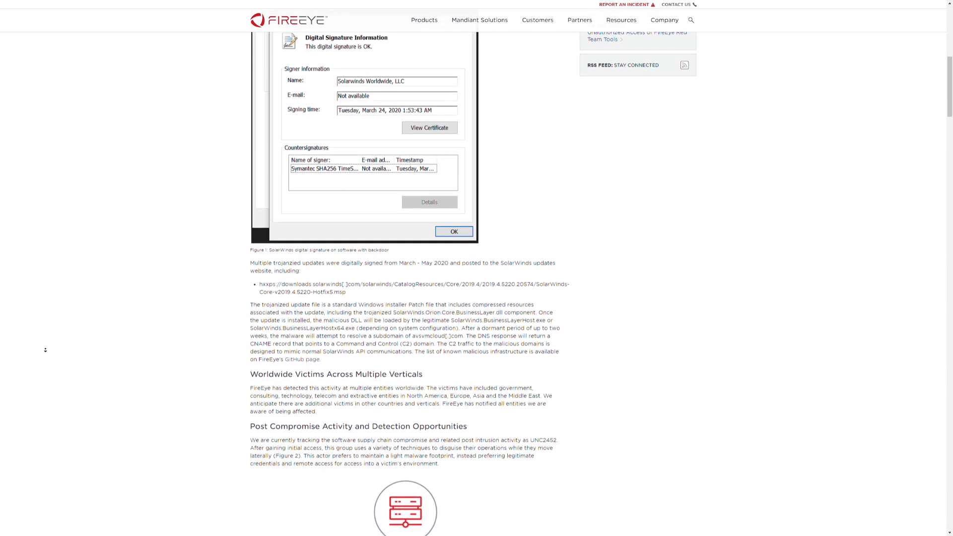
scroll("down", 3)
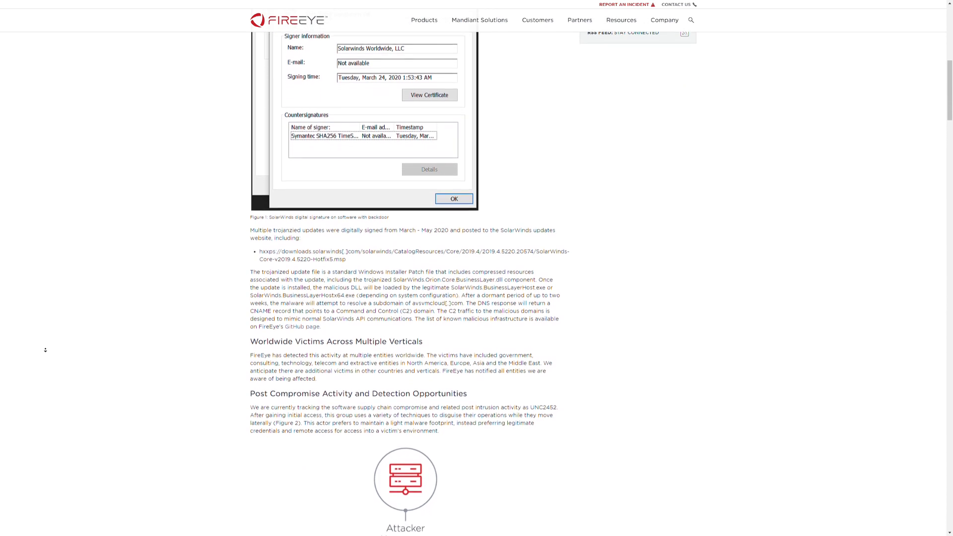
scroll("down", 3)
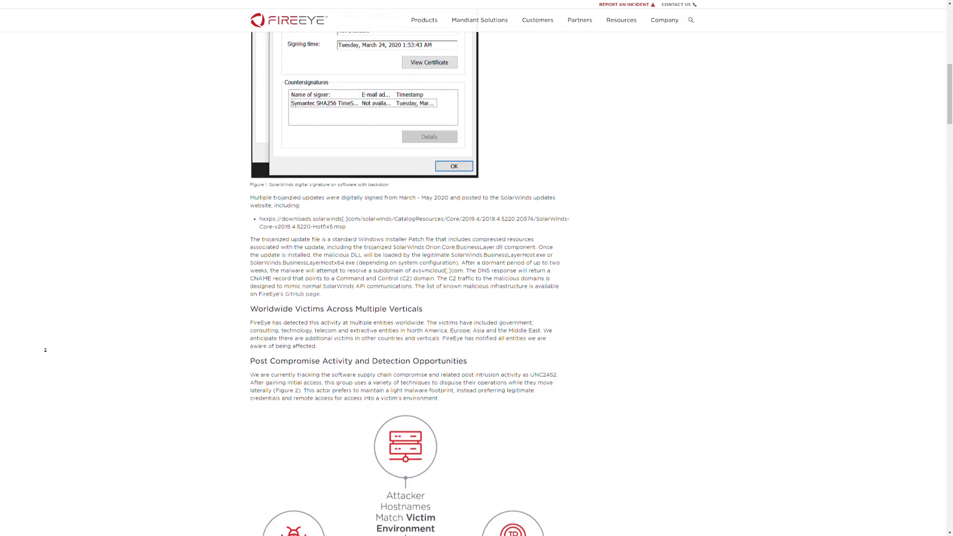
scroll("down", 3)
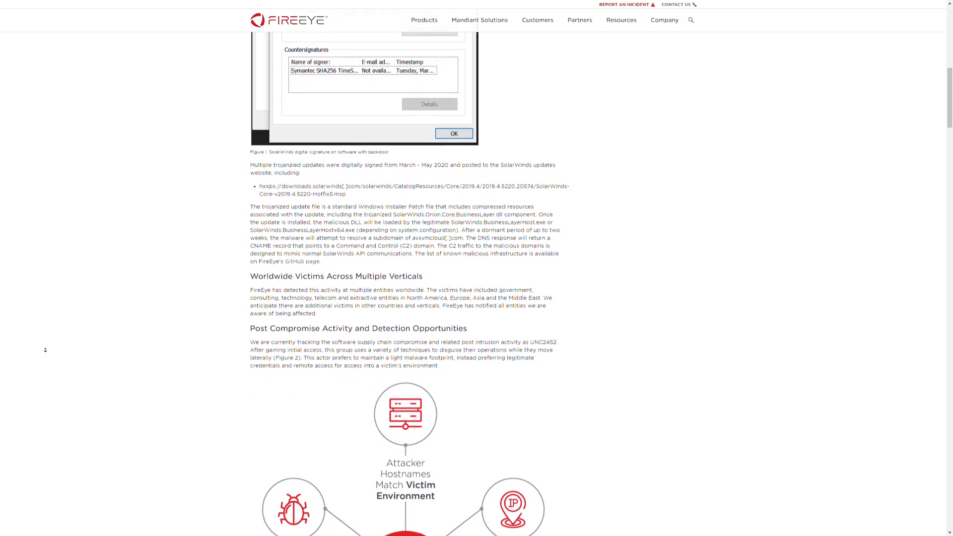
scroll("down", 3)
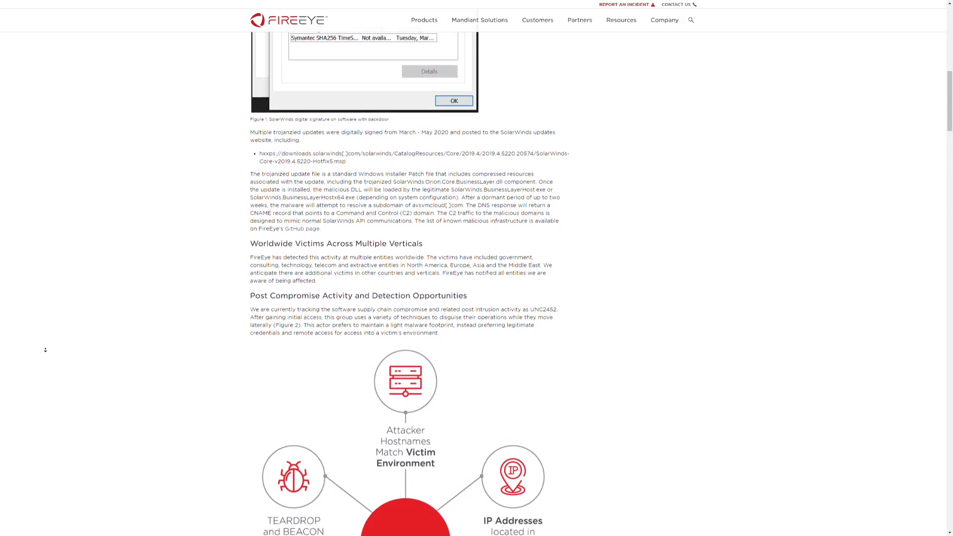
scroll("down", 3)
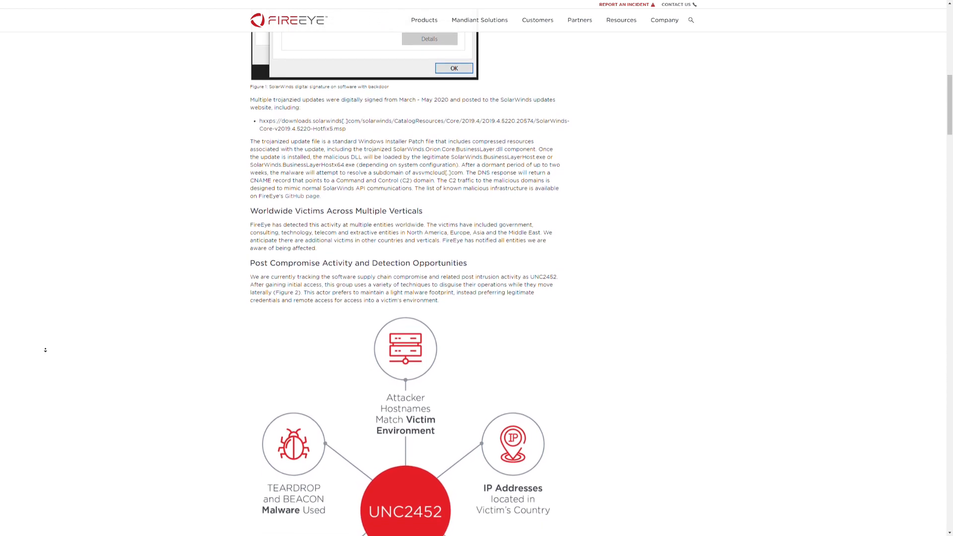
scroll("down", 3)
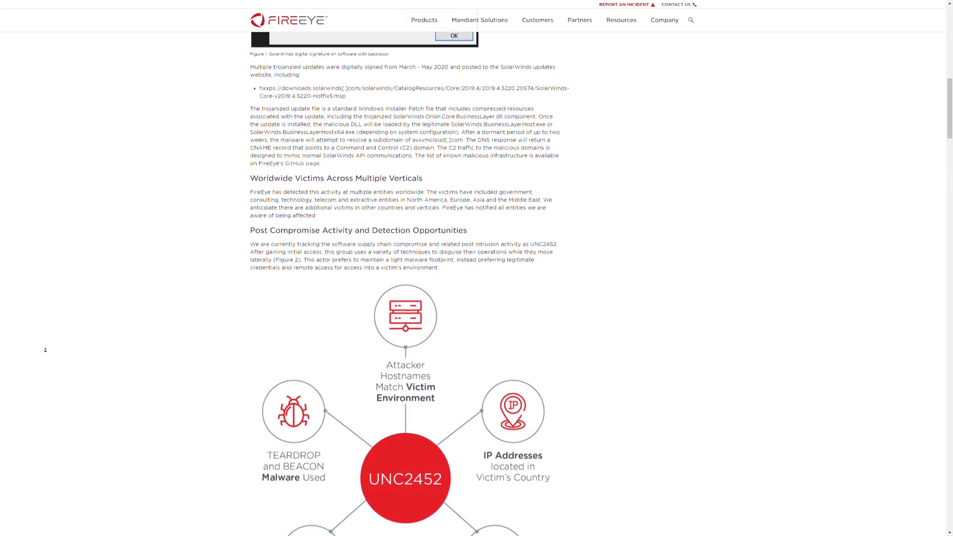
scroll("down", 3)
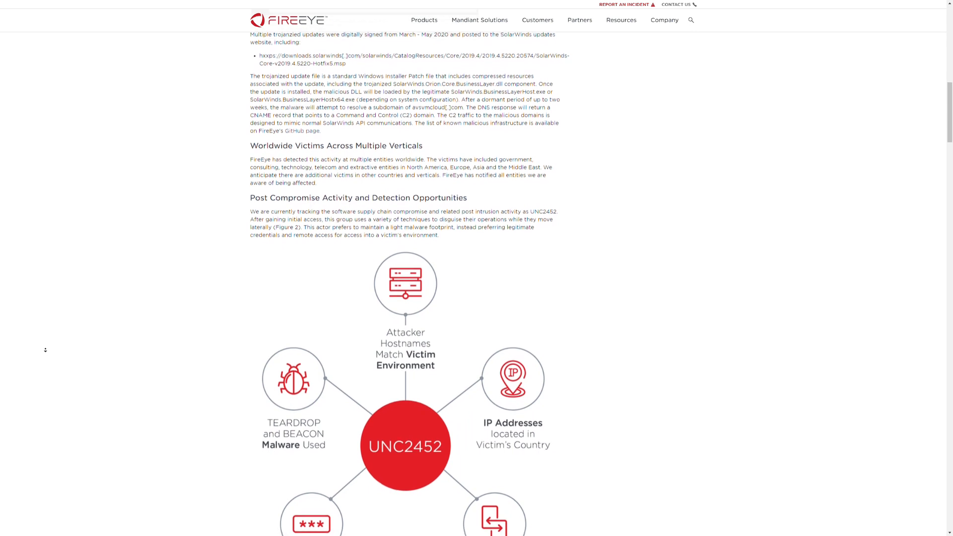
scroll("down", 3)
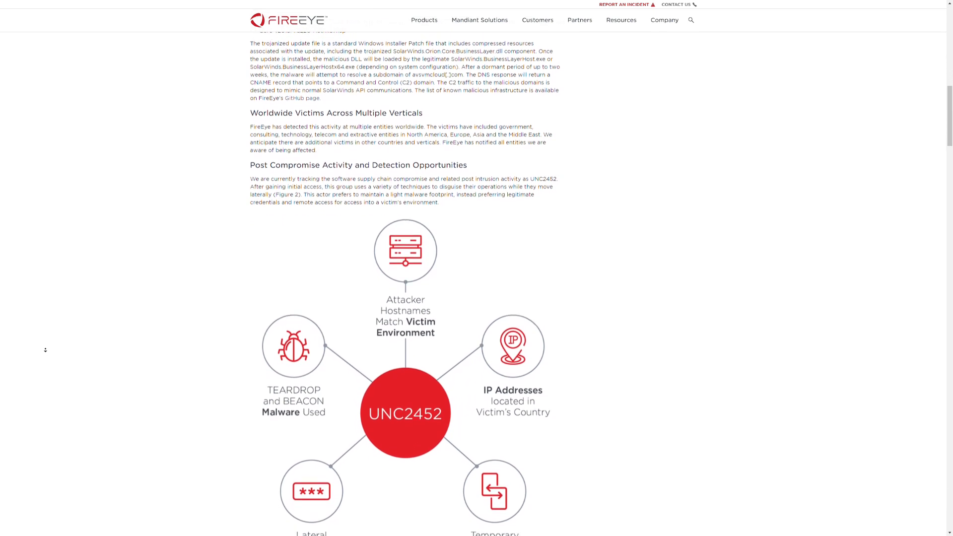
scroll("down", 3)
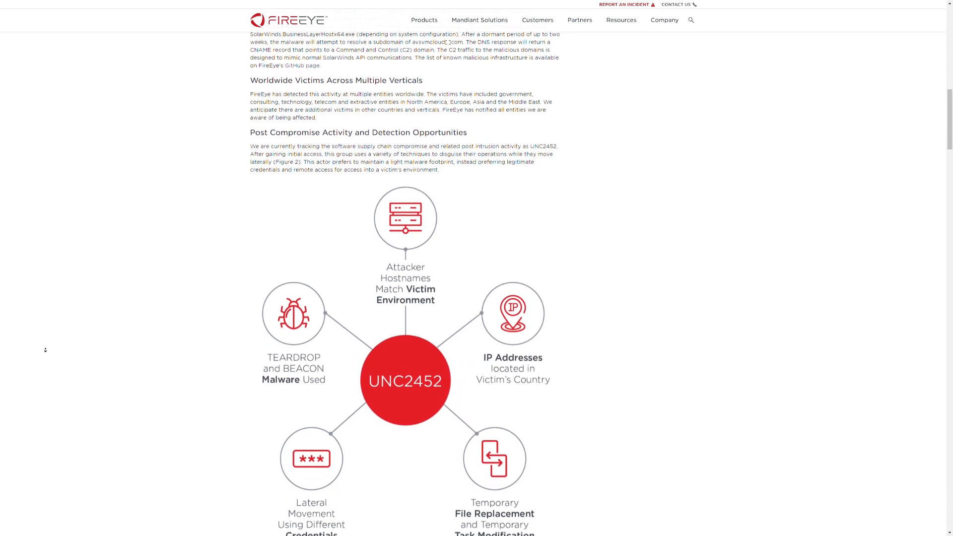
scroll("down", 3)
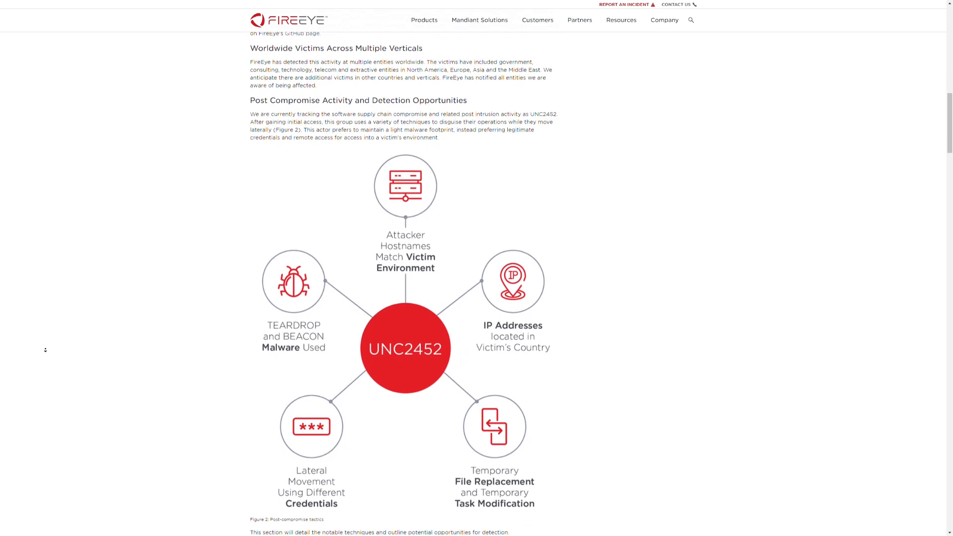
scroll("down", 3)
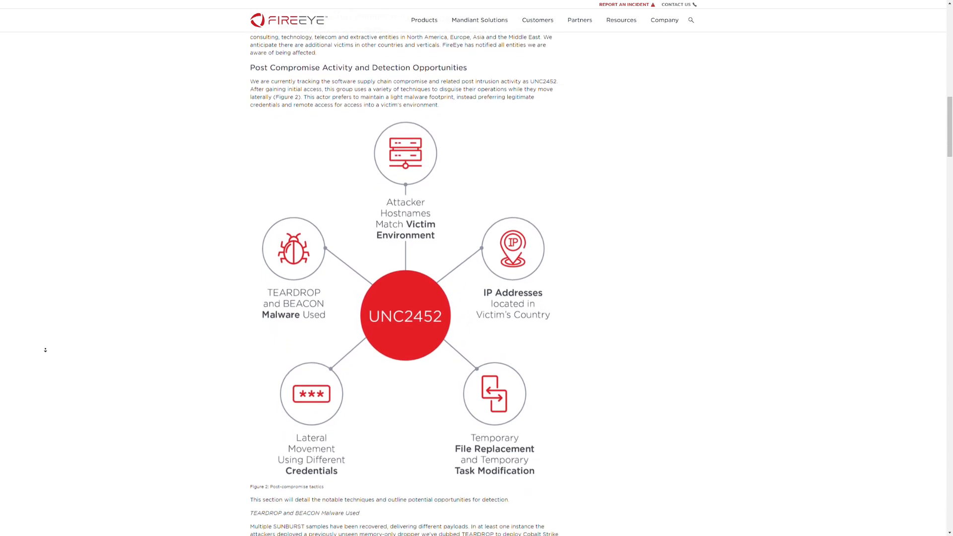
scroll("down", 3)
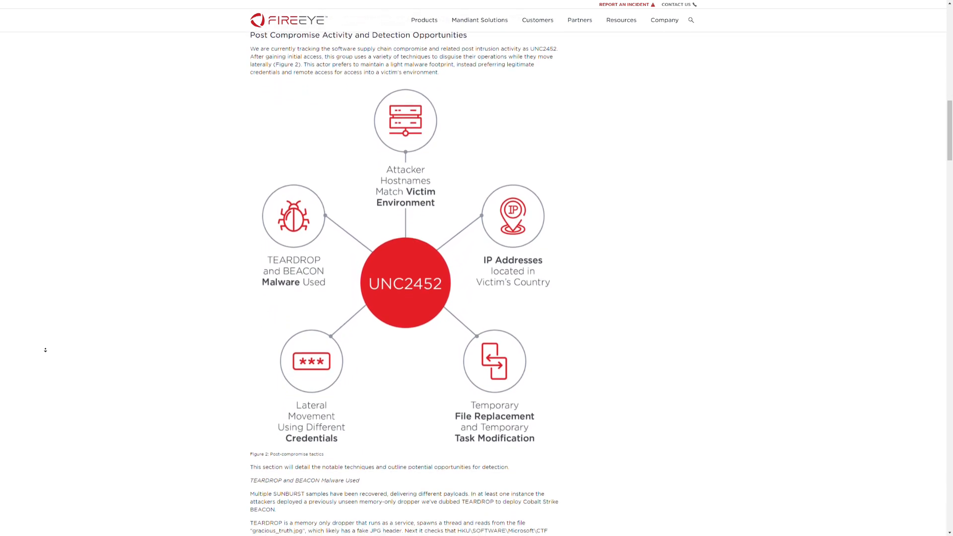
scroll("down", 3)
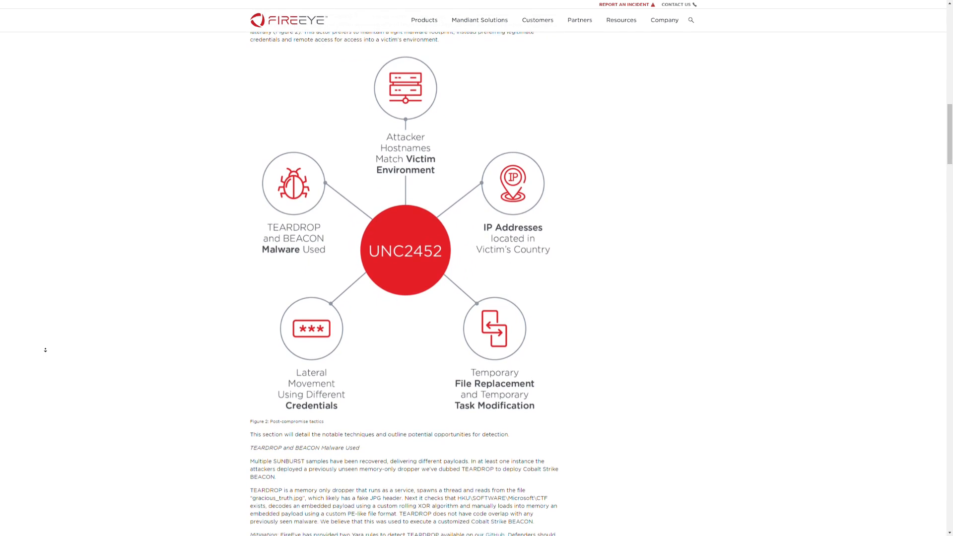
scroll("down", 3)
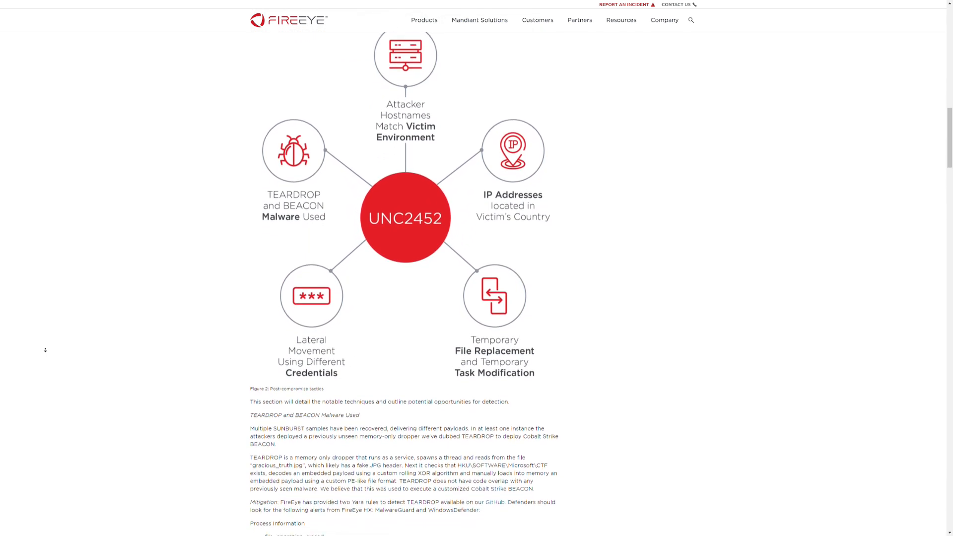
scroll("down", 3)
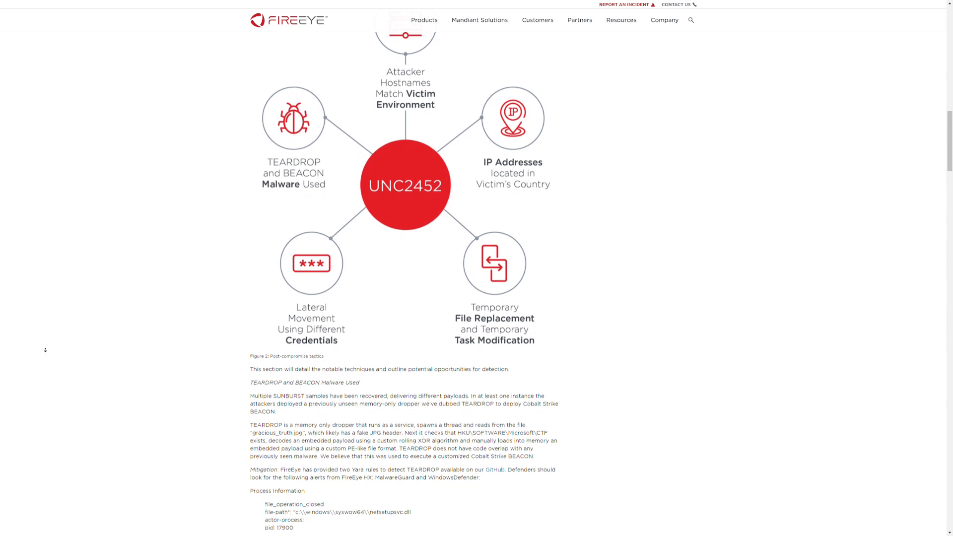
scroll("down", 3)
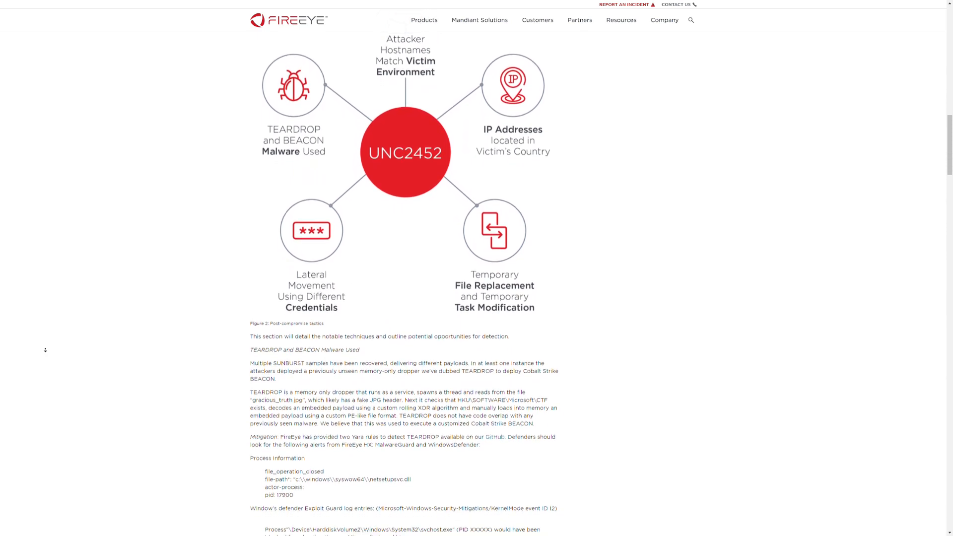
scroll("down", 3)
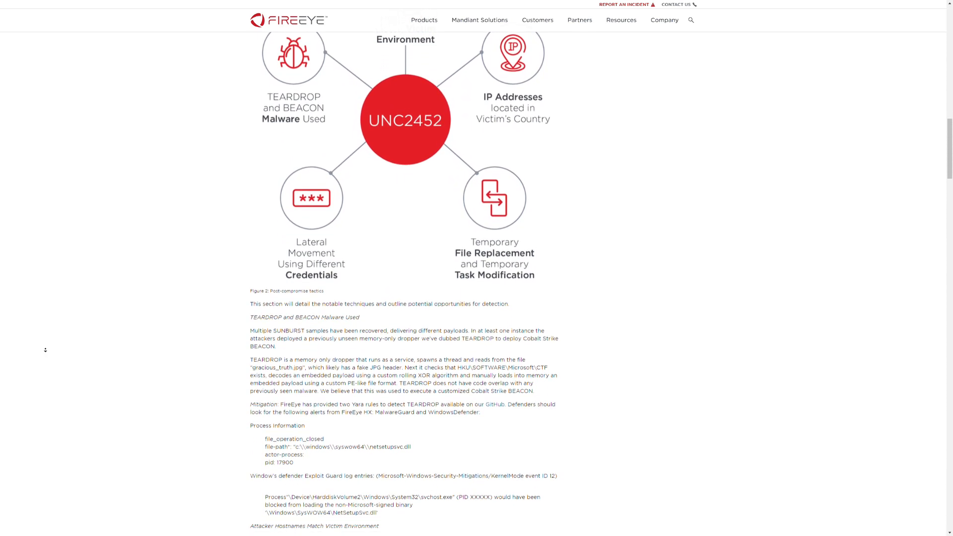
scroll("down", 3)
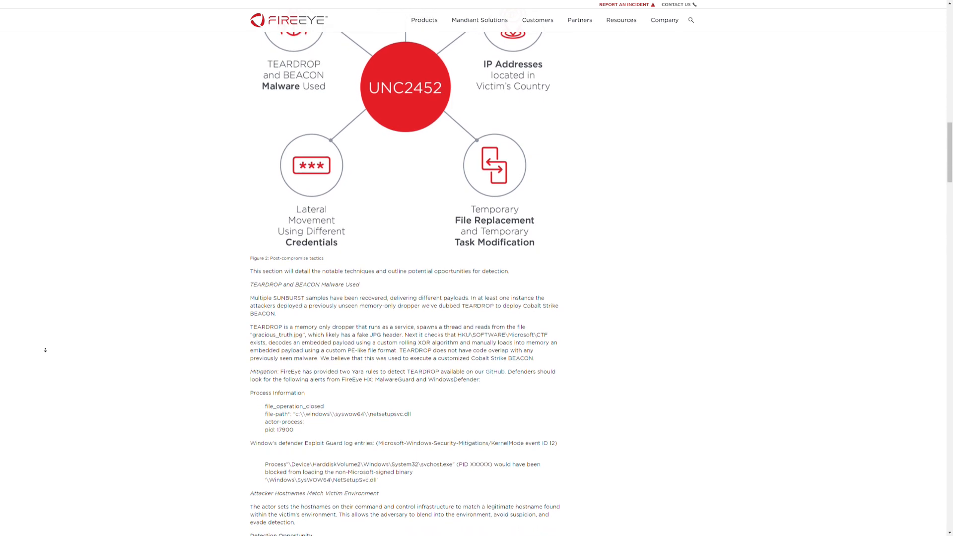
scroll("down", 3)
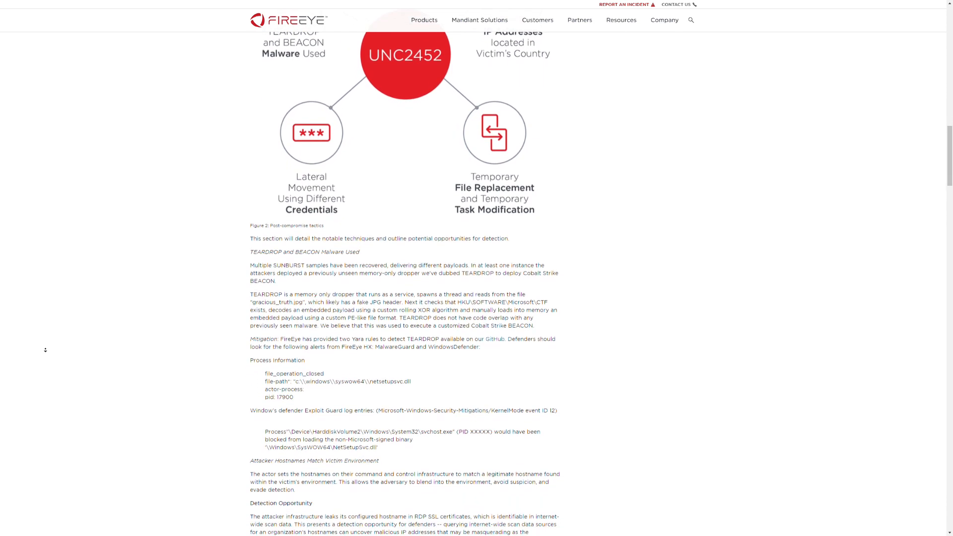
scroll("down", 3)
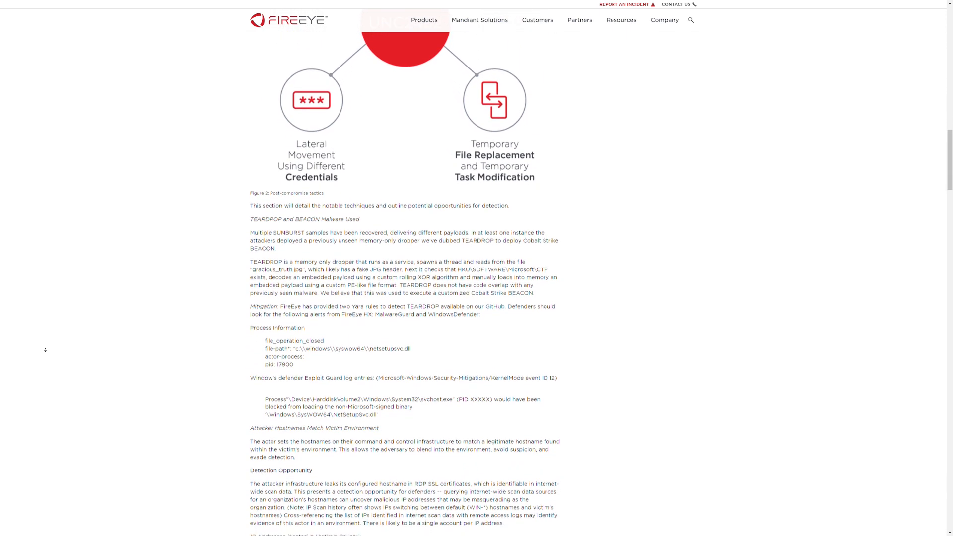
scroll("down", 3)
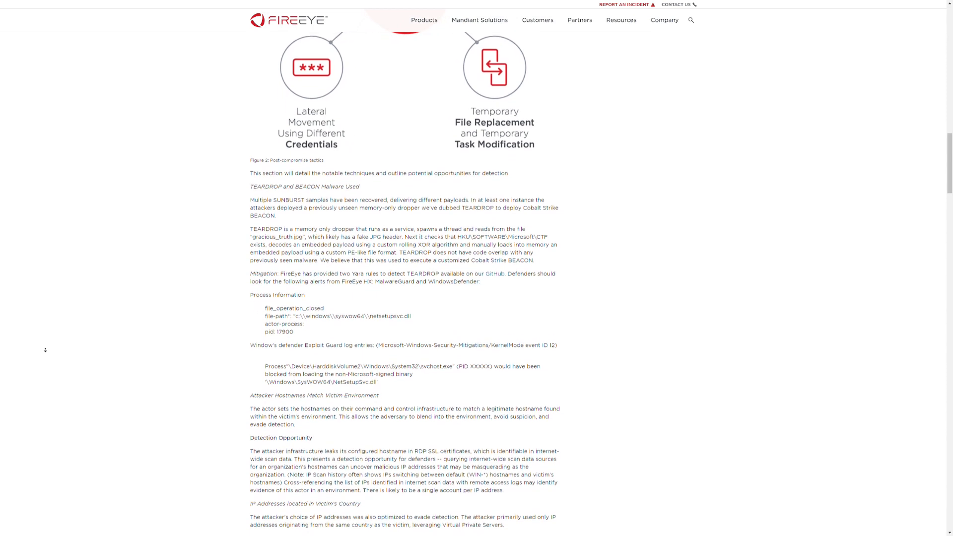
scroll("down", 3)
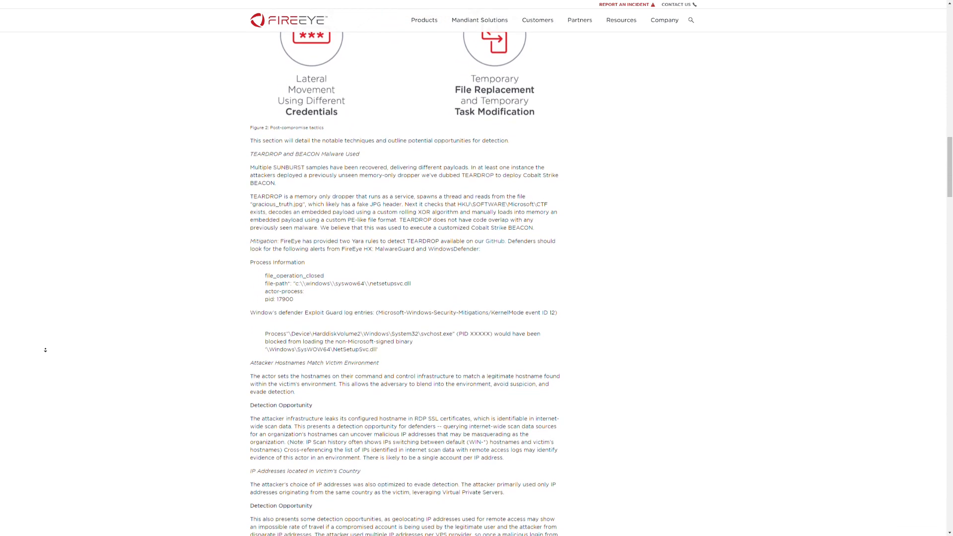
scroll("down", 3)
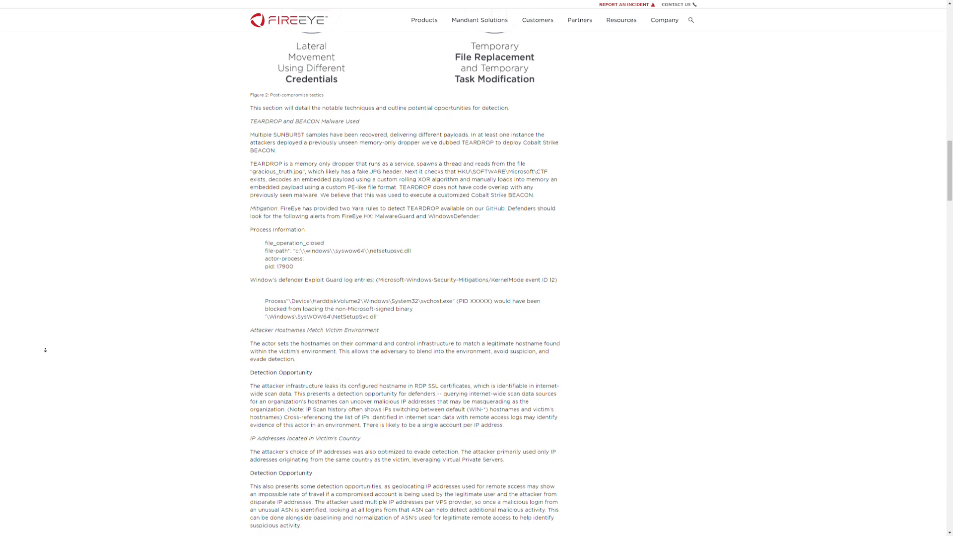
scroll("down", 3)
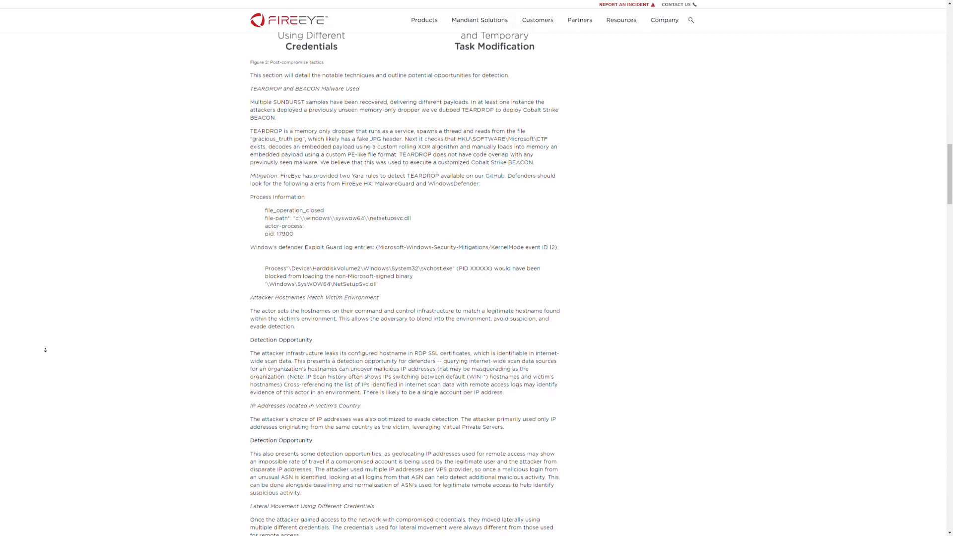
scroll("down", 3)
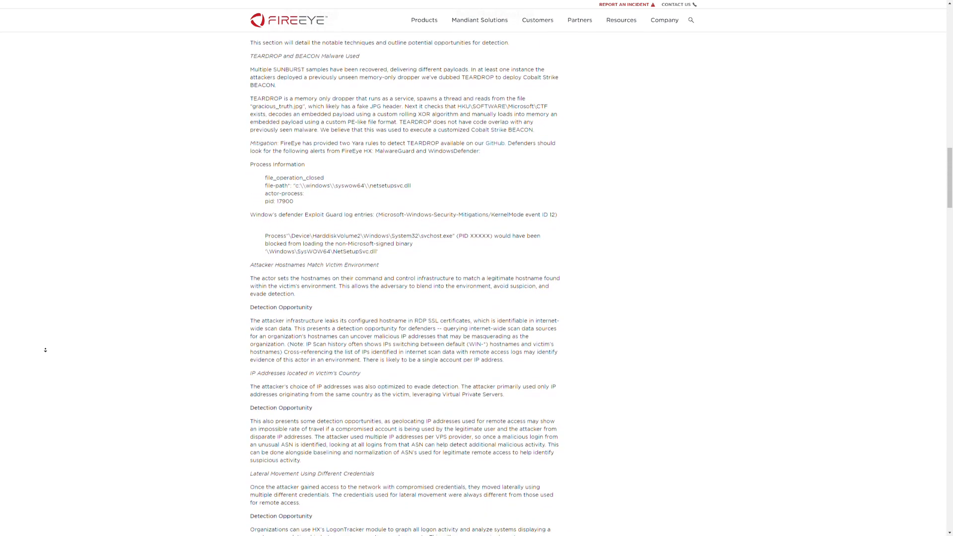
scroll("down", 3)
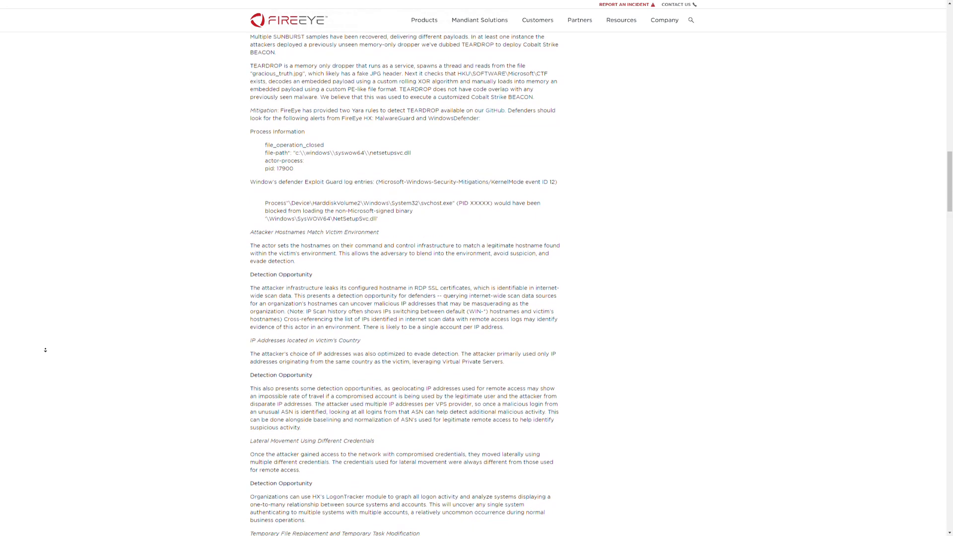
scroll("down", 3)
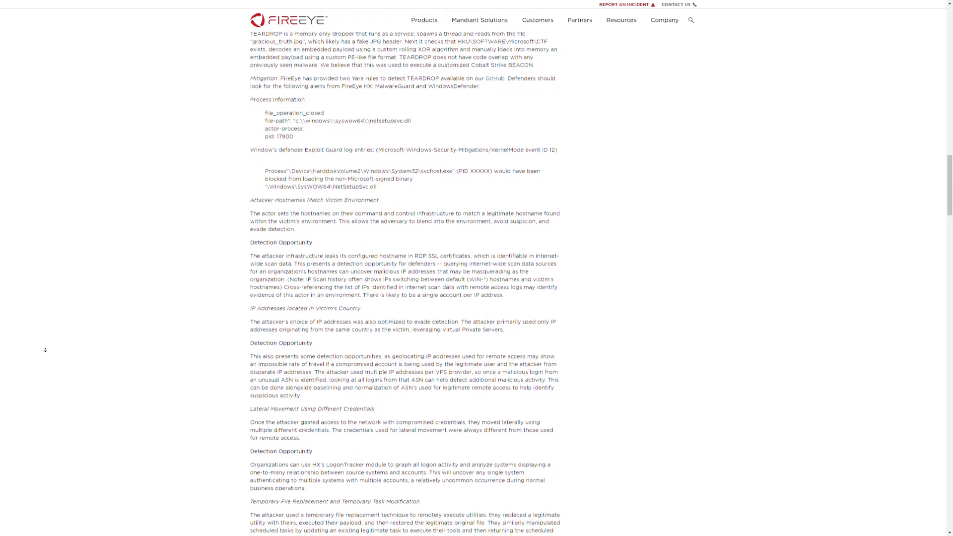
scroll("down", 3)
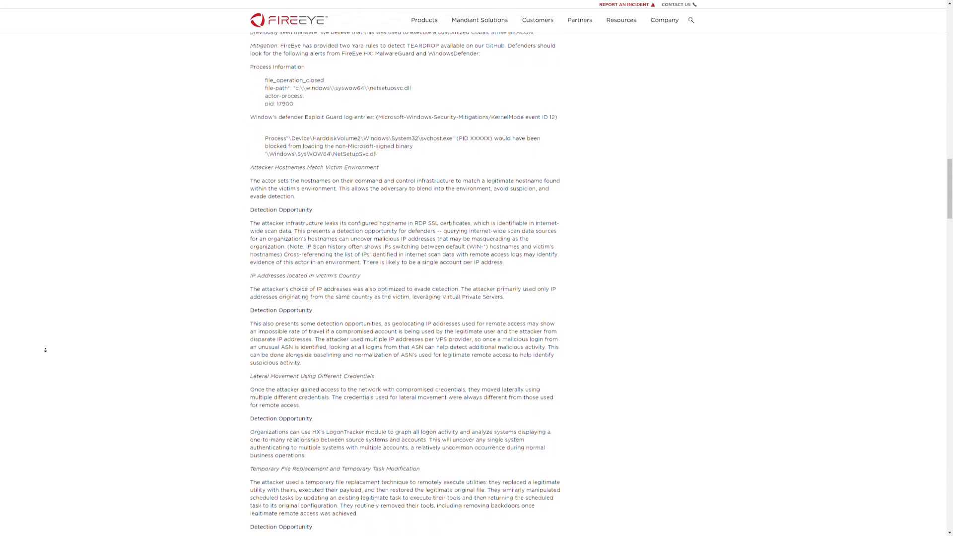
scroll("down", 3)
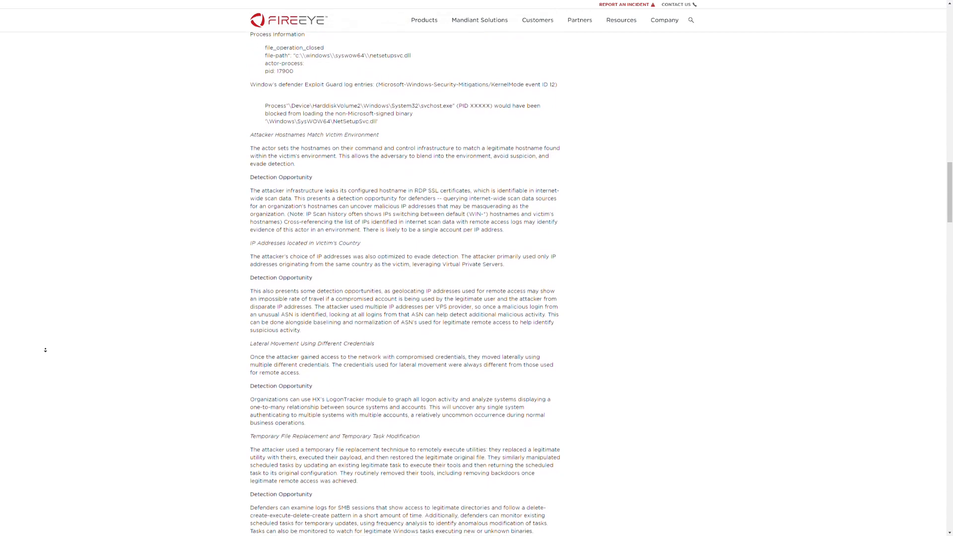
scroll("down", 3)
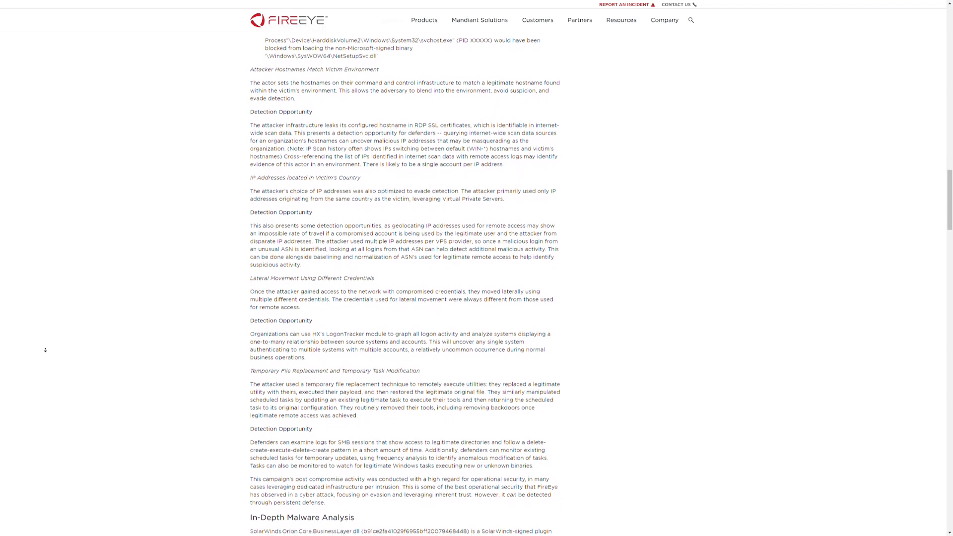
scroll("down", 3)
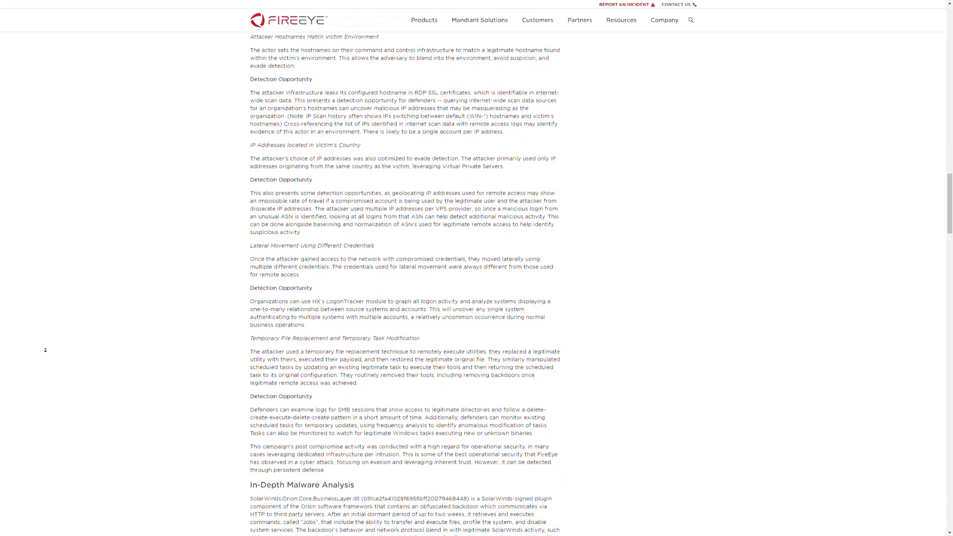
scroll("down", 3)
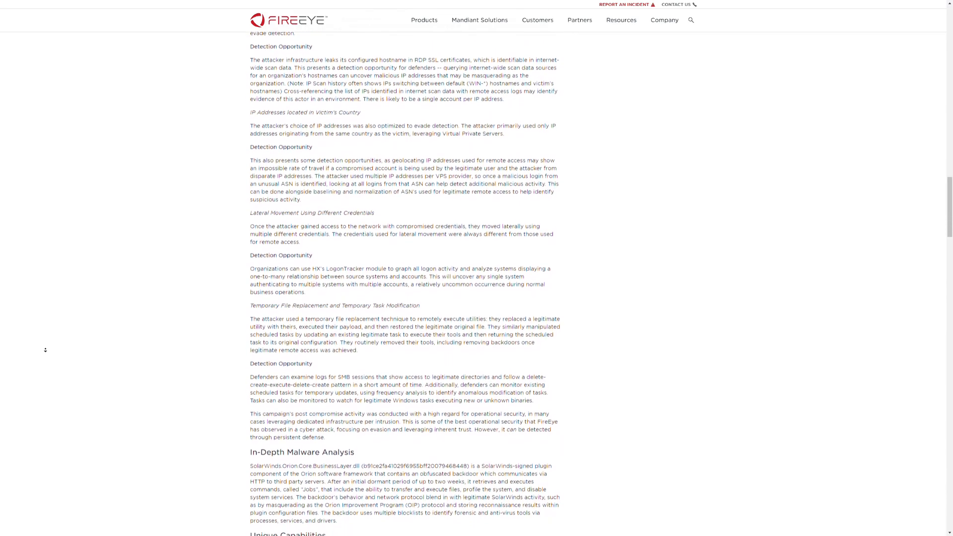
scroll("down", 3)
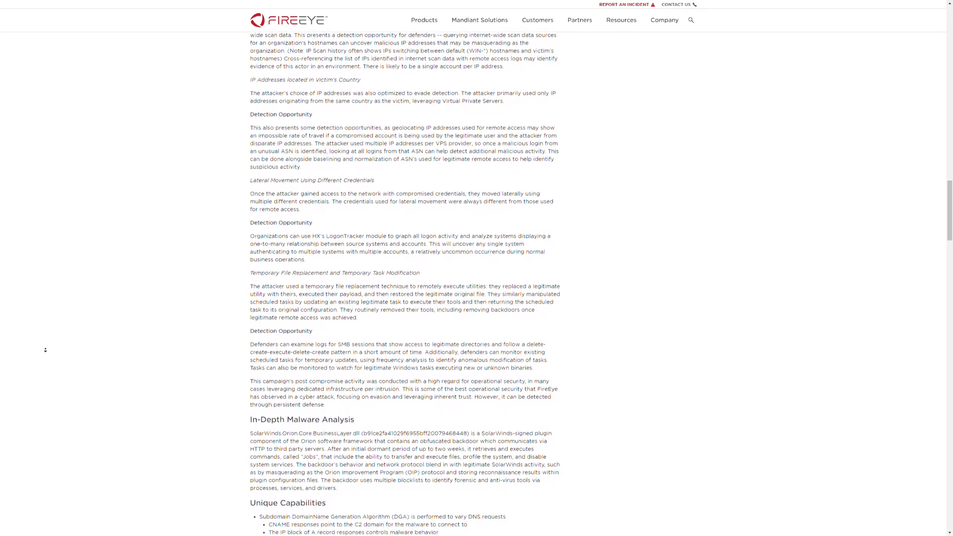
scroll("down", 3)
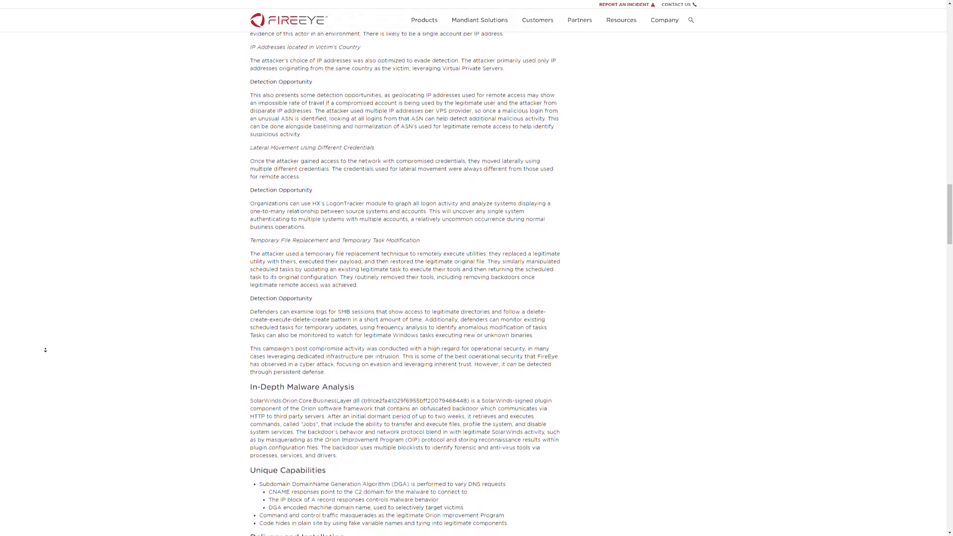
scroll("down", 3)
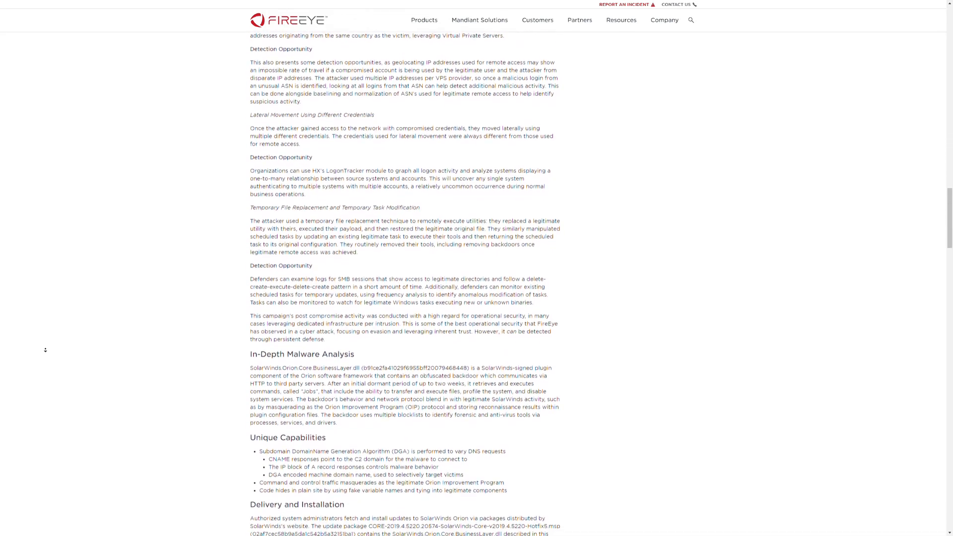
scroll("down", 3)
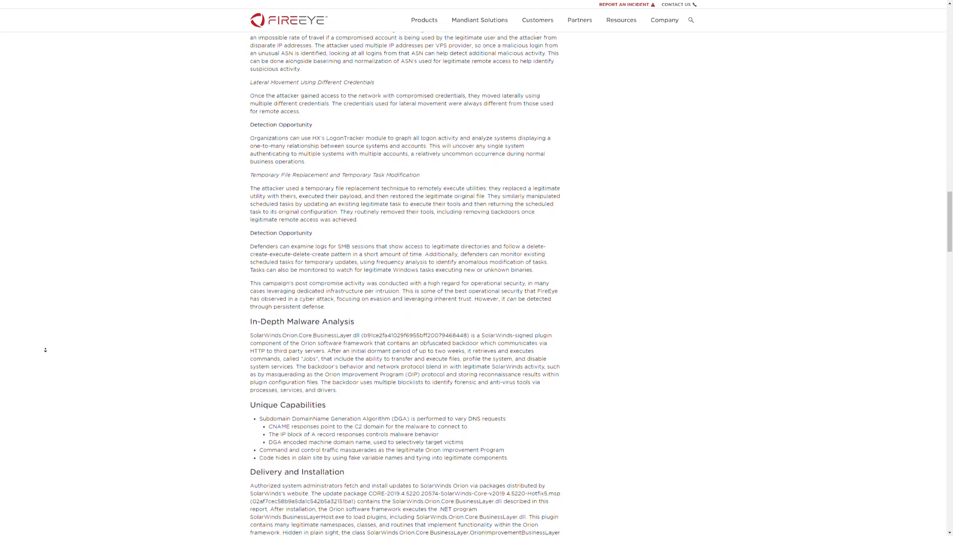
scroll("down", 3)
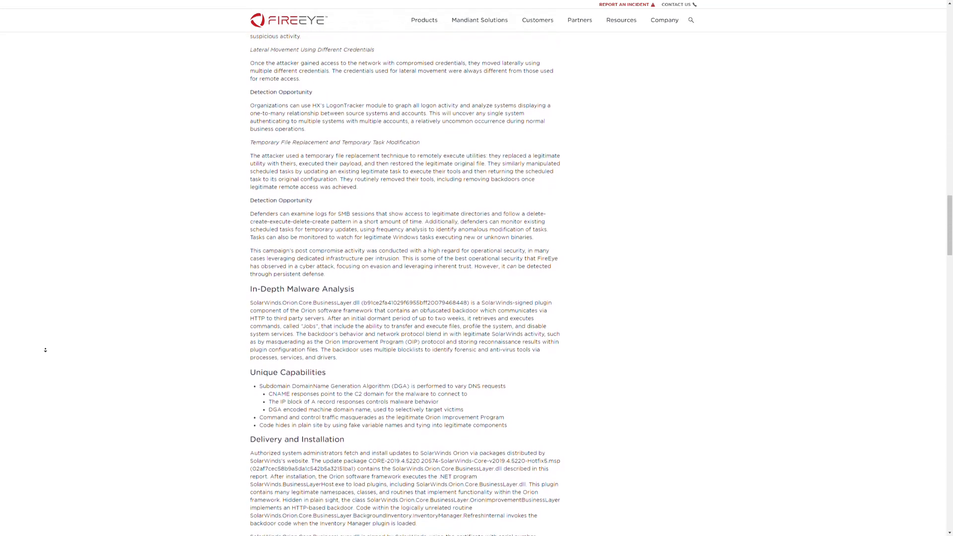
scroll("down", 3)
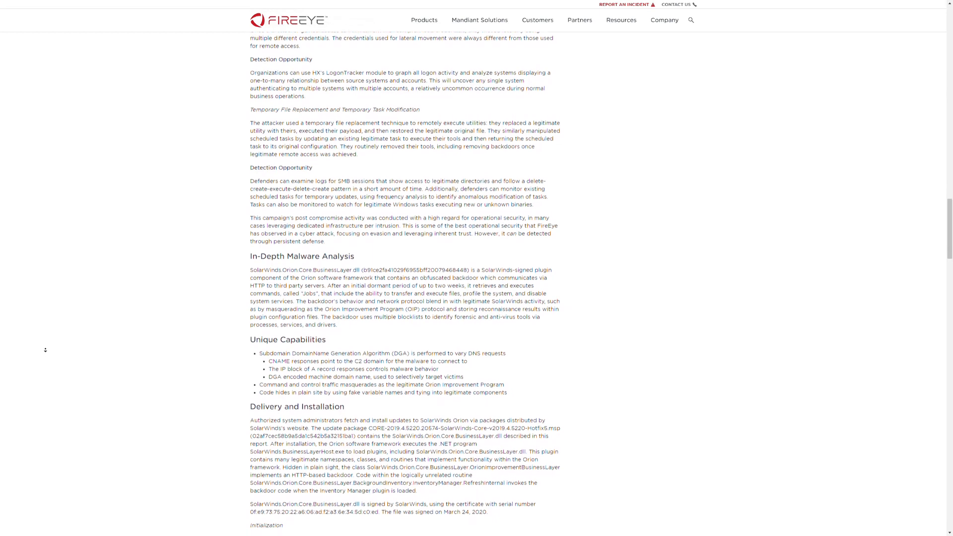
scroll("down", 3)
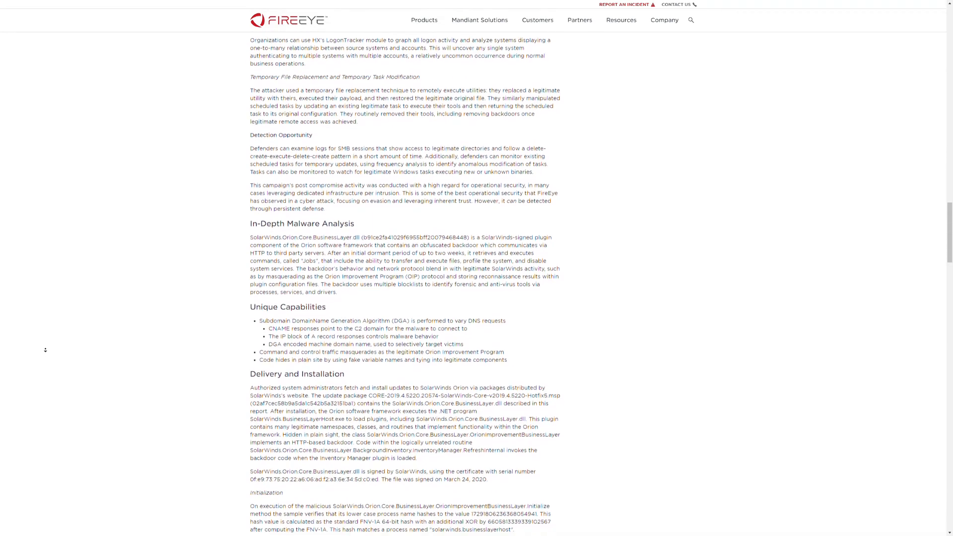
scroll("down", 3)
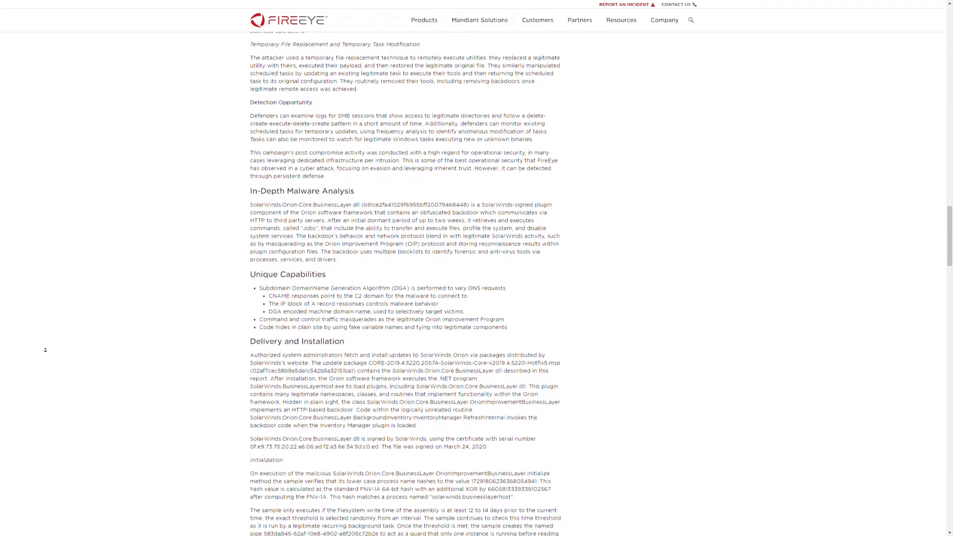
scroll("down", 3)
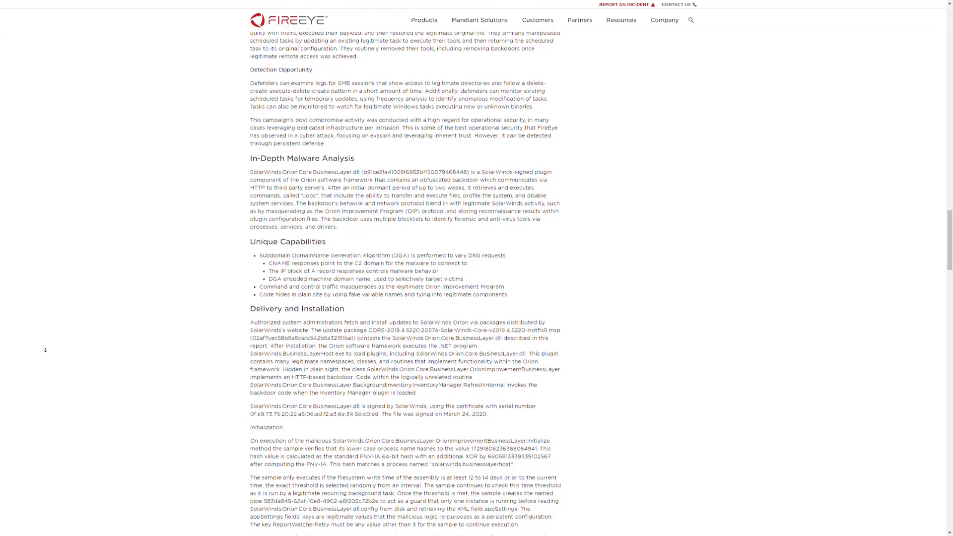
scroll("down", 3)
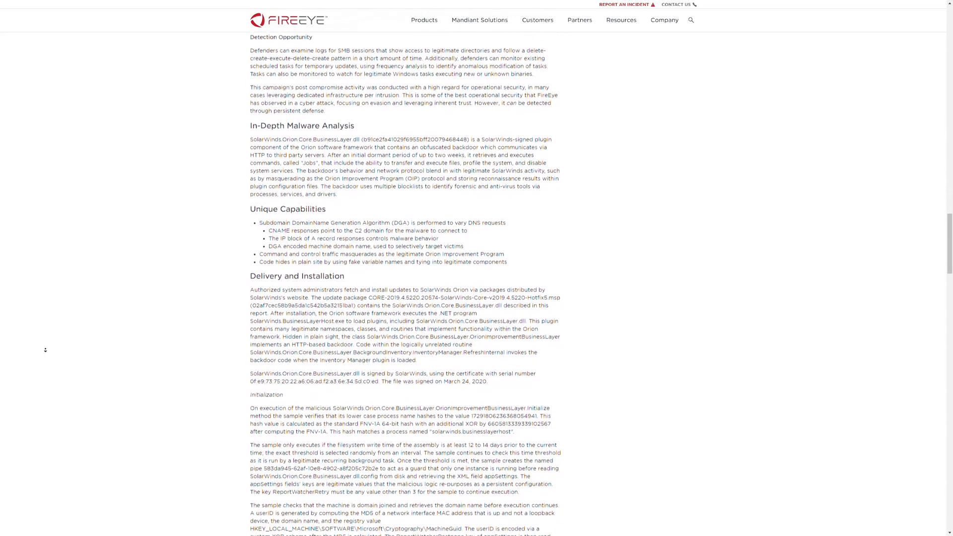
scroll("down", 3)
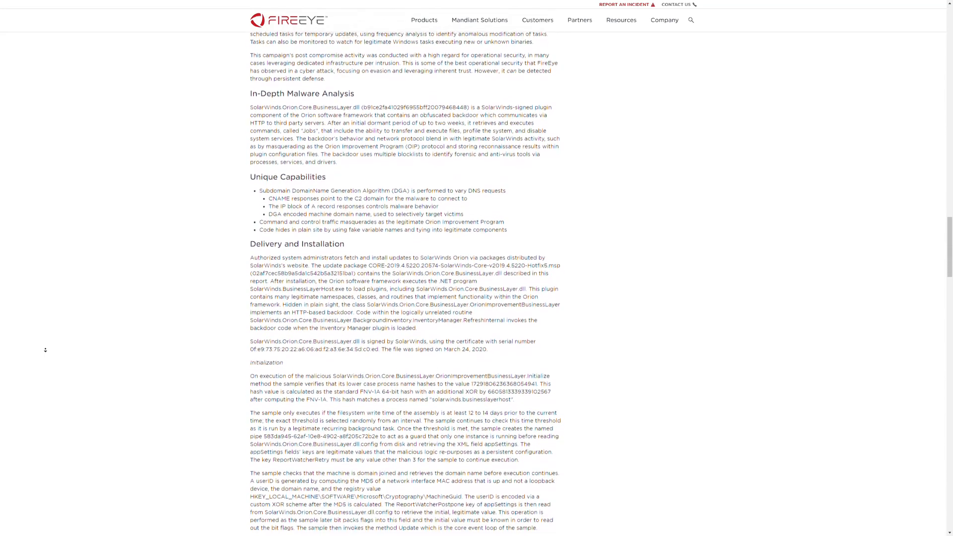
scroll("down", 3)
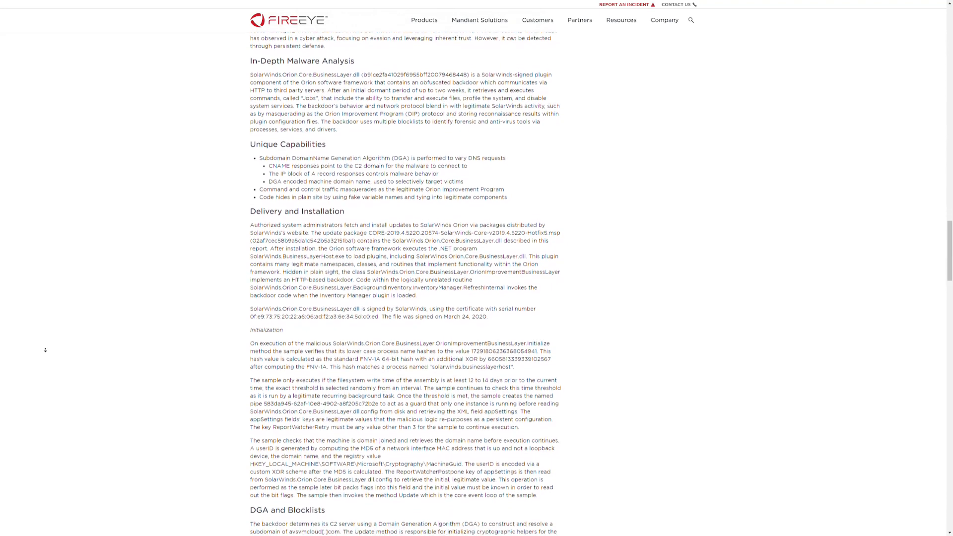
scroll("down", 3)
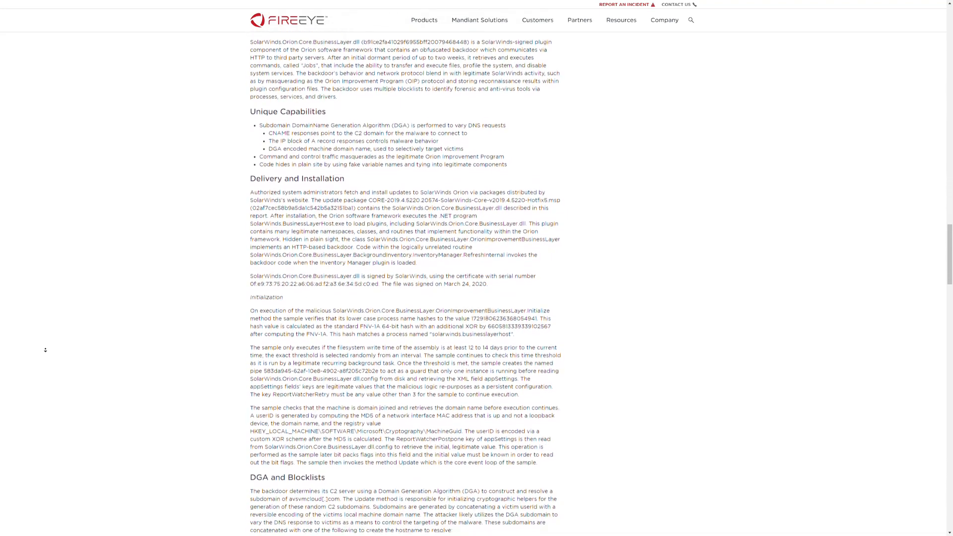
scroll("down", 3)
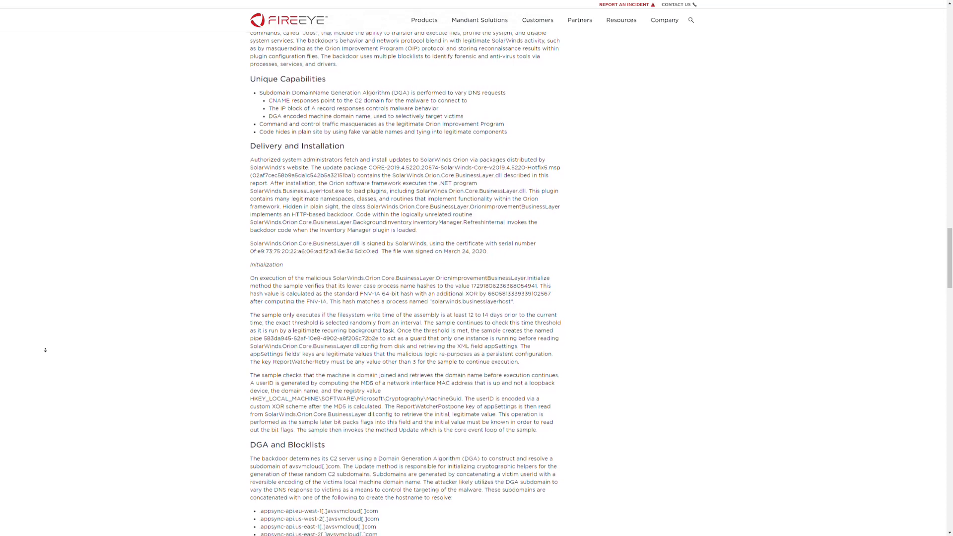
scroll("down", 3)
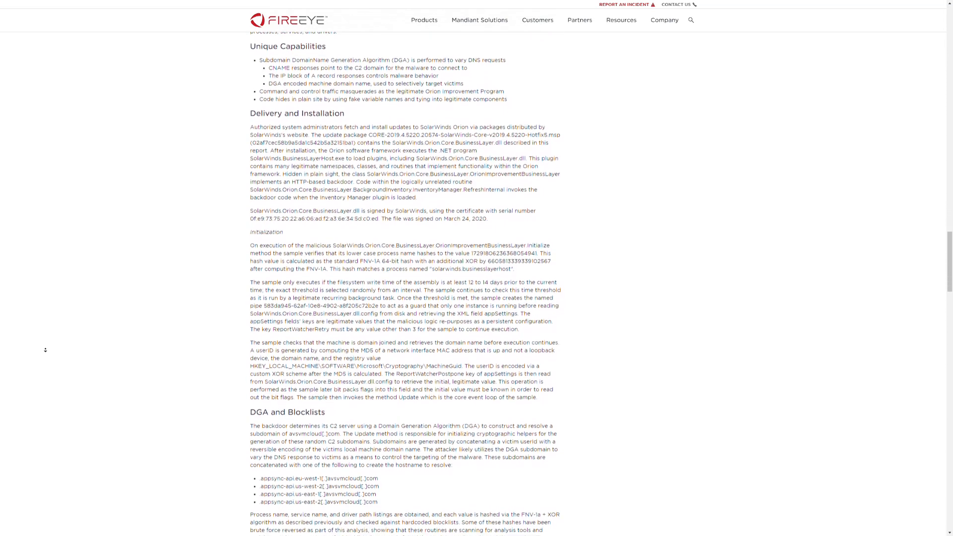
scroll("down", 3)
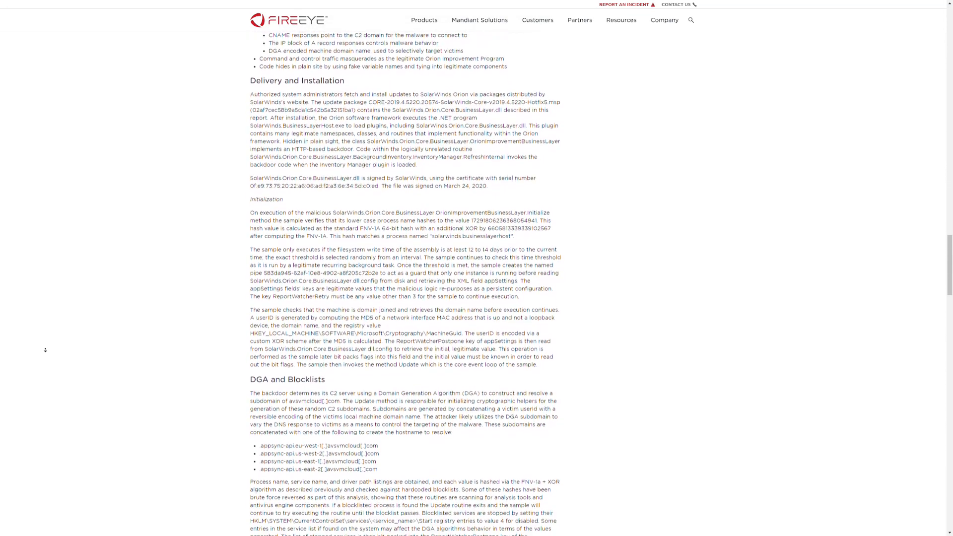
scroll("down", 3)
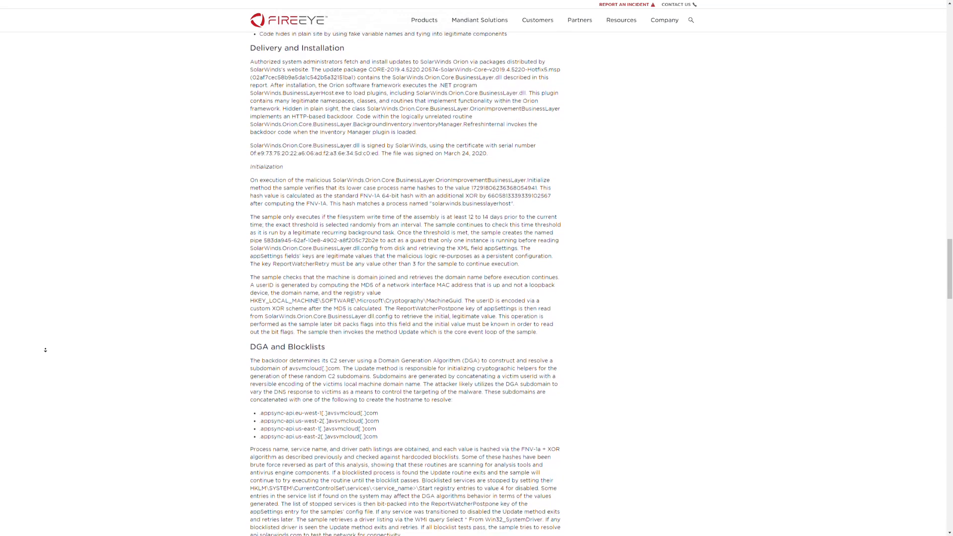
scroll("down", 3)
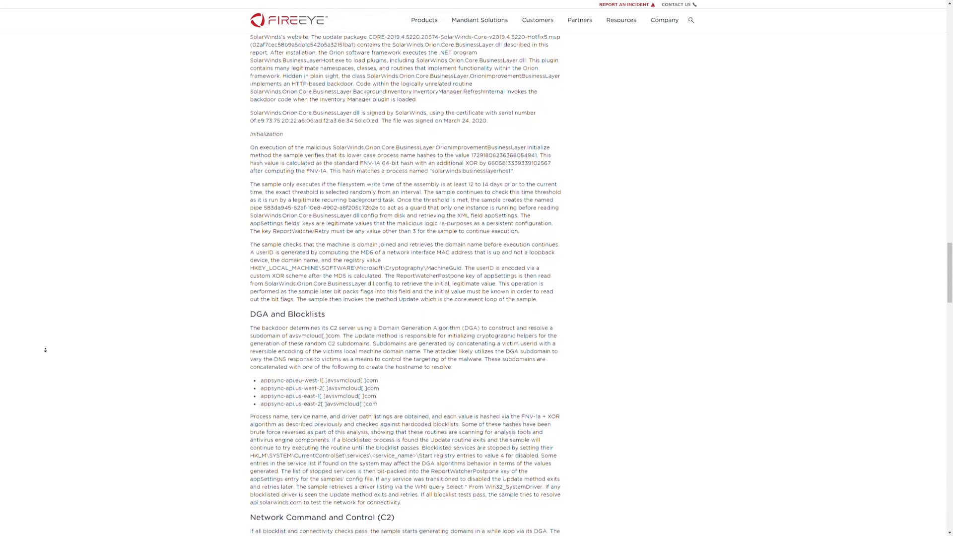
scroll("down", 3)
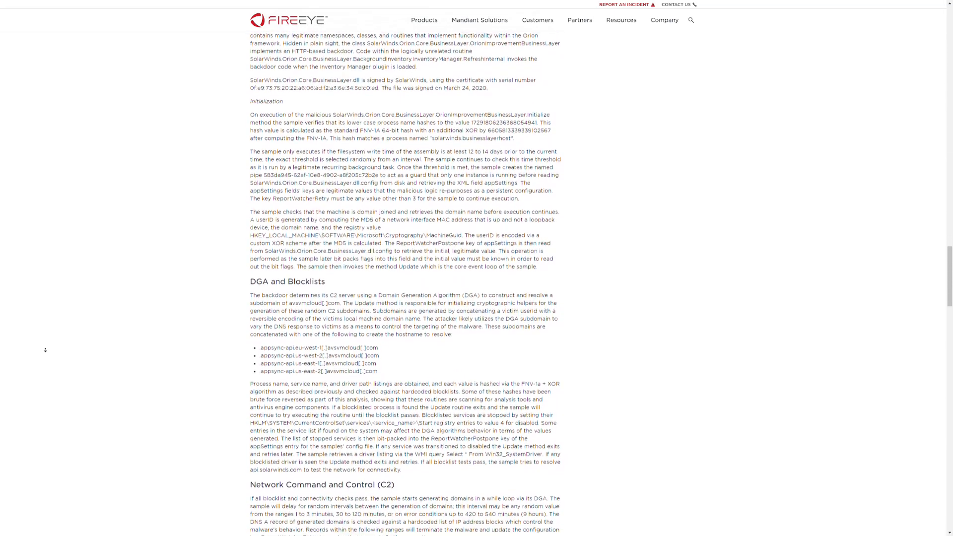
scroll("down", 3)
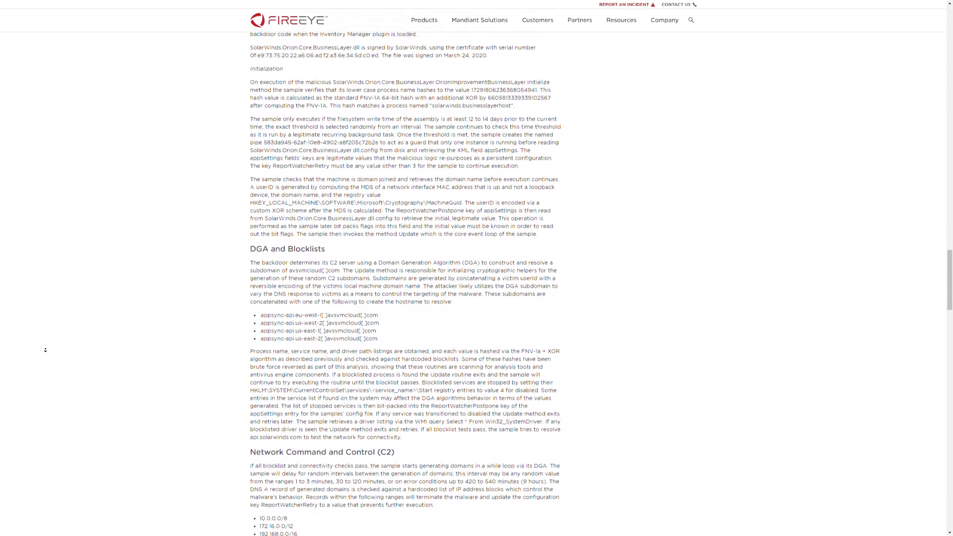
scroll("down", 3)
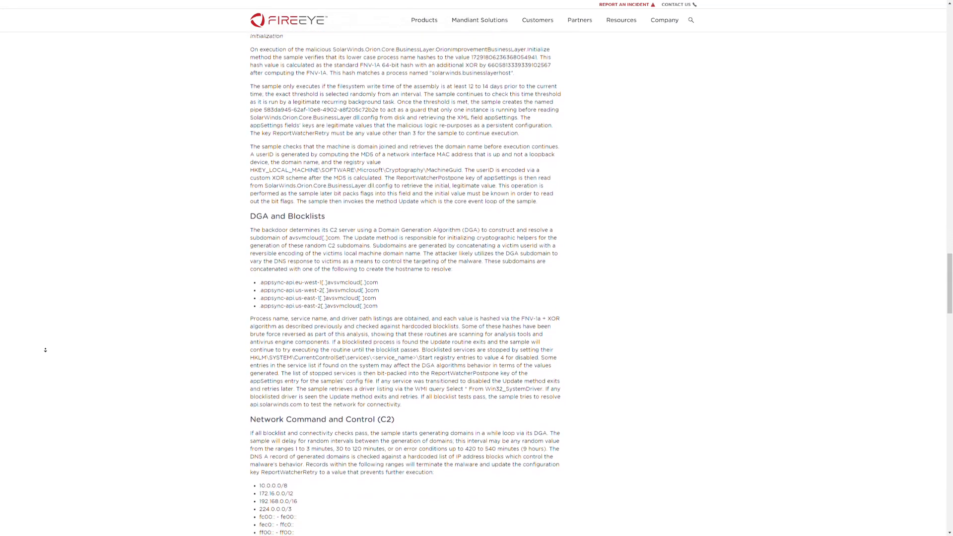
scroll("down", 3)
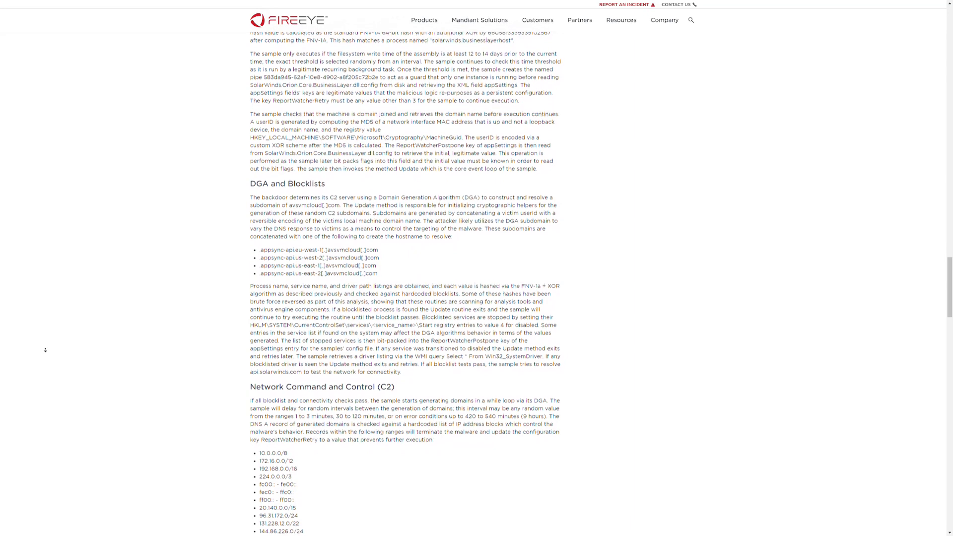
scroll("down", 3)
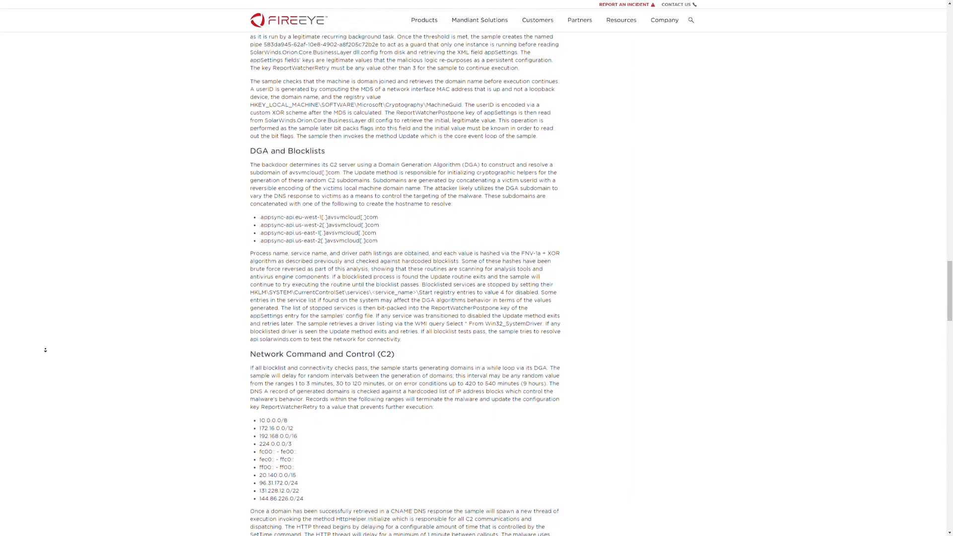
scroll("down", 3)
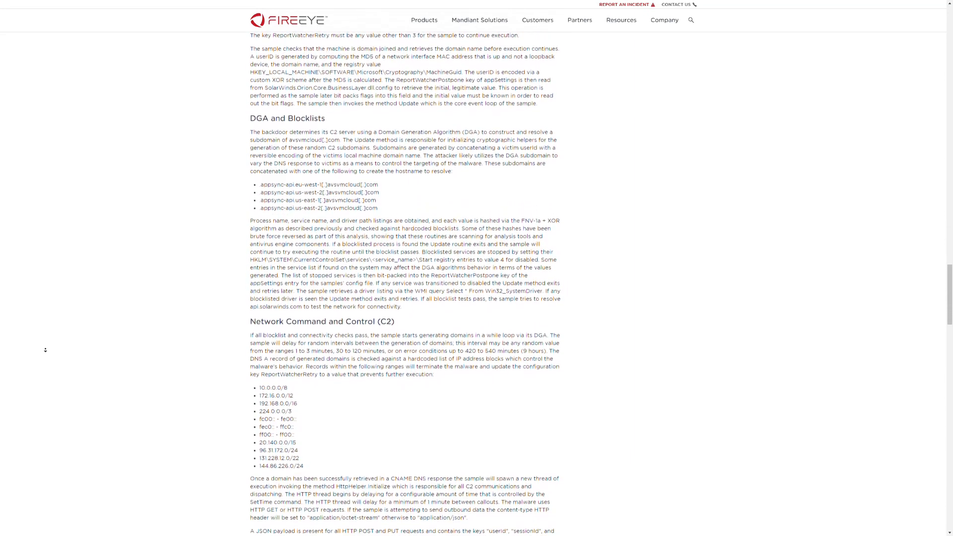
scroll("down", 3)
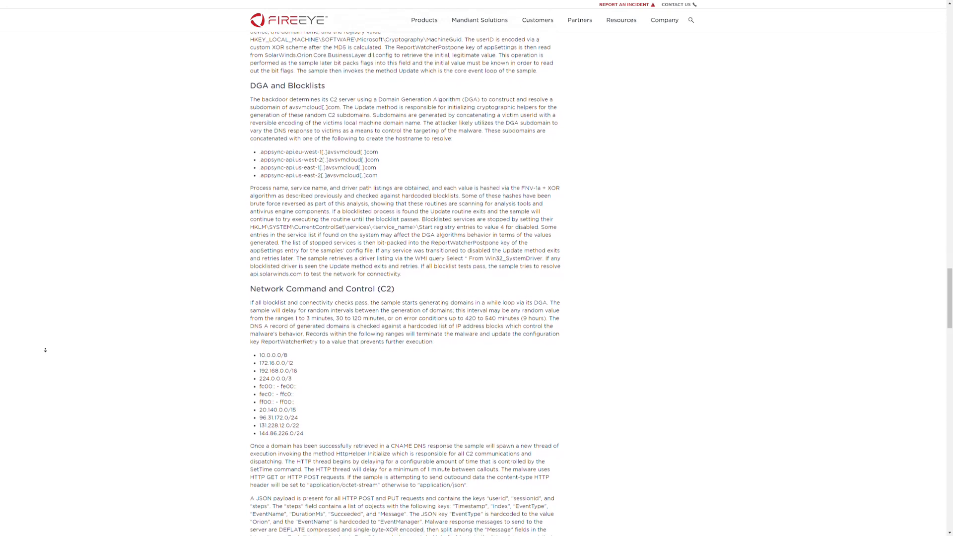
scroll("down", 3)
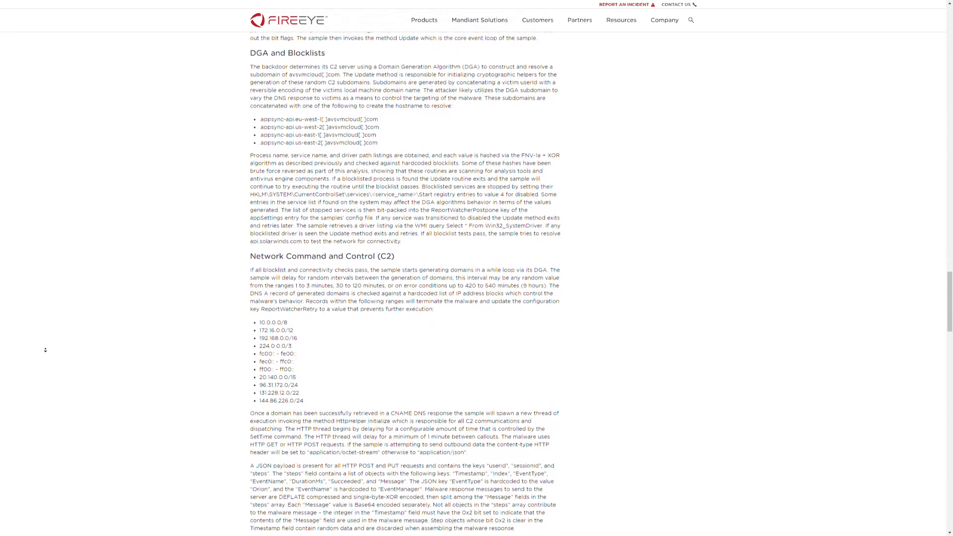
scroll("down", 3)
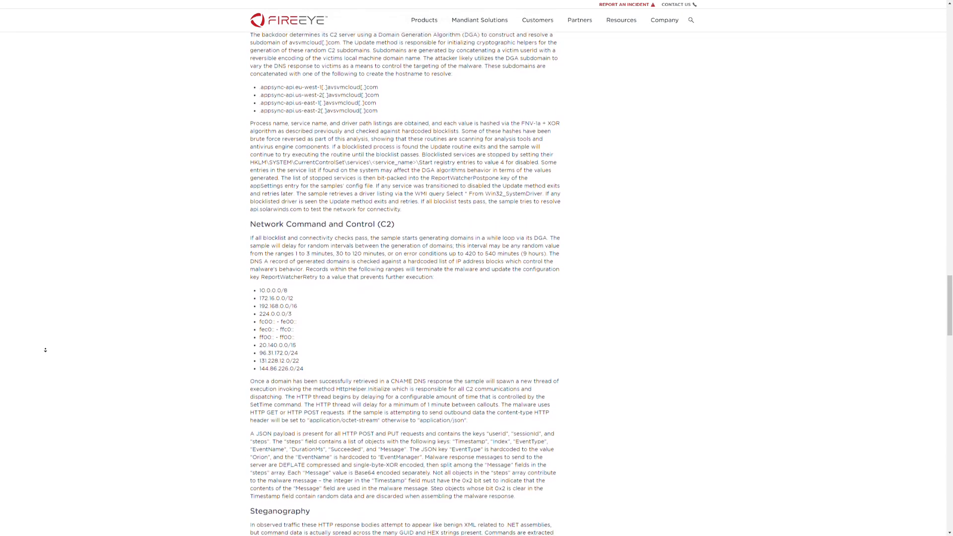
scroll("down", 3)
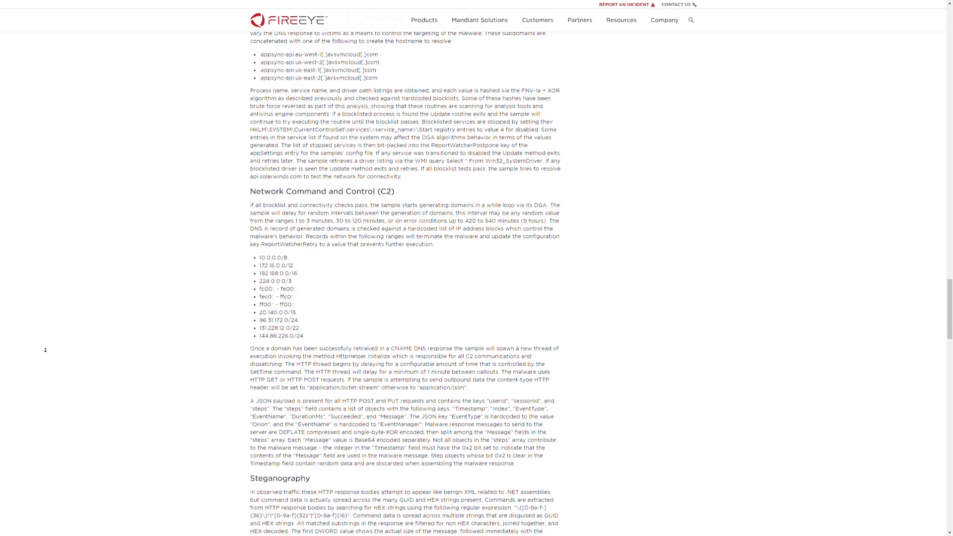
scroll("down", 3)
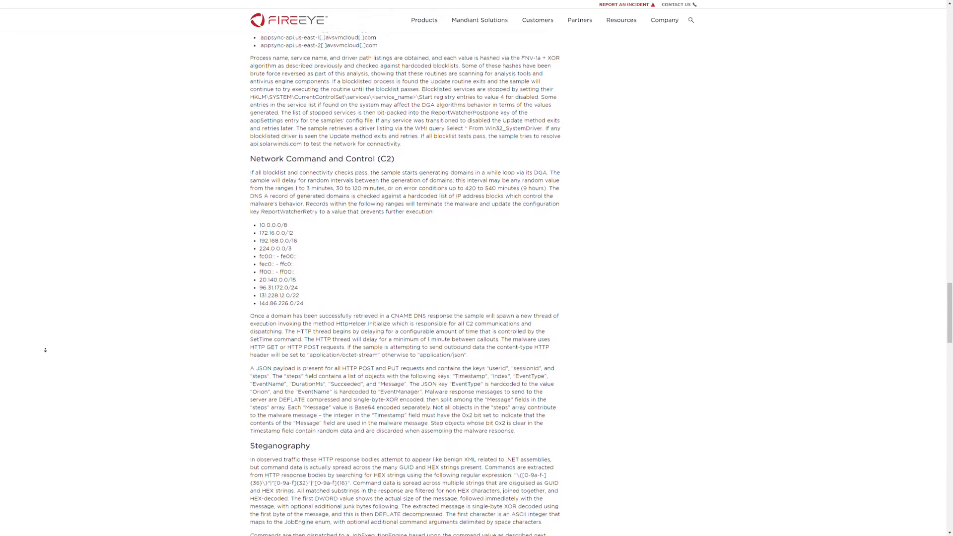
scroll("down", 3)
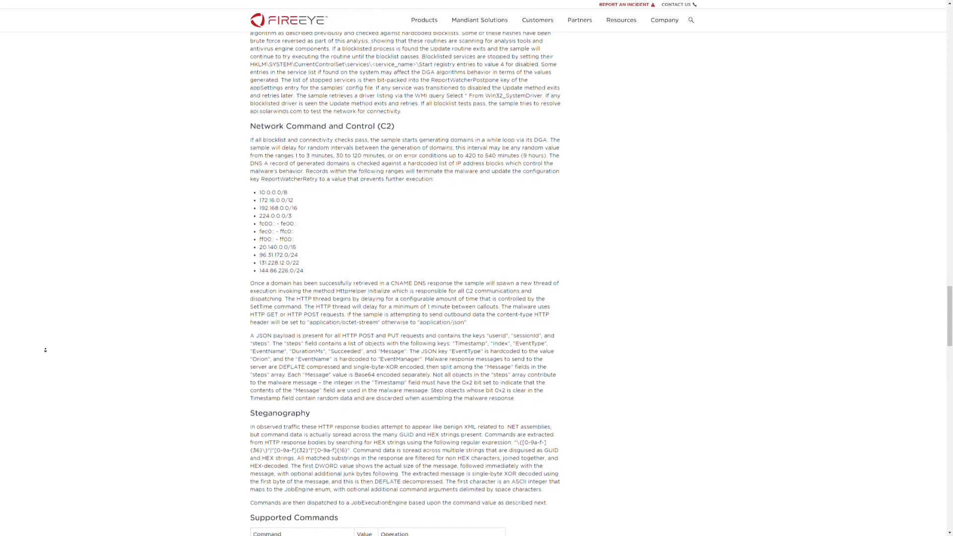
scroll("down", 3)
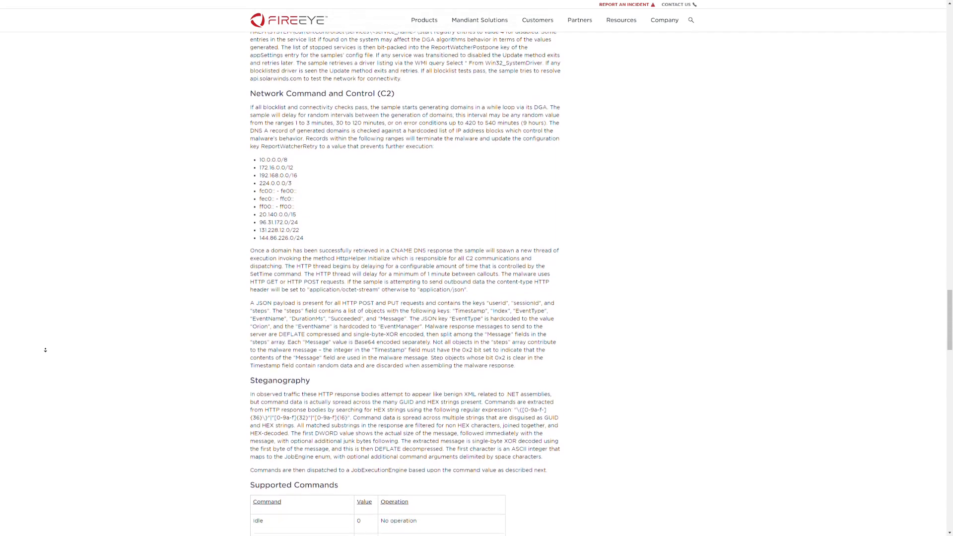
scroll("down", 3)
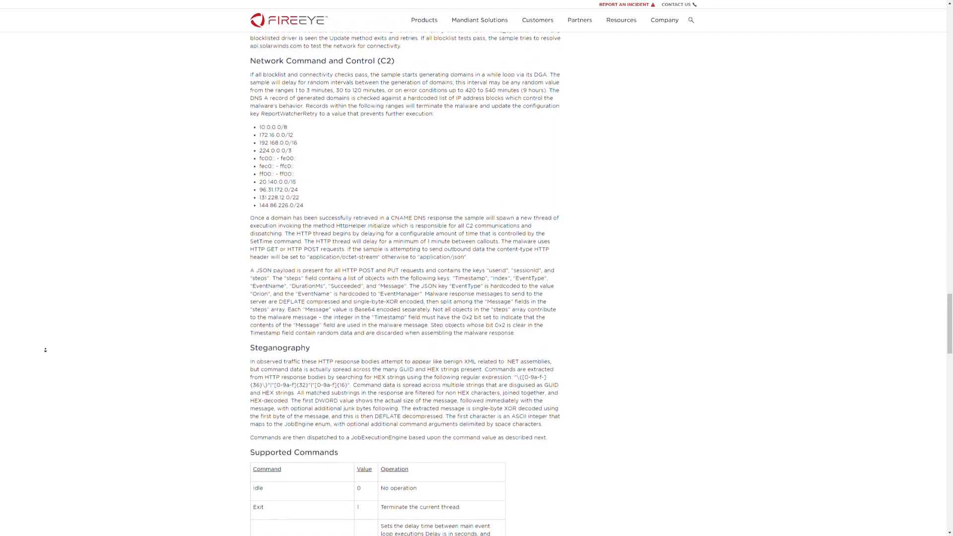
scroll("down", 3)
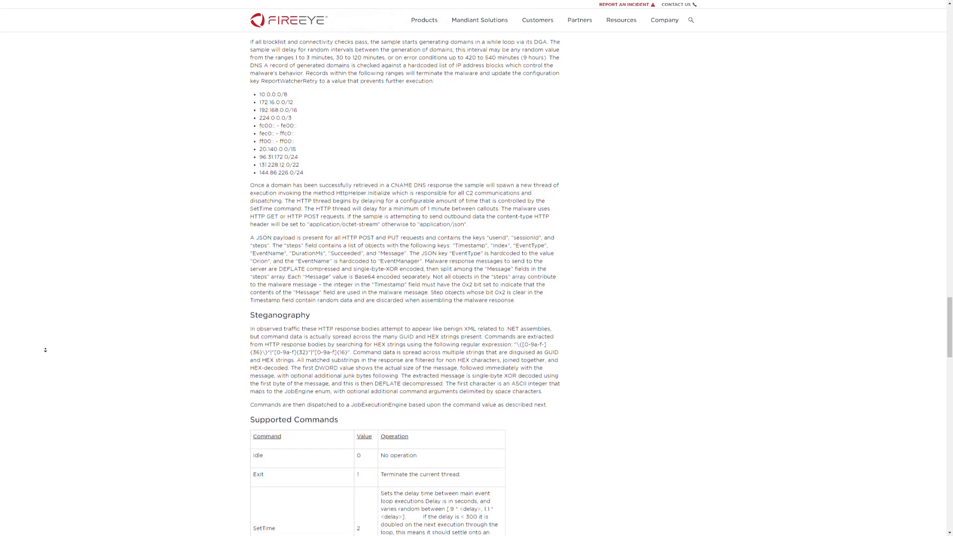
scroll("down", 3)
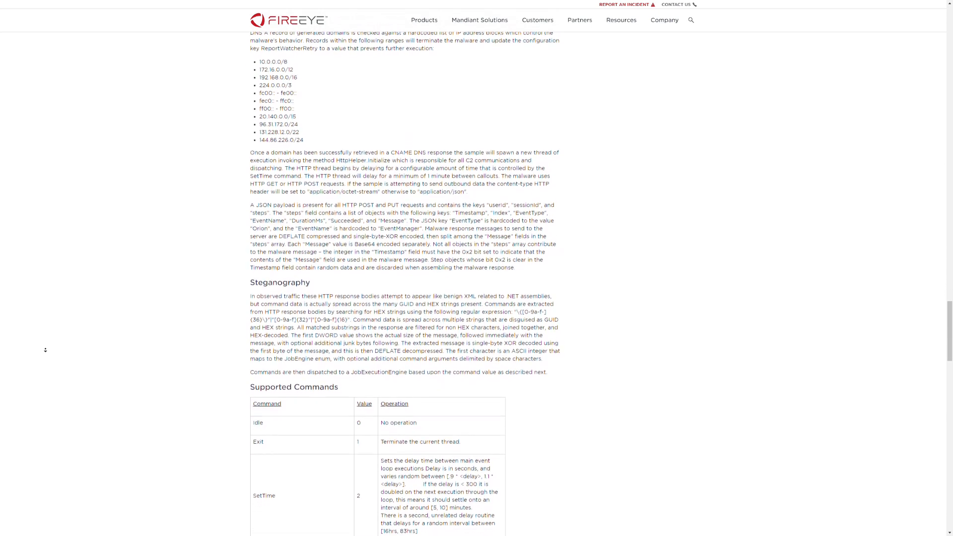
scroll("down", 3)
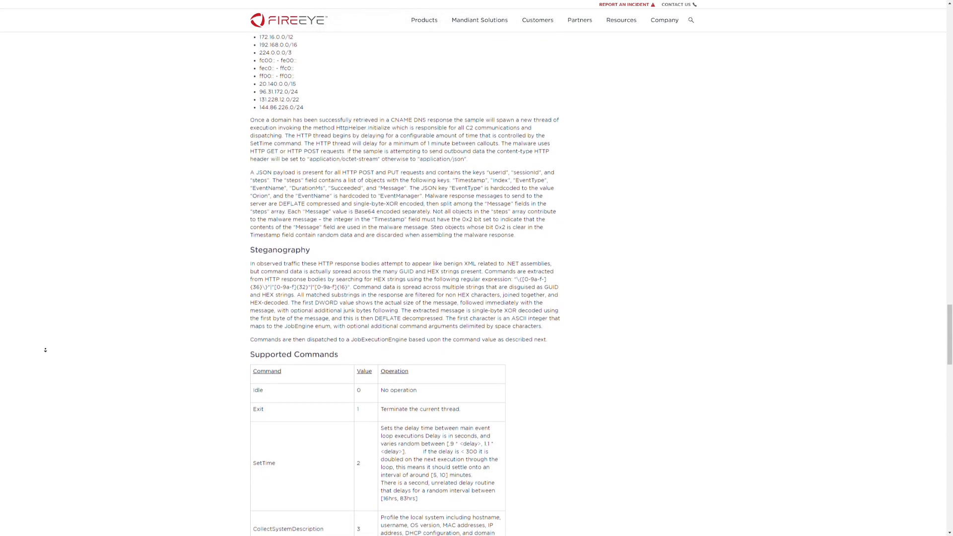
scroll("down", 3)
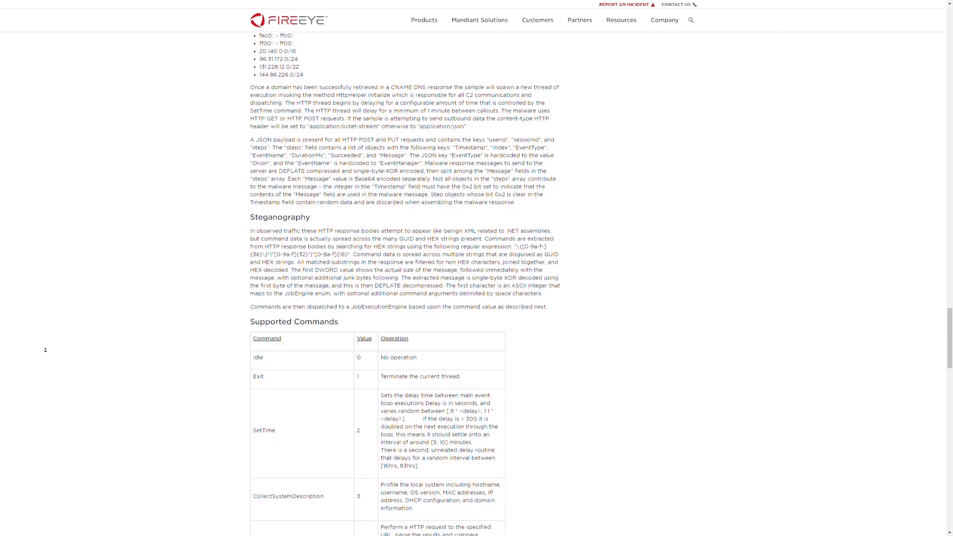
scroll("down", 3)
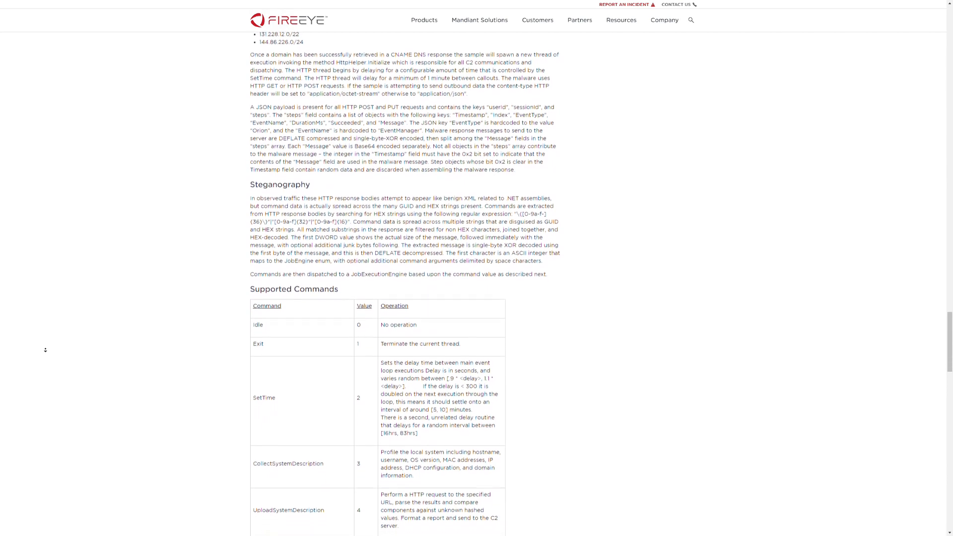
scroll("down", 3)
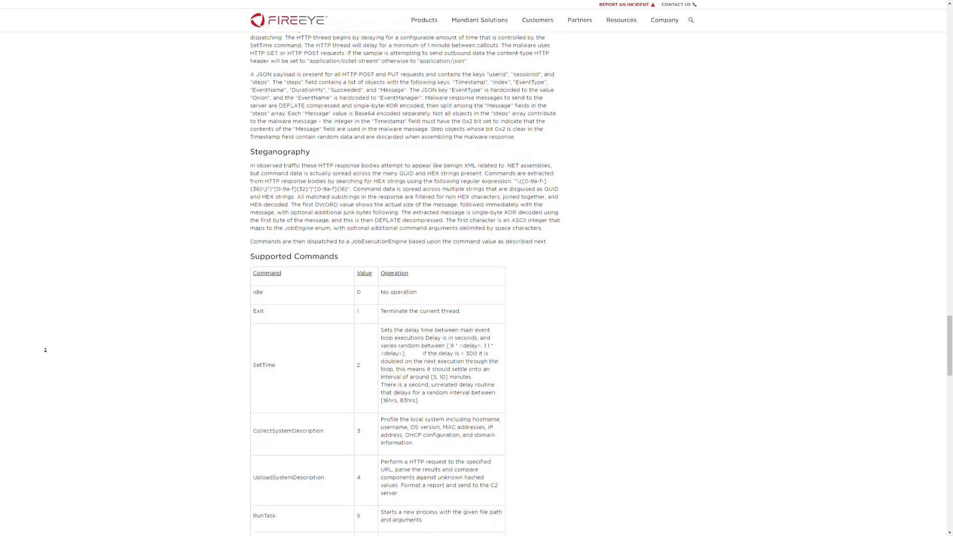
scroll("down", 3)
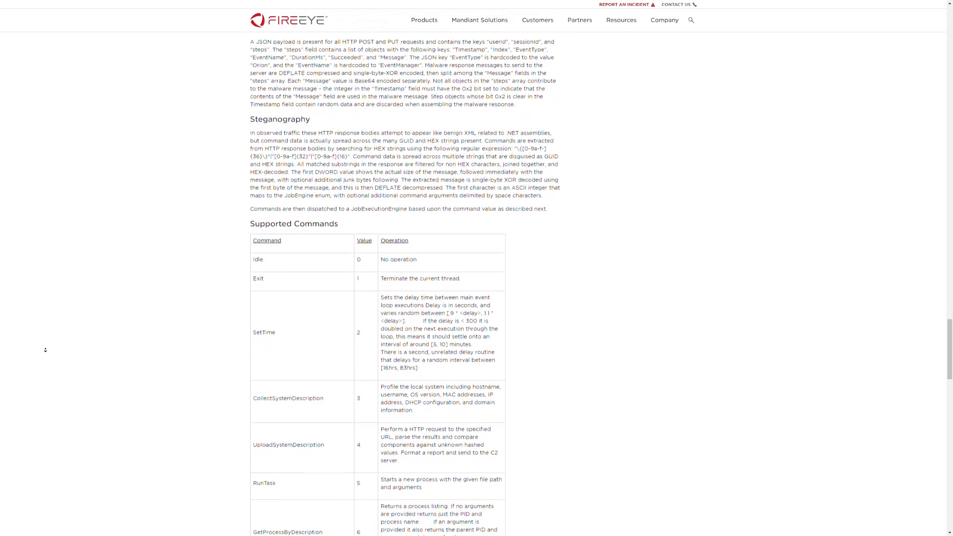
scroll("down", 3)
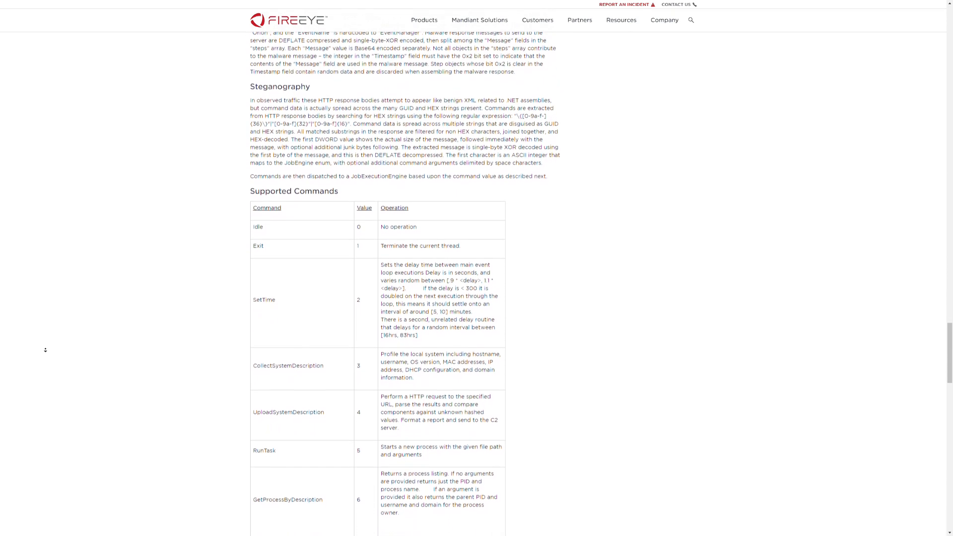
scroll("down", 3)
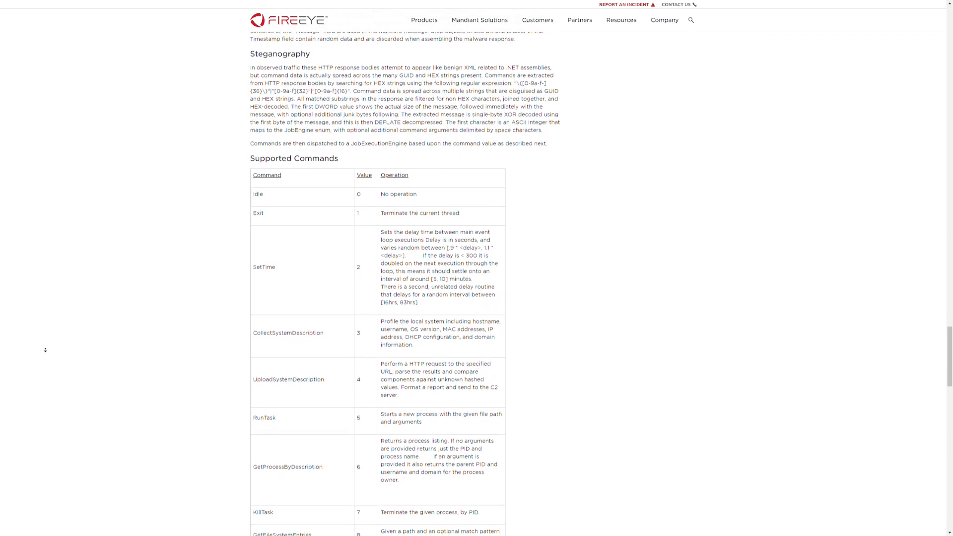
scroll("down", 3)
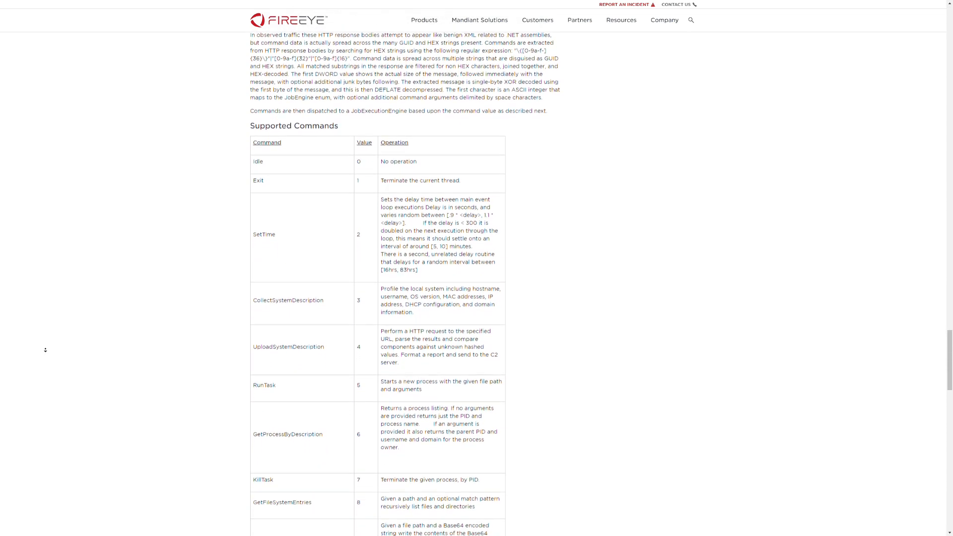
scroll("down", 3)
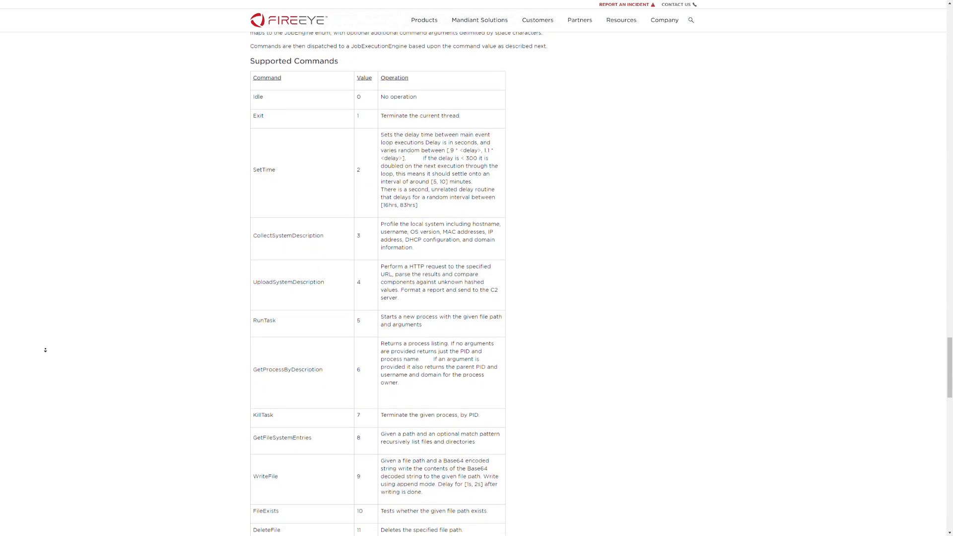
scroll("down", 3)
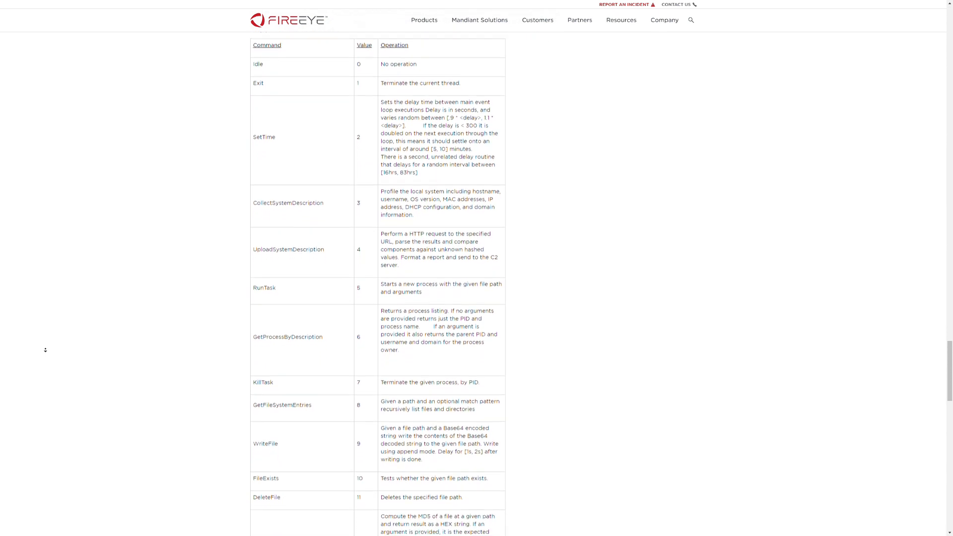
scroll("down", 3)
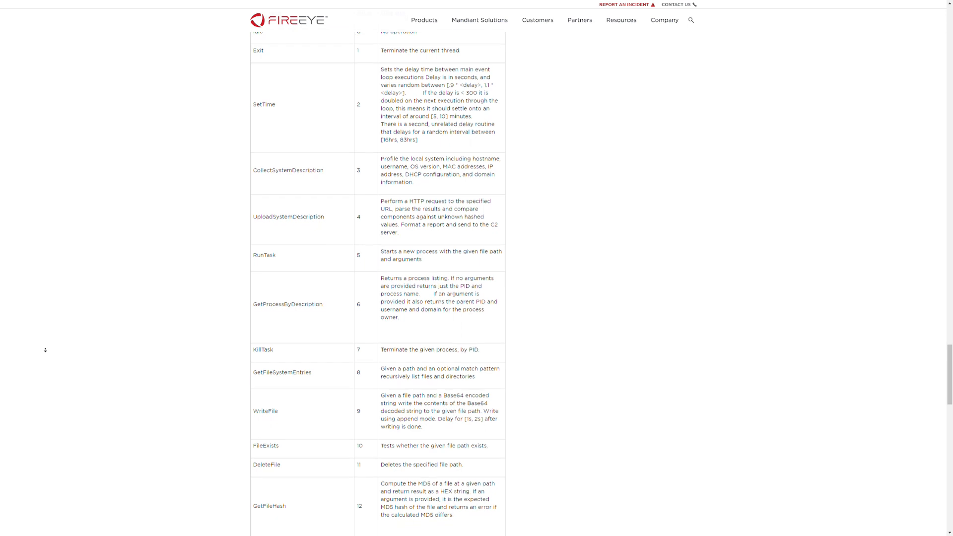
scroll("down", 3)
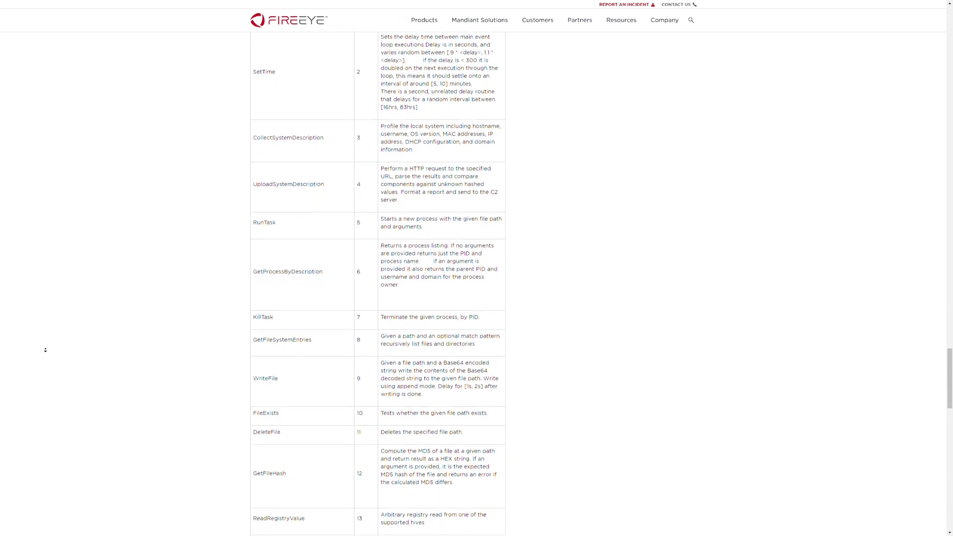
scroll("down", 3)
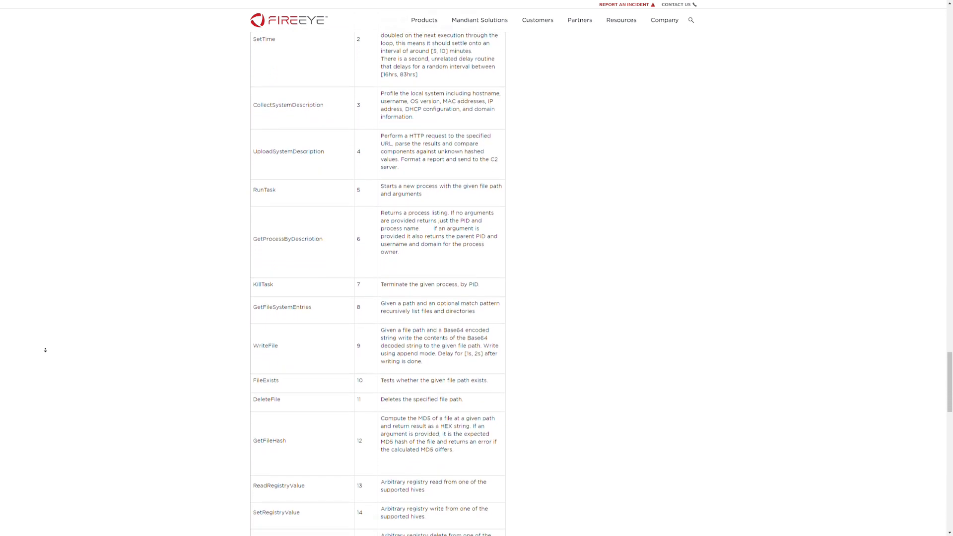
scroll("down", 3)
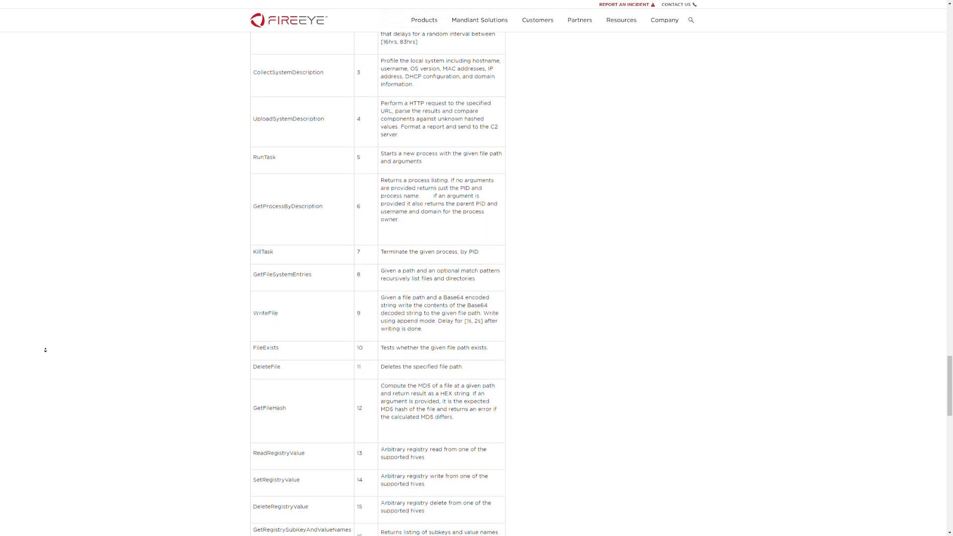
scroll("down", 3)
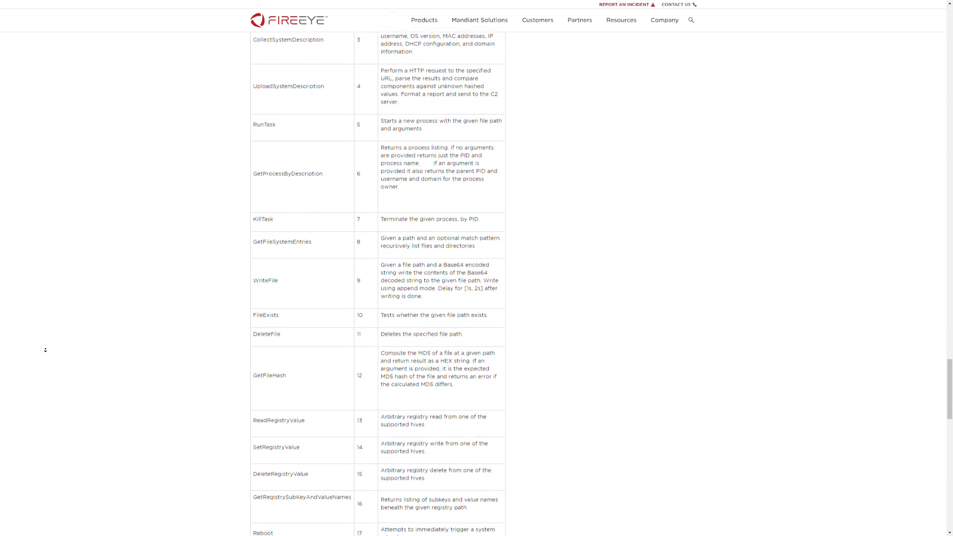
scroll("down", 3)
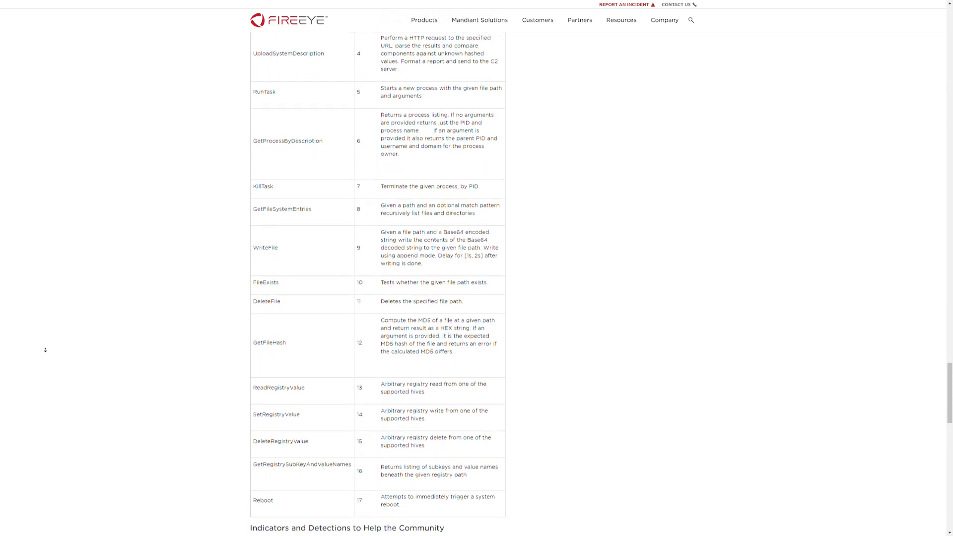
scroll("down", 3)
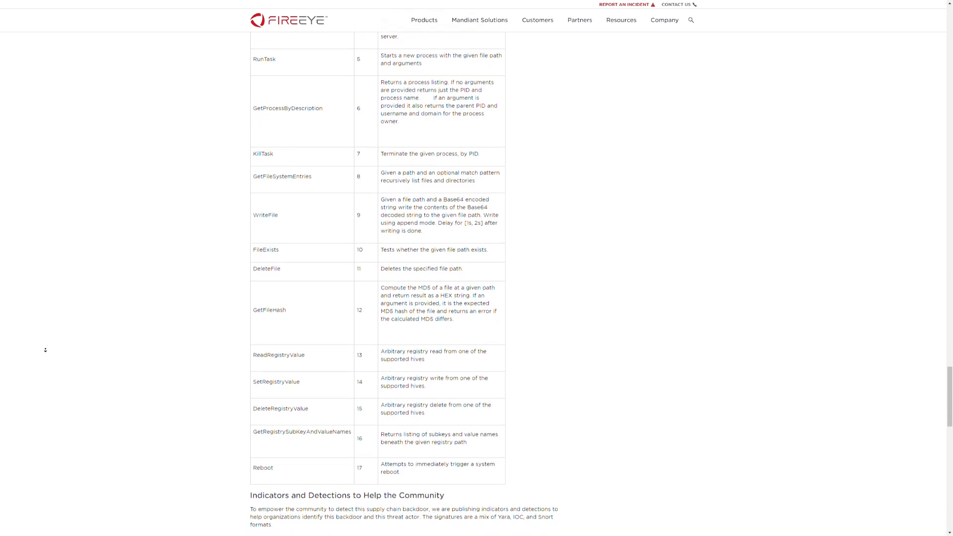
scroll("down", 3)
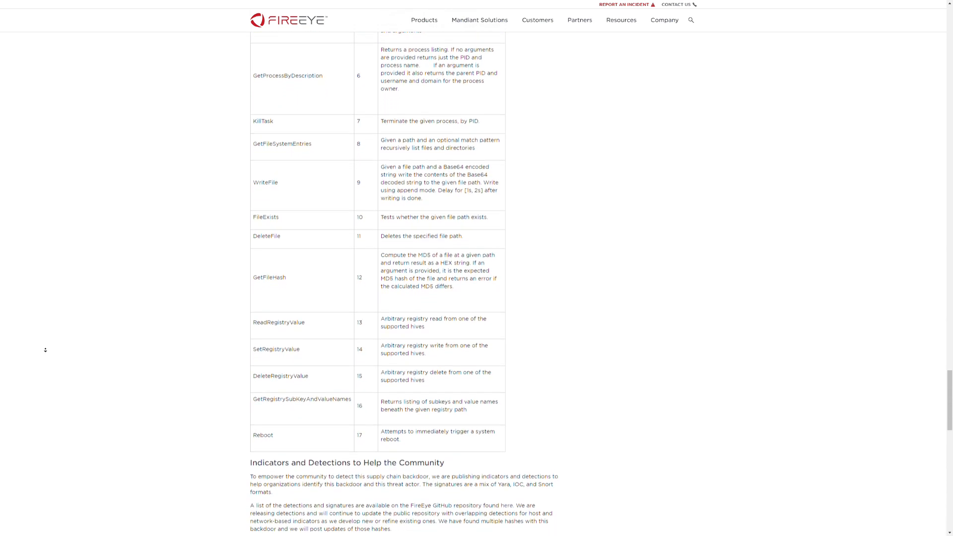
scroll("down", 3)
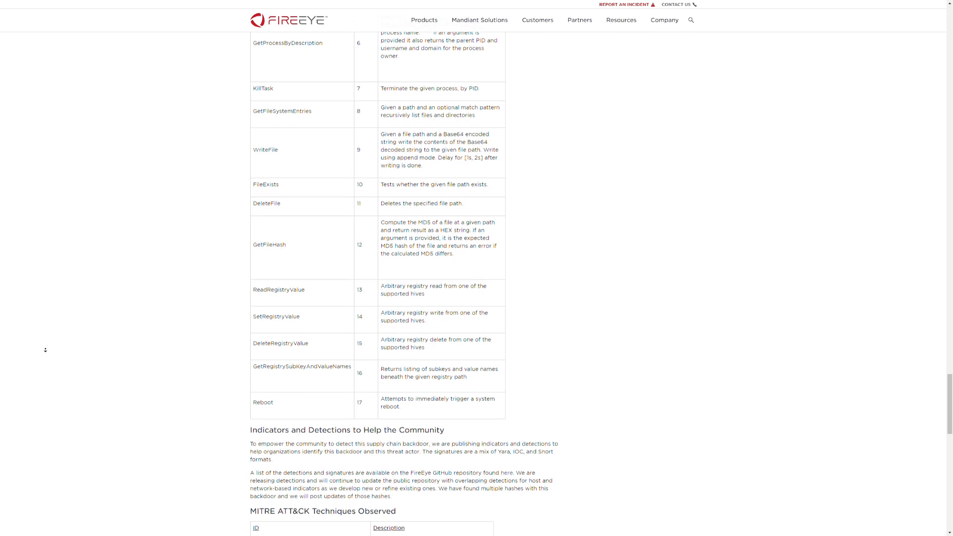
scroll("down", 3)
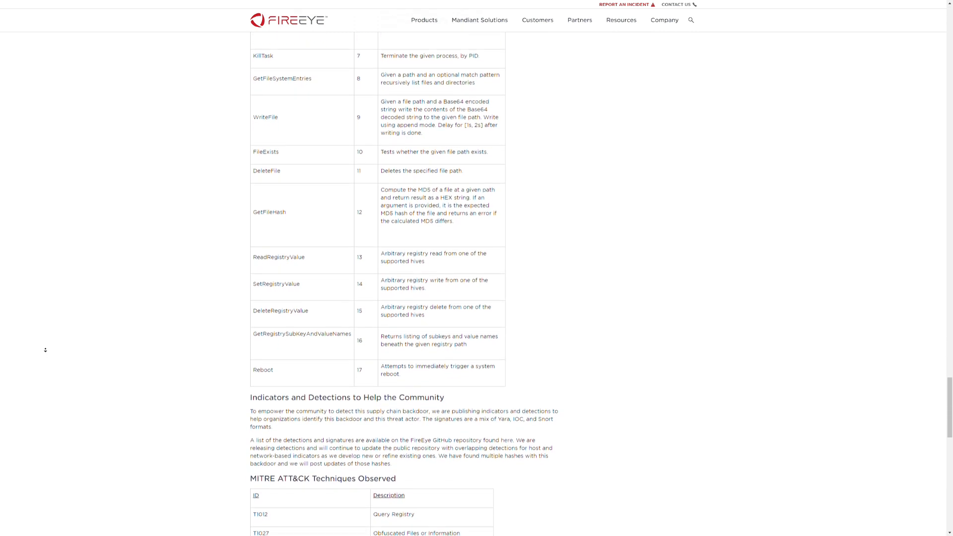
scroll("down", 3)
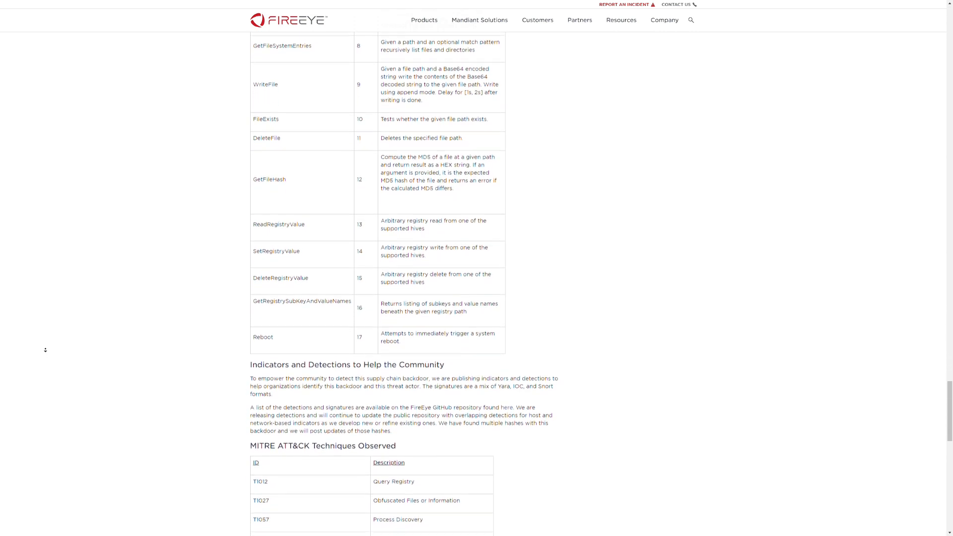
scroll("down", 3)
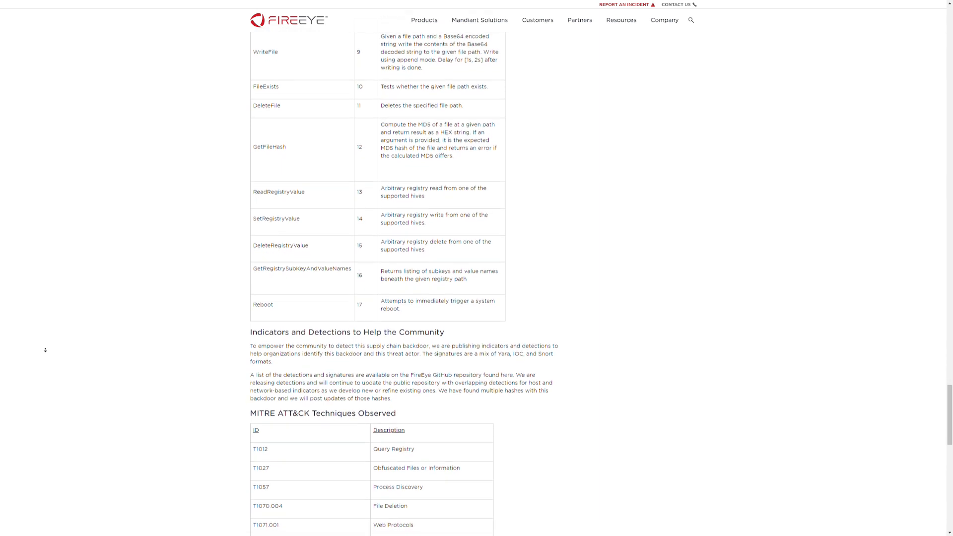
scroll("down", 3)
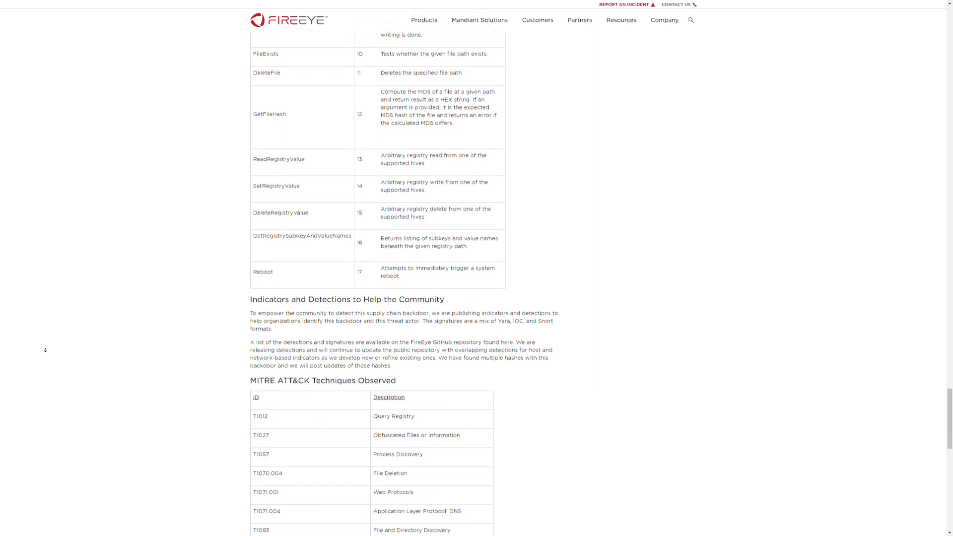
scroll("down", 3)
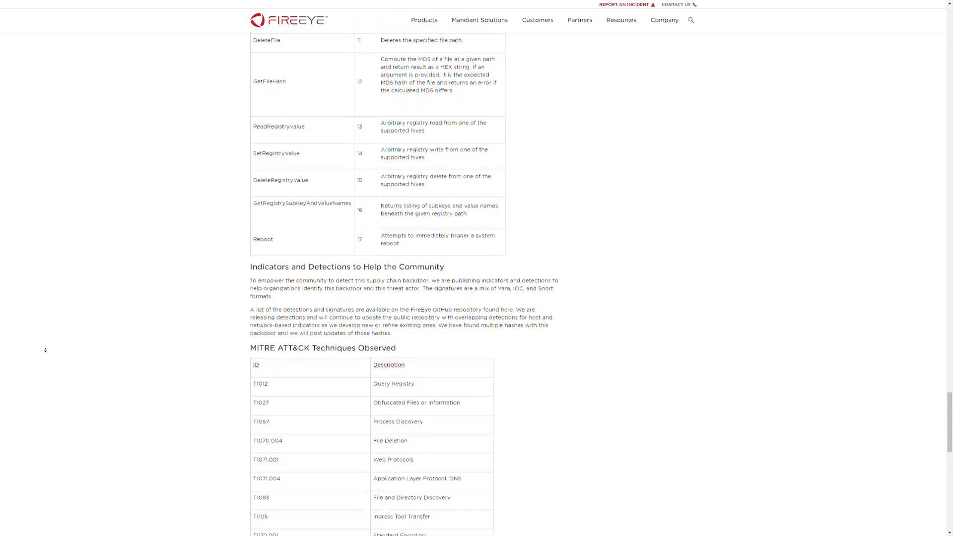
scroll("down", 3)
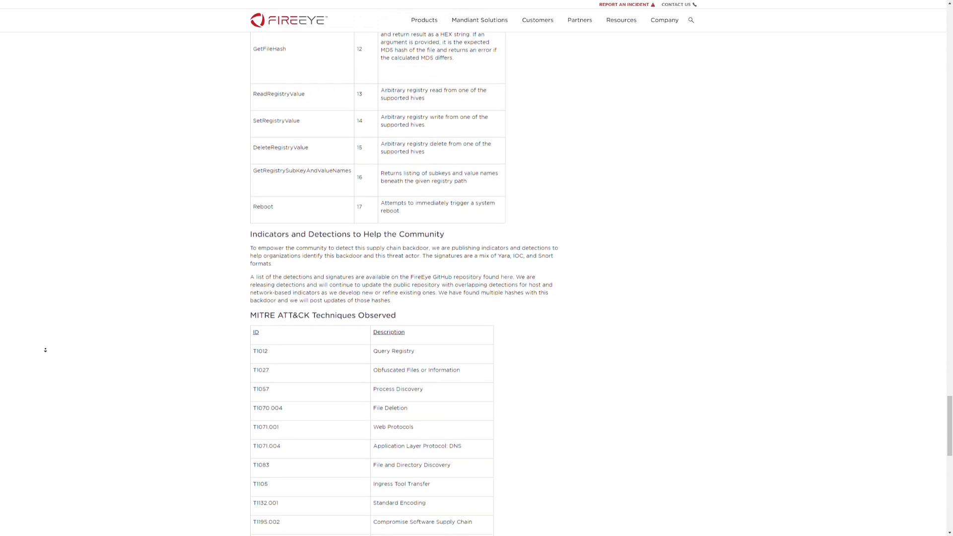
scroll("down", 3)
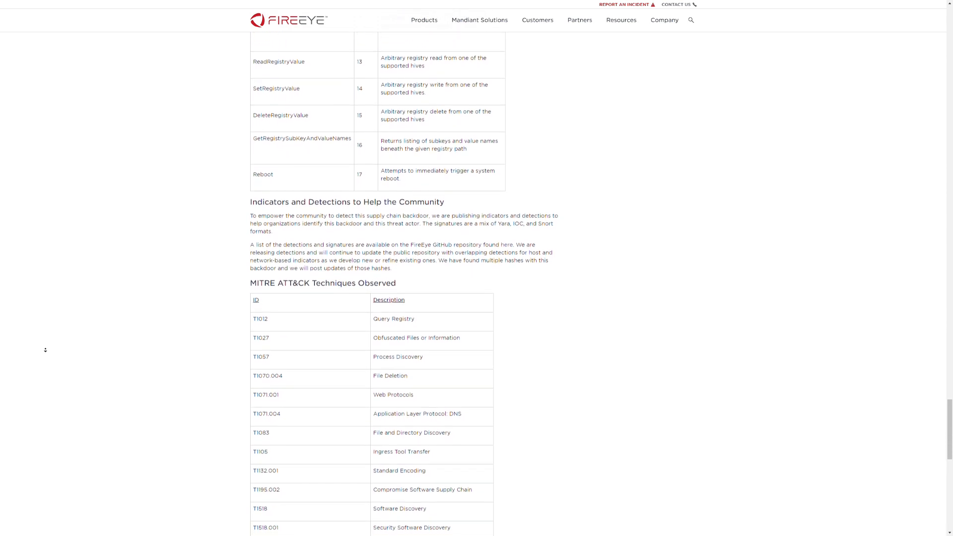
scroll("down", 3)
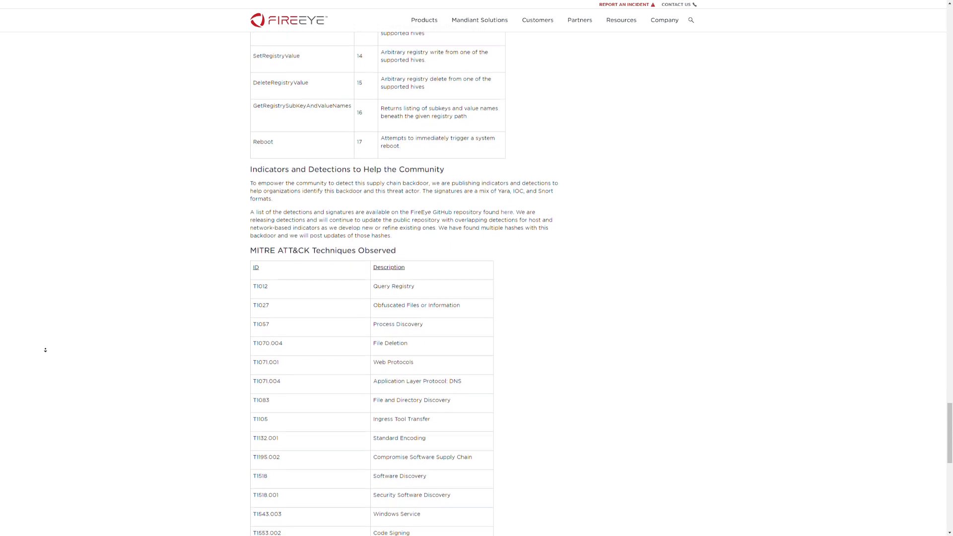
scroll("down", 3)
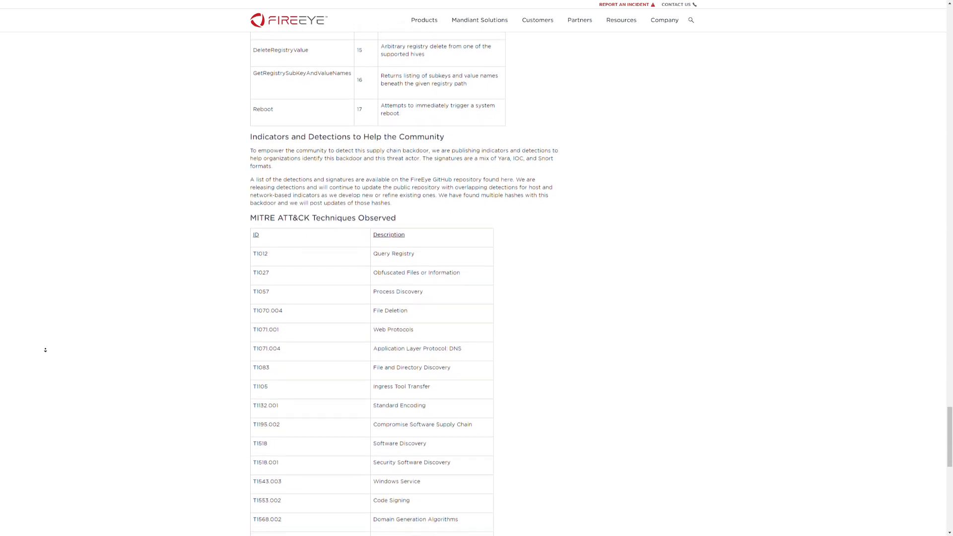
scroll("down", 3)
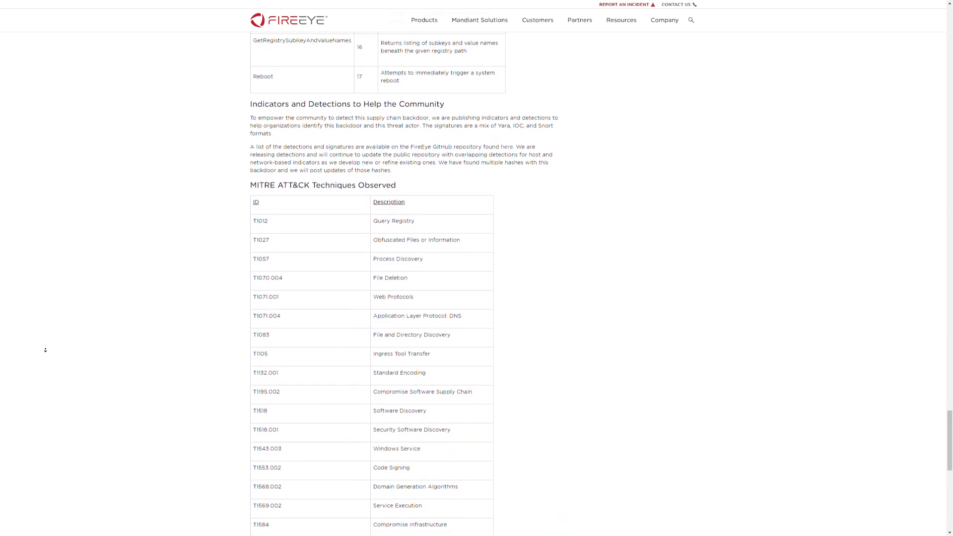
scroll("down", 3)
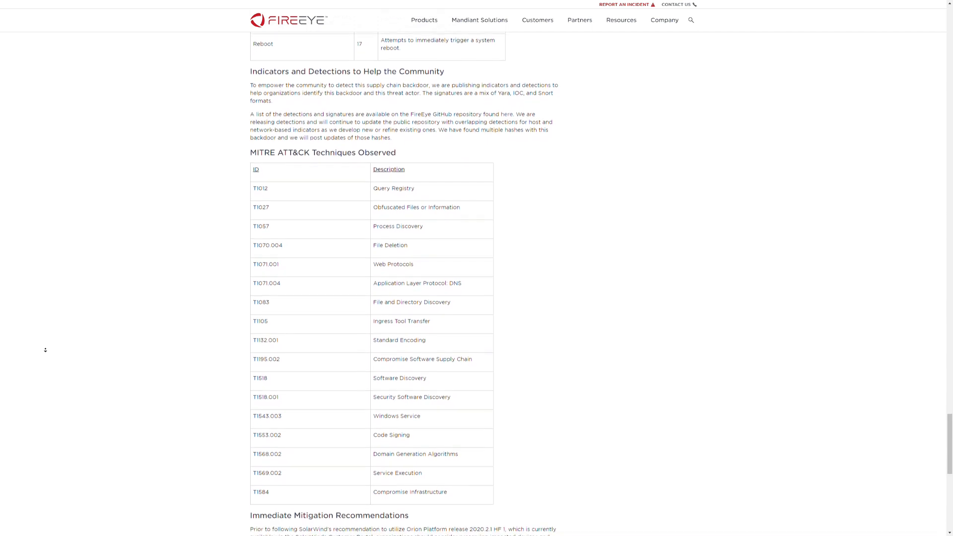
scroll("down", 3)
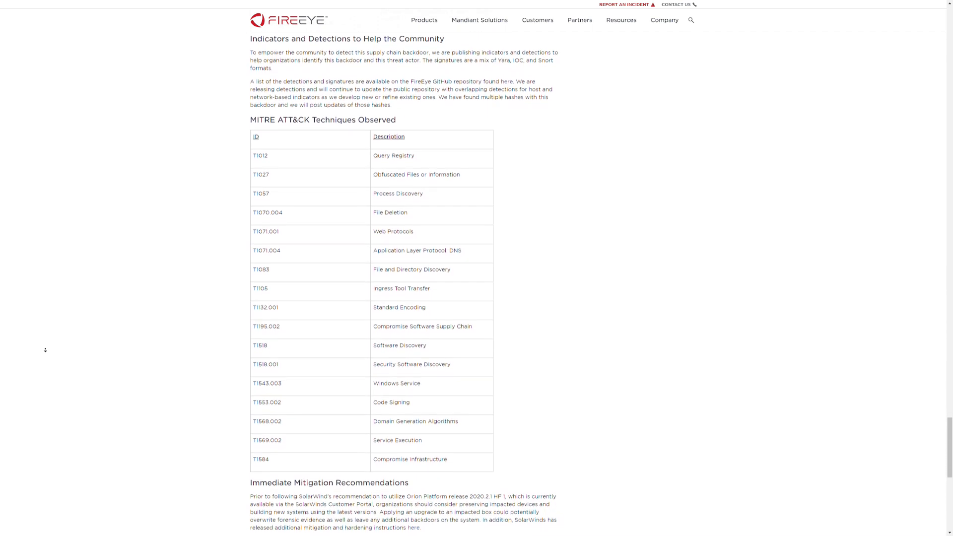
scroll("down", 3)
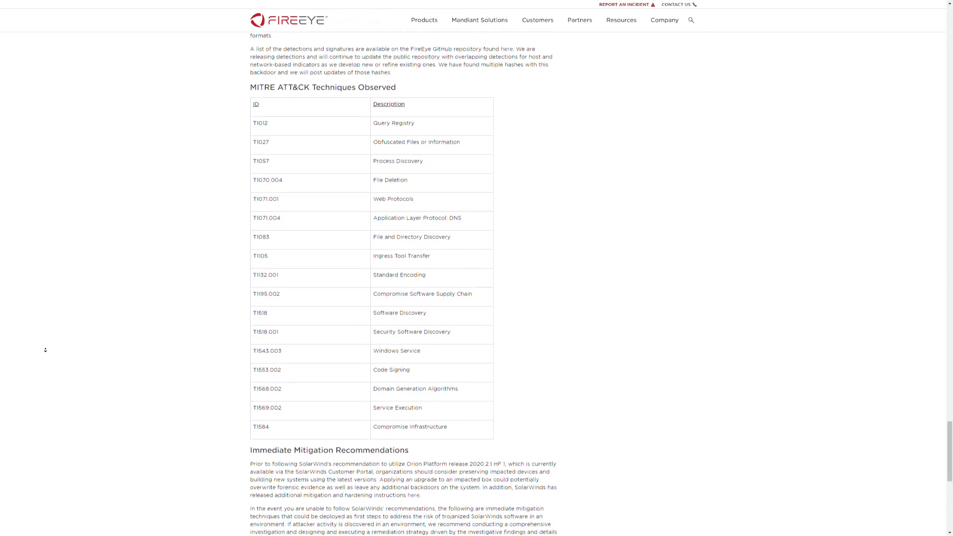
scroll("down", 3)
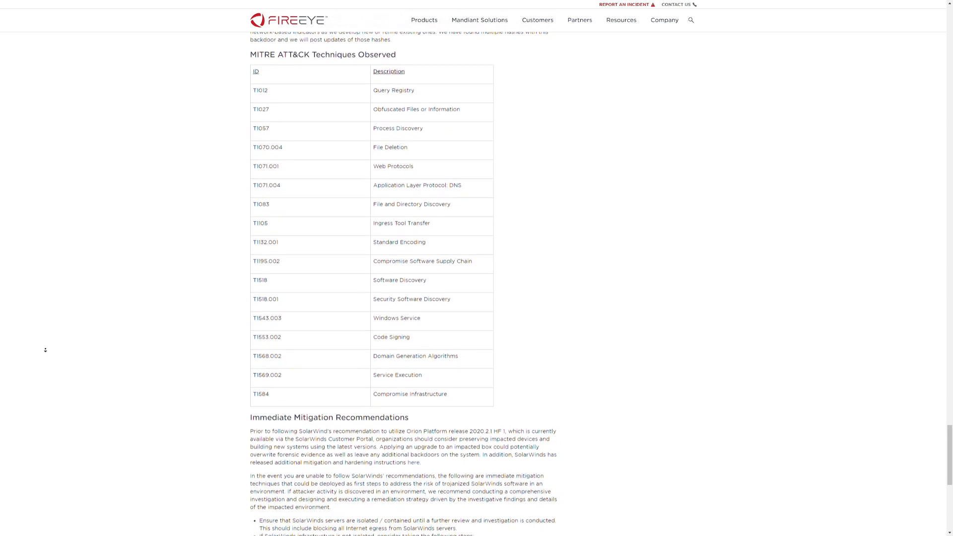
scroll("down", 3)
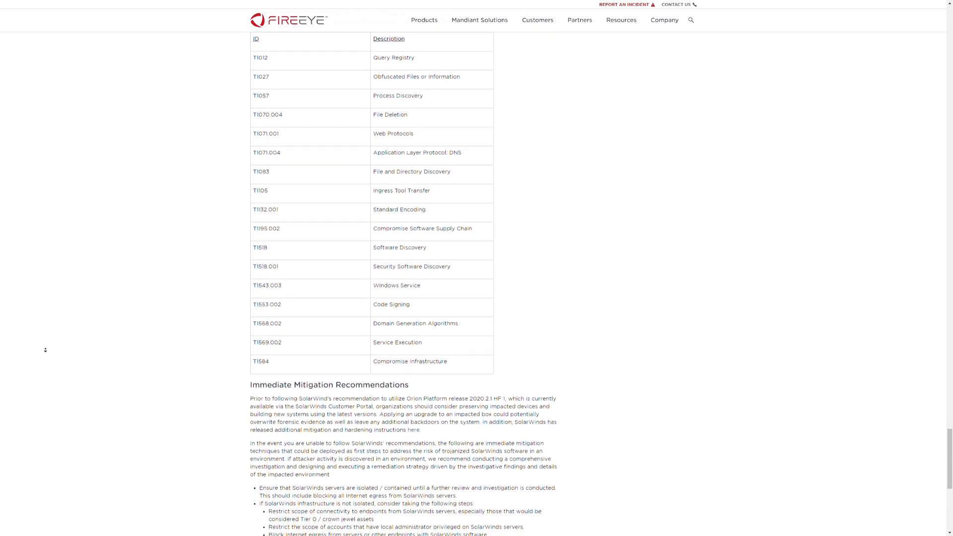
scroll("down", 3)
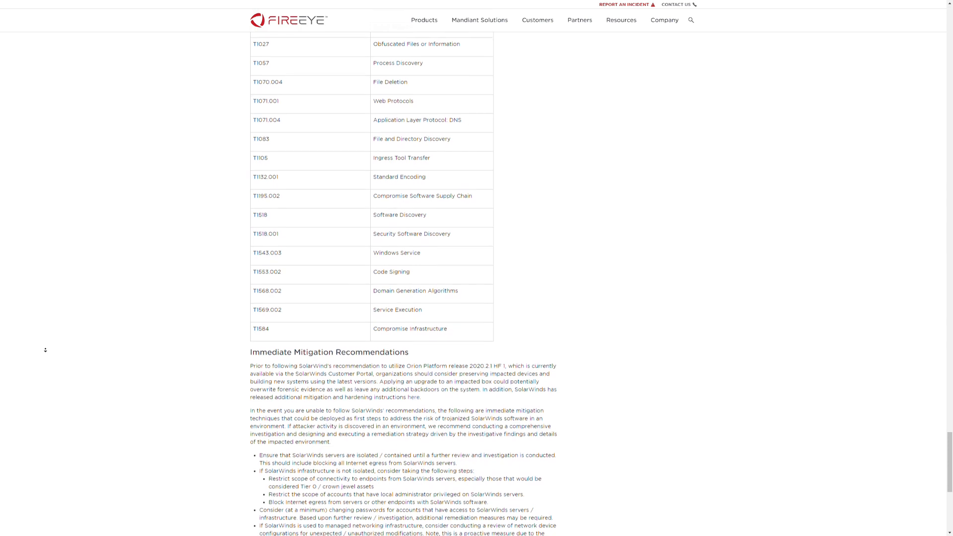
scroll("down", 3)
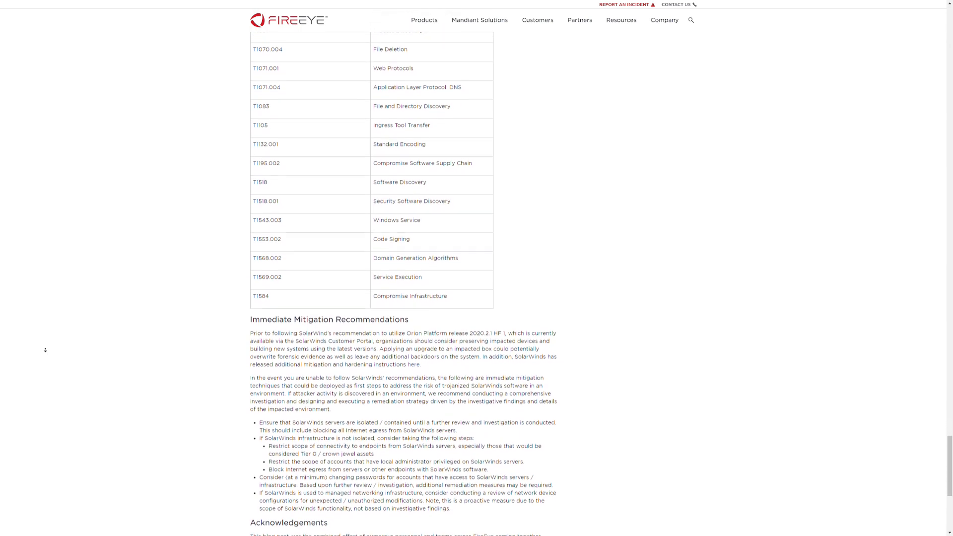
scroll("down", 3)
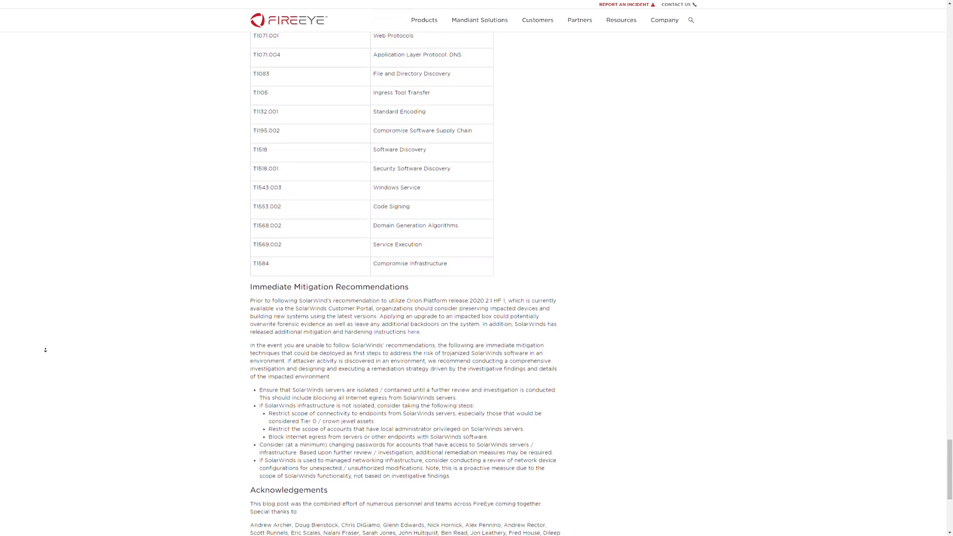
scroll("down", 3)
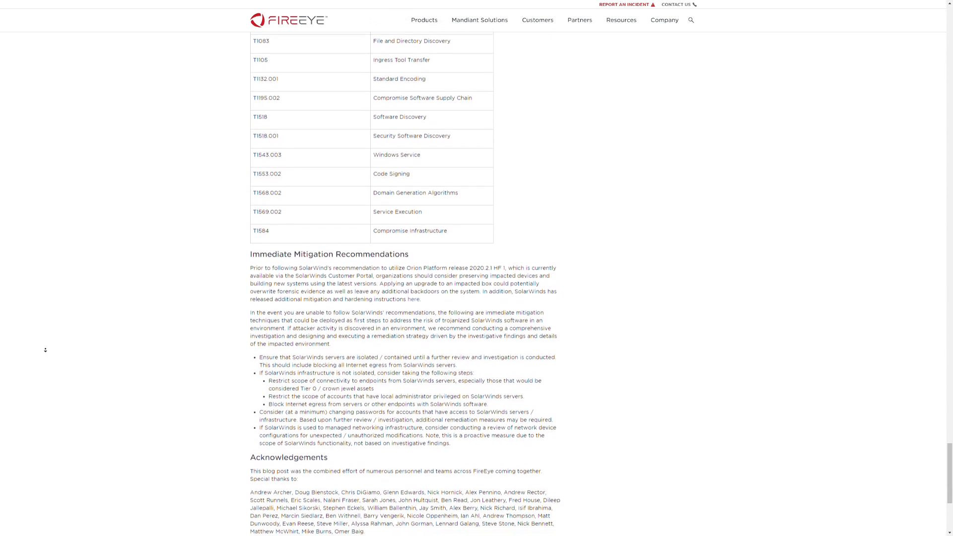
scroll("down", 3)
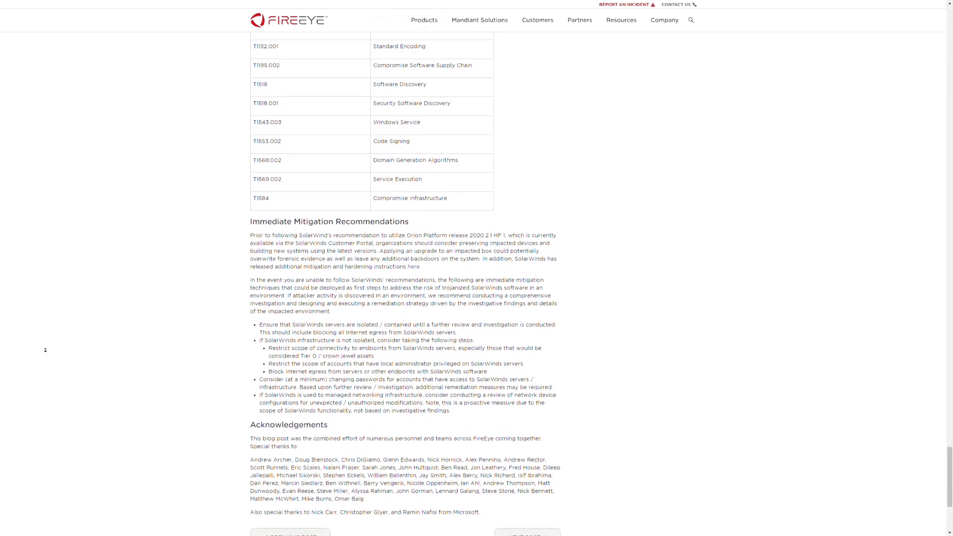
scroll("down", 3)
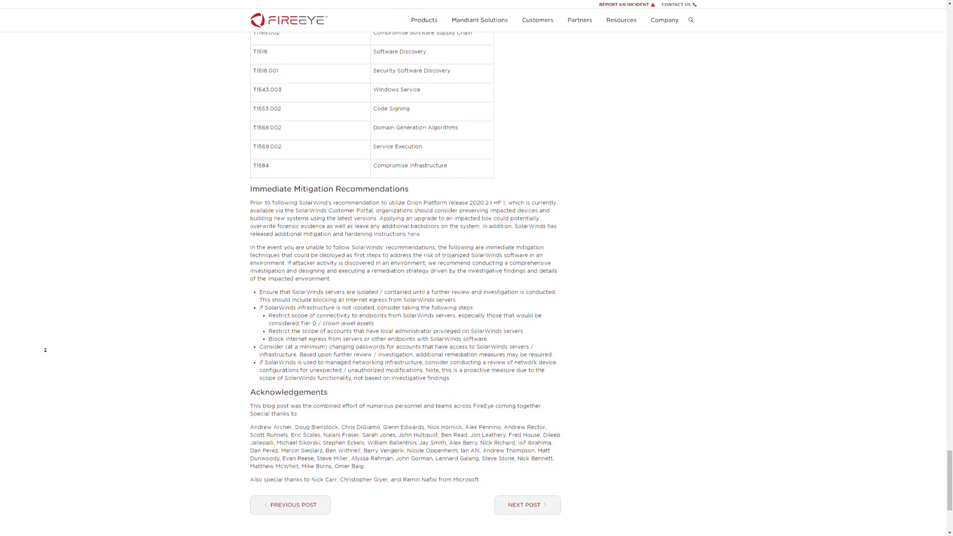
scroll("down", 3)
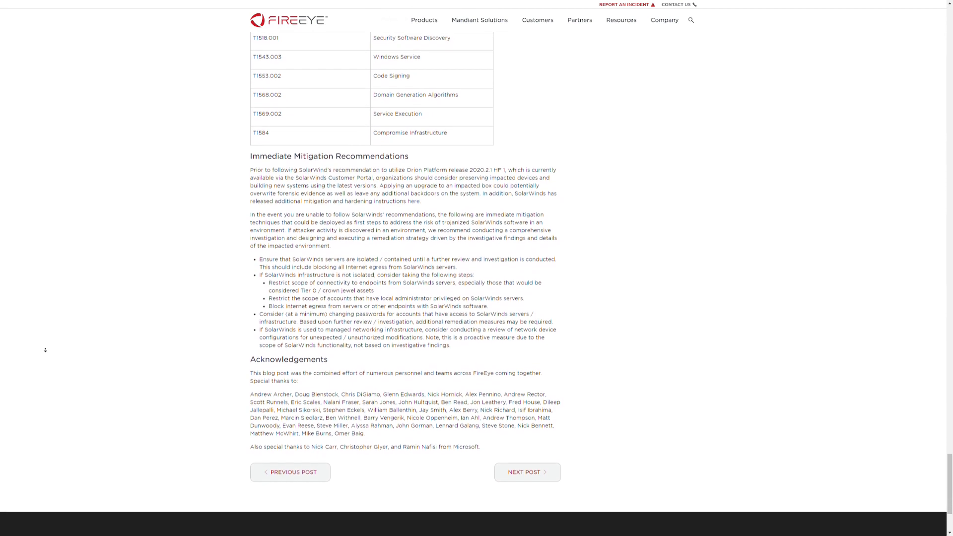
scroll("down", 3)
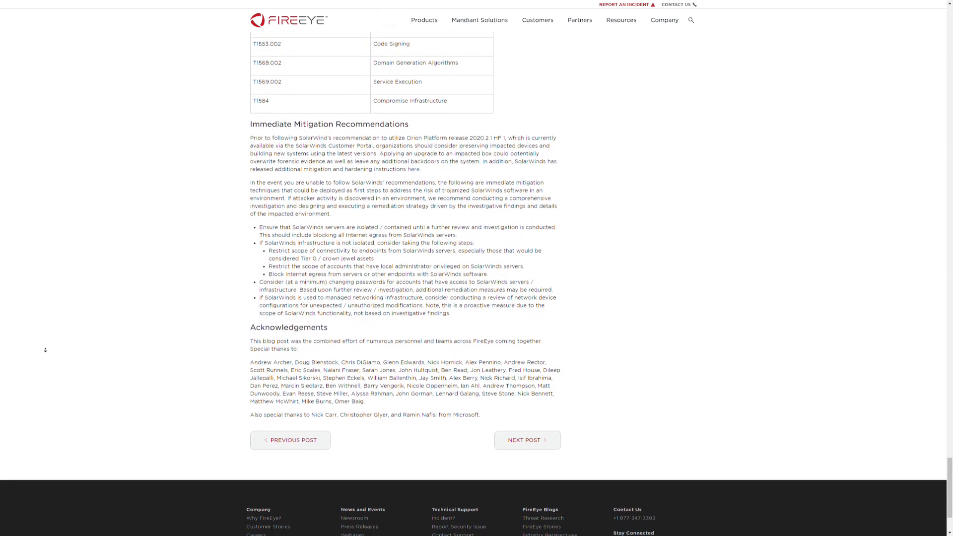
scroll("down", 3)
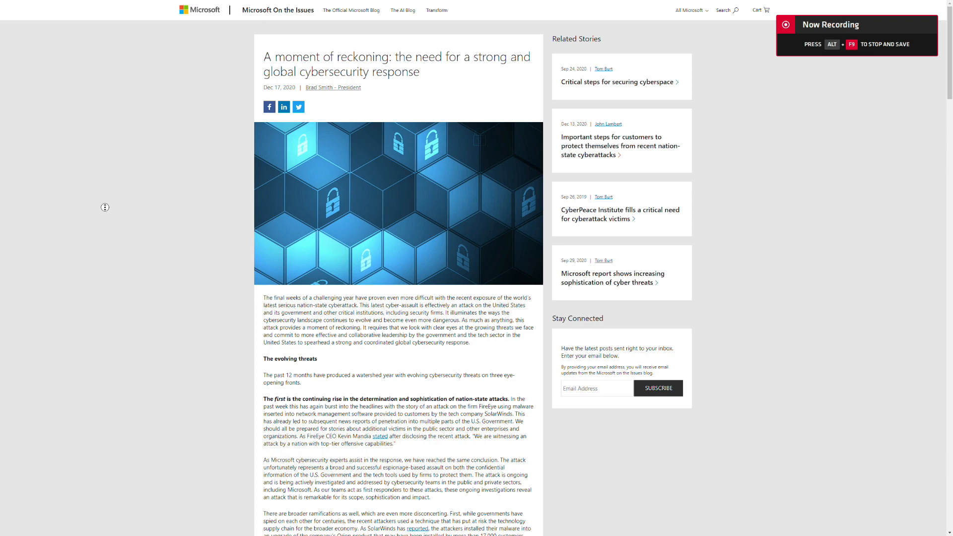
scroll("down", 3)
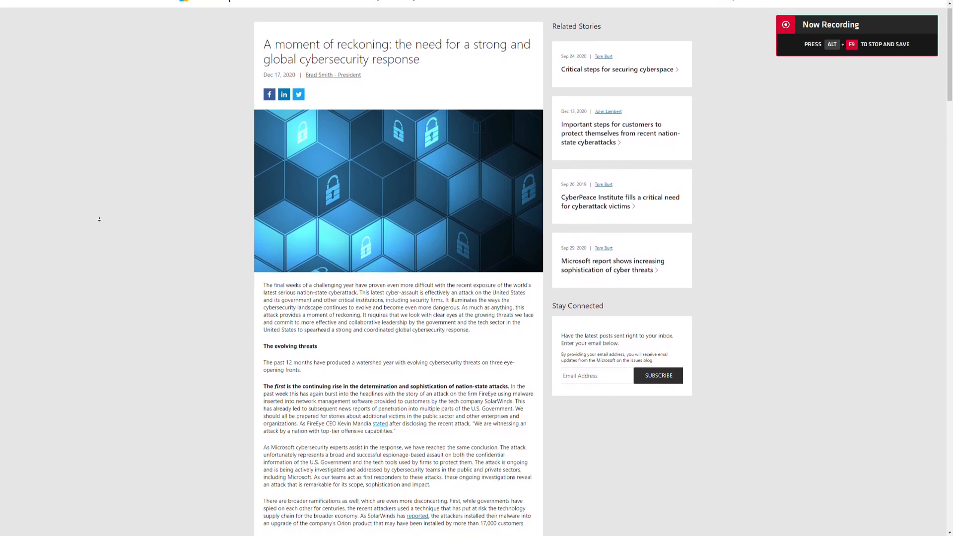
scroll("down", 3)
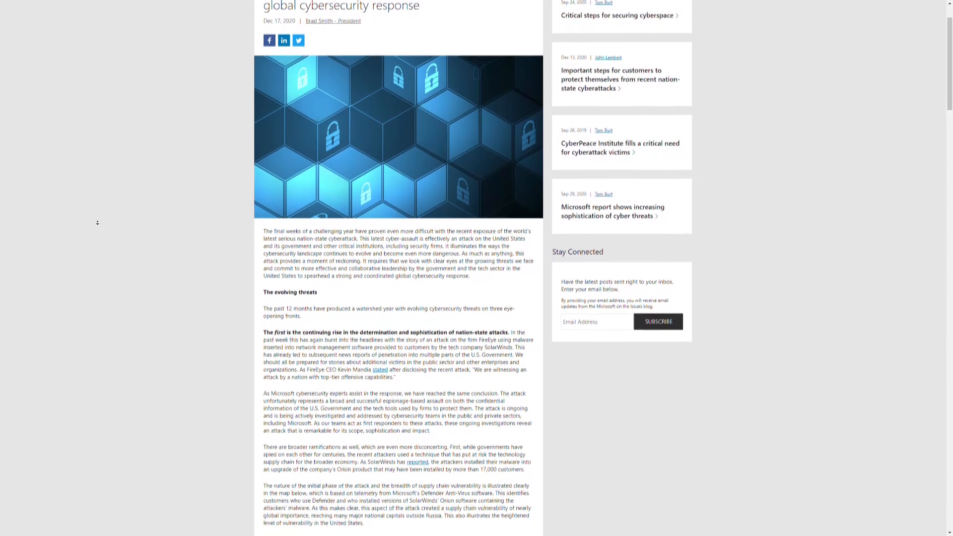
scroll("down", 3)
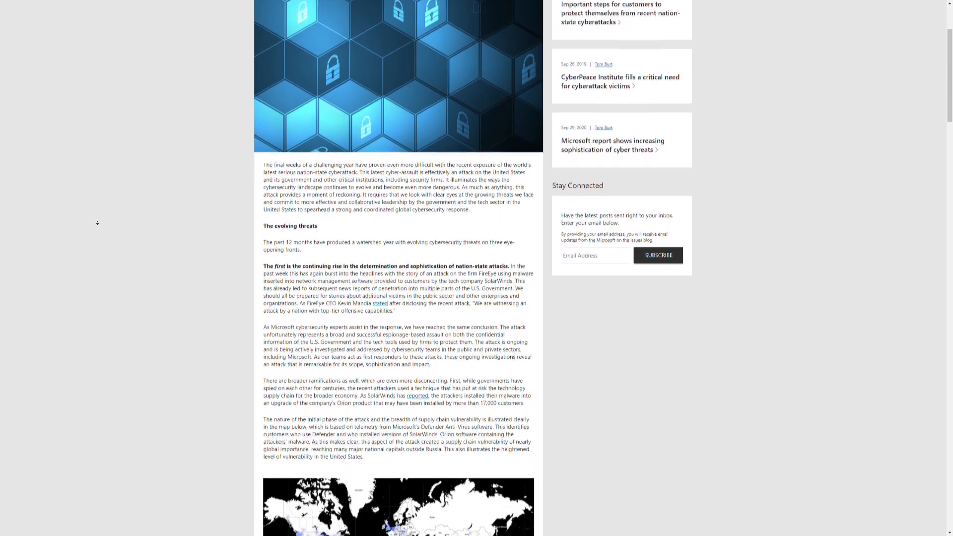
scroll("down", 3)
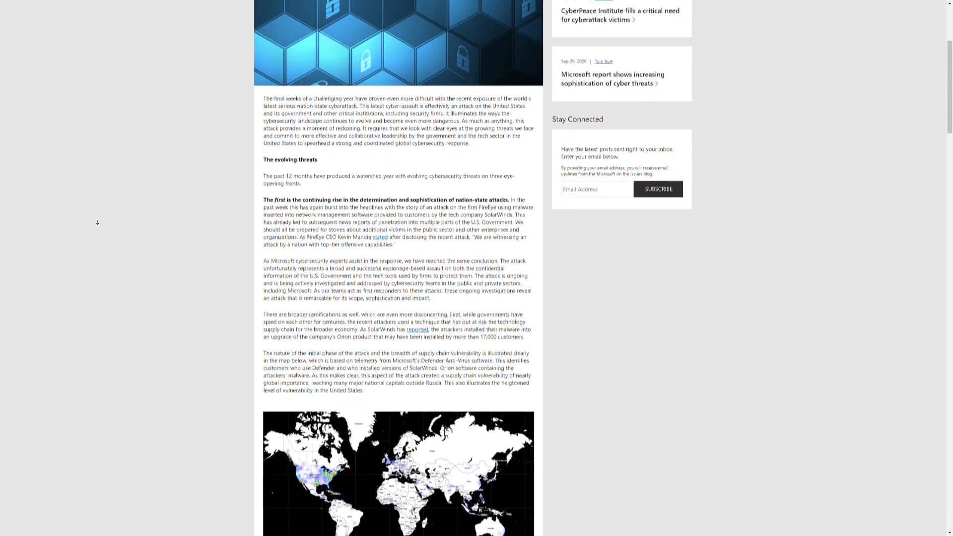
scroll("down", 3)
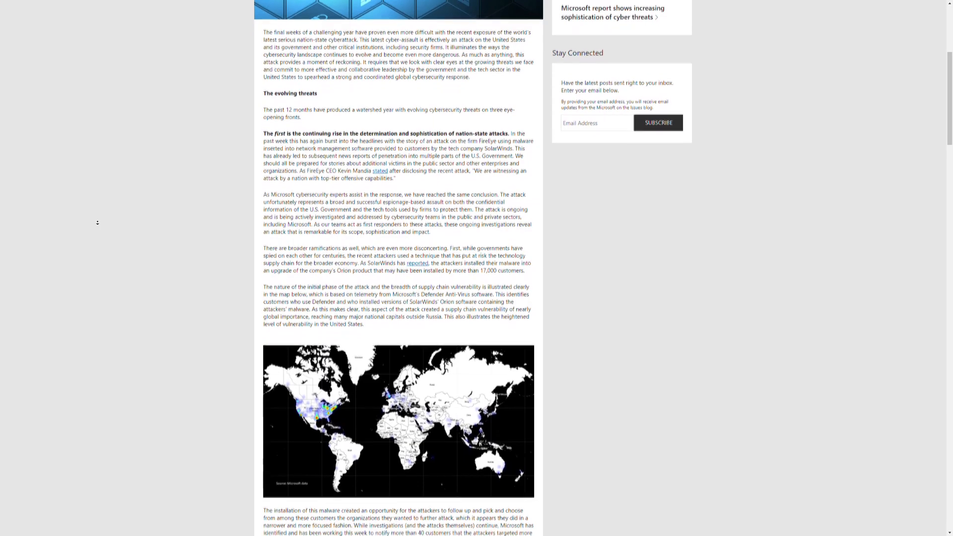
scroll("down", 3)
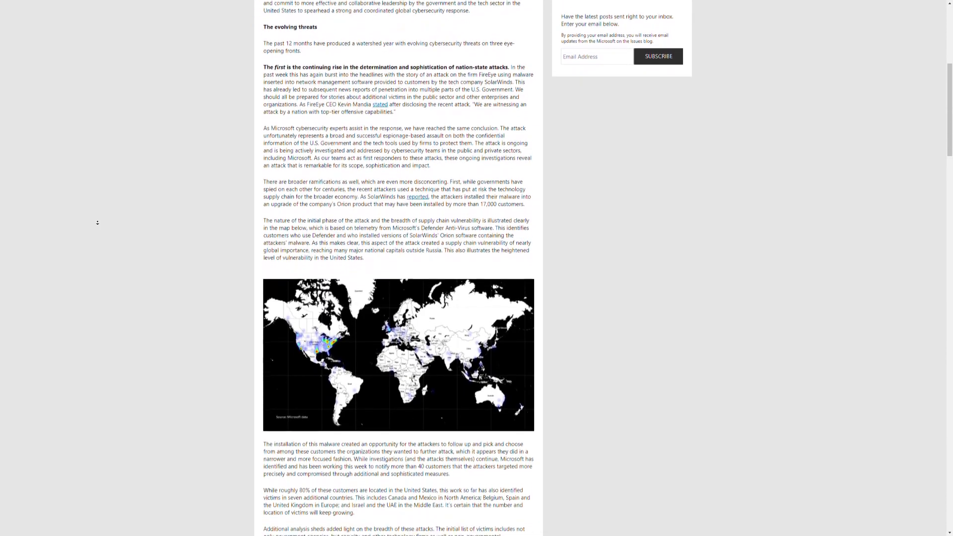
scroll("down", 3)
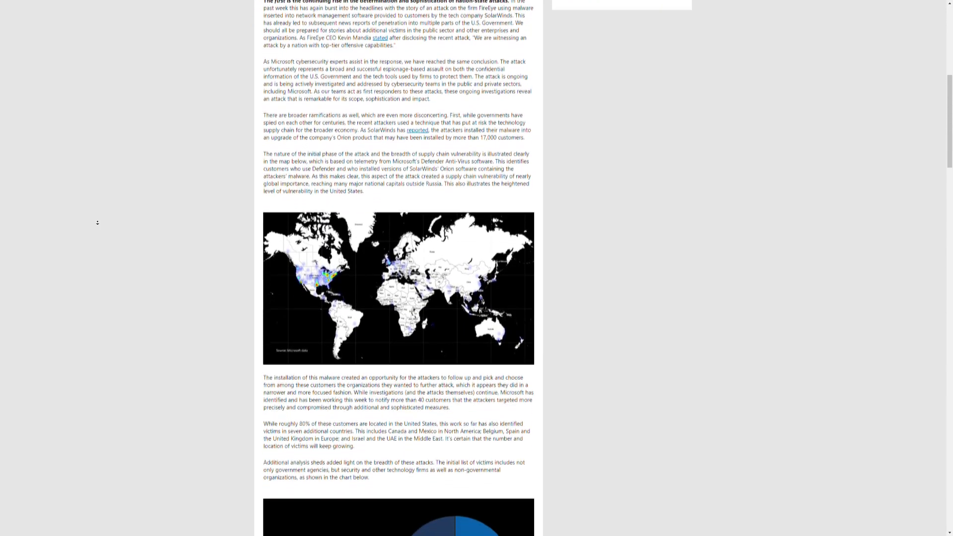
scroll("down", 3)
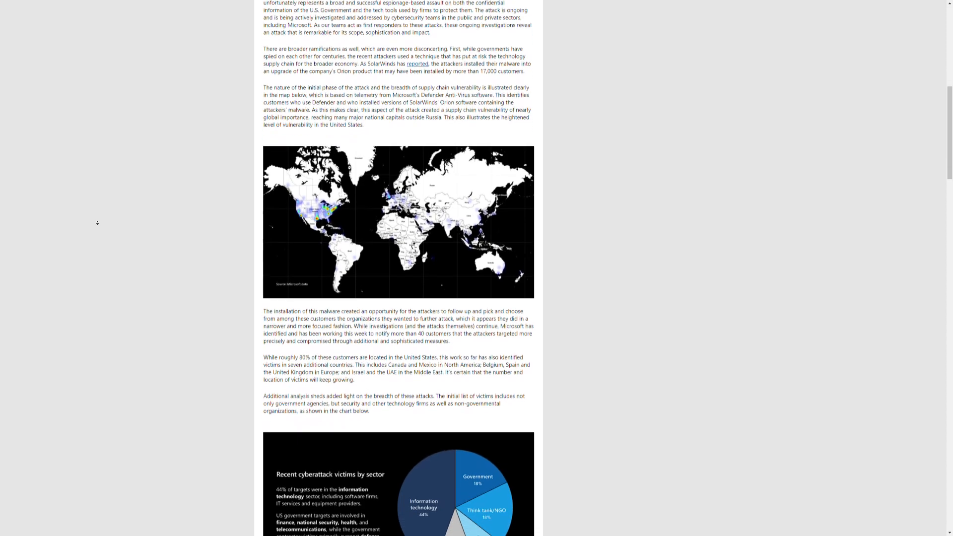
scroll("down", 3)
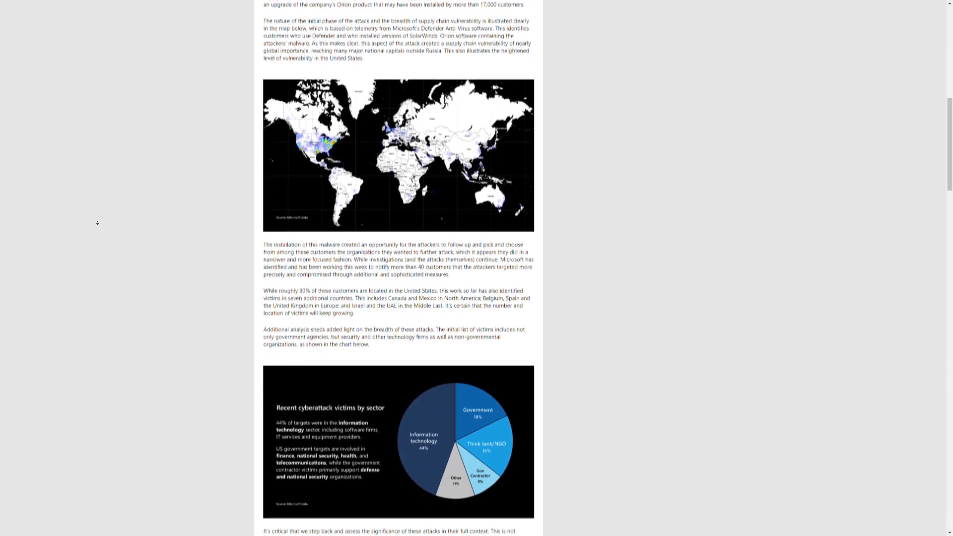
scroll("down", 3)
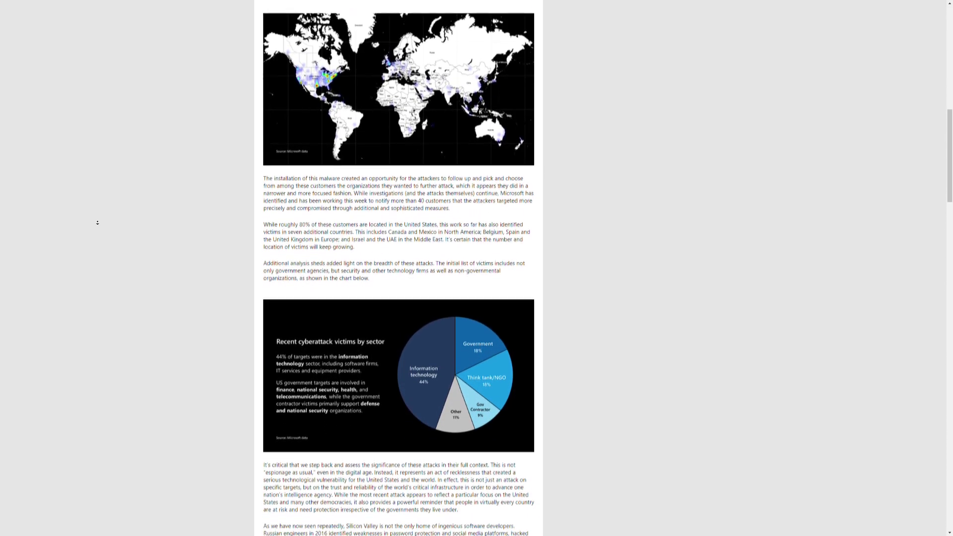
scroll("down", 3)
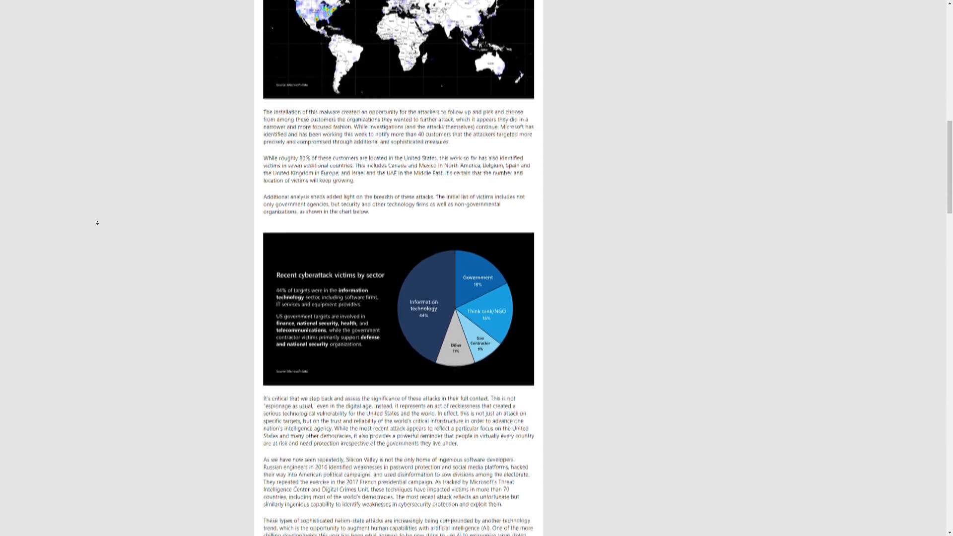
scroll("down", 3)
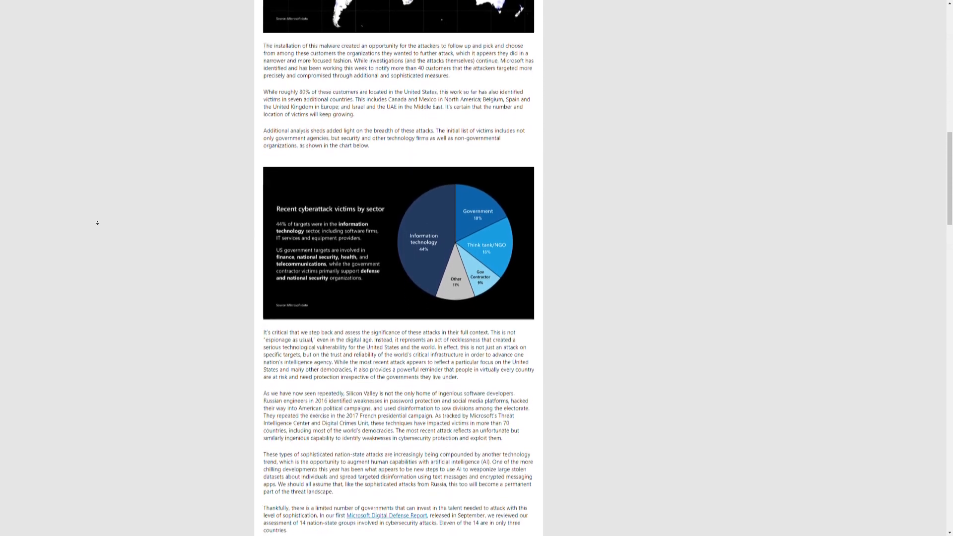
scroll("down", 3)
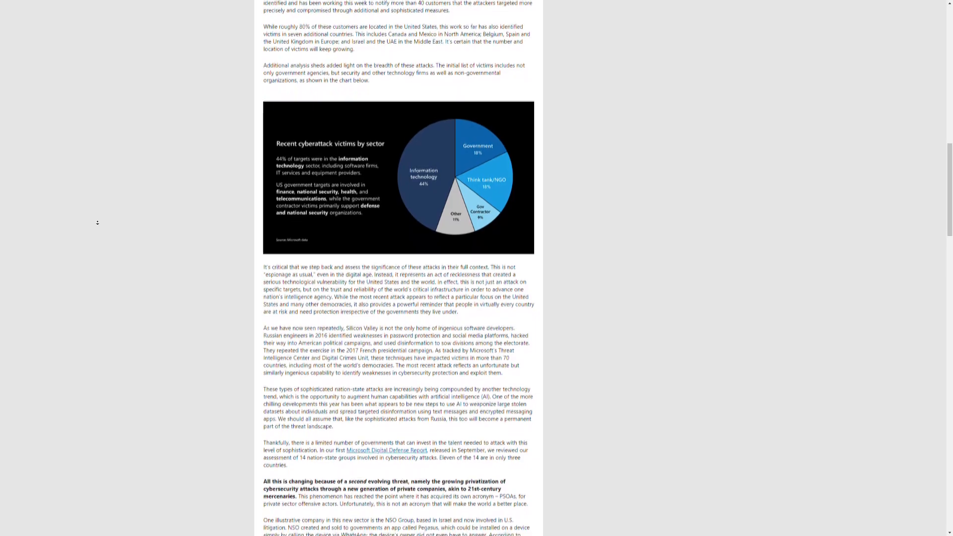
scroll("down", 3)
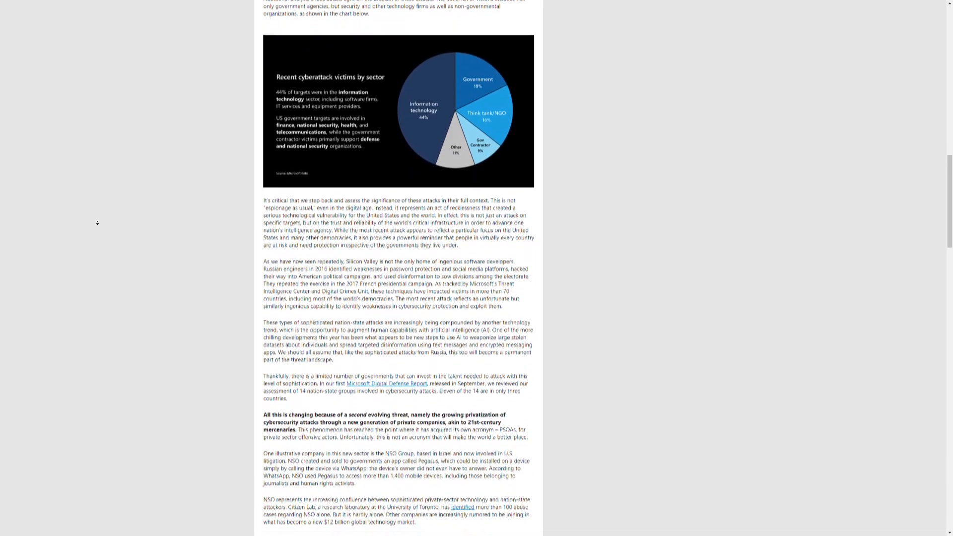
scroll("down", 3)
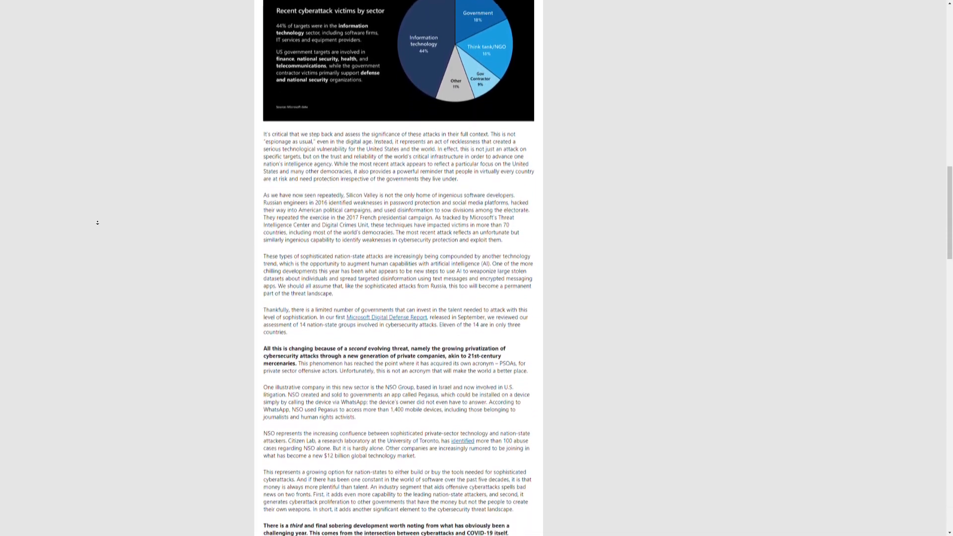
scroll("down", 3)
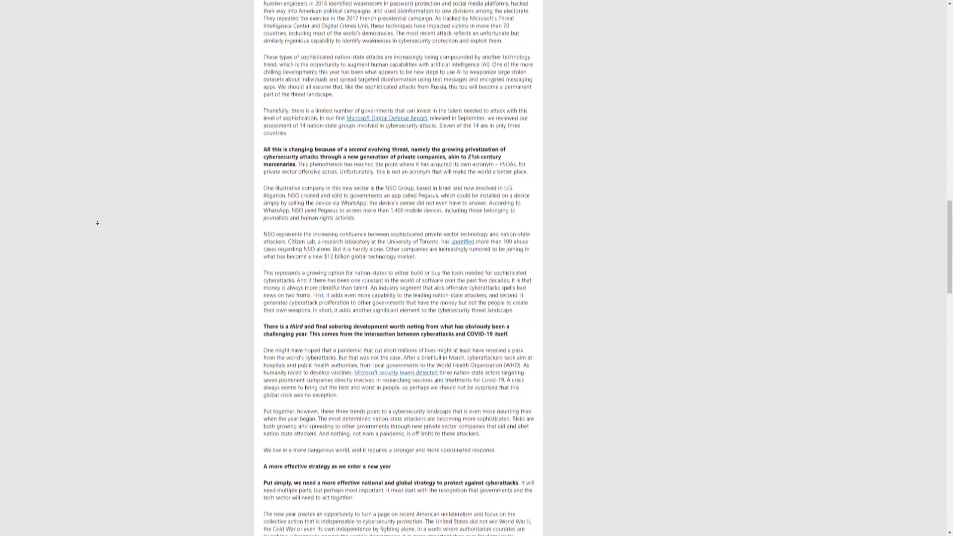
scroll("down", 3)
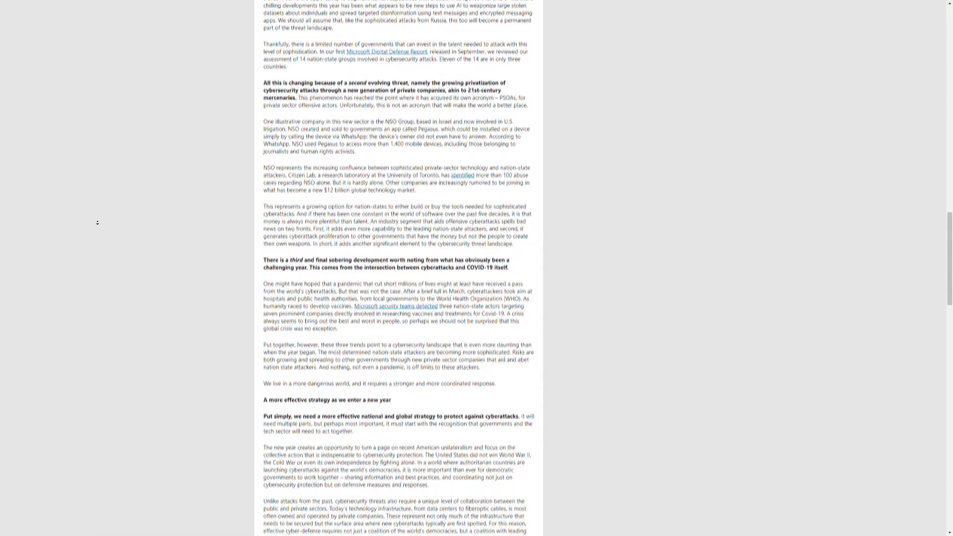
scroll("down", 3)
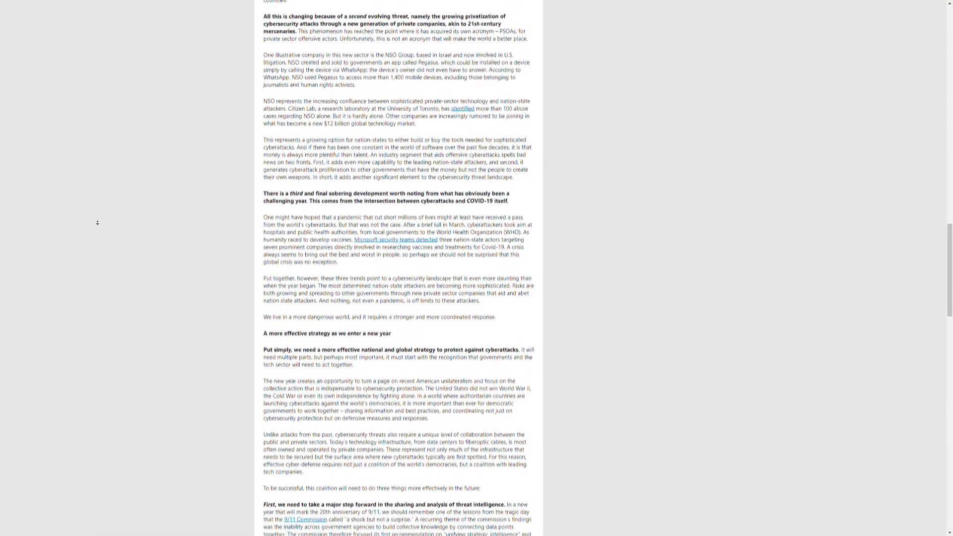
scroll("down", 3)
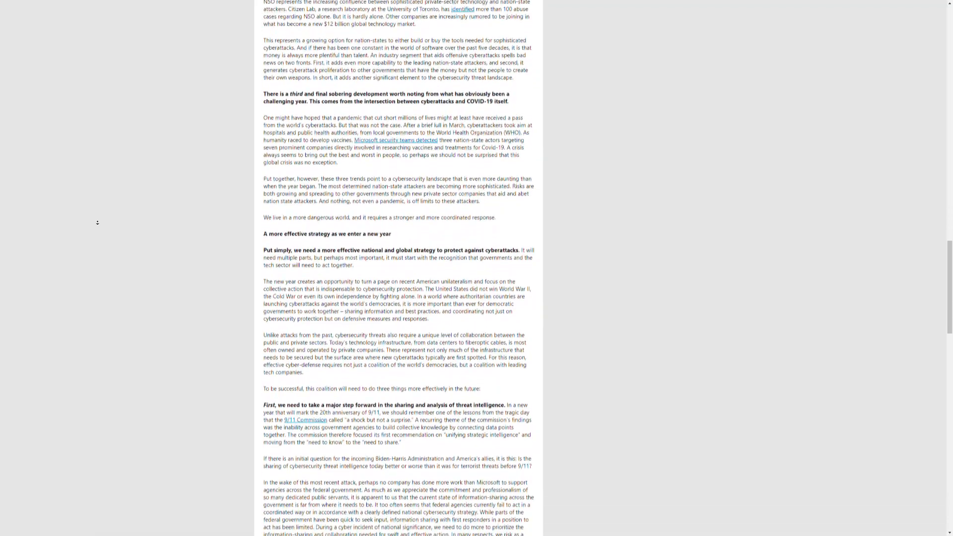
scroll("down", 3)
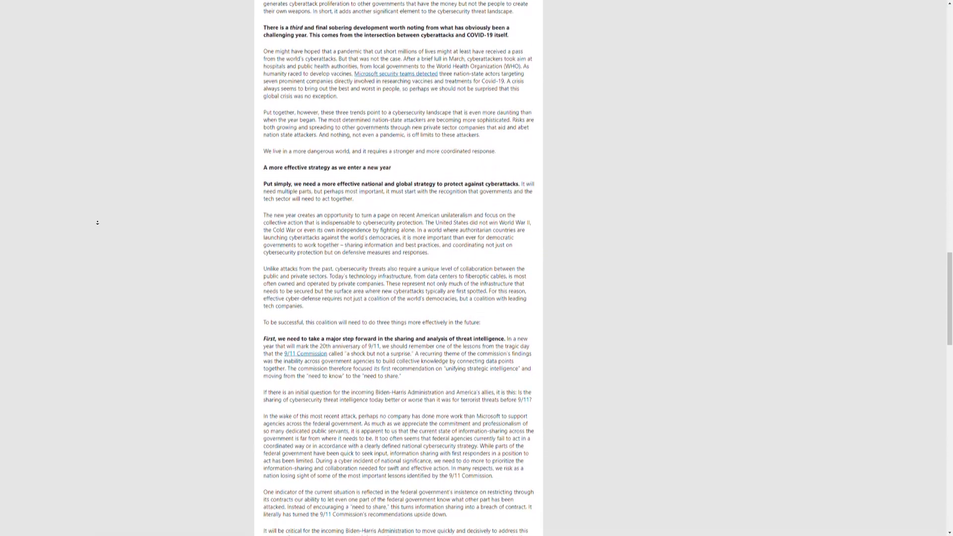
scroll("down", 3)
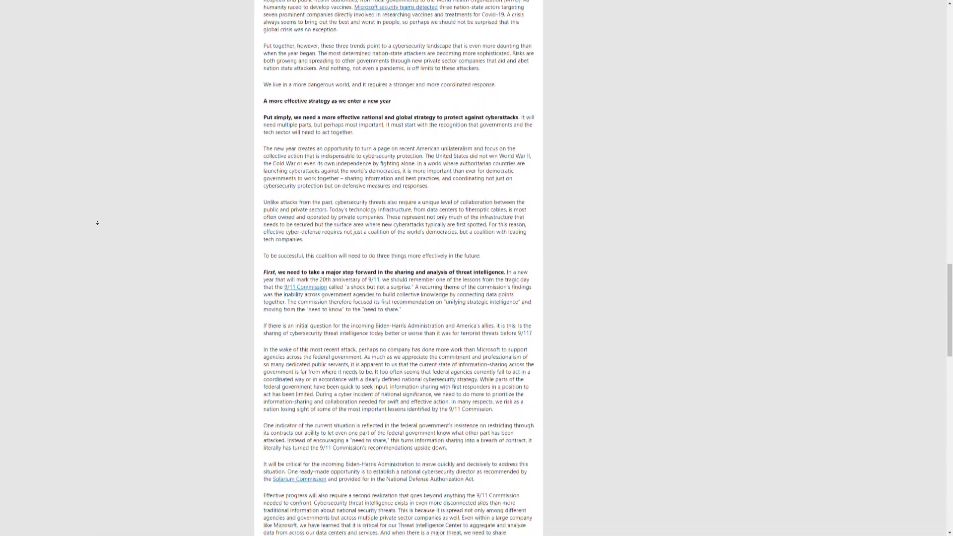
scroll("down", 3)
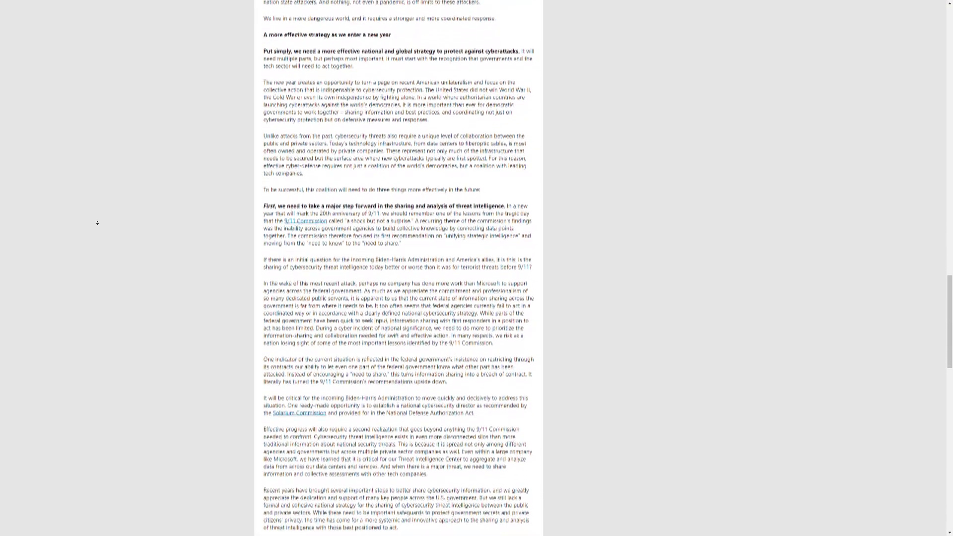
scroll("down", 3)
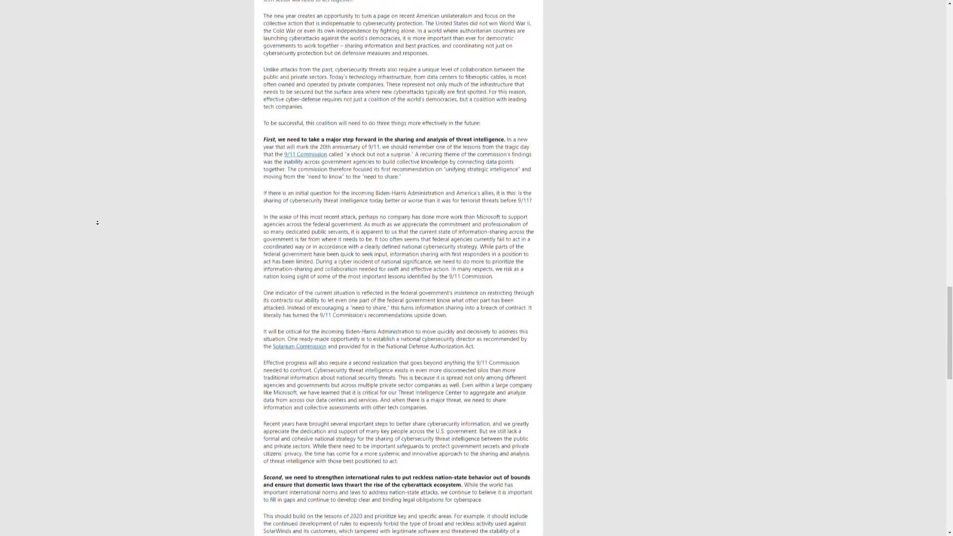
scroll("down", 3)
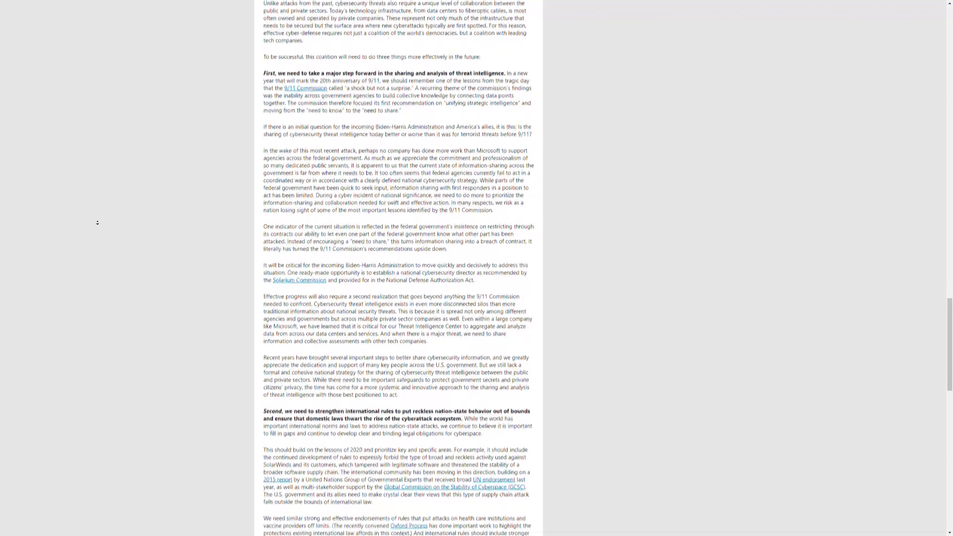
scroll("down", 3)
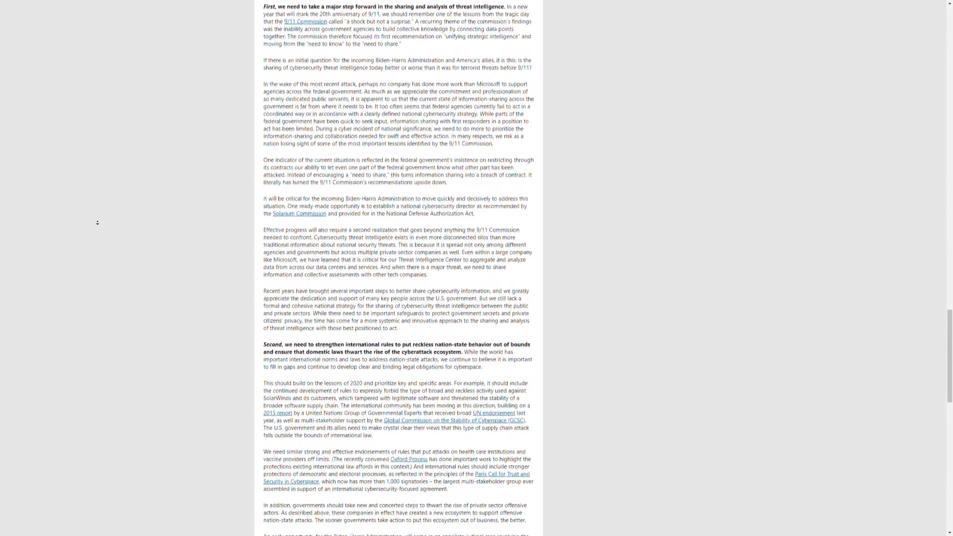
scroll("down", 3)
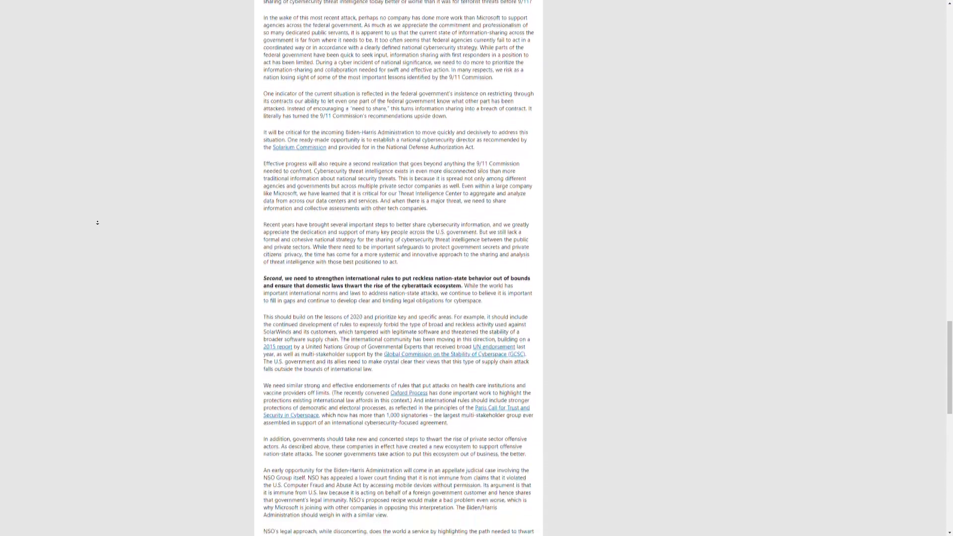
scroll("down", 3)
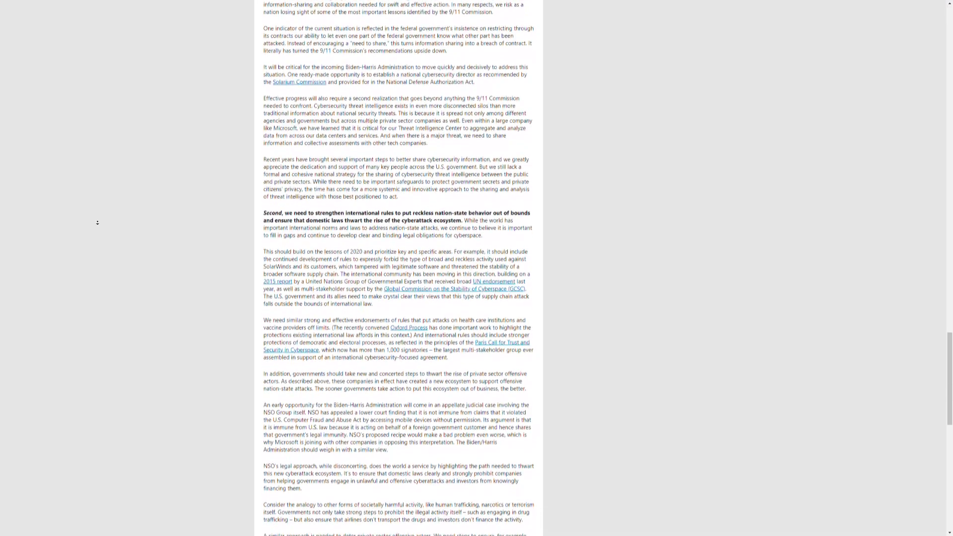
scroll("down", 3)
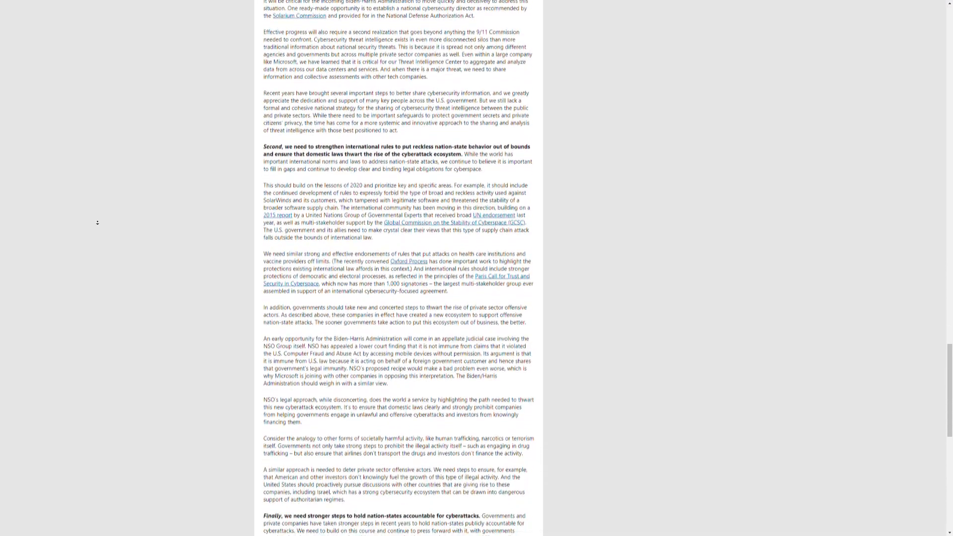
scroll("down", 3)
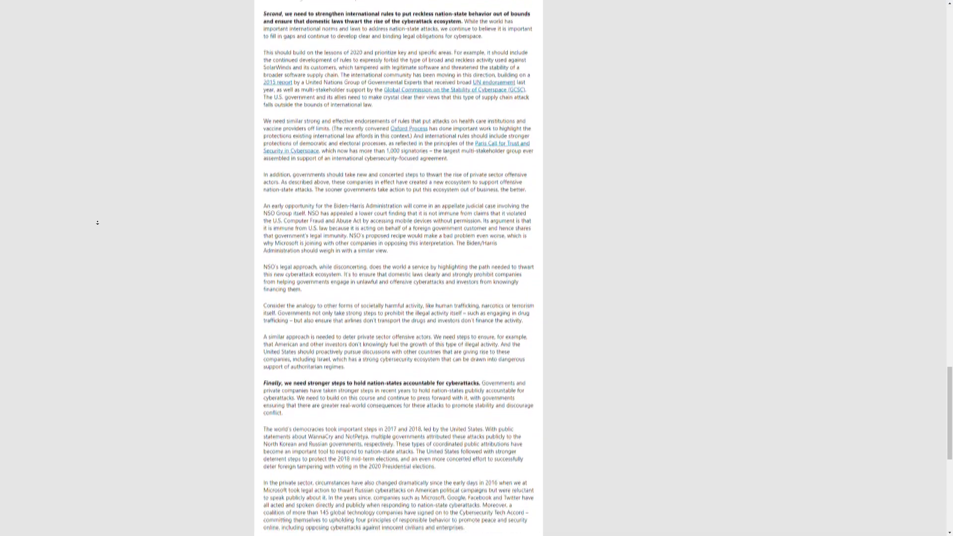
scroll("down", 3)
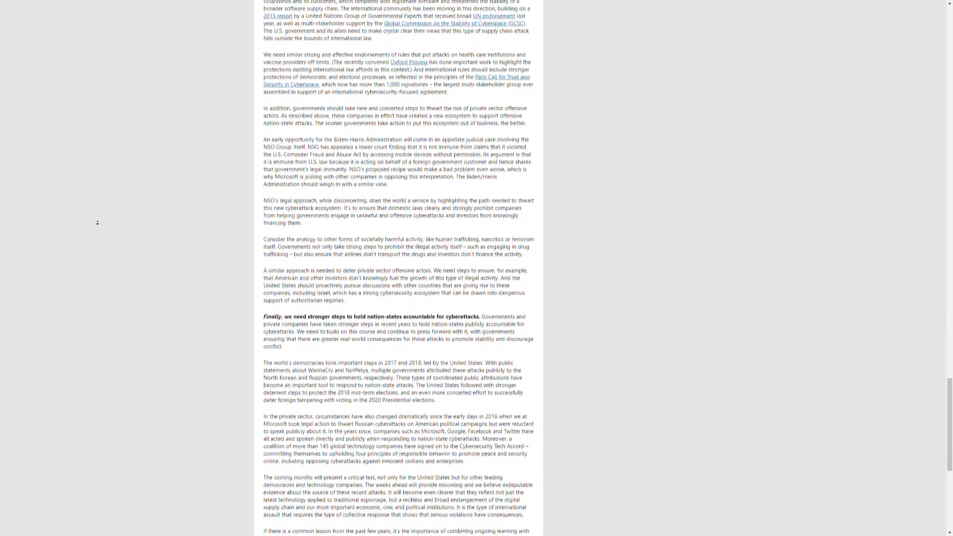
scroll("down", 3)
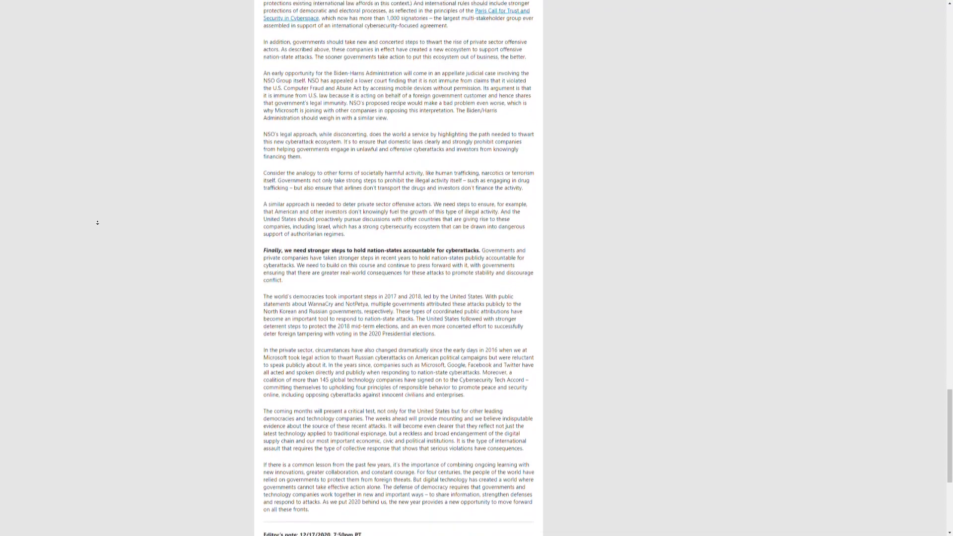
scroll("down", 3)
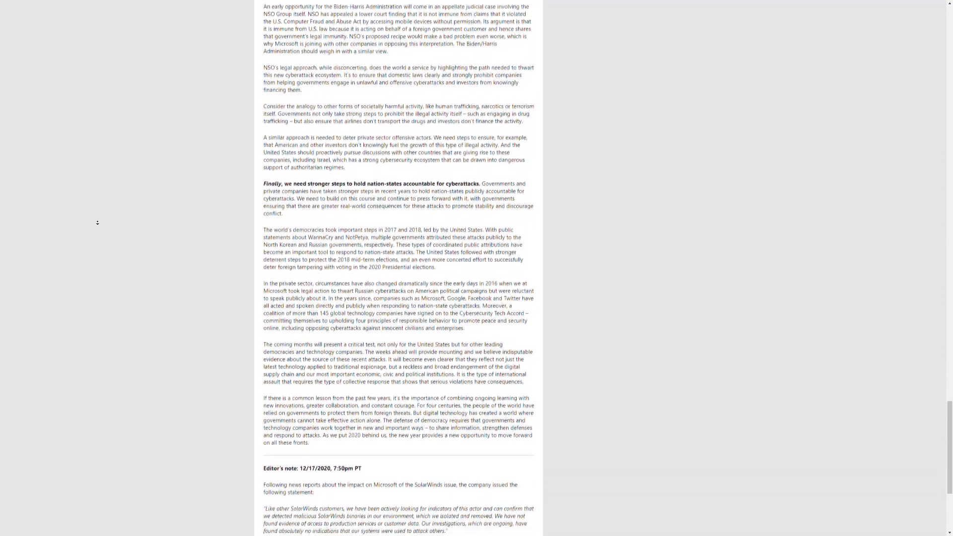
scroll("down", 3)
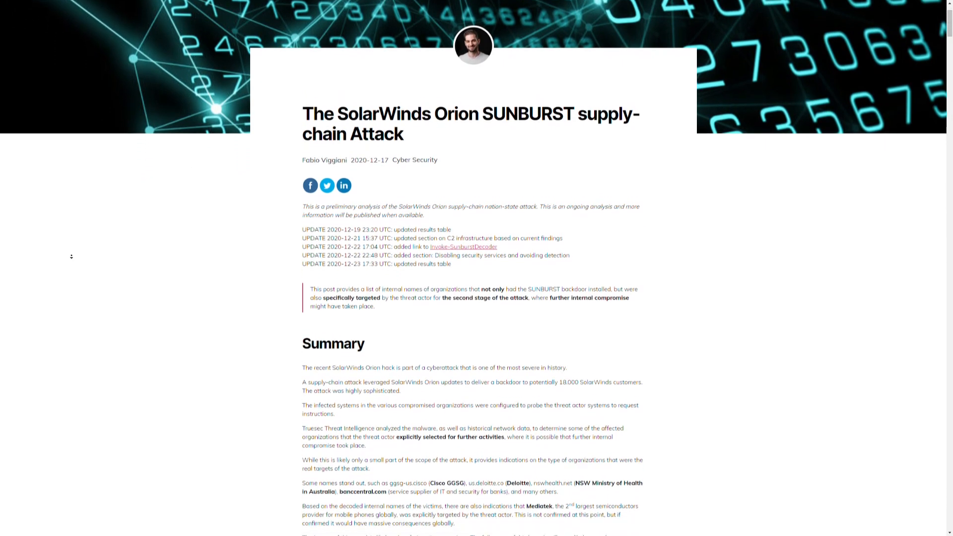
scroll("down", 3)
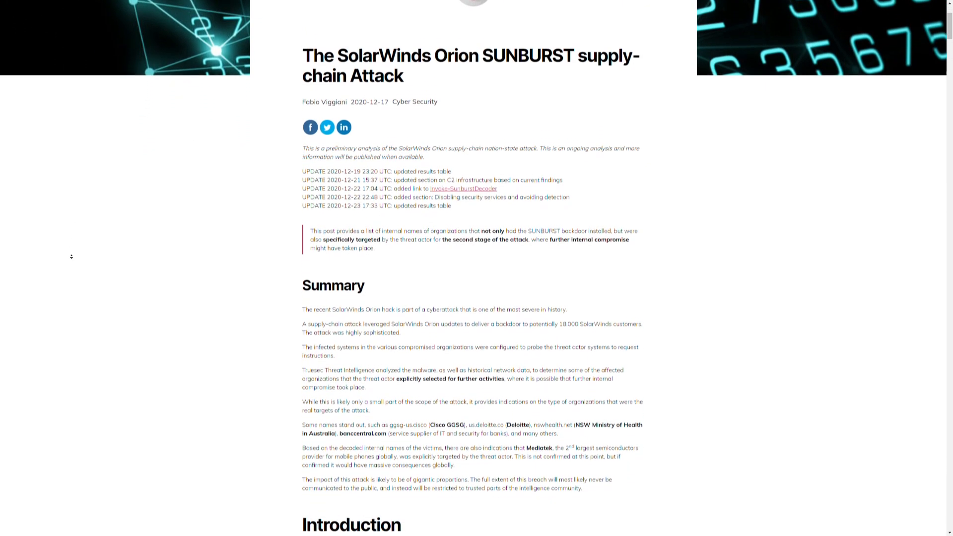
scroll("down", 3)
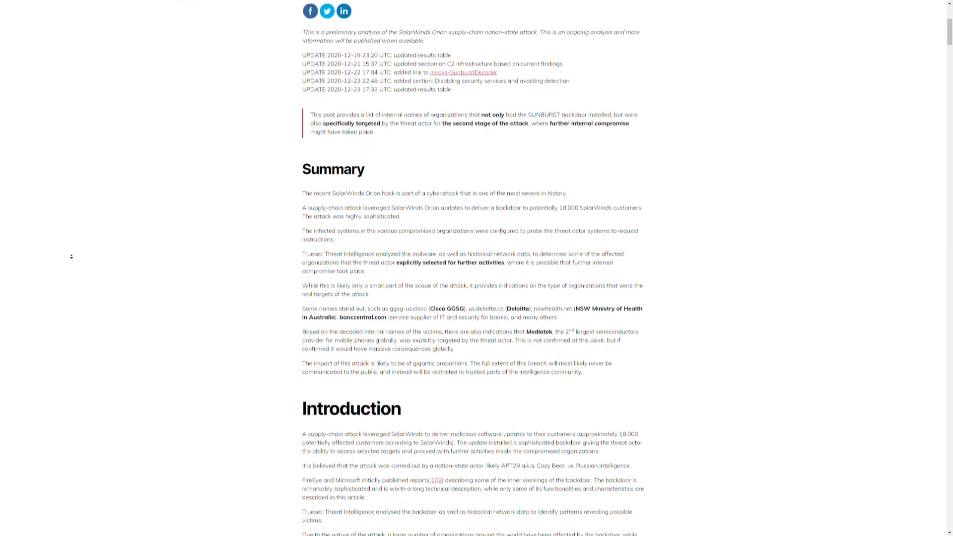
scroll("down", 3)
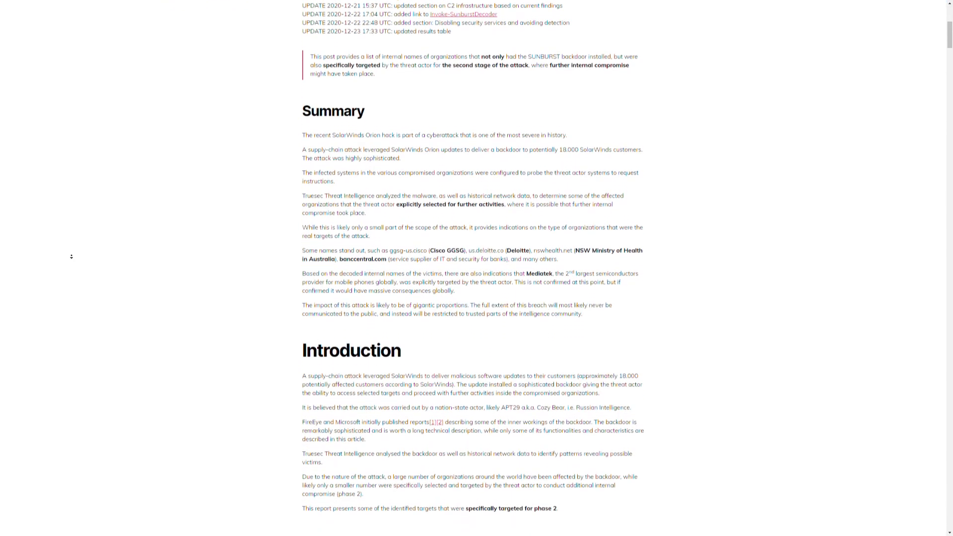
scroll("down", 3)
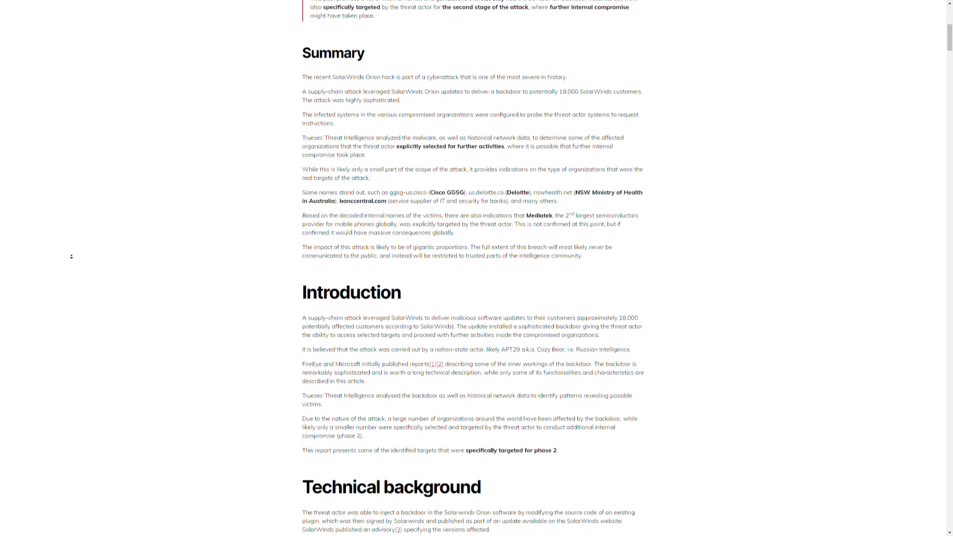
scroll("down", 3)
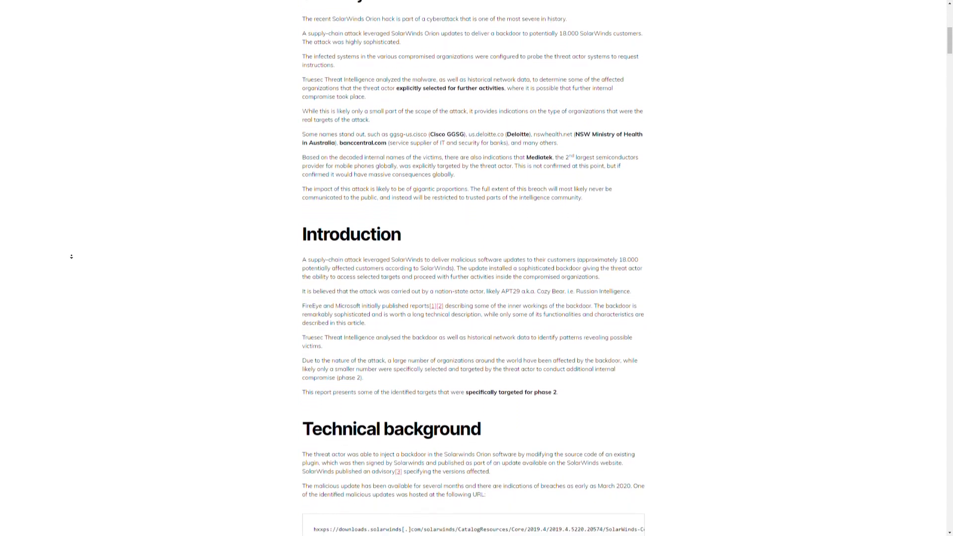
scroll("down", 3)
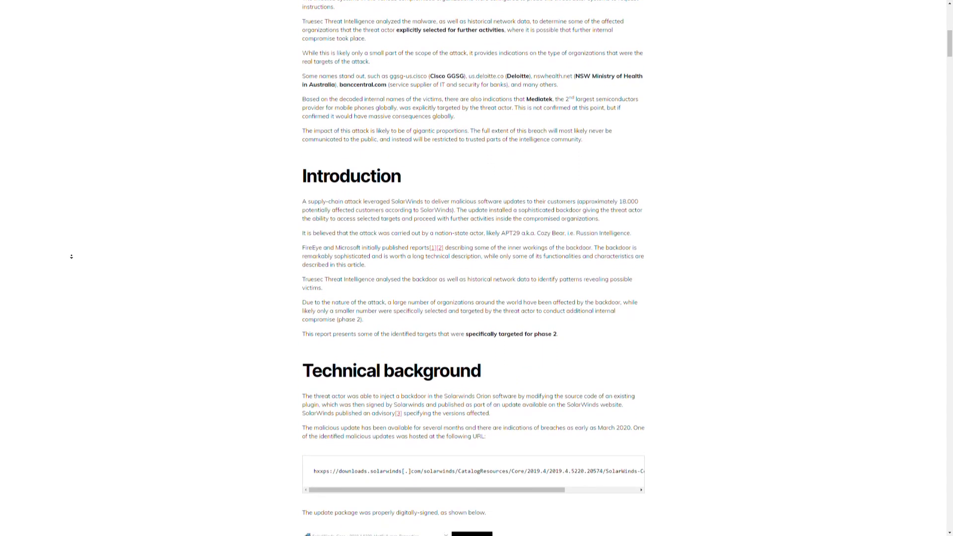
scroll("down", 3)
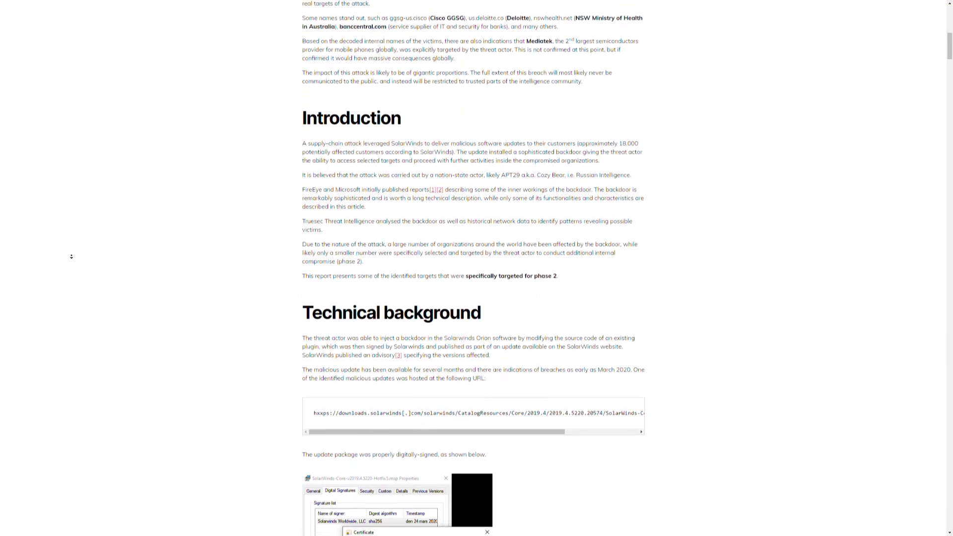
scroll("down", 3)
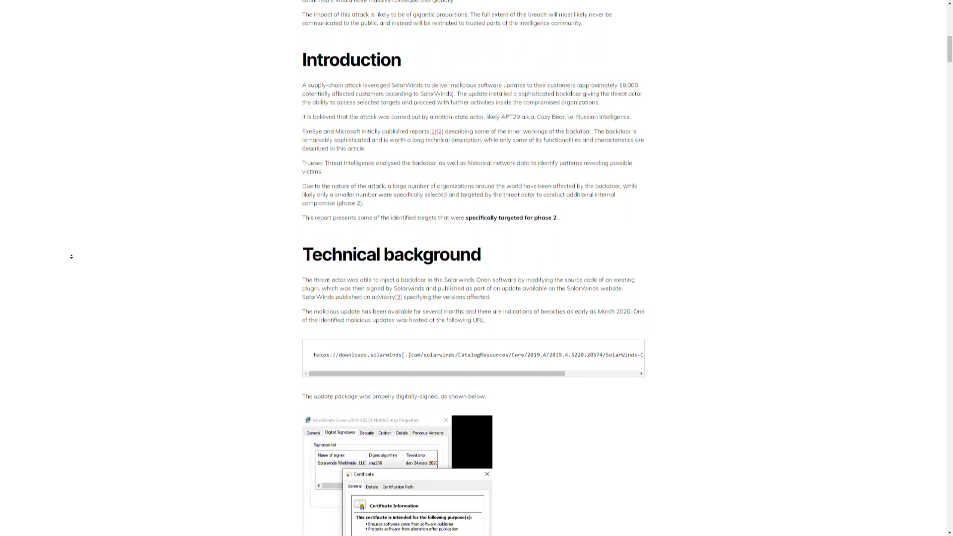
scroll("down", 3)
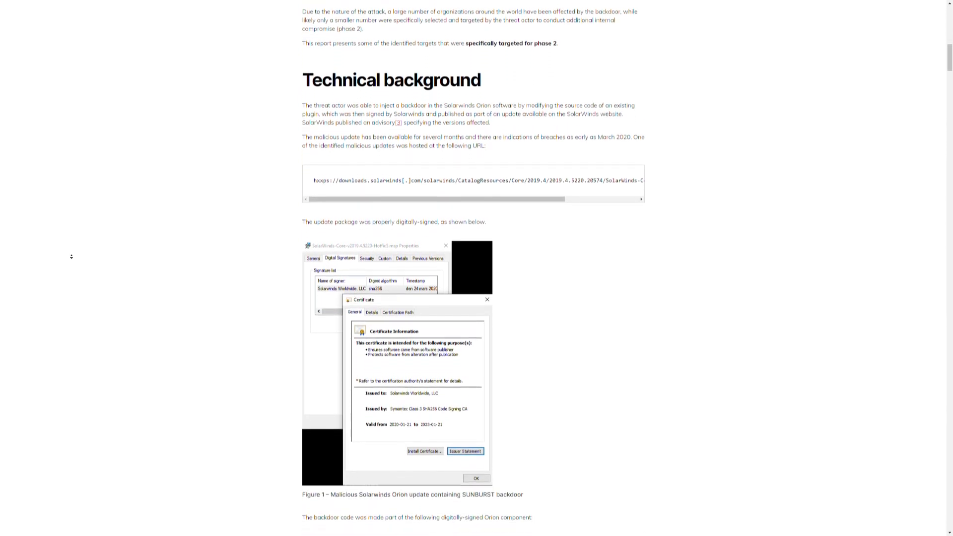
scroll("down", 3)
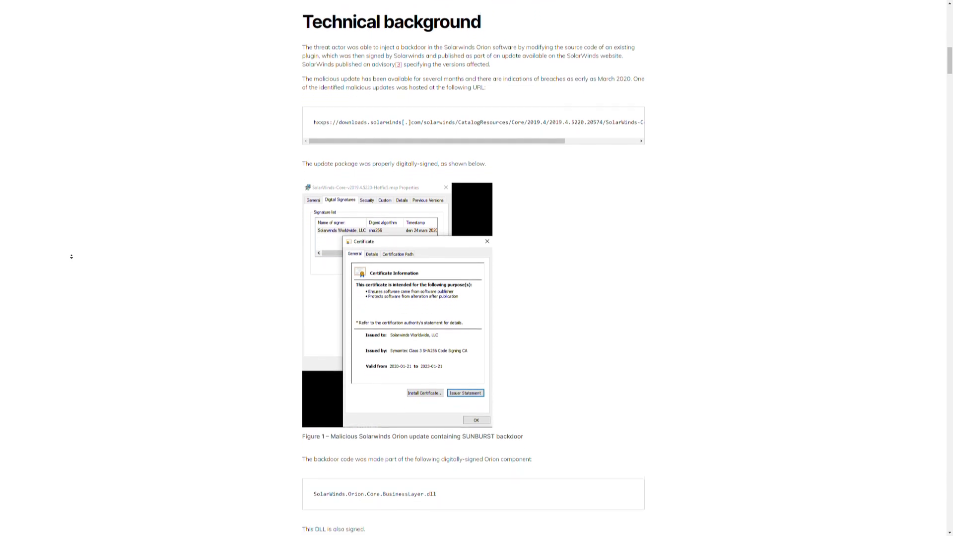
scroll("down", 3)
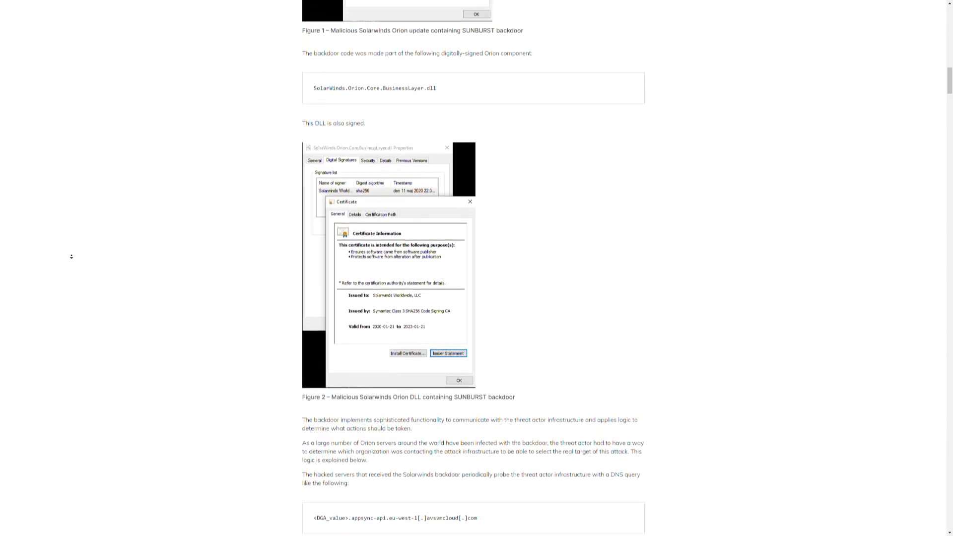
scroll("down", 3)
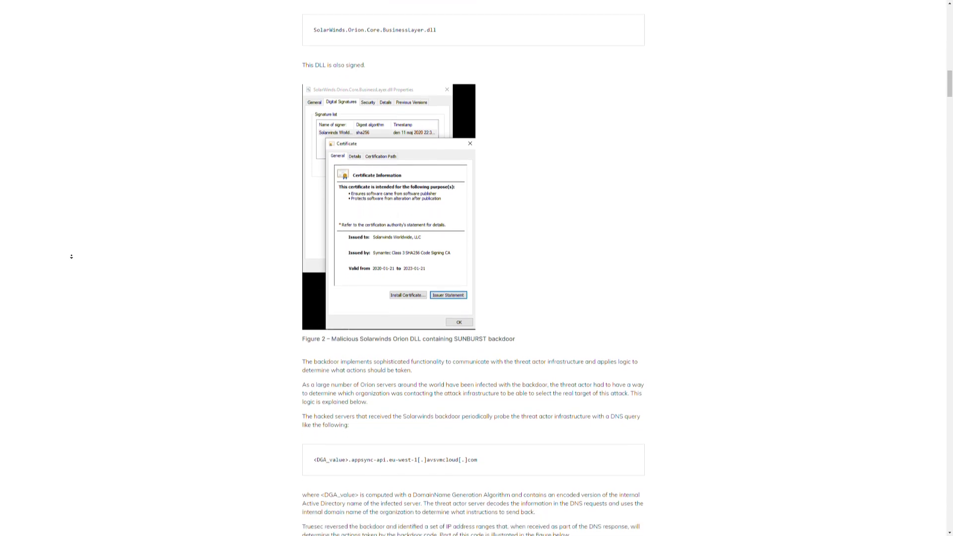
scroll("down", 3)
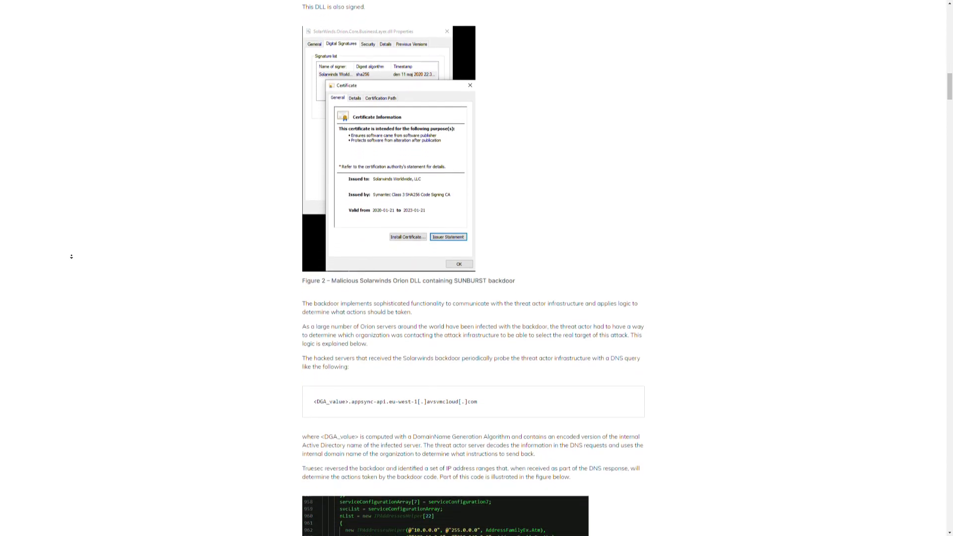
scroll("down", 3)
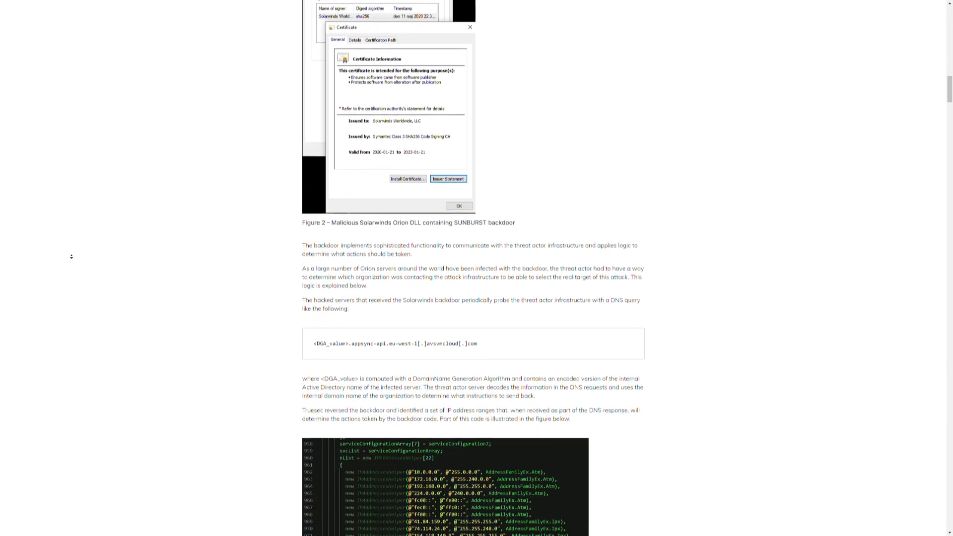
scroll("down", 3)
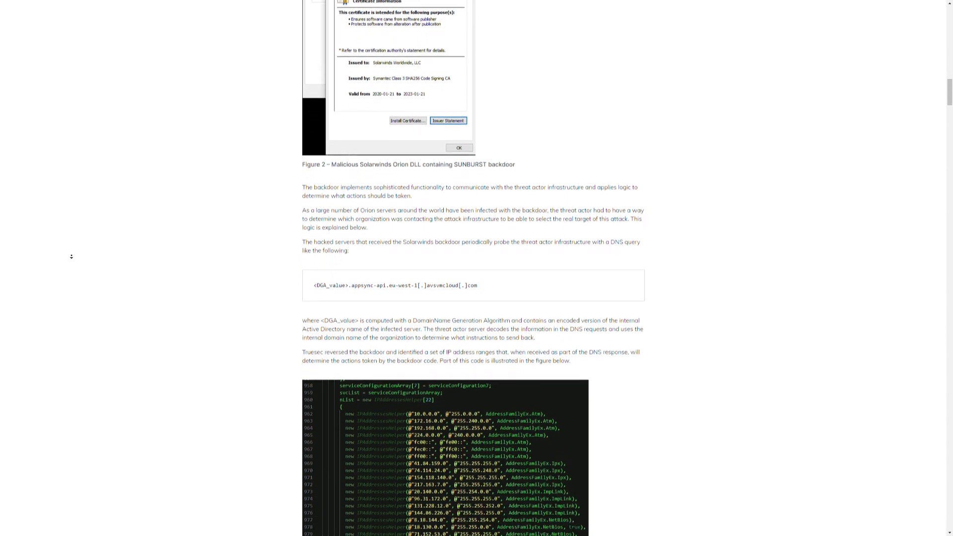
scroll("down", 3)
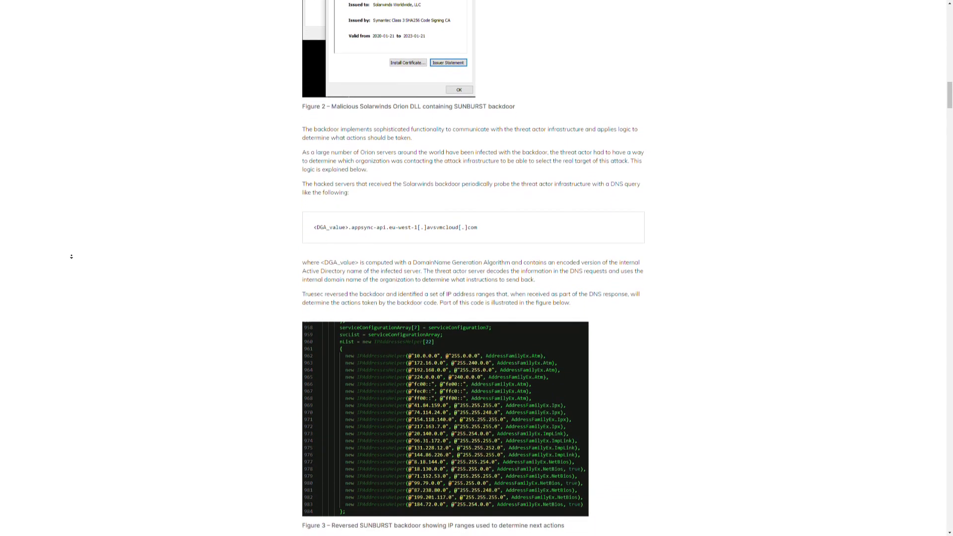
scroll("down", 3)
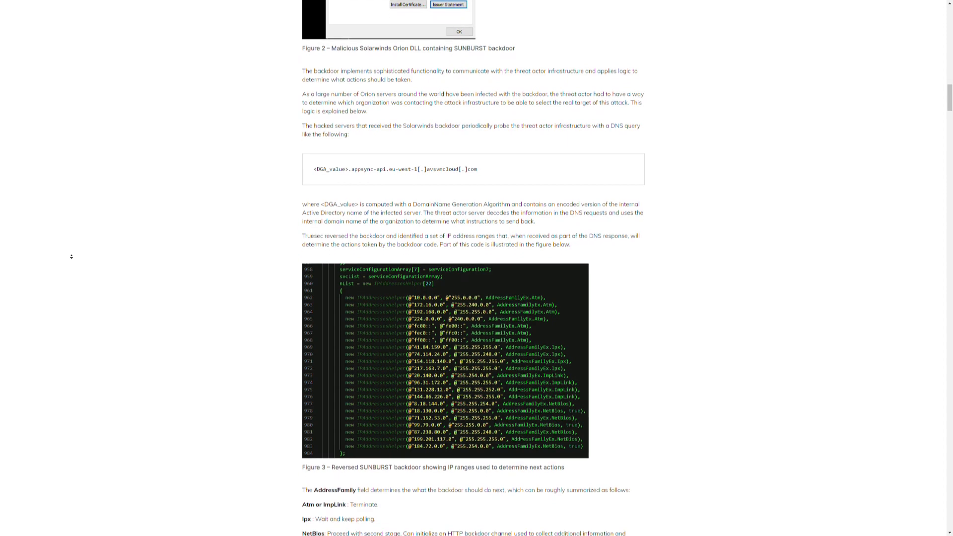
scroll("down", 3)
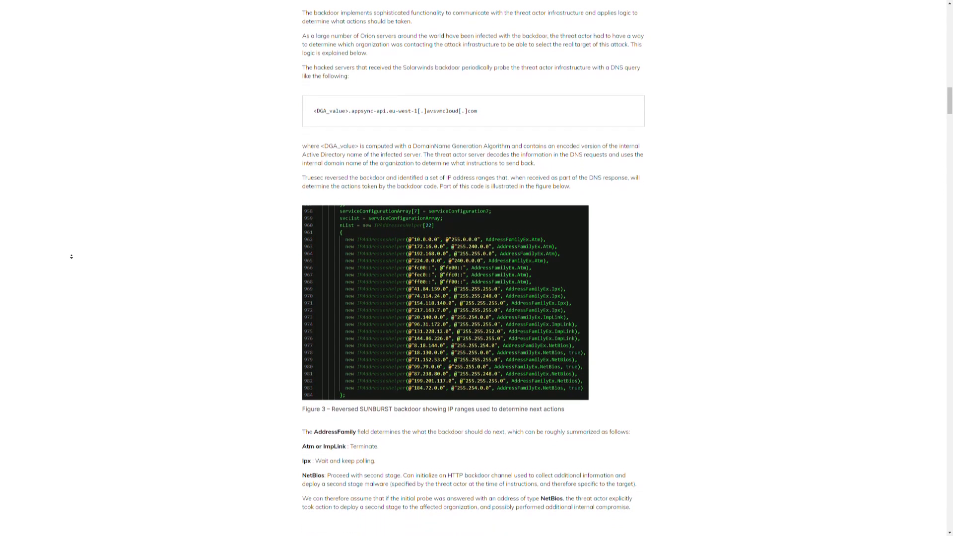
scroll("down", 3)
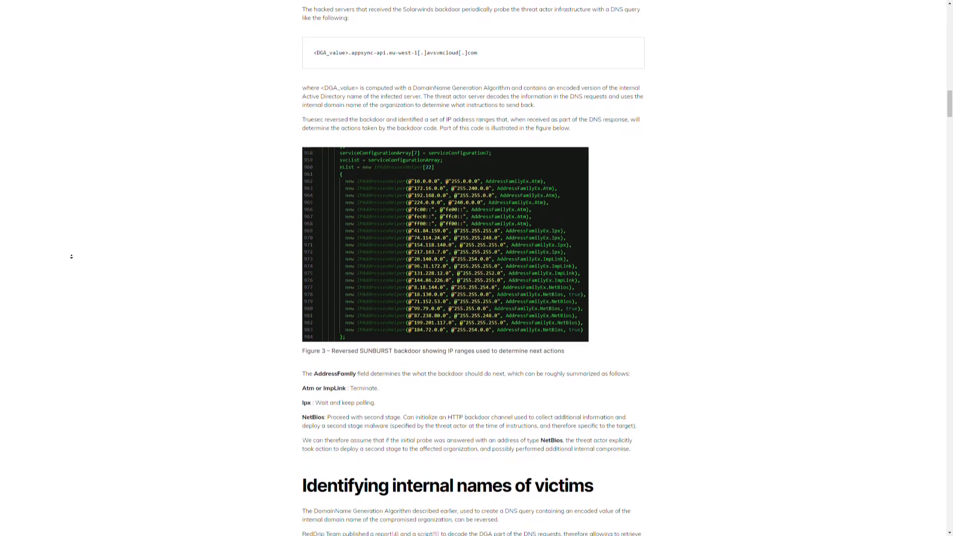
scroll("down", 3)
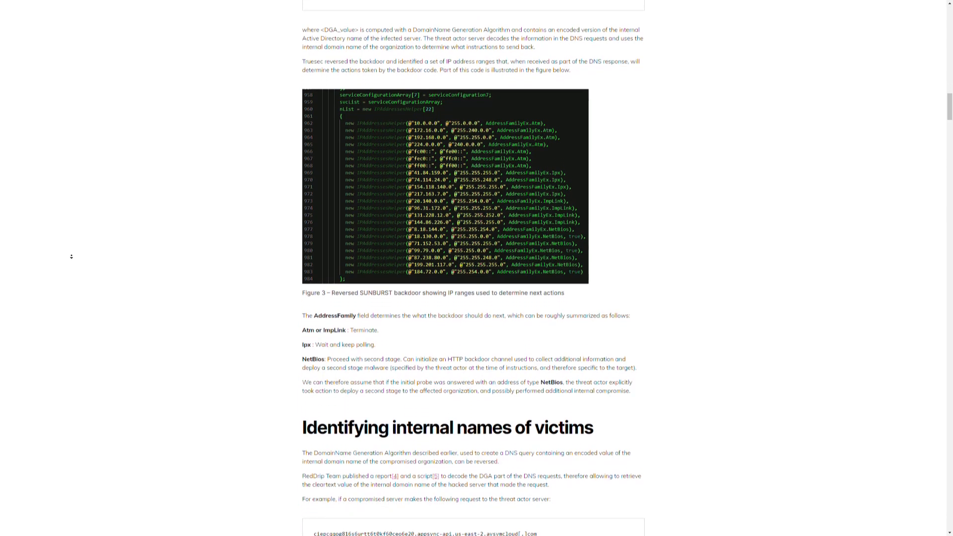
scroll("down", 3)
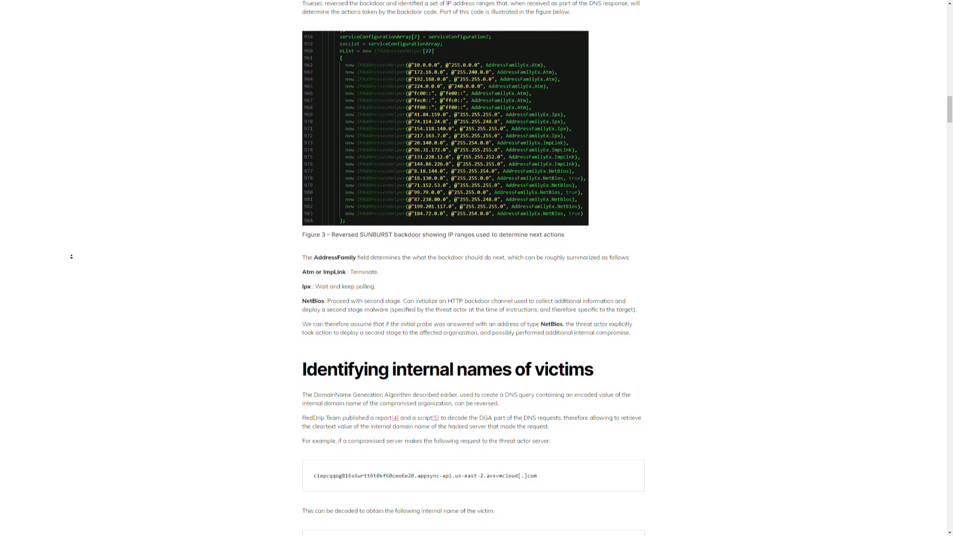
scroll("down", 3)
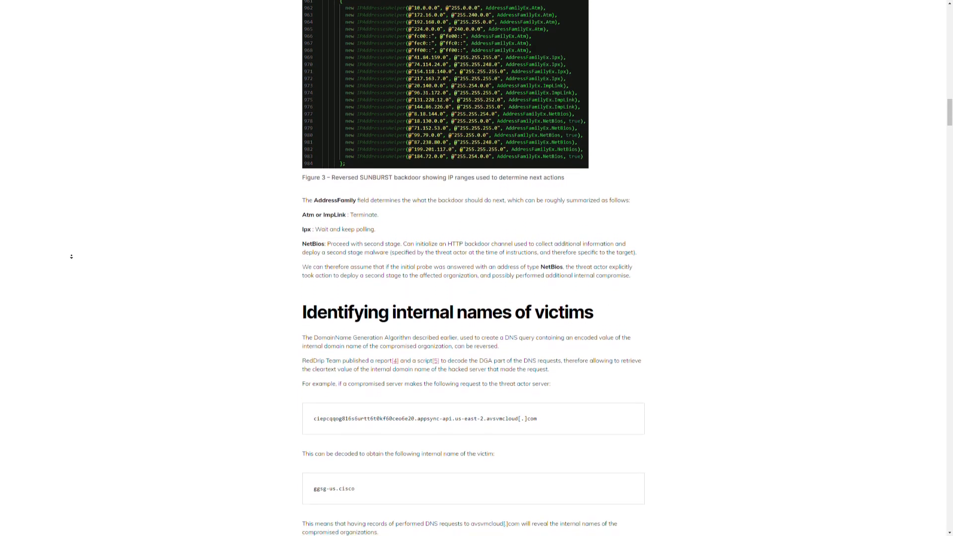
scroll("down", 3)
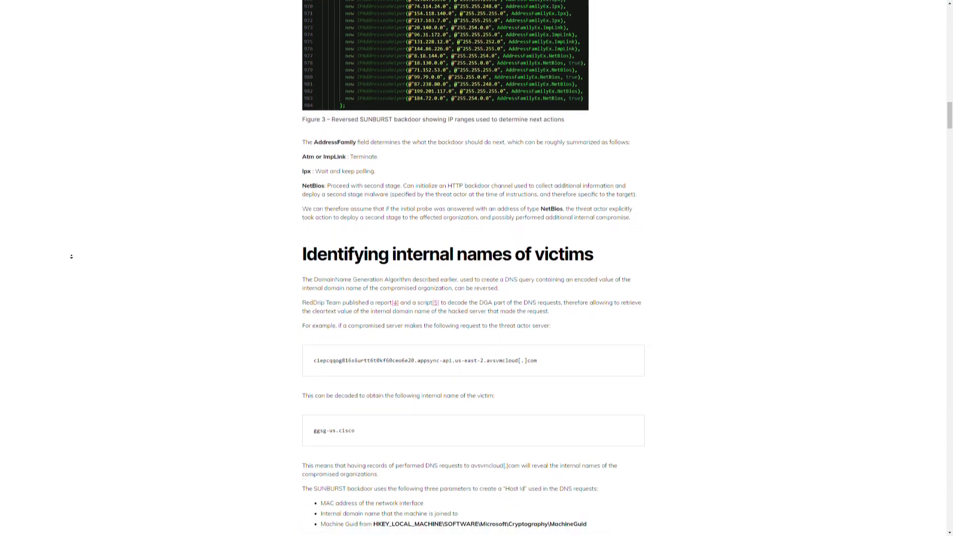
scroll("down", 3)
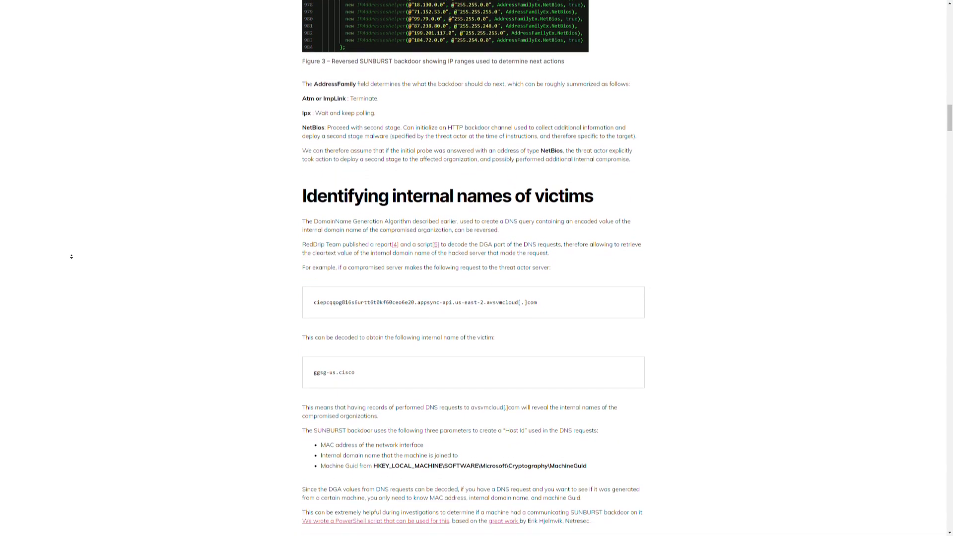
scroll("down", 3)
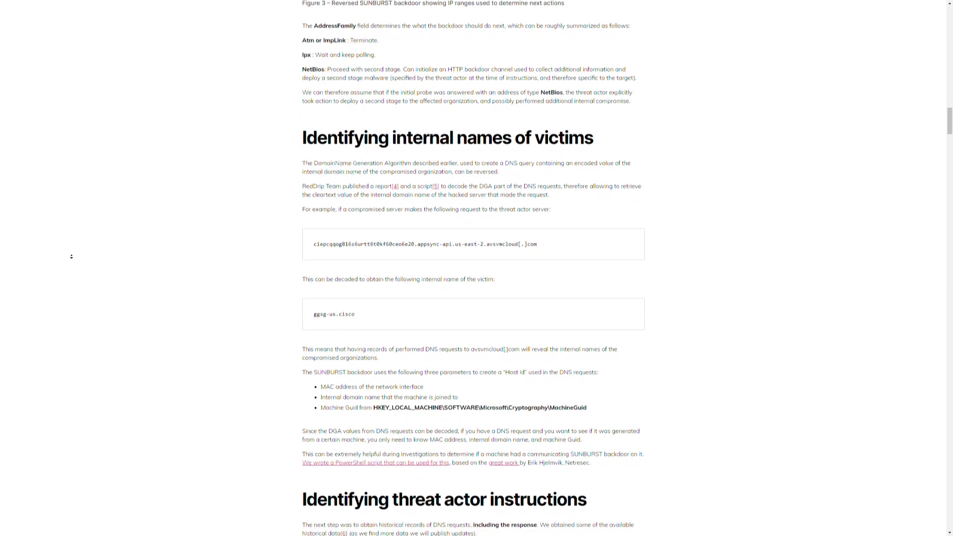
scroll("down", 3)
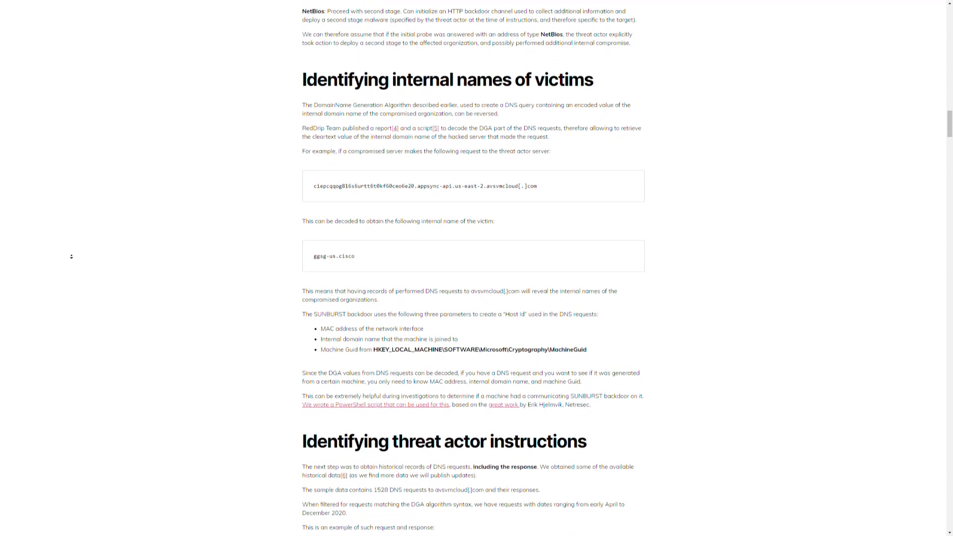
scroll("down", 3)
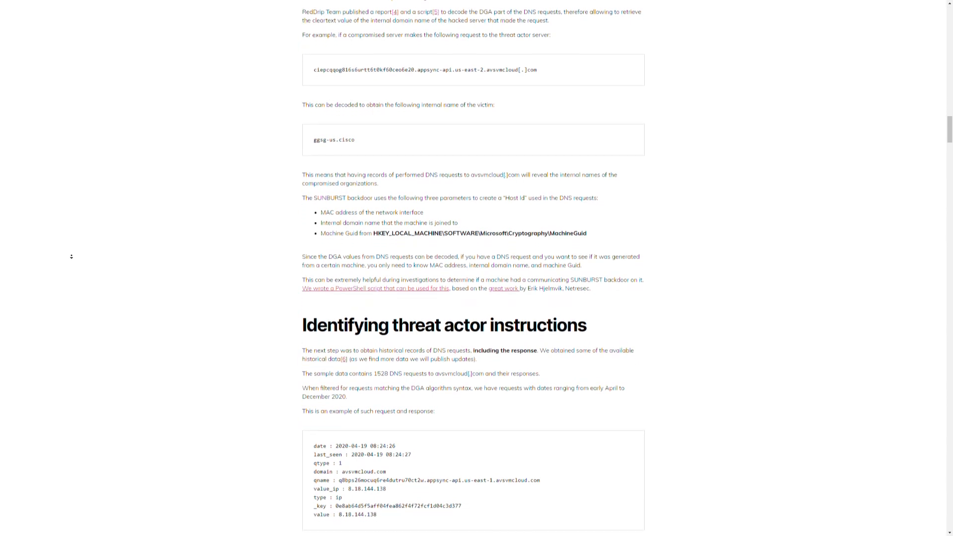
scroll("down", 3)
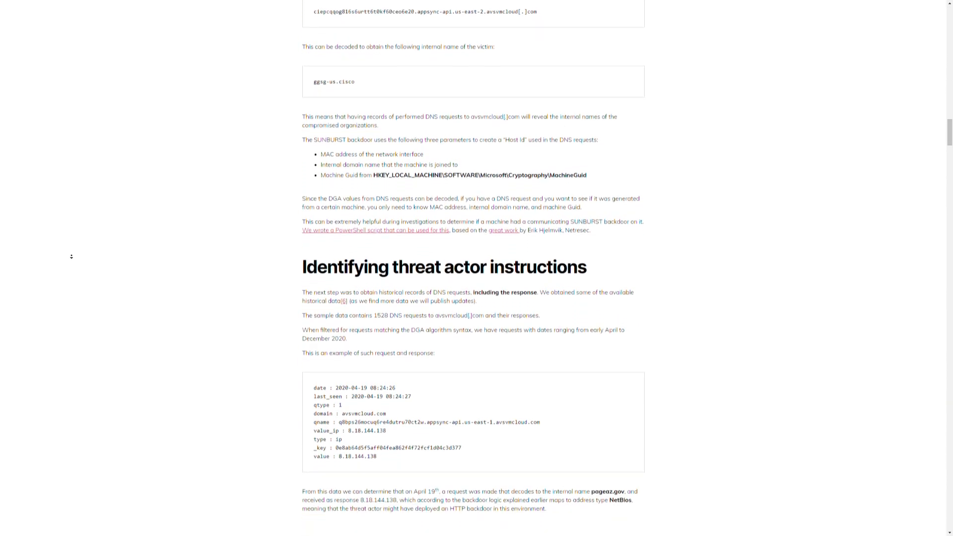
scroll("down", 3)
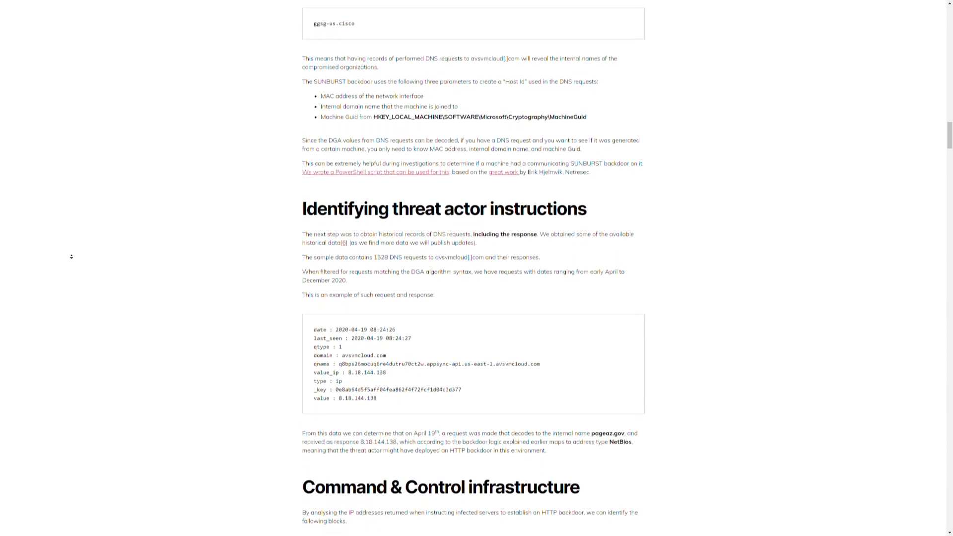
scroll("down", 3)
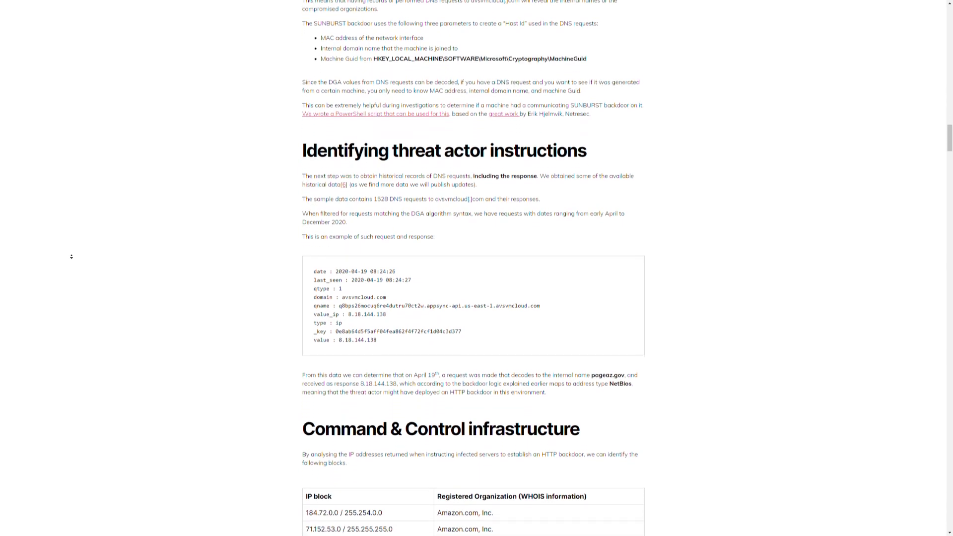
scroll("down", 3)
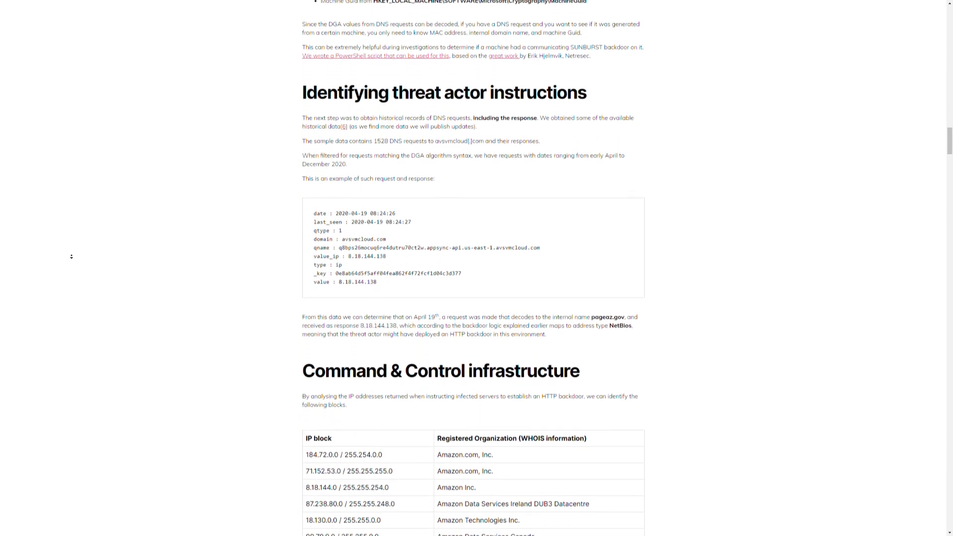
scroll("down", 3)
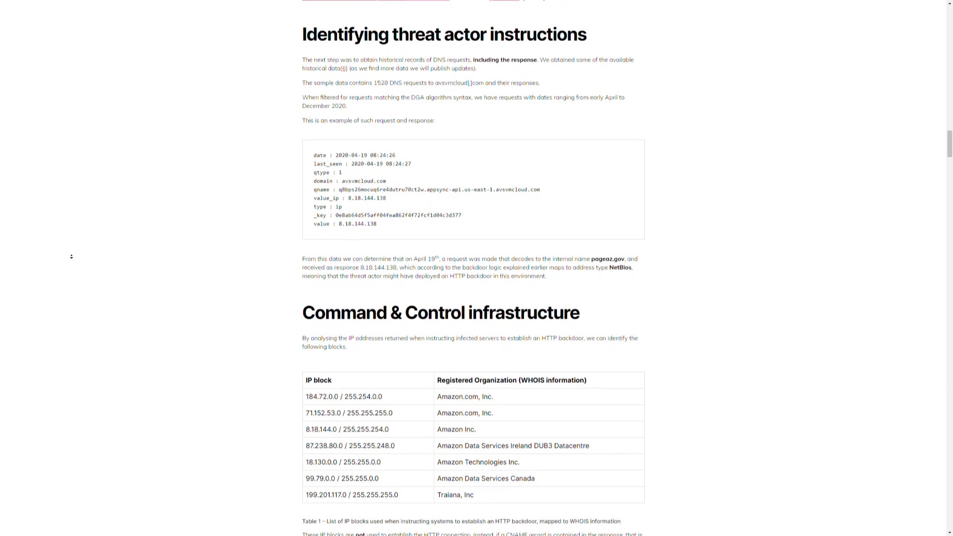
scroll("down", 3)
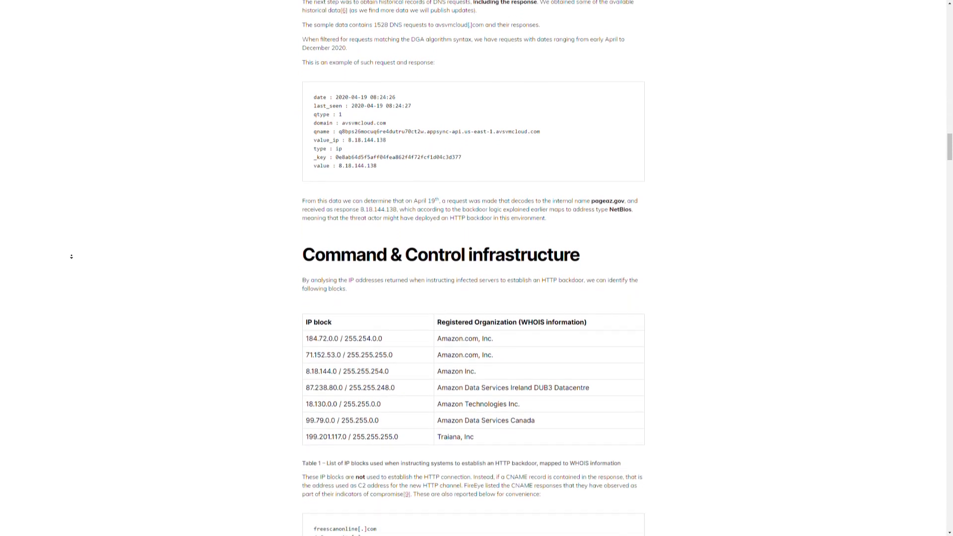
scroll("down", 3)
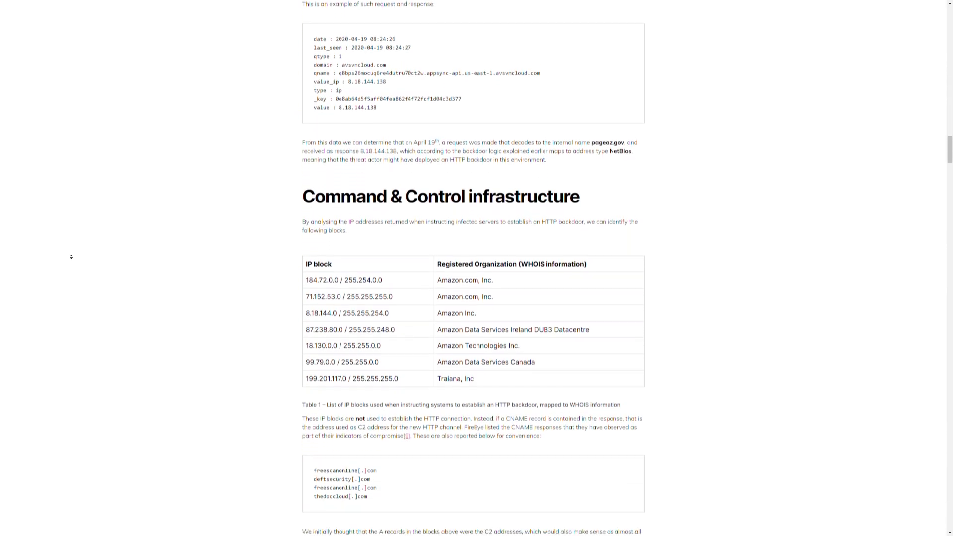
scroll("down", 3)
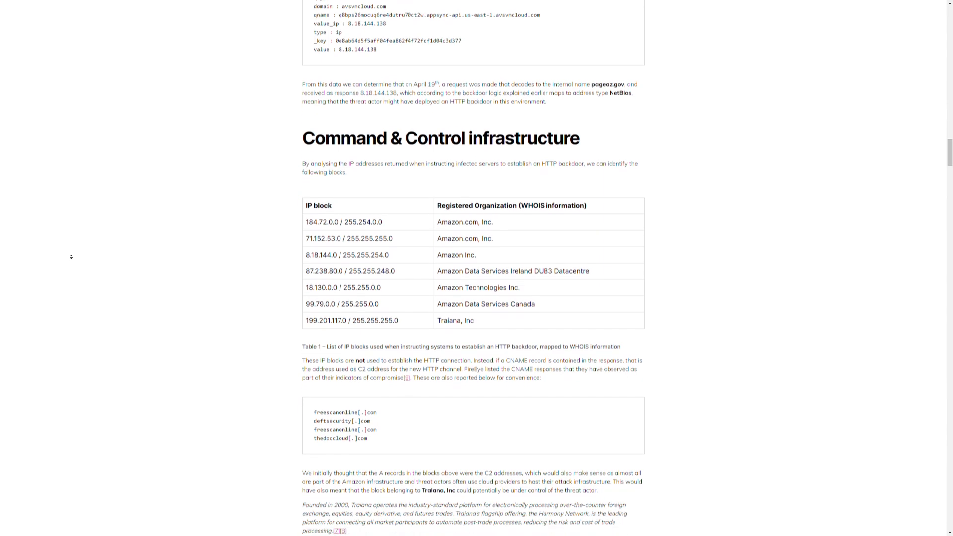
scroll("down", 3)
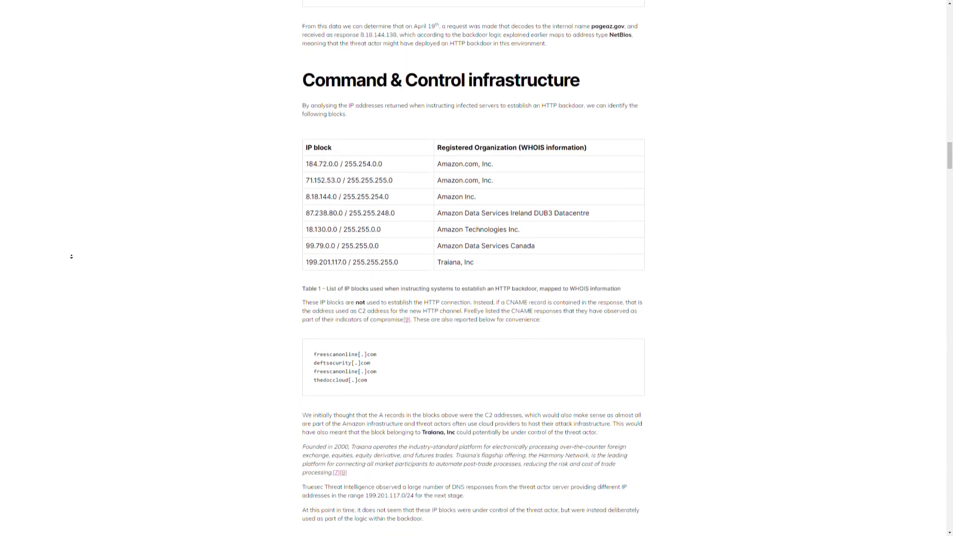
scroll("down", 3)
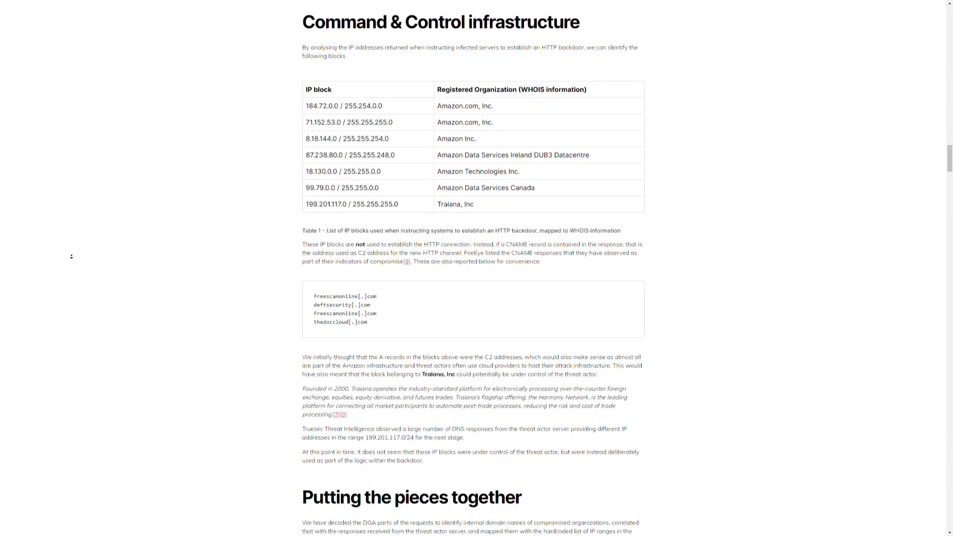
scroll("down", 3)
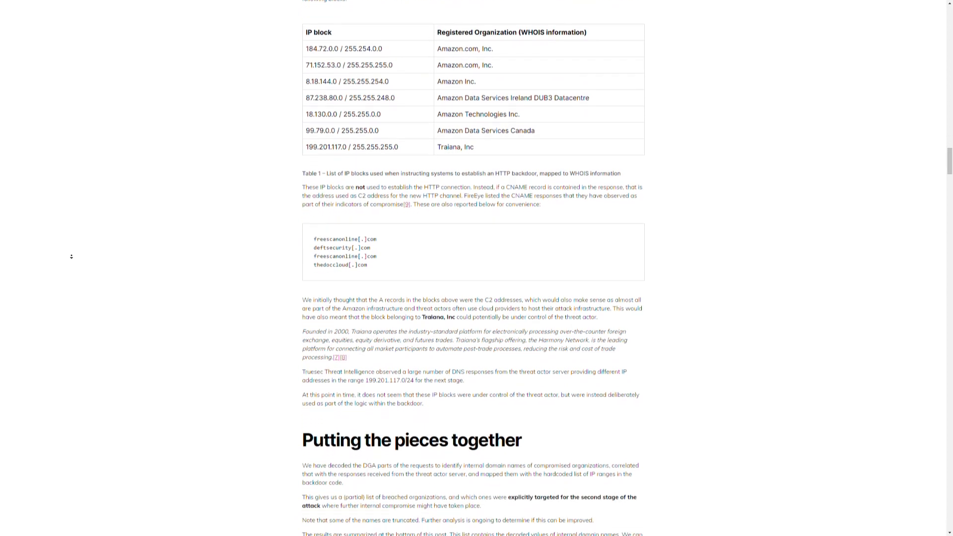
scroll("down", 3)
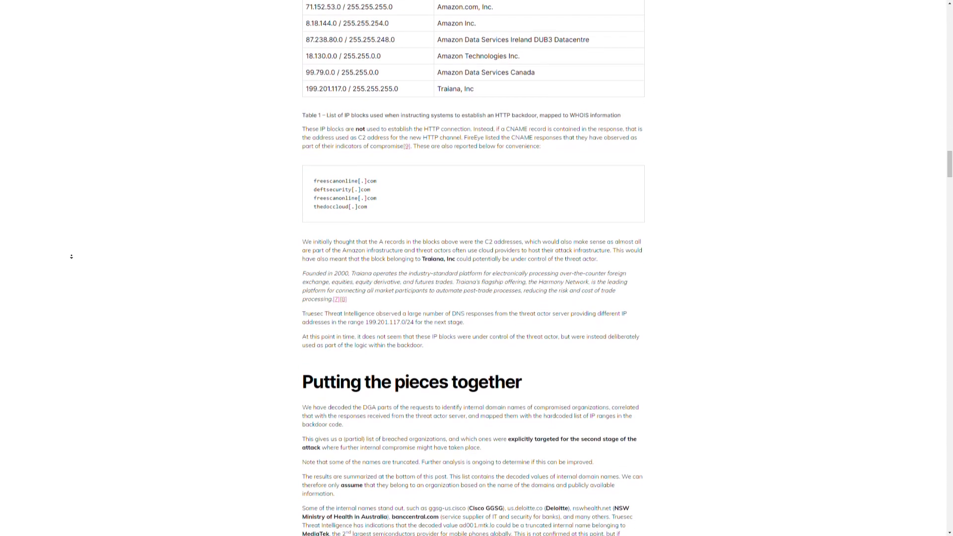
scroll("down", 3)
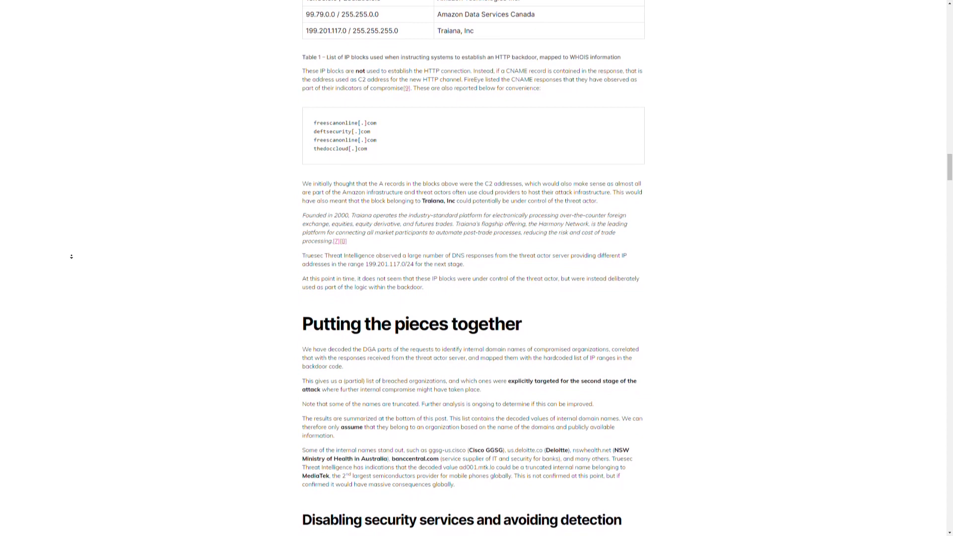
scroll("down", 3)
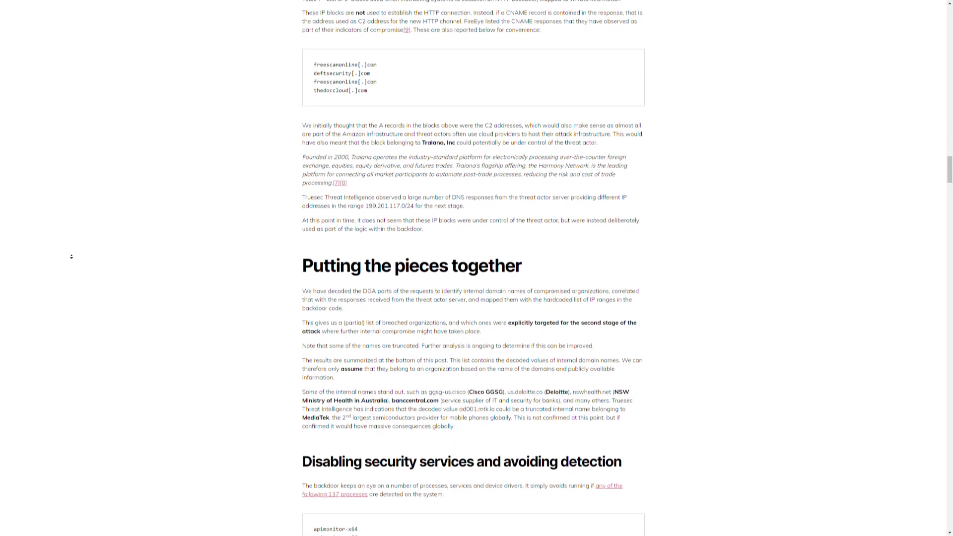
scroll("down", 3)
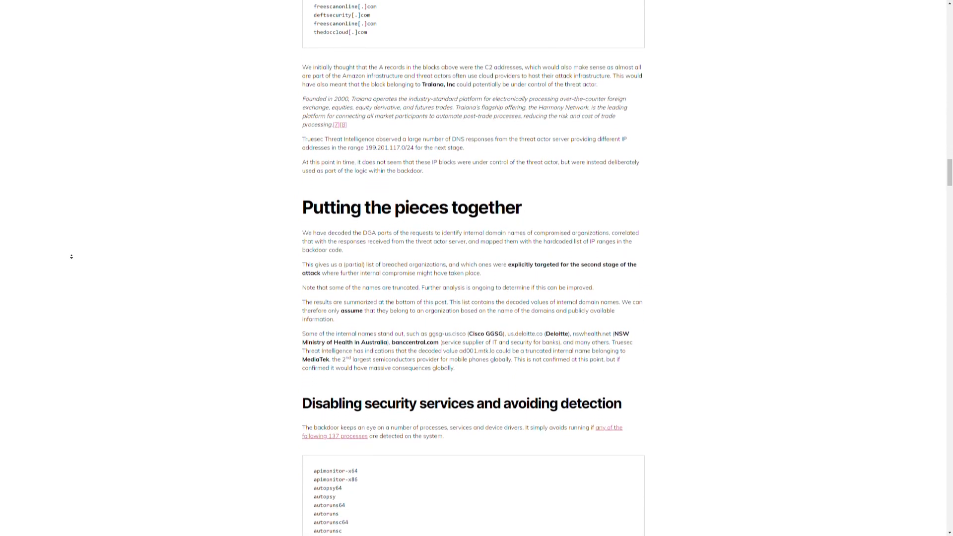
scroll("down", 3)
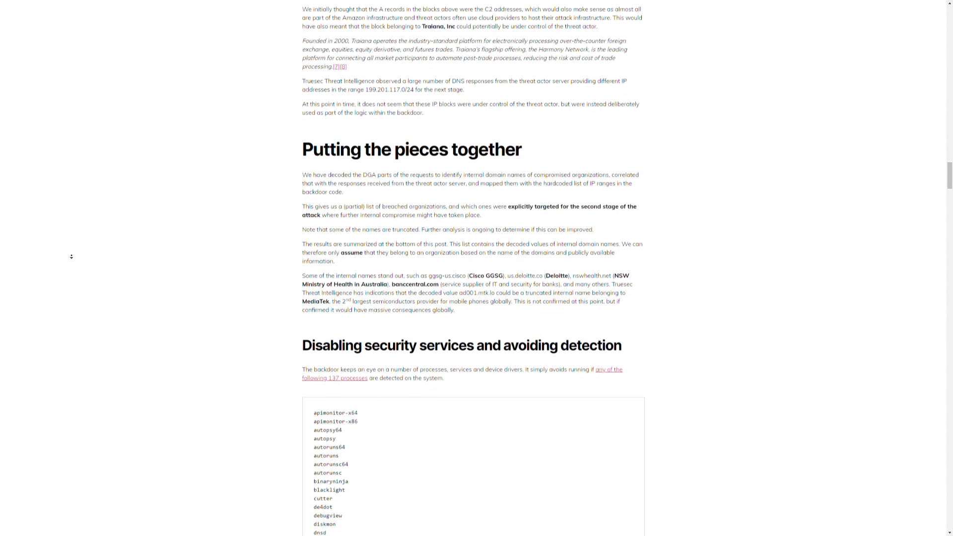
scroll("down", 3)
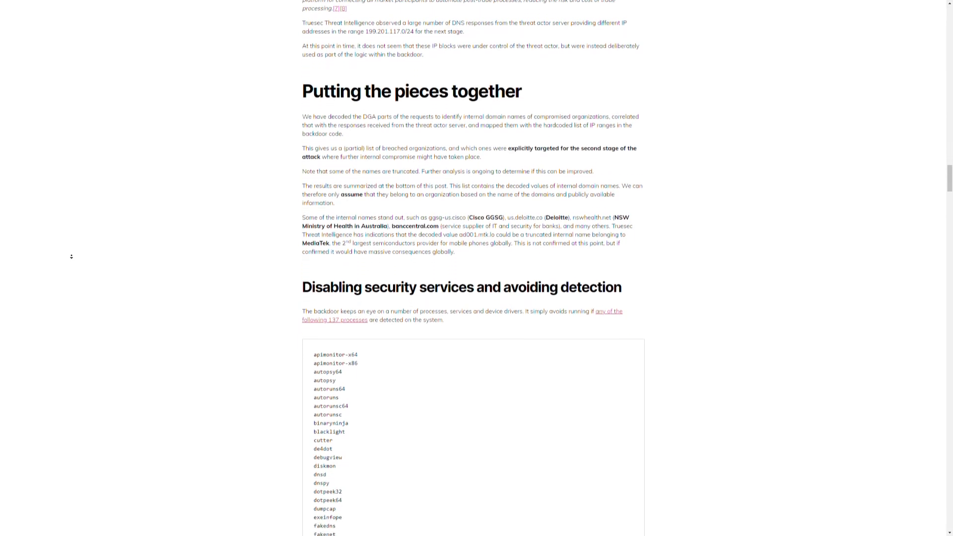
scroll("down", 3)
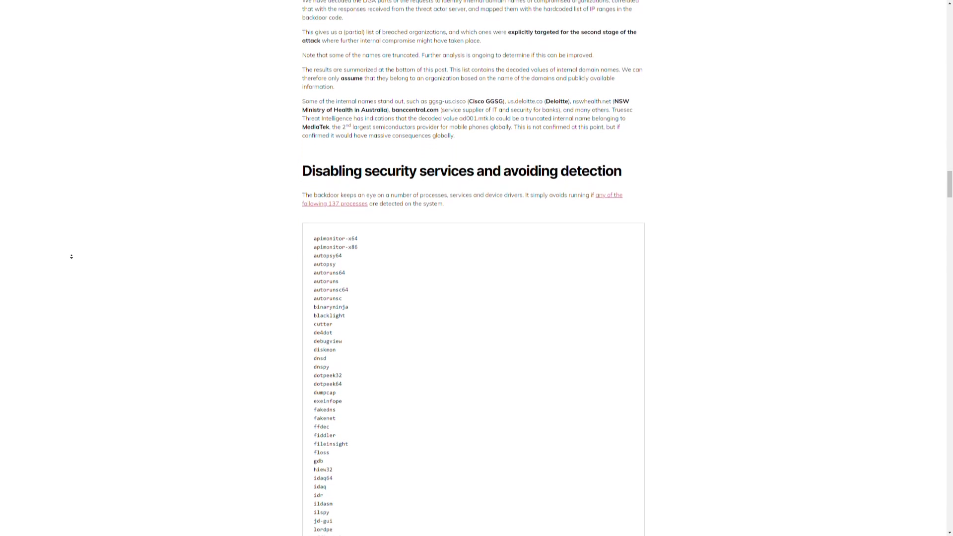
scroll("down", 3)
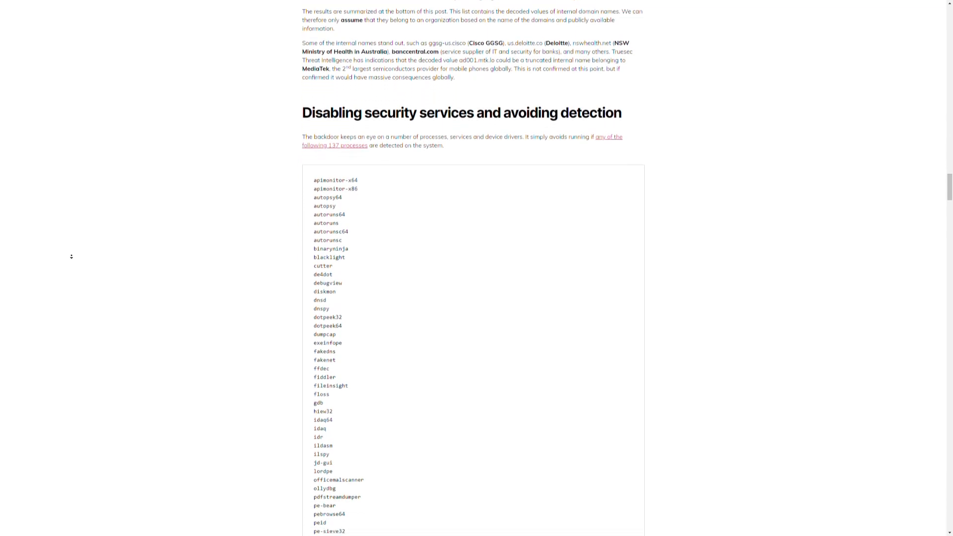
scroll("down", 3)
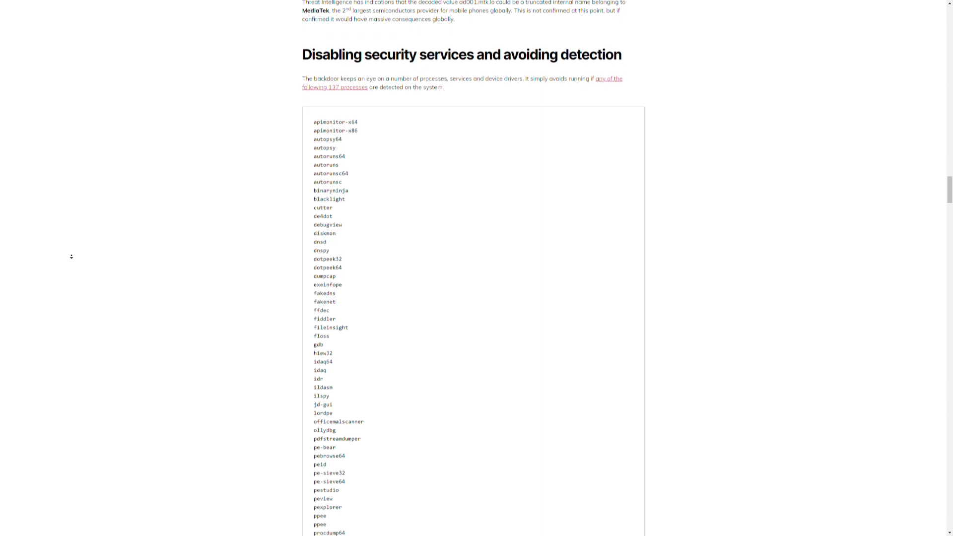
scroll("down", 3)
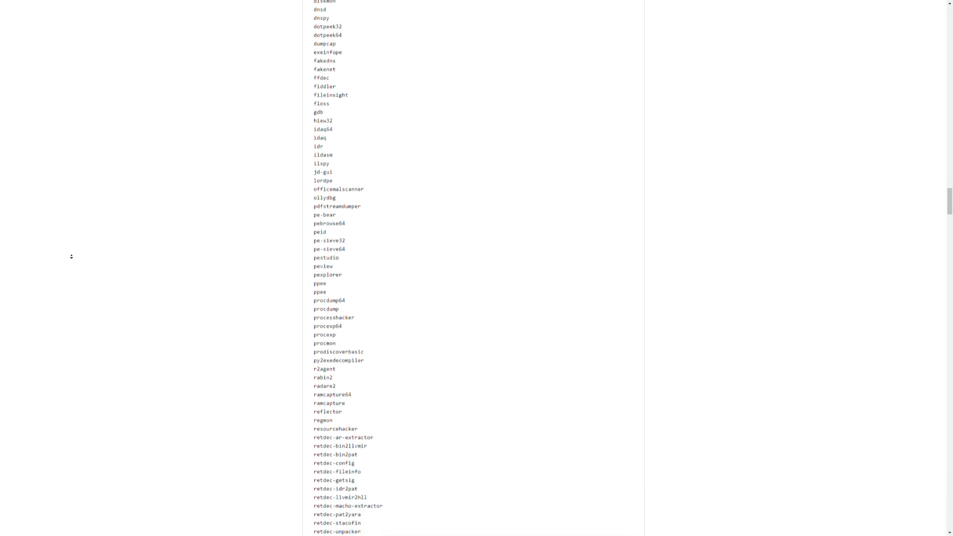
scroll("down", 3)
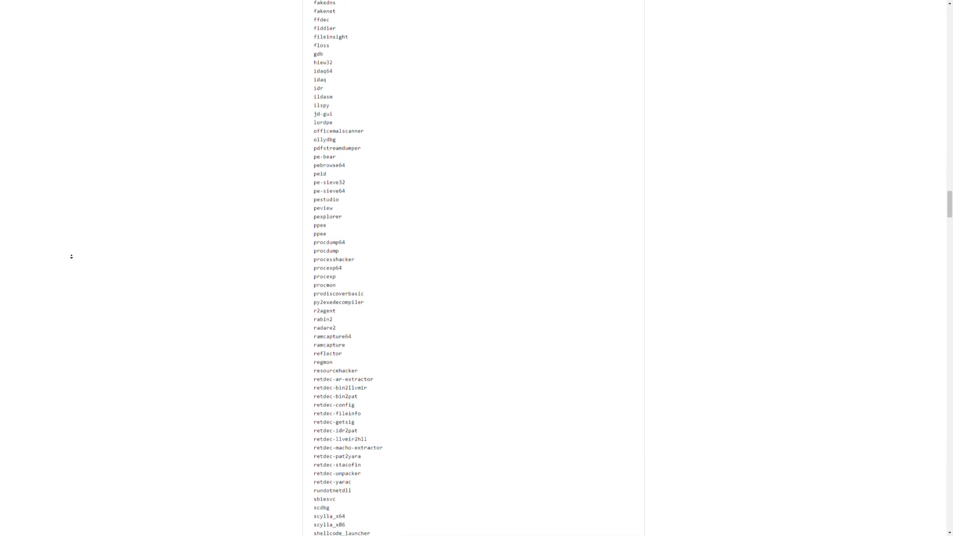
scroll("down", 3)
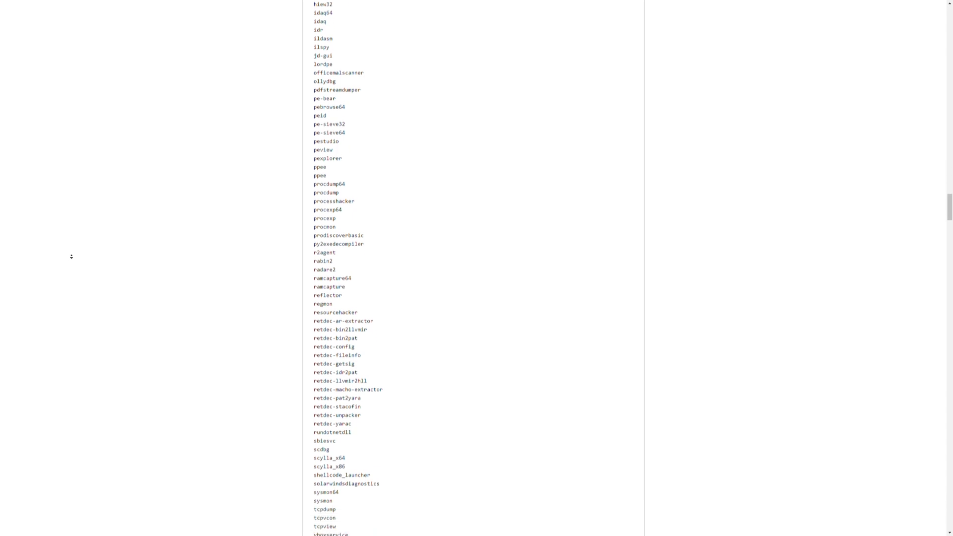
scroll("down", 3)
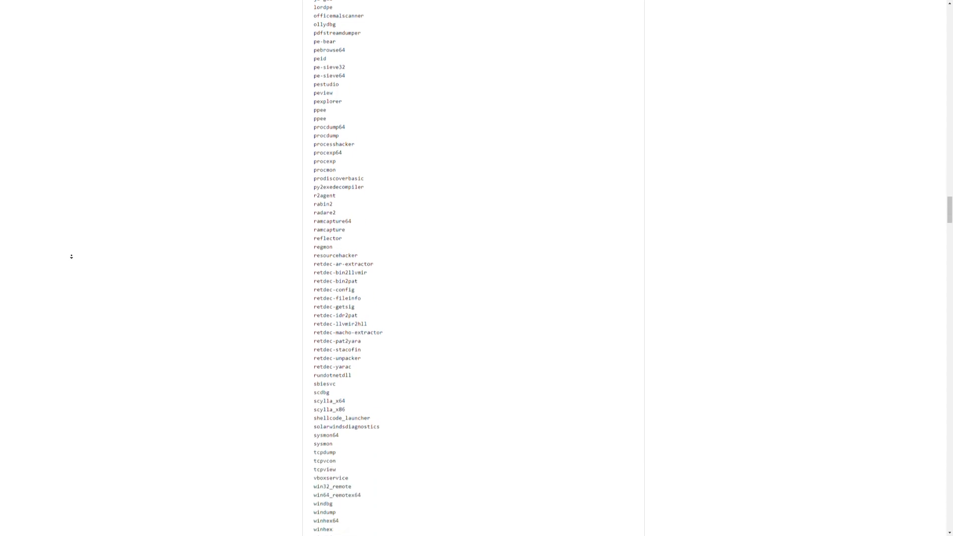
scroll("down", 3)
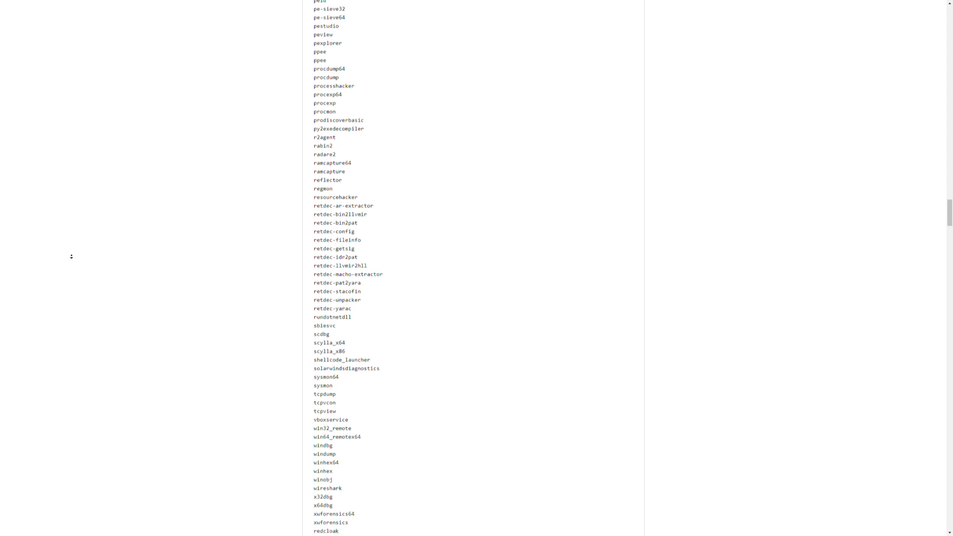
scroll("down", 3)
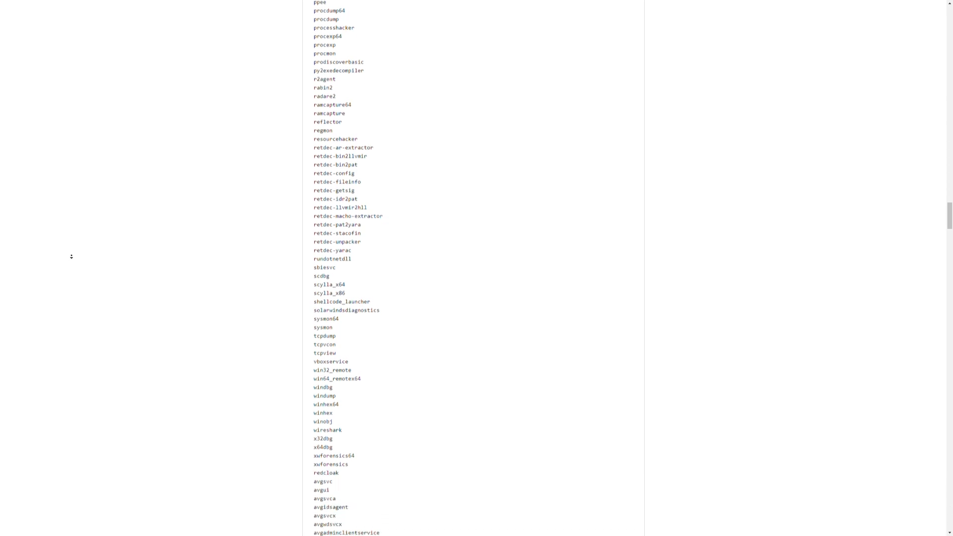
scroll("down", 3)
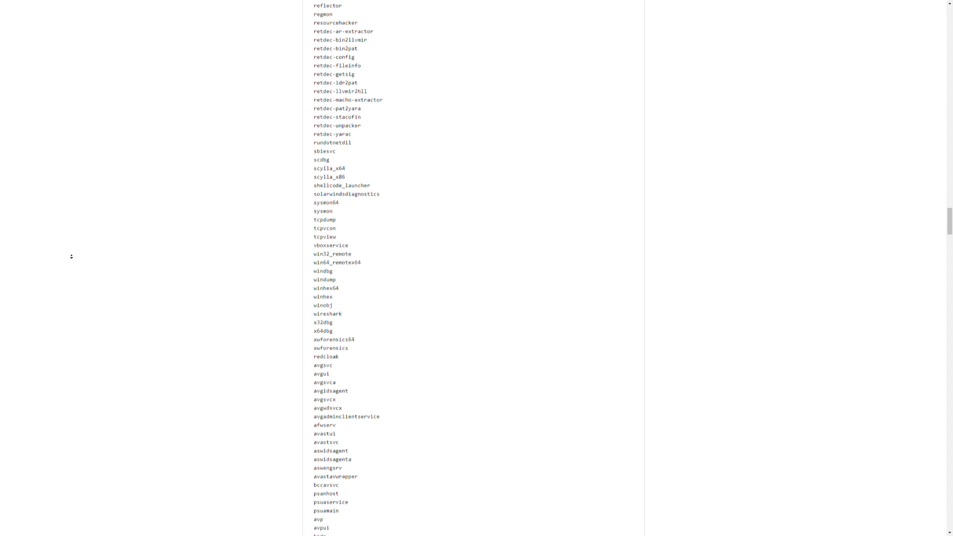
scroll("down", 3)
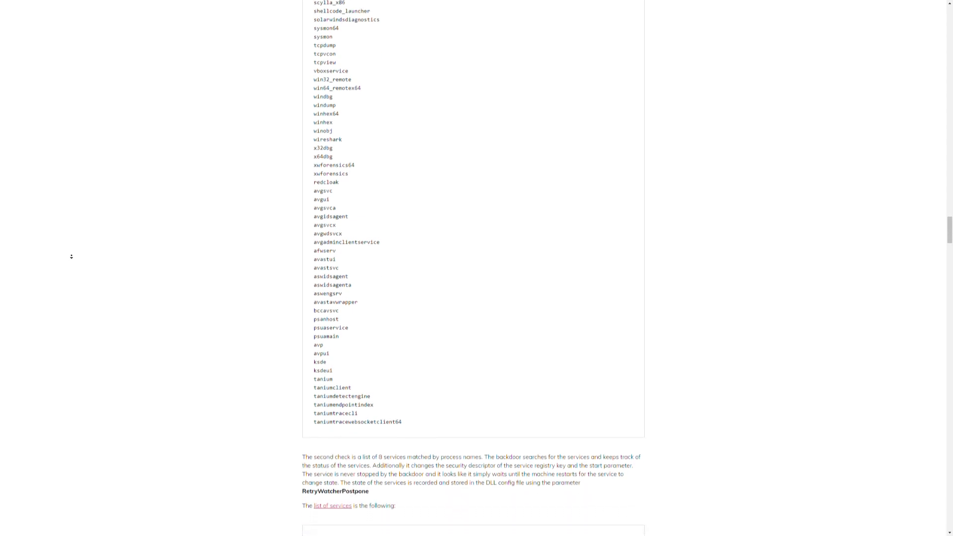
scroll("down", 3)
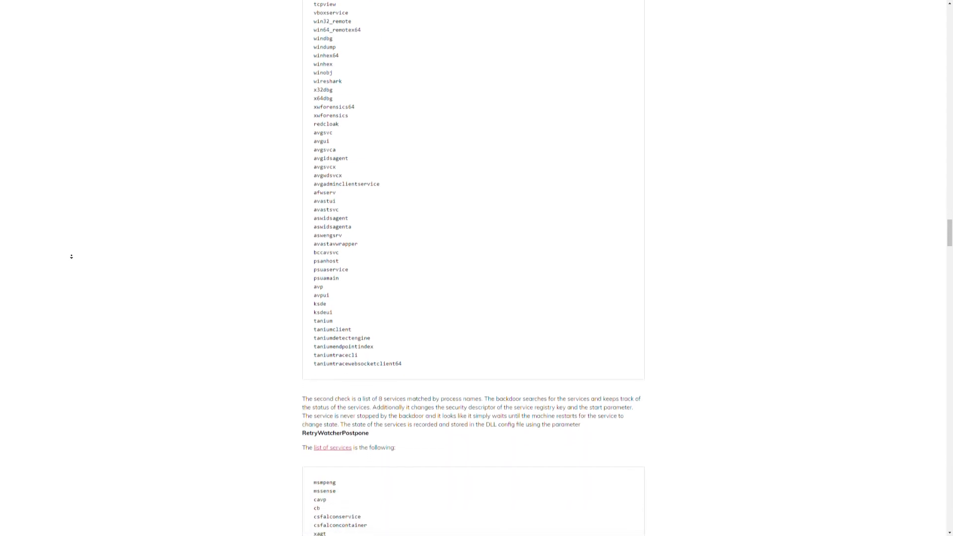
scroll("down", 3)
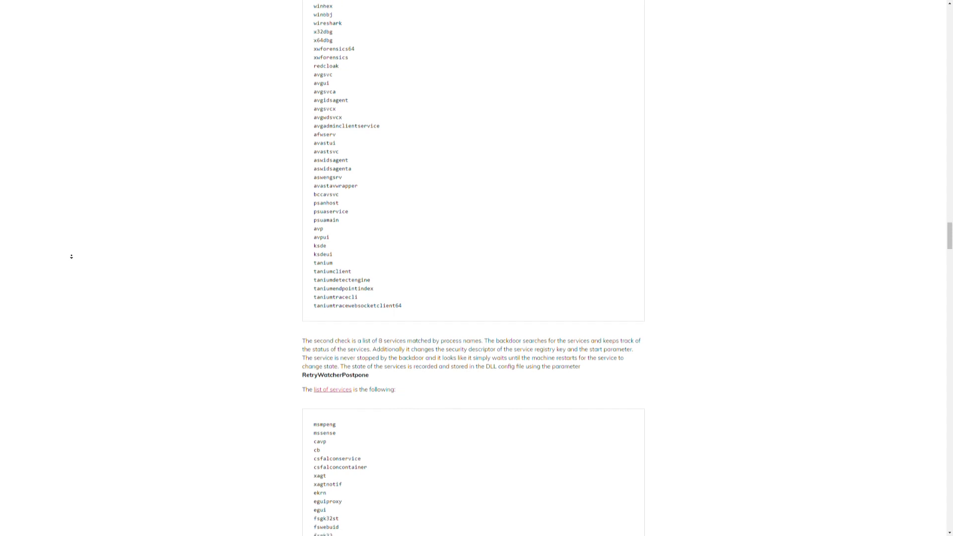
scroll("down", 3)
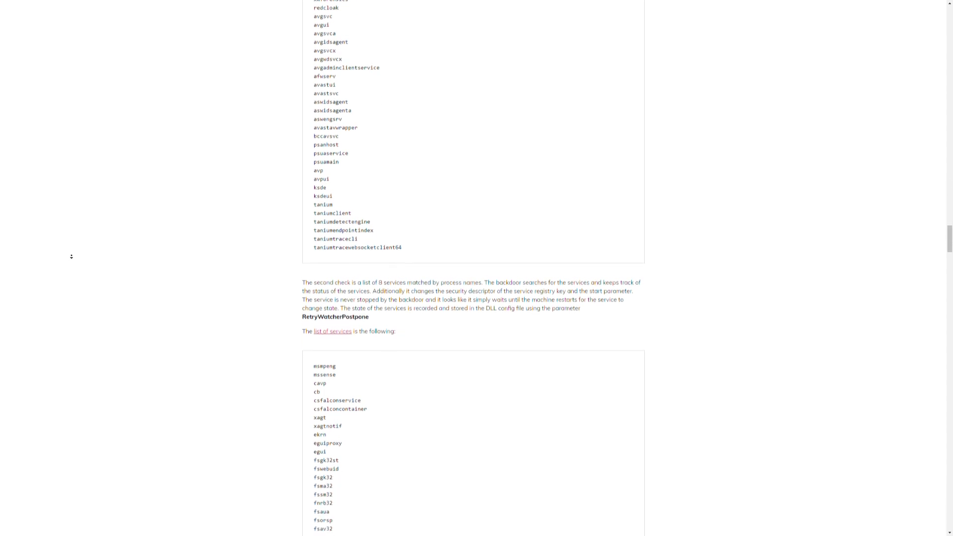
scroll("down", 3)
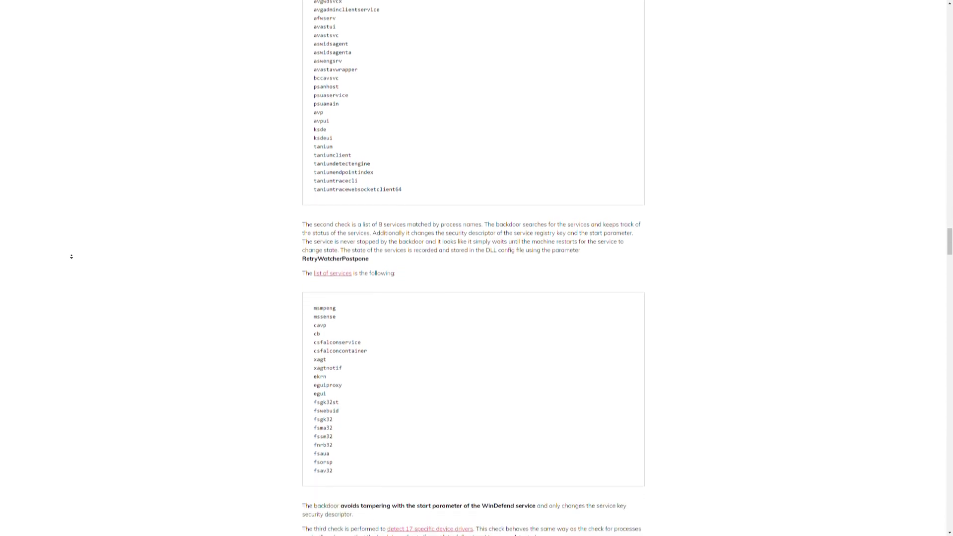
scroll("down", 3)
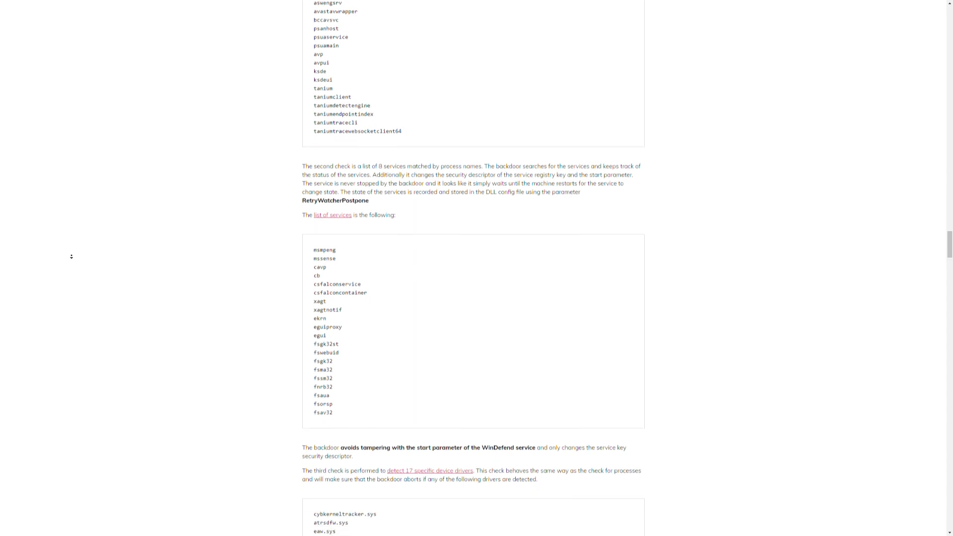
scroll("down", 3)
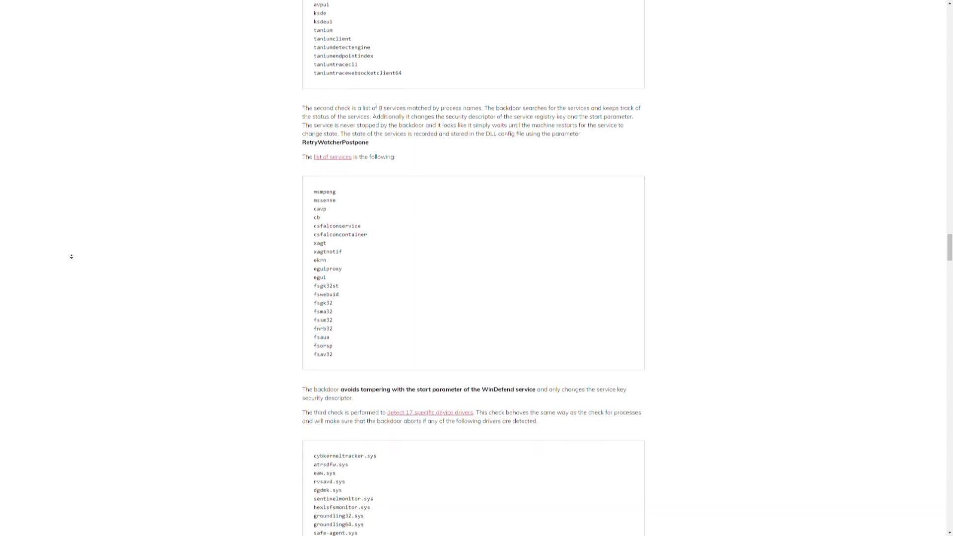
scroll("down", 3)
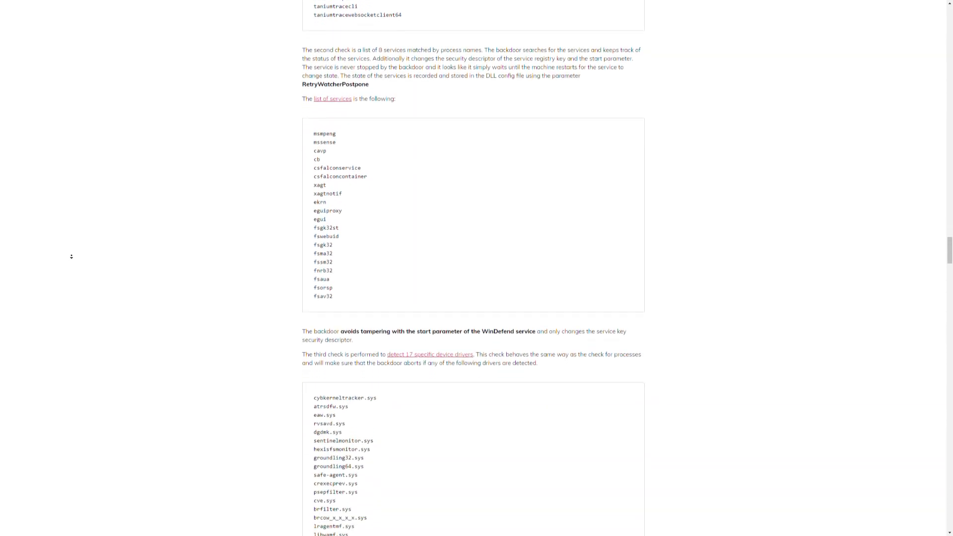
scroll("down", 3)
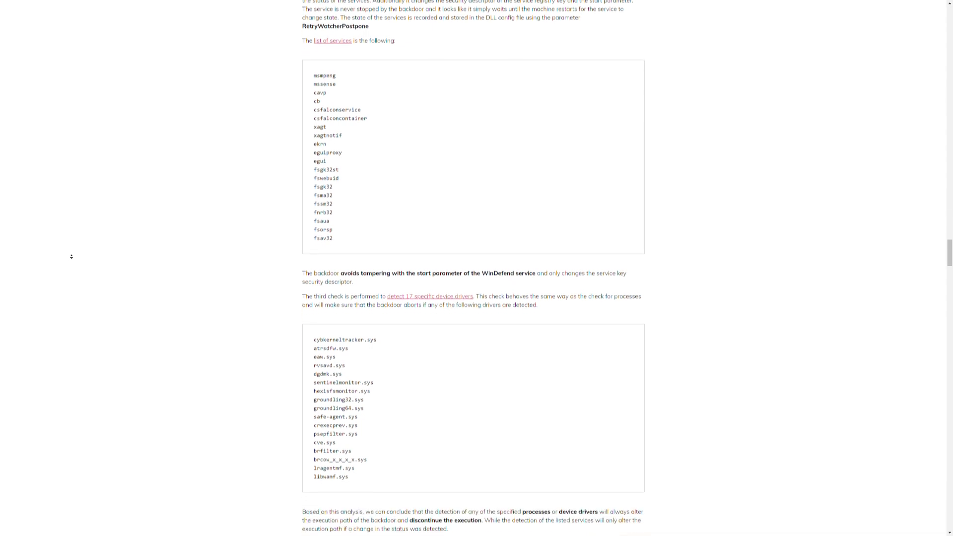
scroll("down", 3)
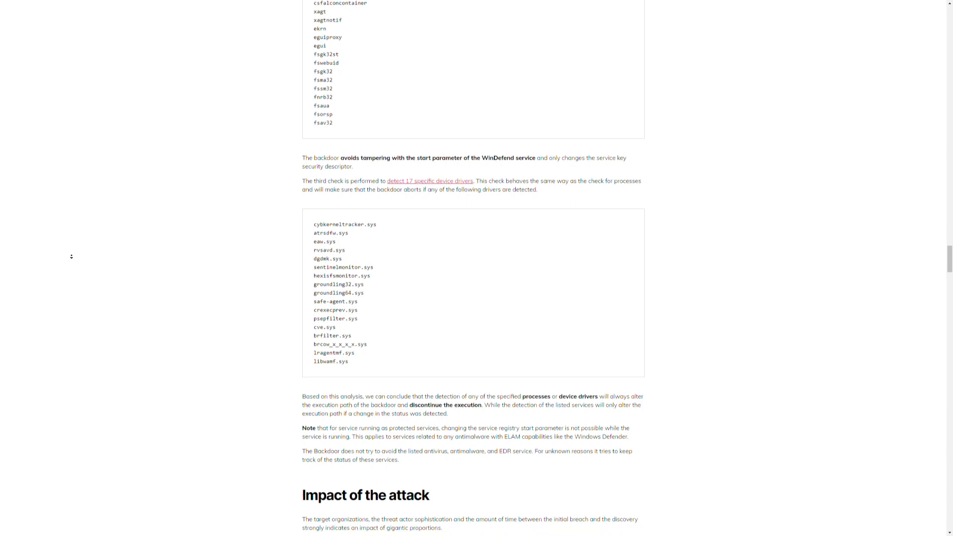
scroll("down", 3)
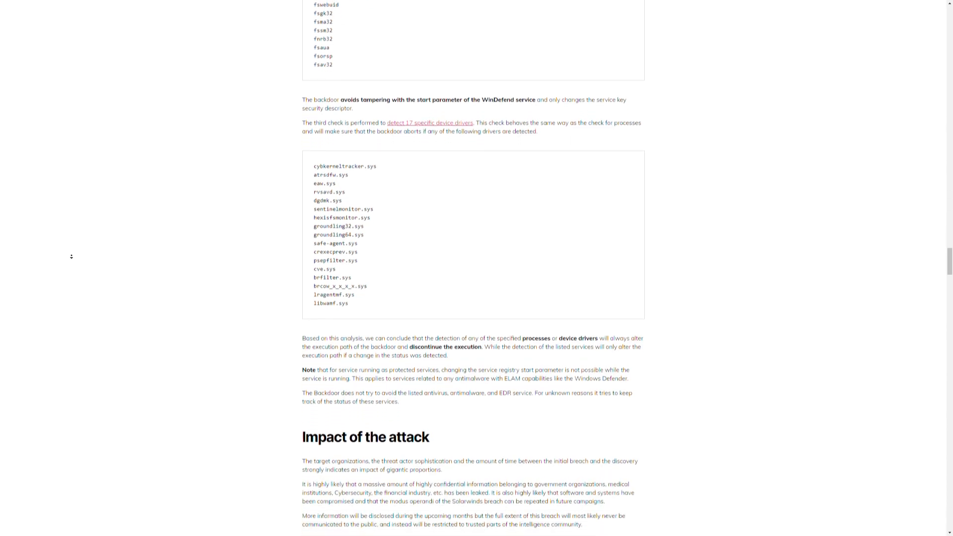
scroll("down", 3)
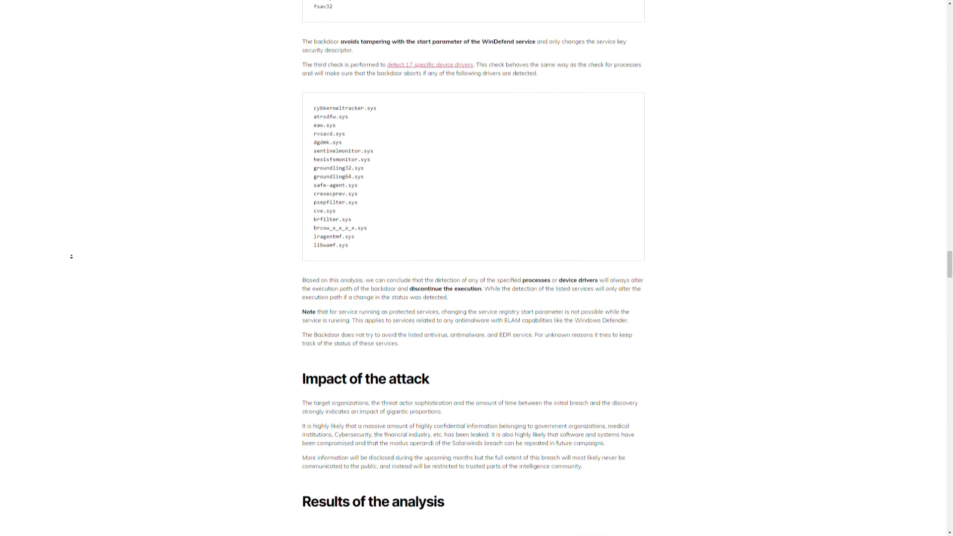
scroll("down", 3)
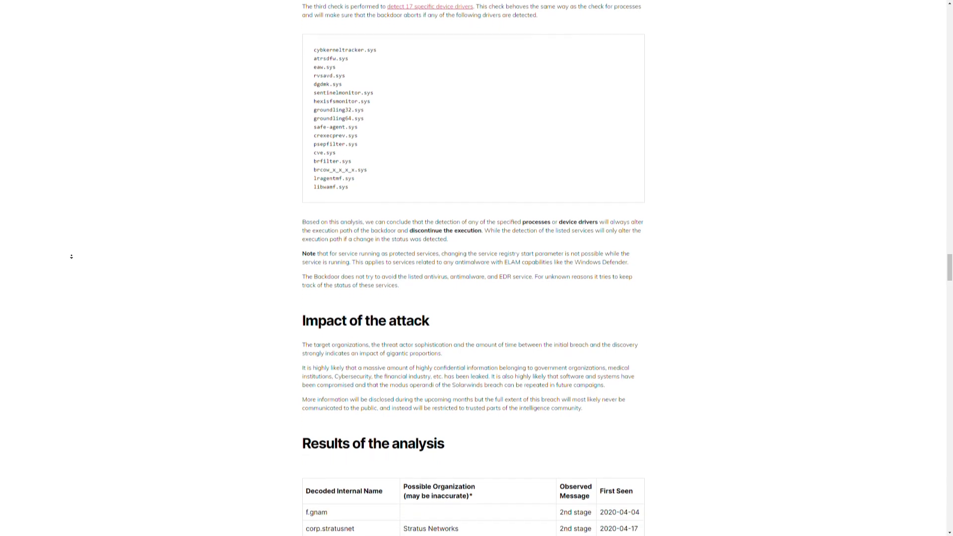
scroll("down", 3)
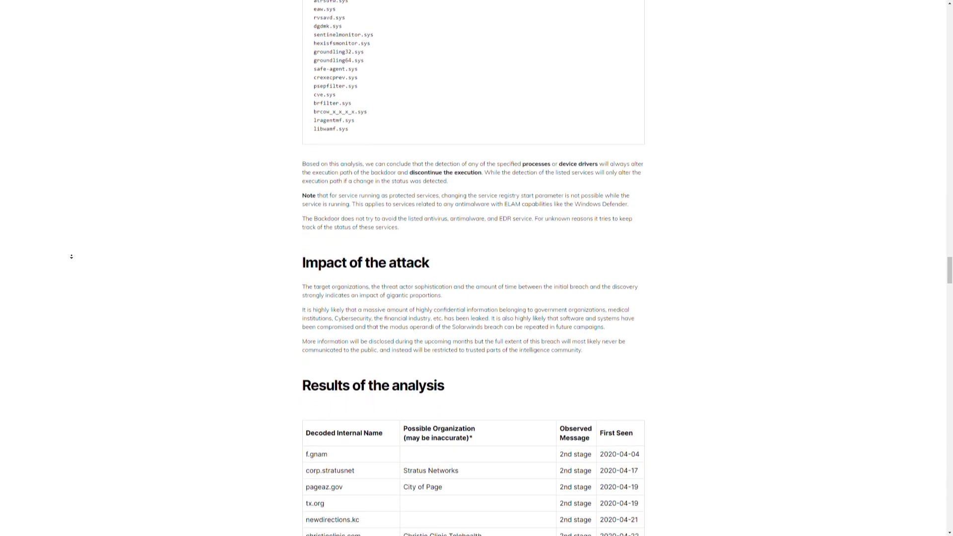
scroll("down", 3)
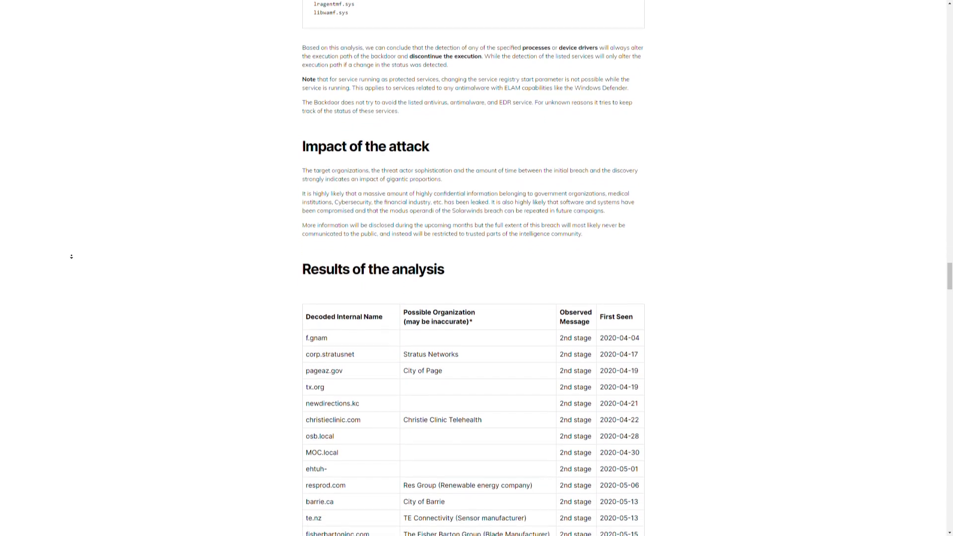
scroll("down", 3)
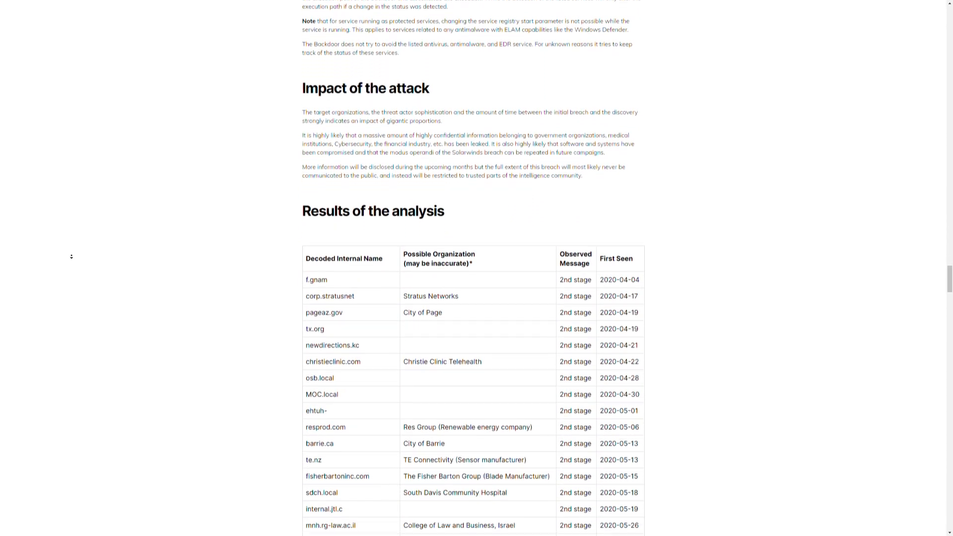
scroll("down", 3)
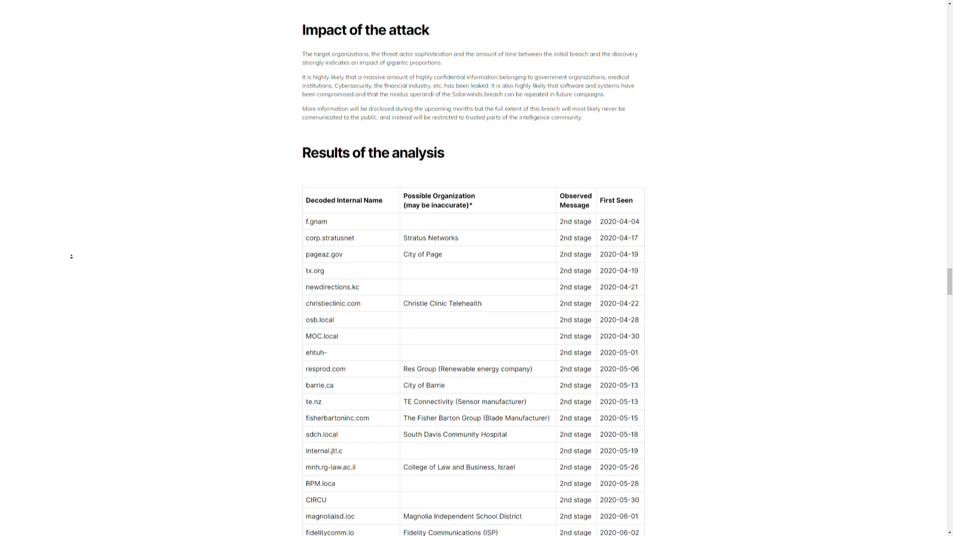
scroll("down", 3)
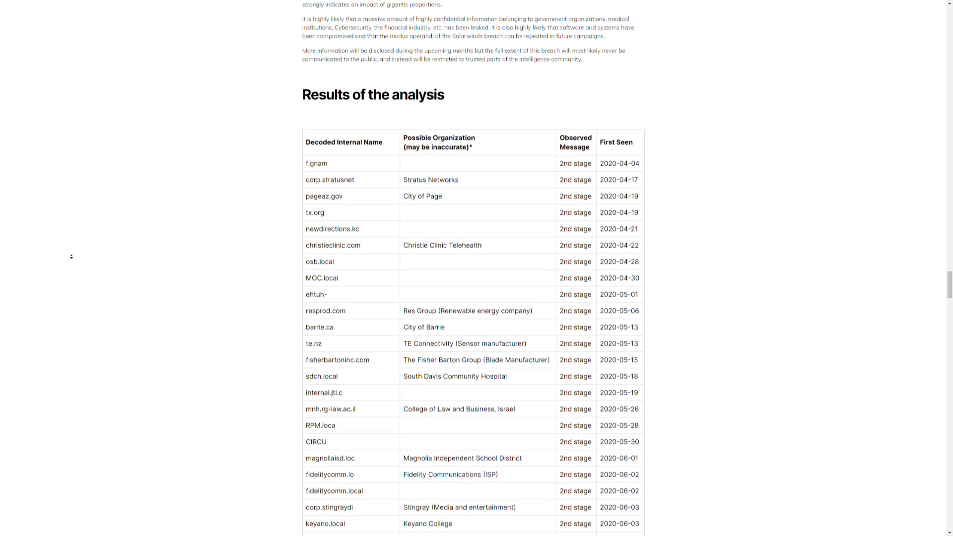
scroll("down", 3)
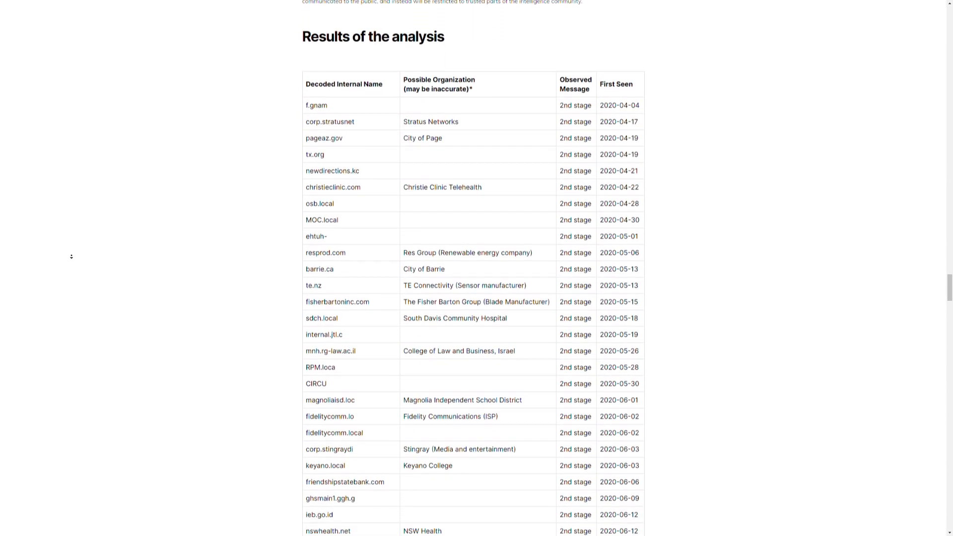
scroll("down", 3)
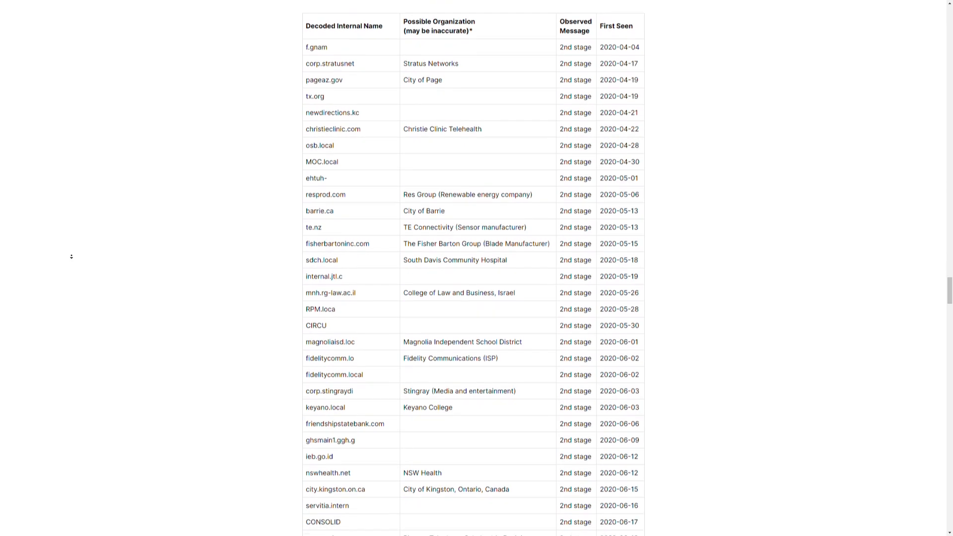
scroll("down", 3)
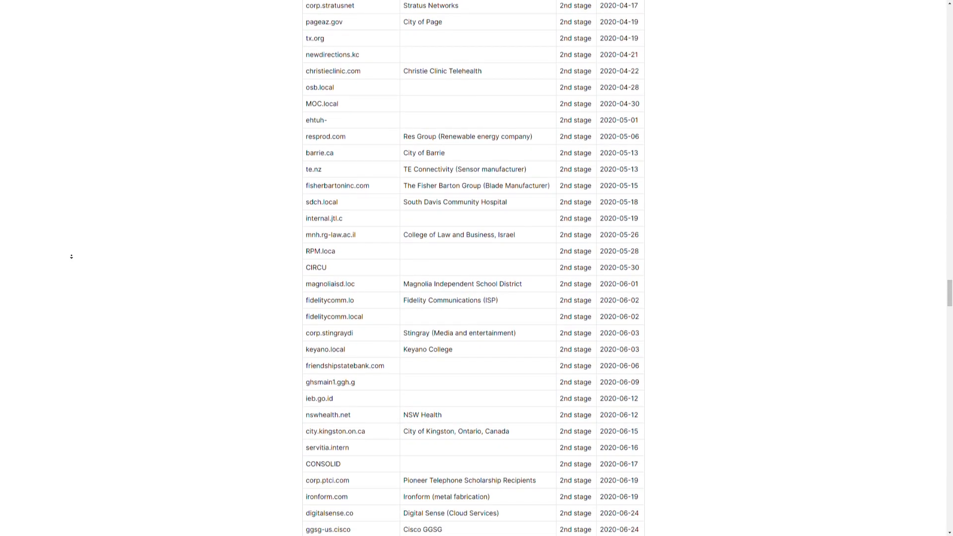
scroll("down", 3)
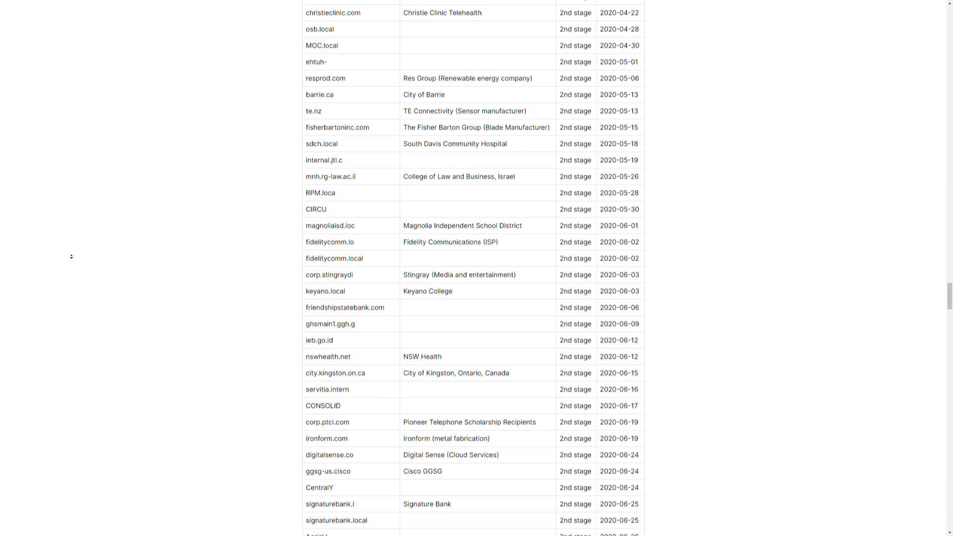
scroll("down", 3)
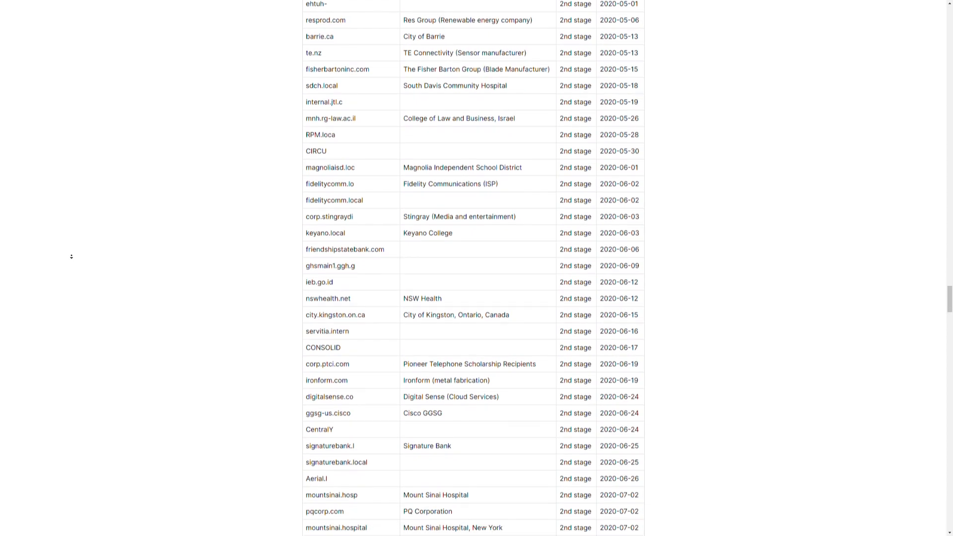
scroll("down", 3)
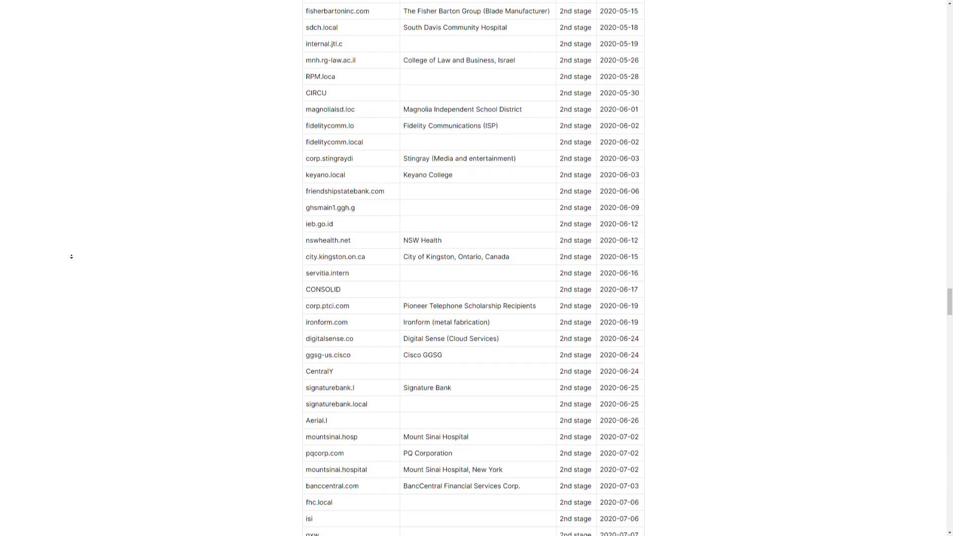
scroll("down", 3)
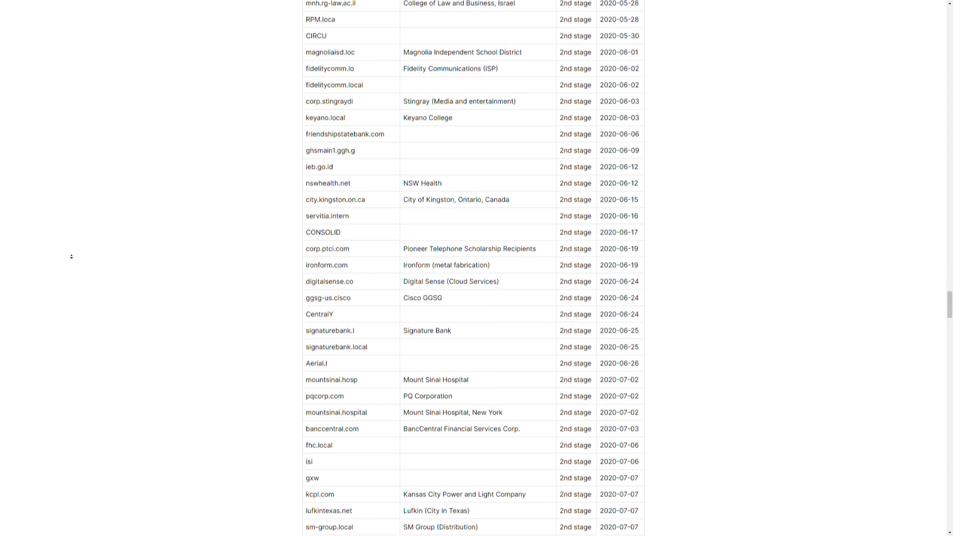
scroll("down", 3)
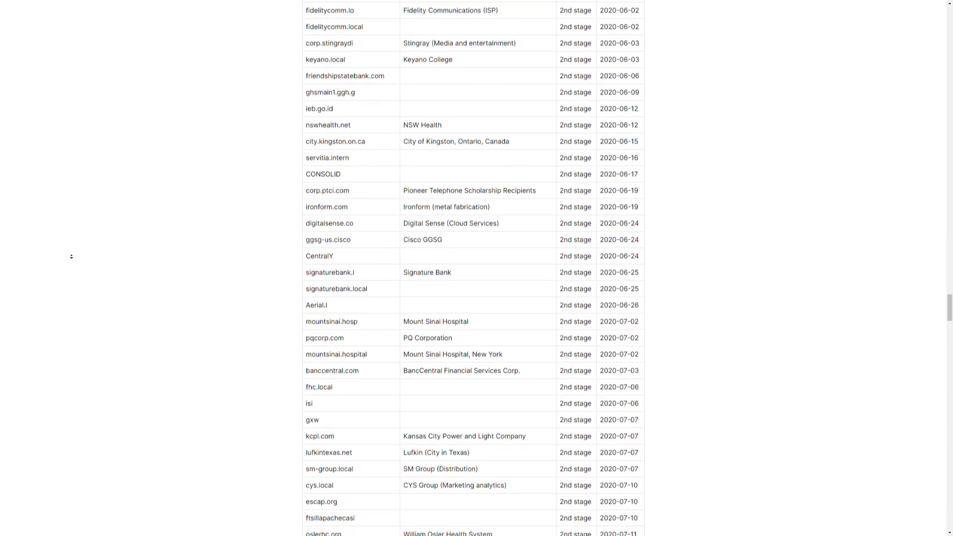
scroll("down", 3)
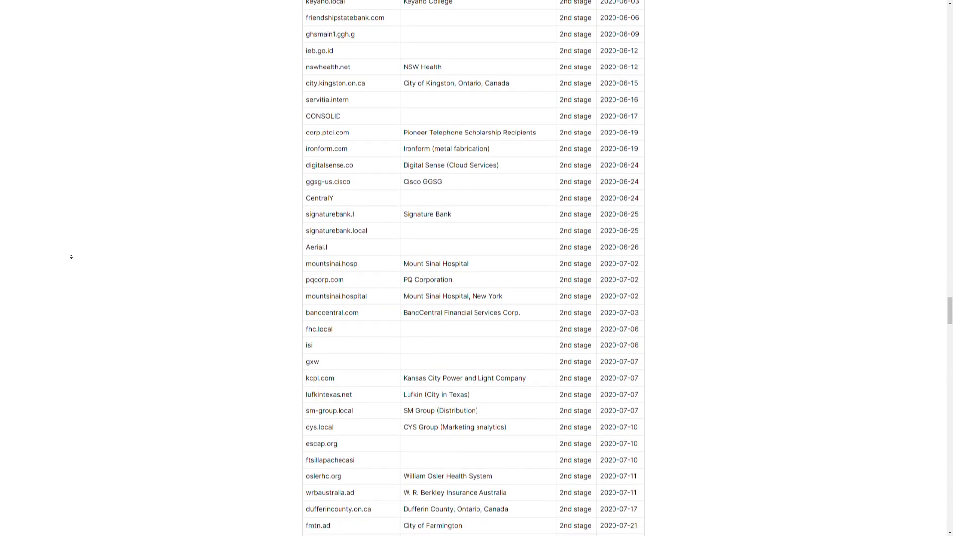
scroll("down", 3)
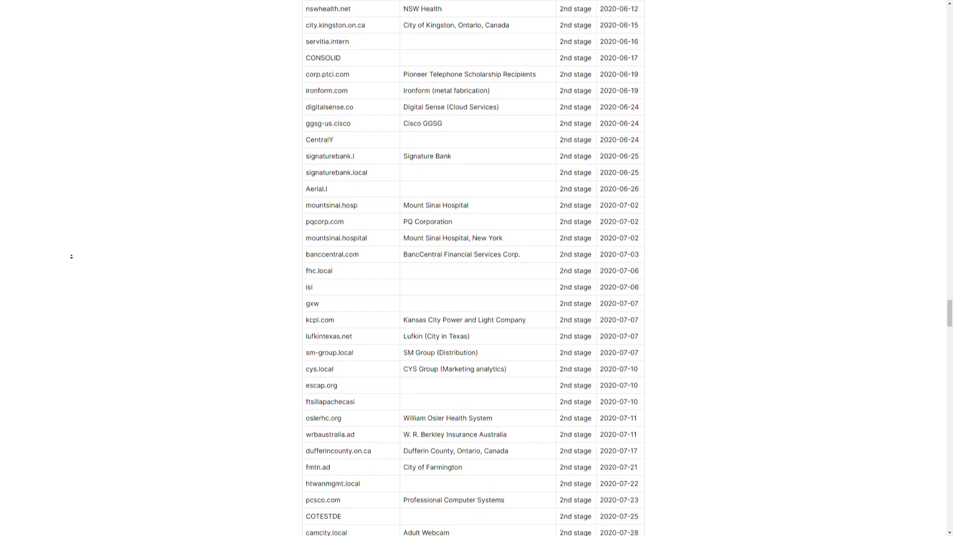
scroll("down", 3)
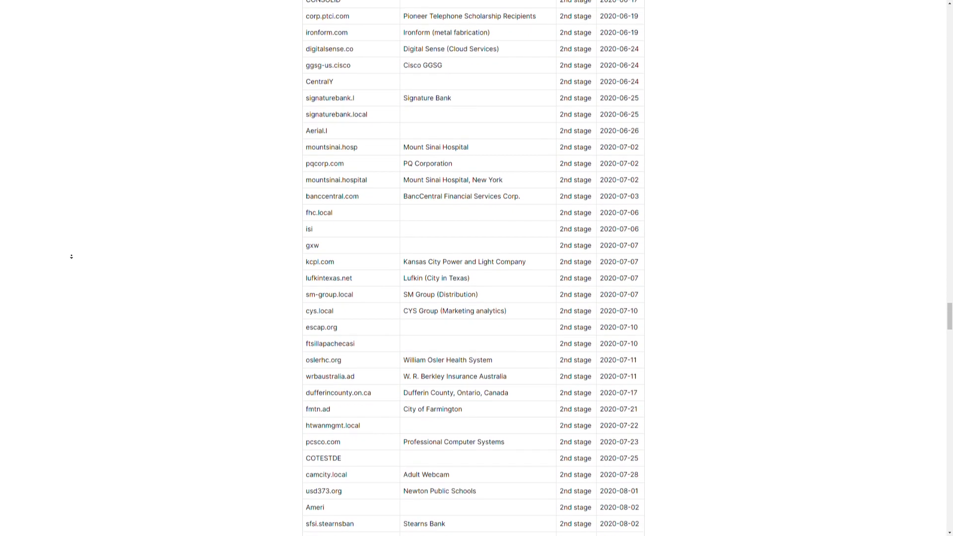
scroll("down", 3)
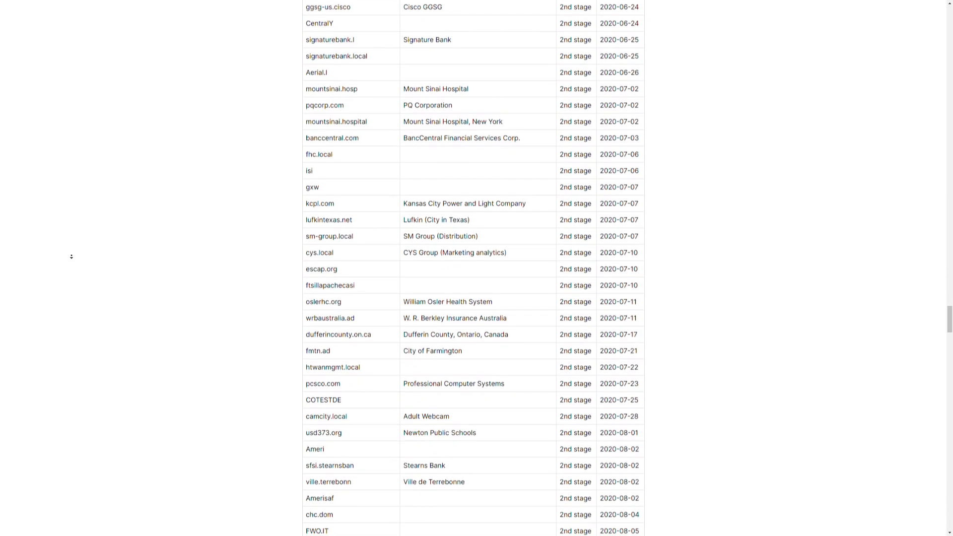
scroll("down", 3)
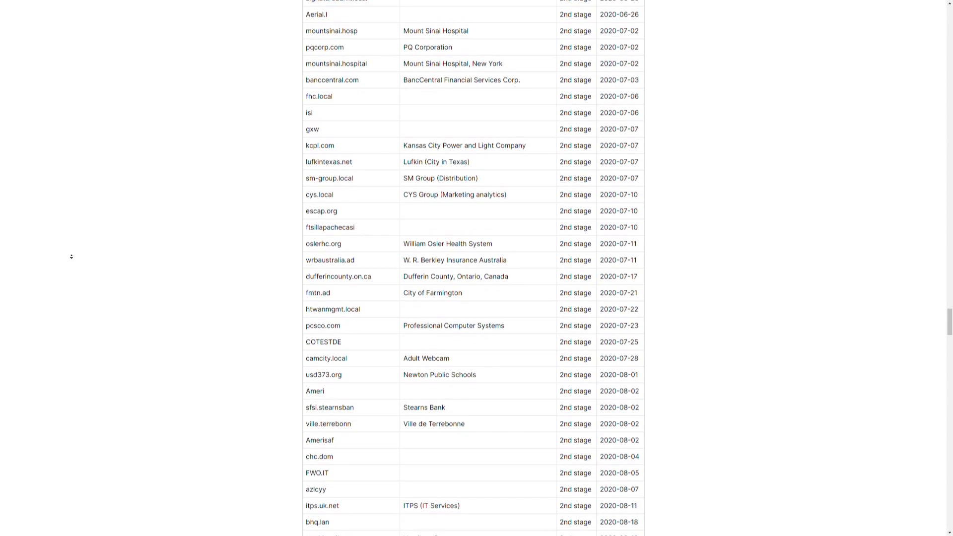
scroll("down", 3)
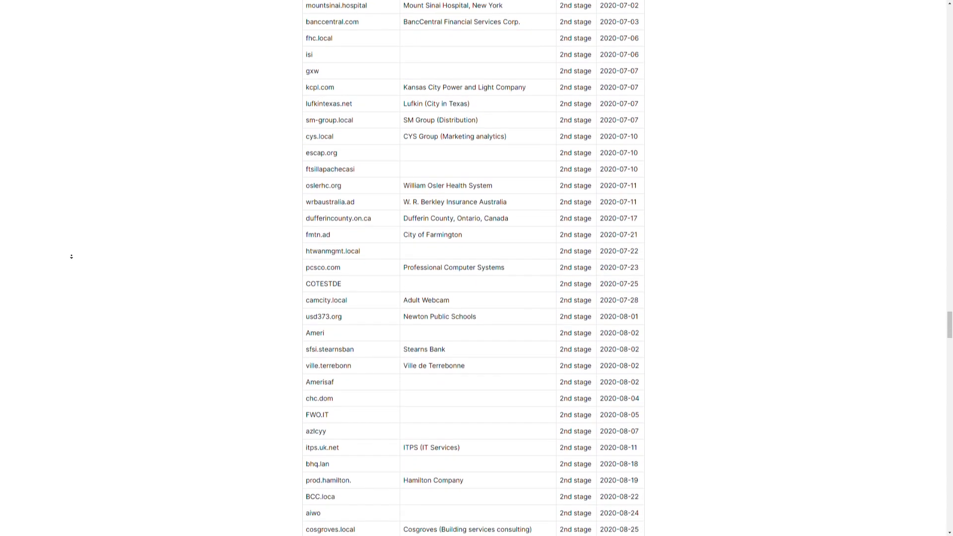
scroll("down", 3)
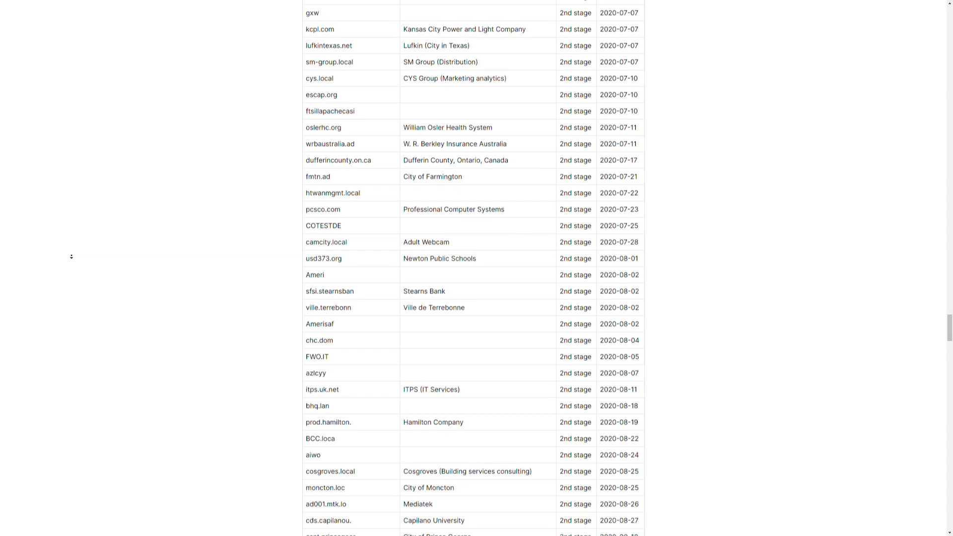
scroll("down", 3)
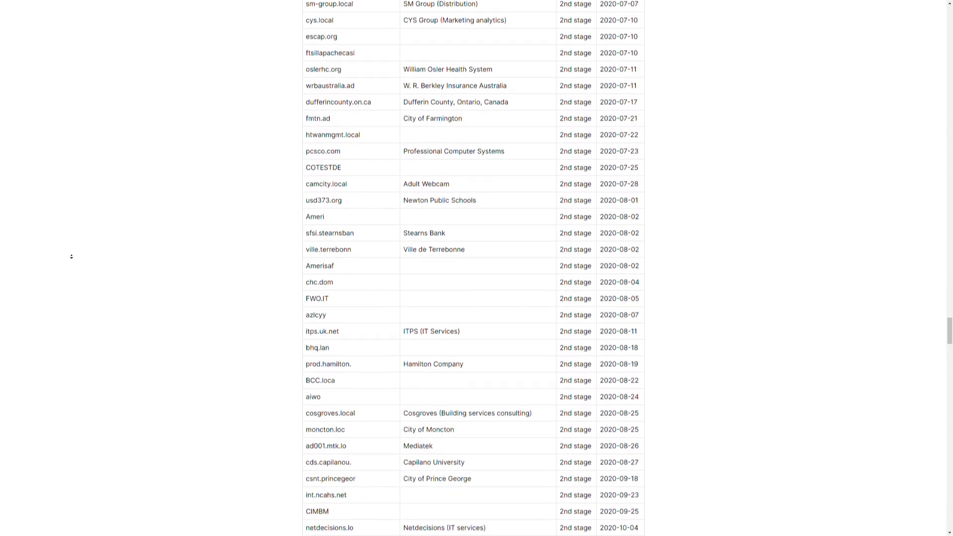
scroll("down", 3)
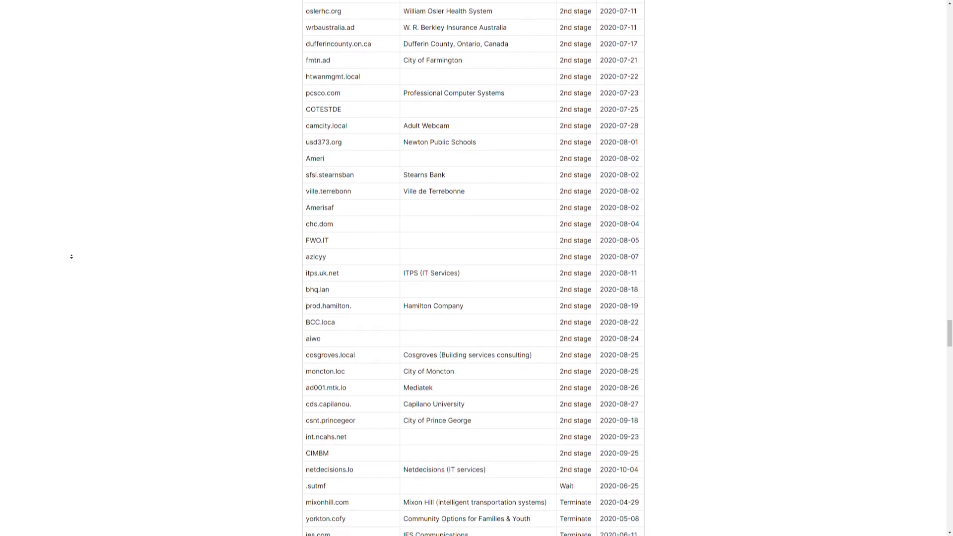
scroll("down", 3)
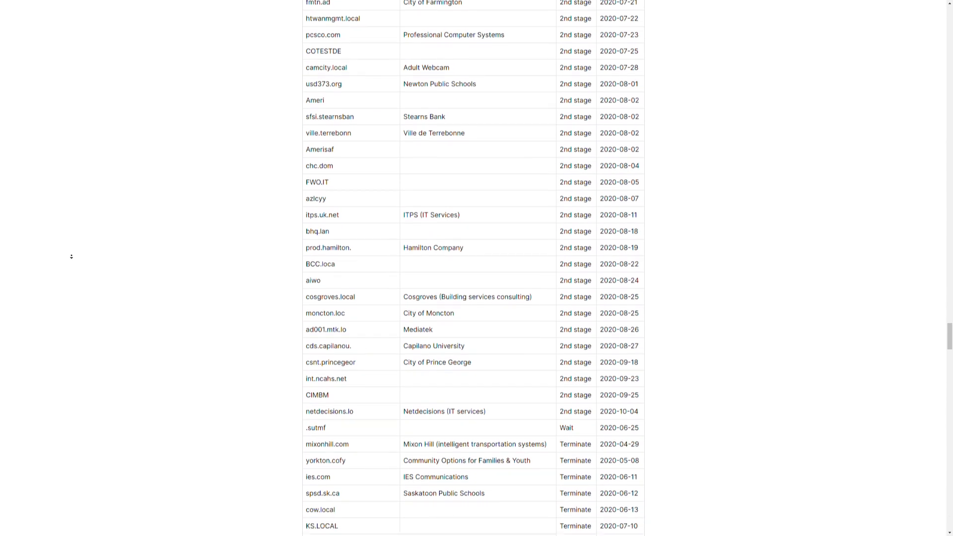
scroll("down", 3)
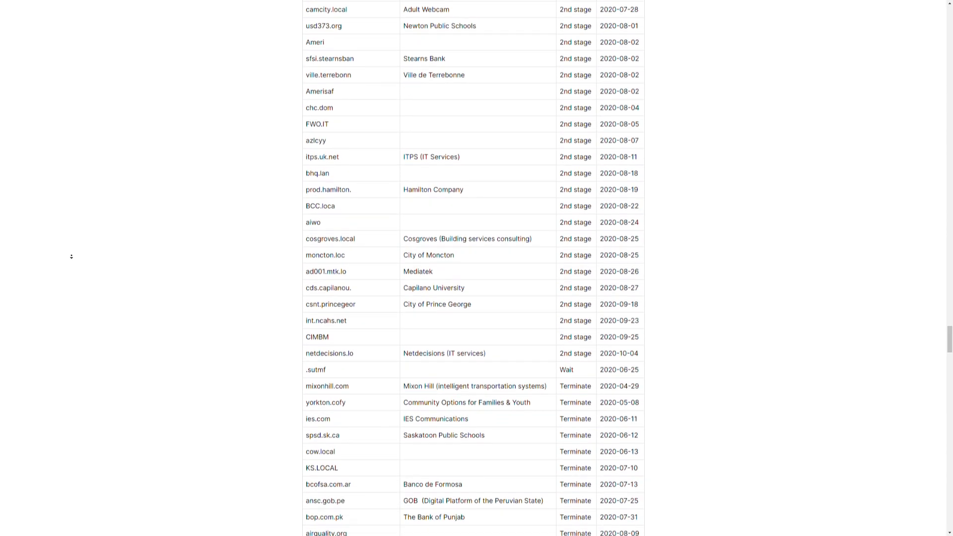
scroll("down", 3)
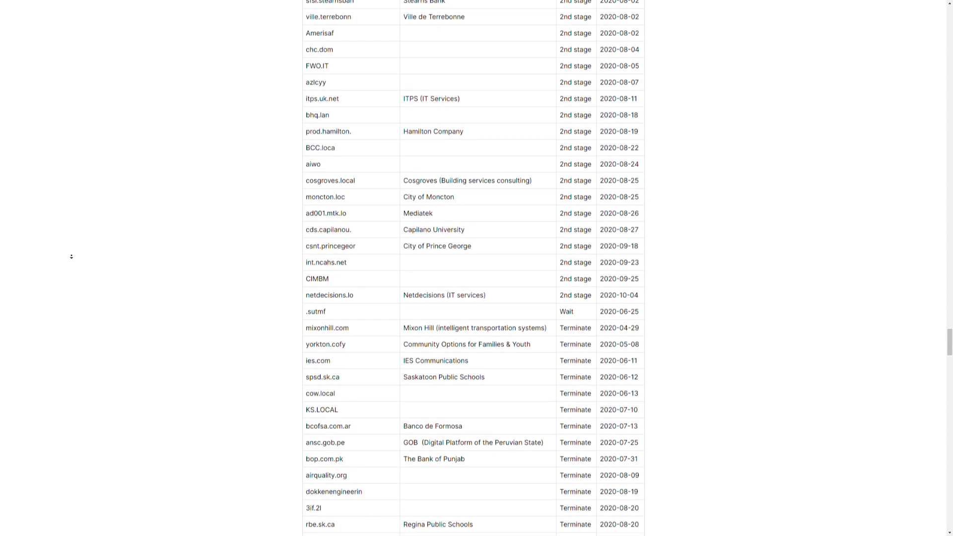
scroll("down", 3)
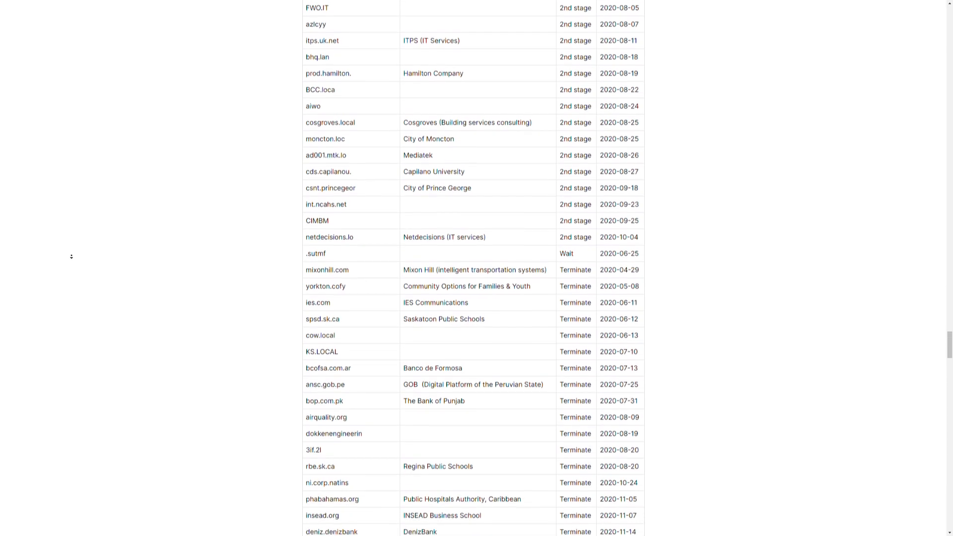
scroll("down", 3)
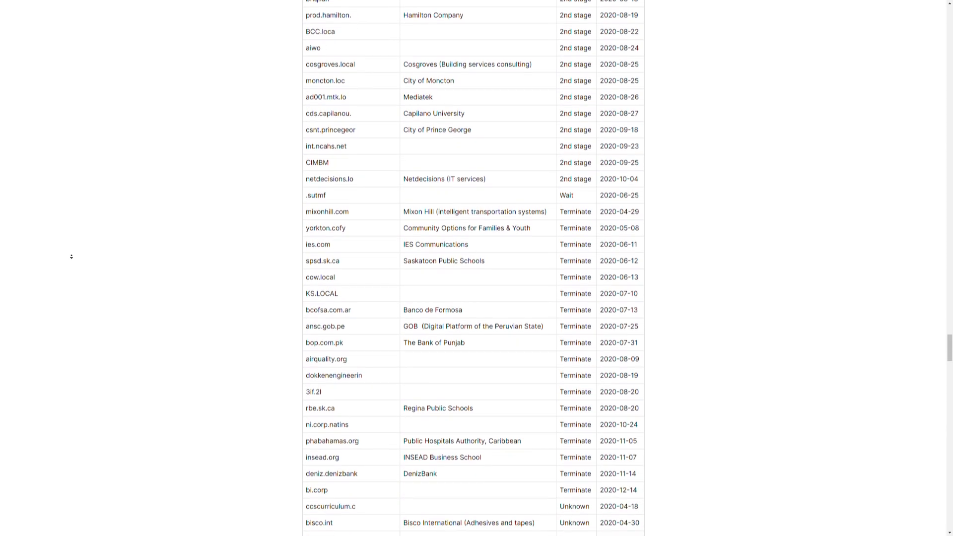
scroll("down", 3)
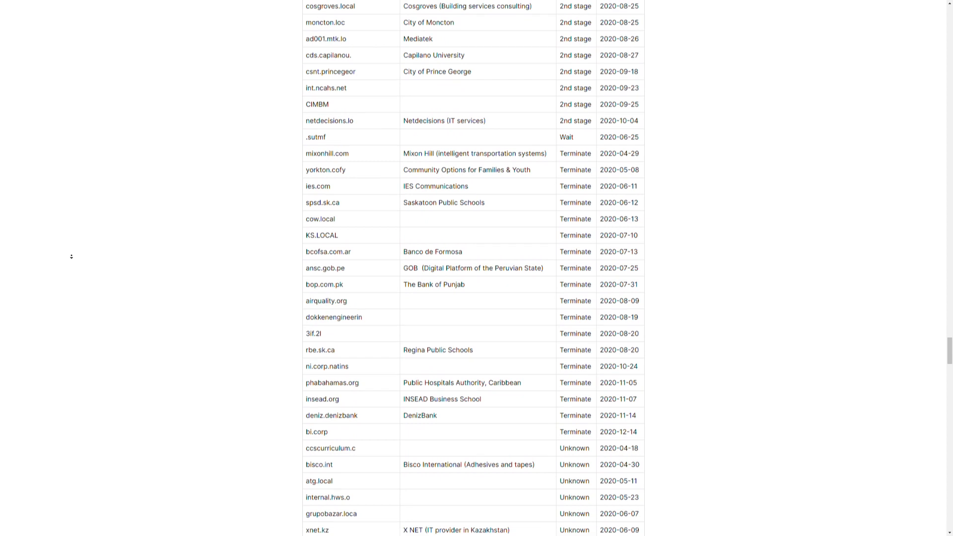
scroll("down", 3)
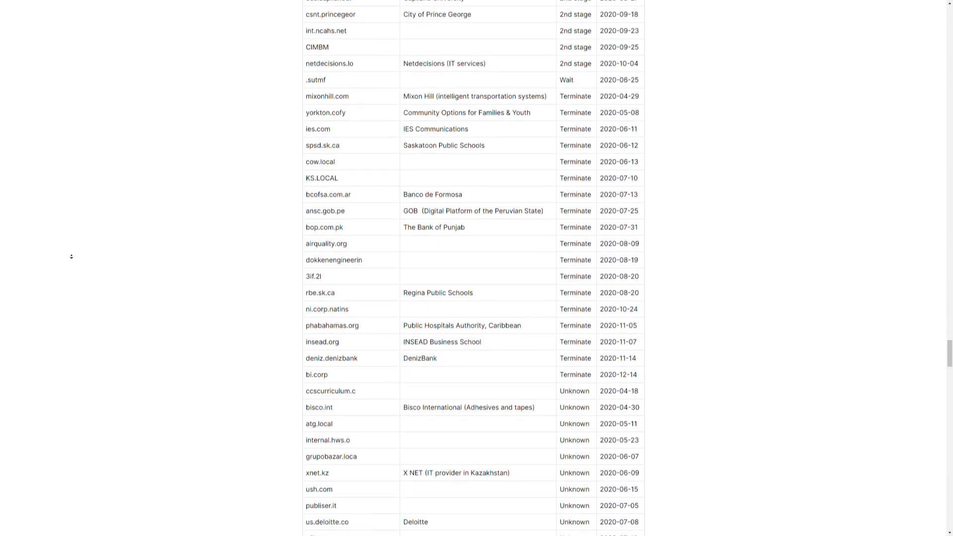
scroll("down", 3)
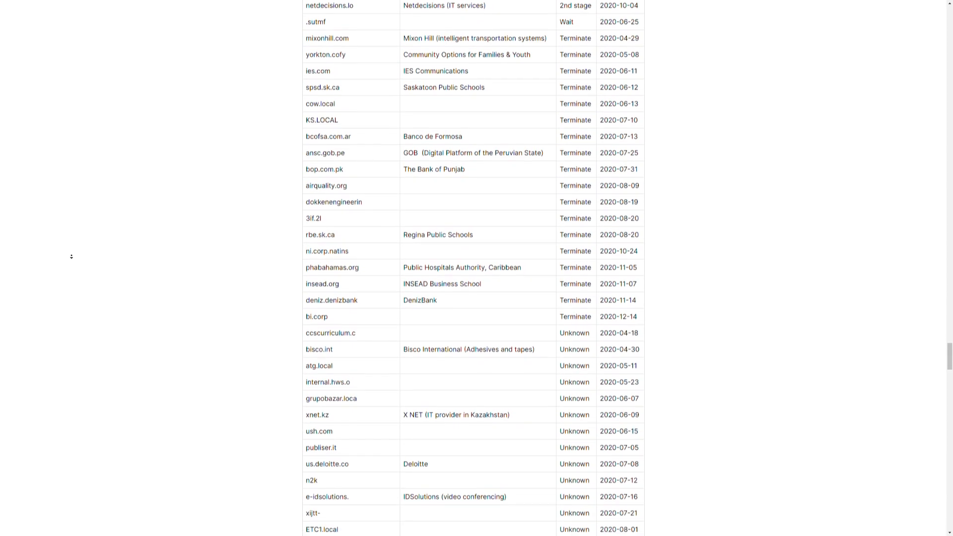
scroll("down", 3)
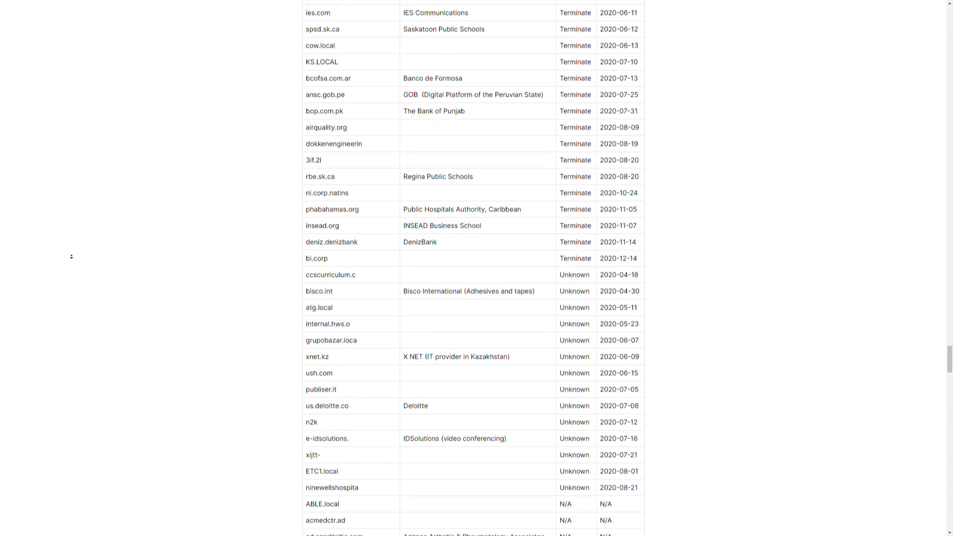
scroll("down", 3)
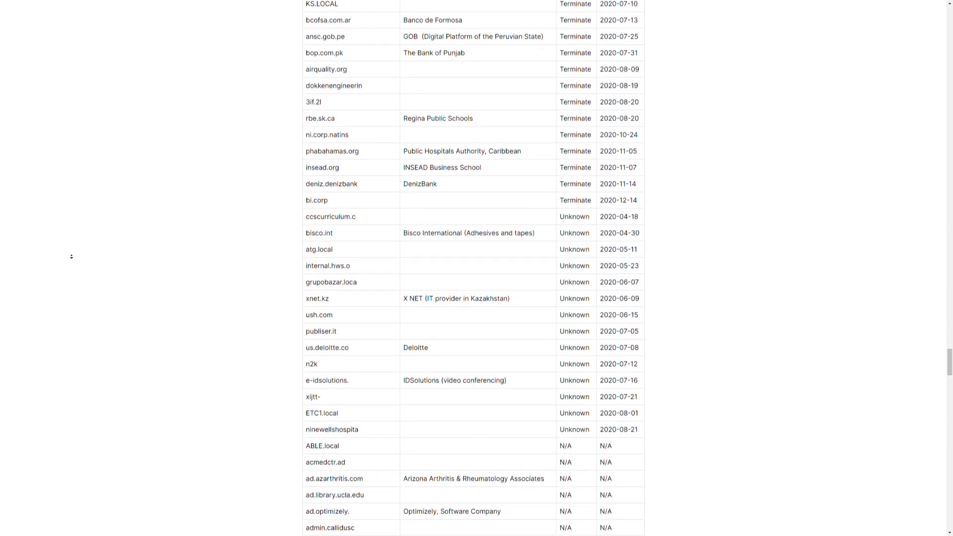
scroll("down", 3)
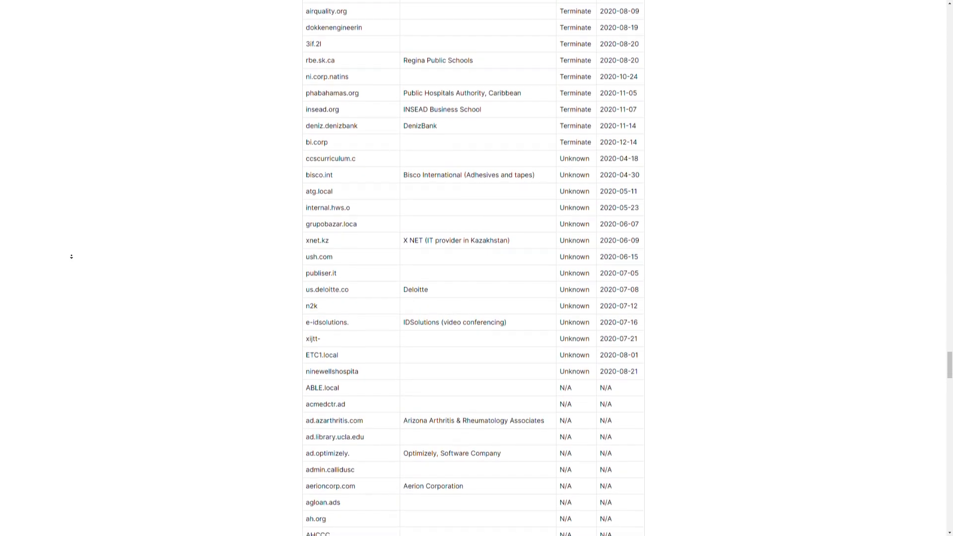
scroll("down", 3)
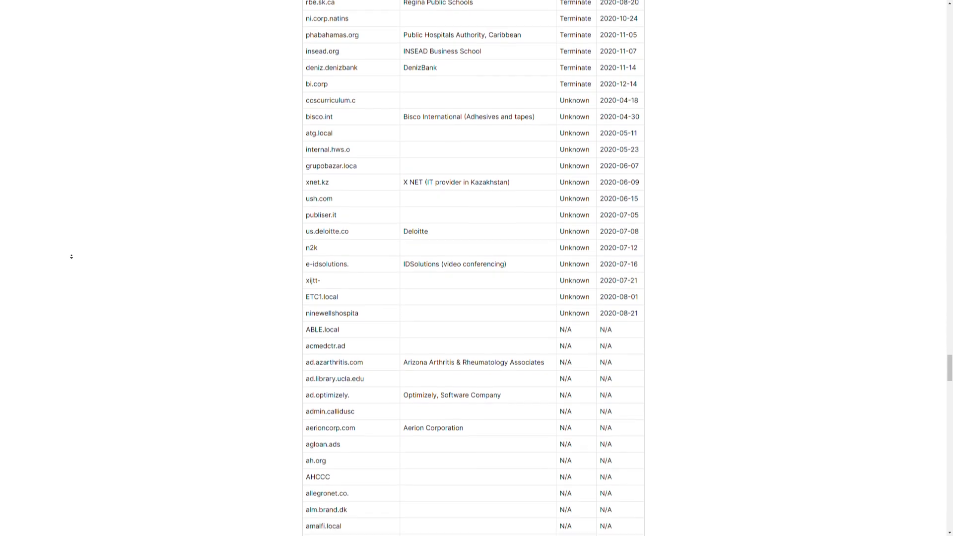
scroll("down", 3)
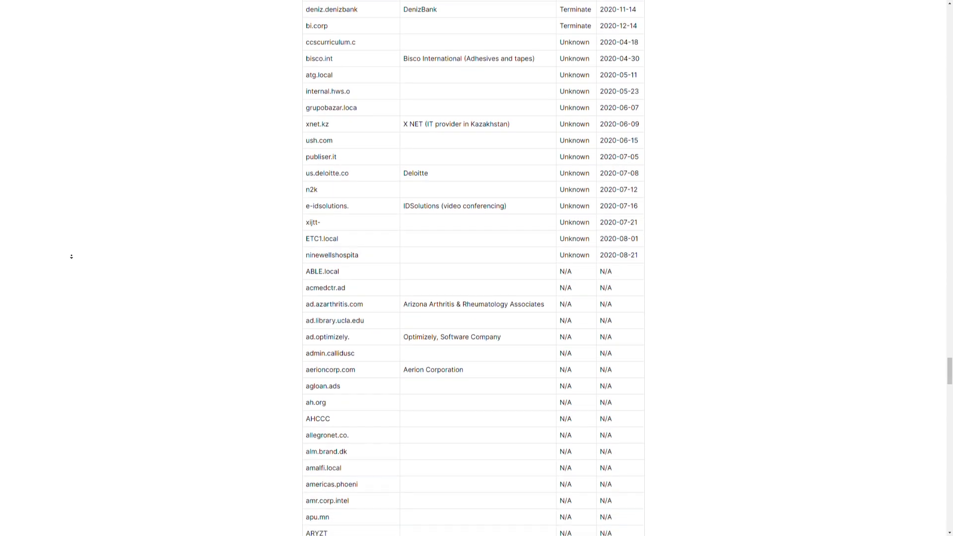
scroll("down", 3)
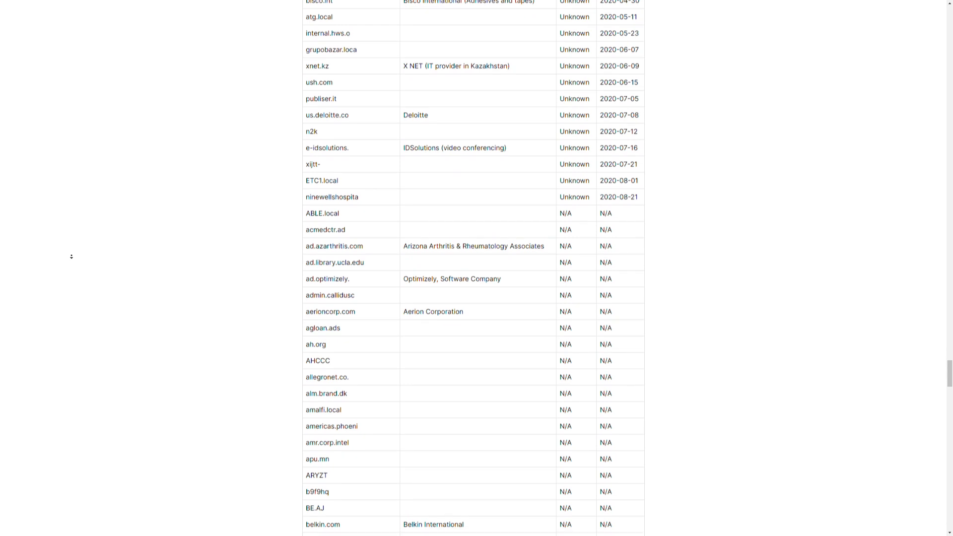
scroll("down", 3)
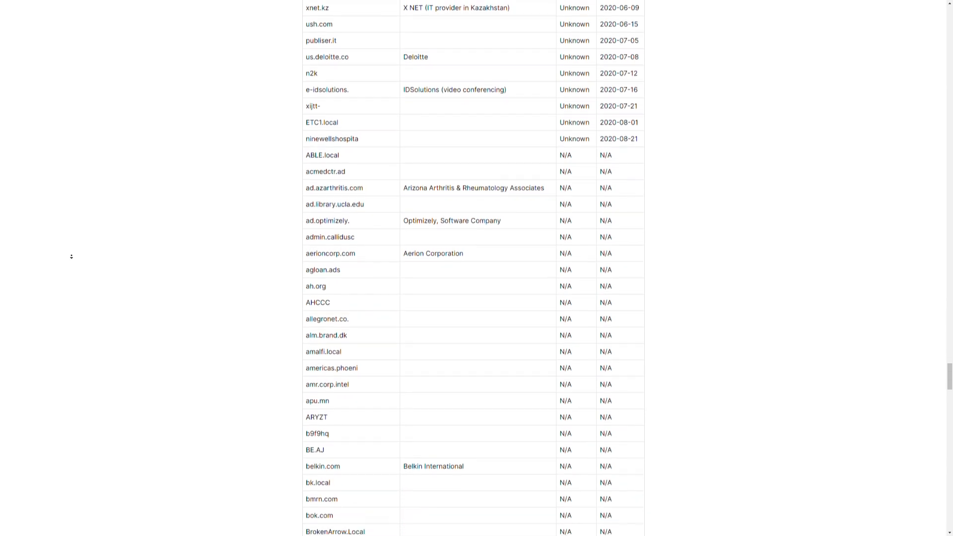
scroll("down", 3)
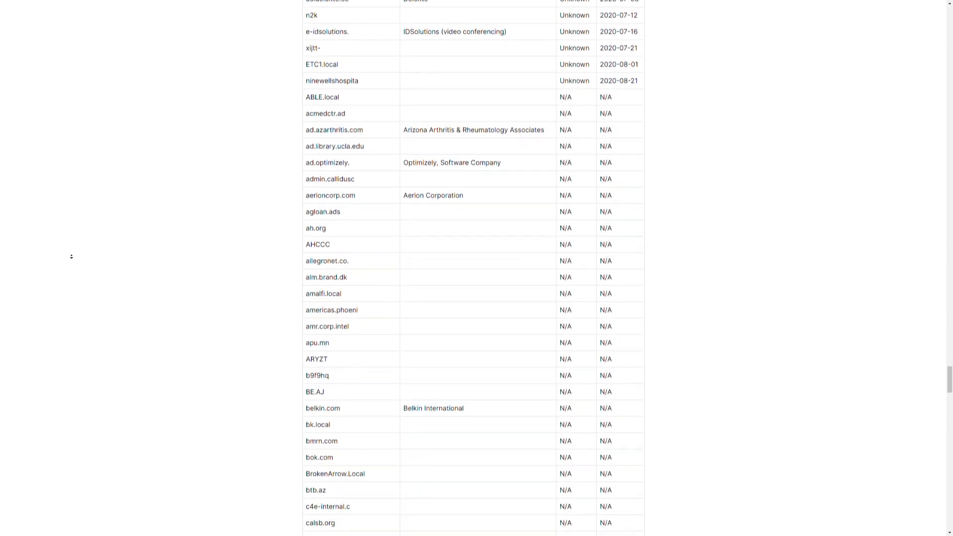
scroll("down", 3)
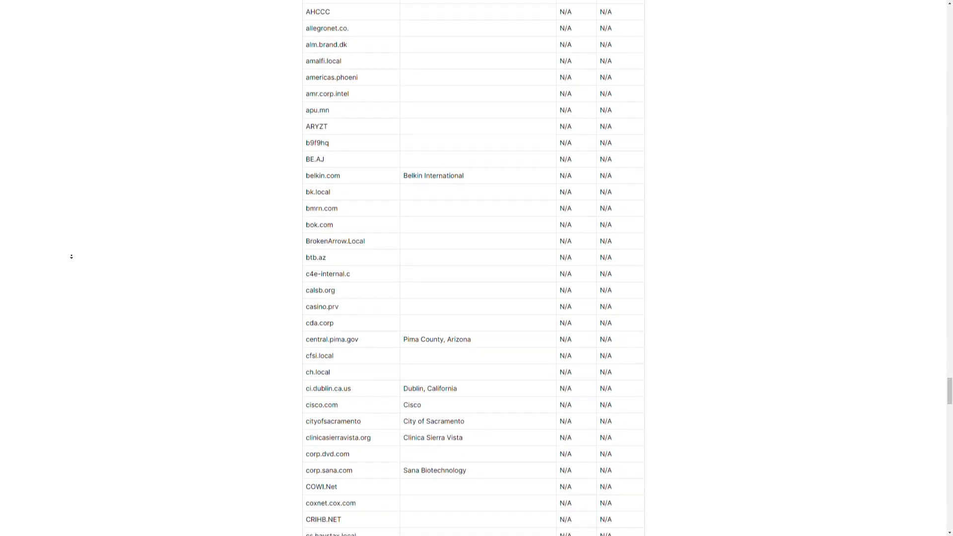
scroll("down", 3)
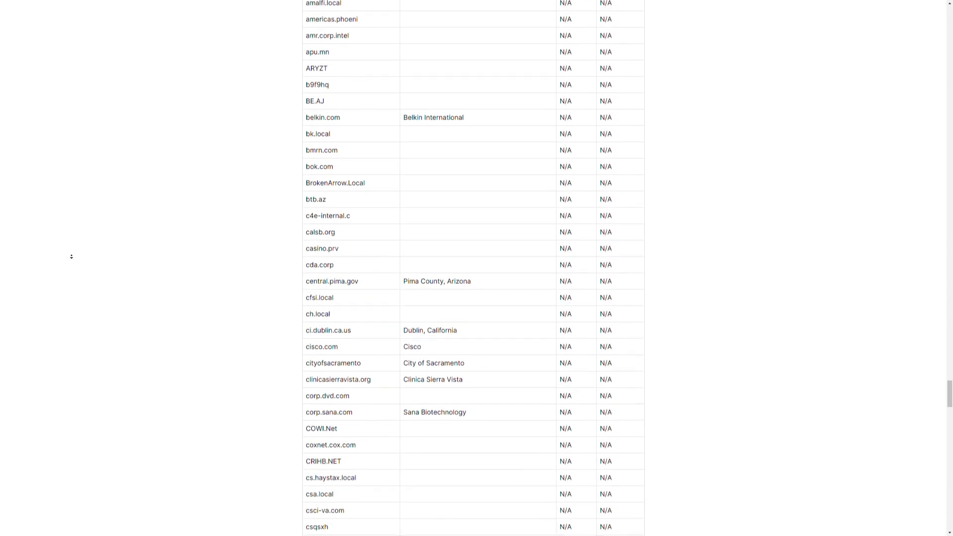
scroll("down", 3)
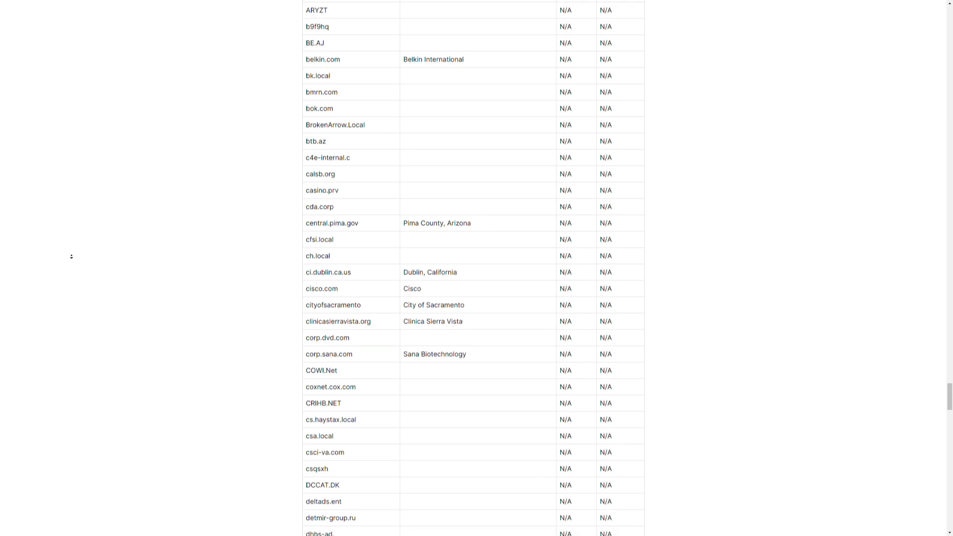
scroll("down", 3)
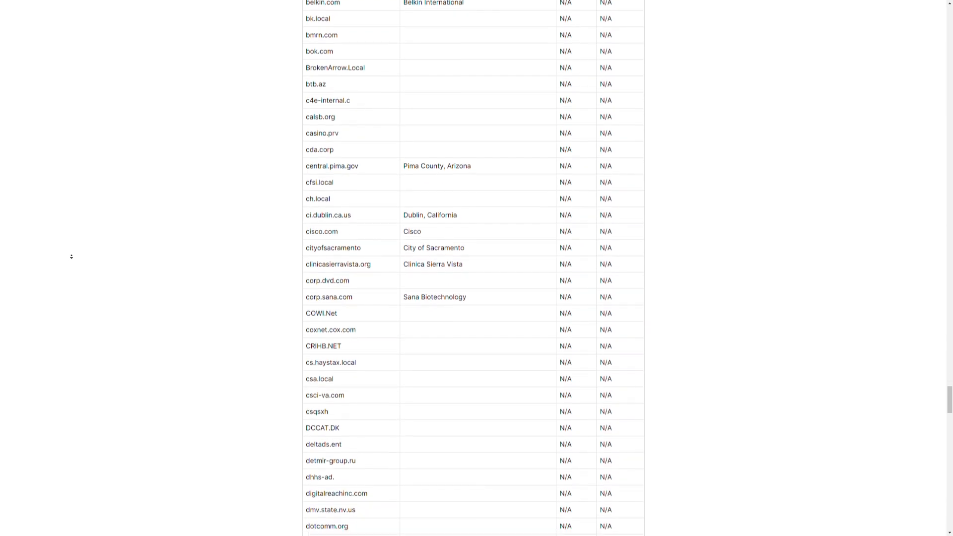
scroll("down", 3)
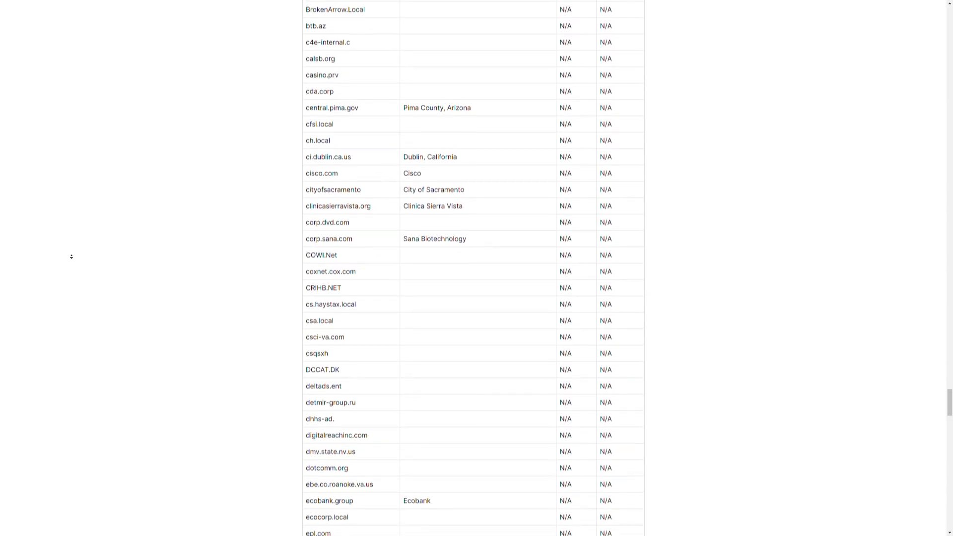
scroll("down", 3)
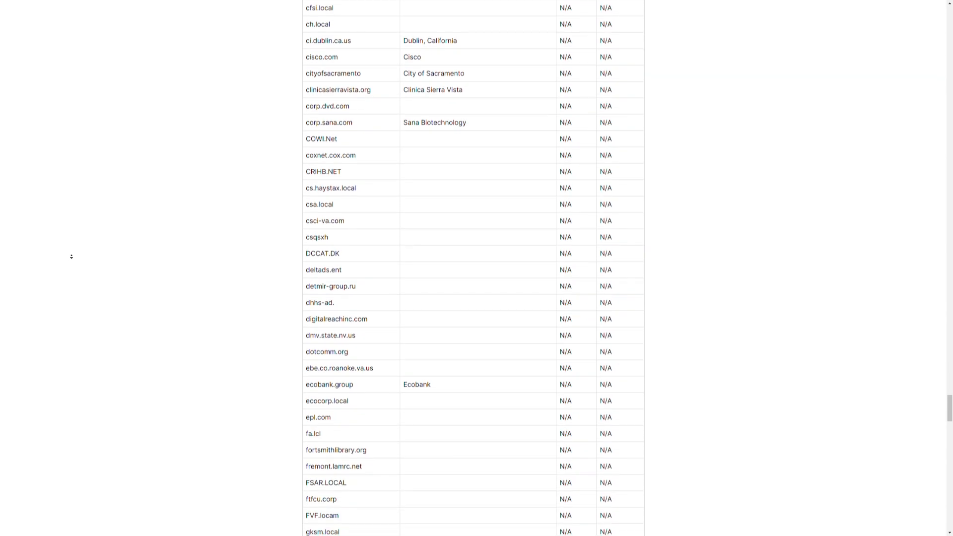
scroll("down", 3)
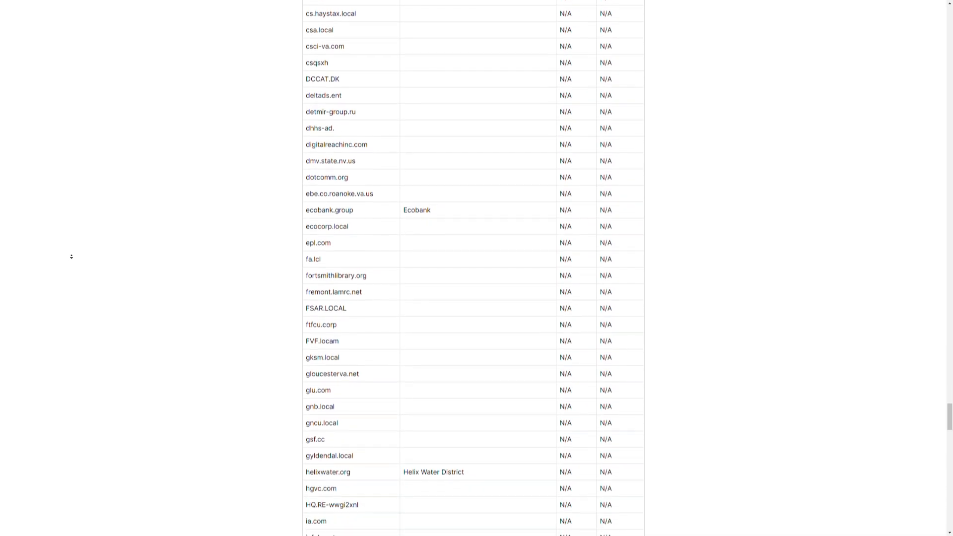
scroll("down", 3)
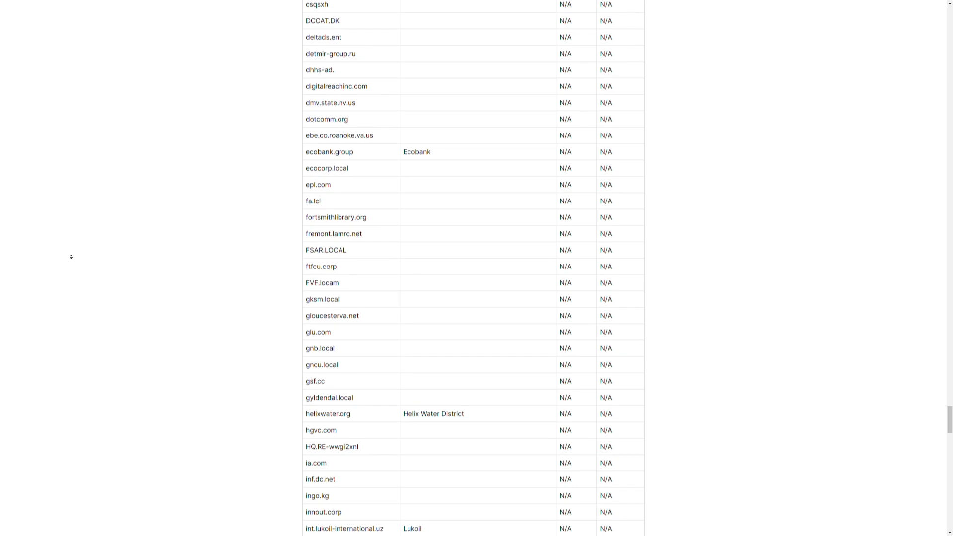
scroll("down", 3)
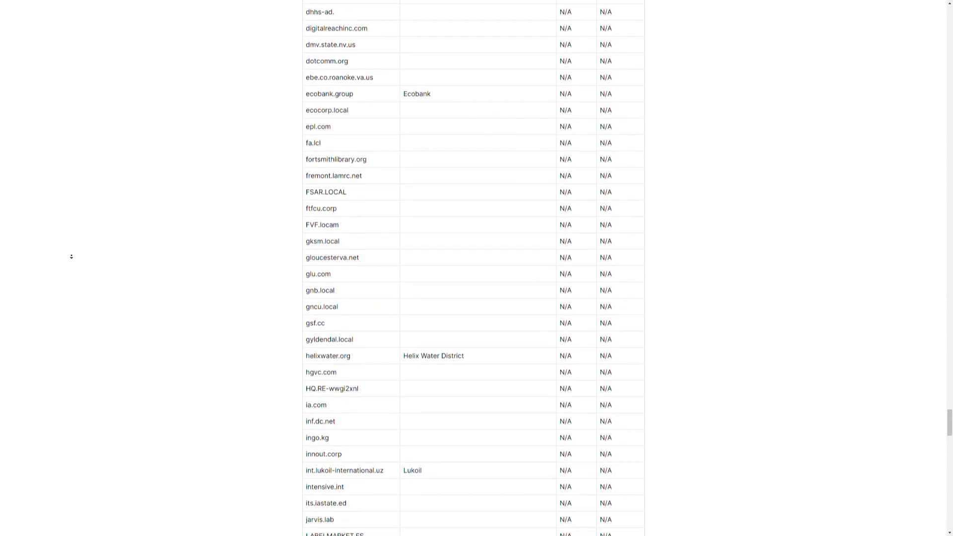
scroll("down", 3)
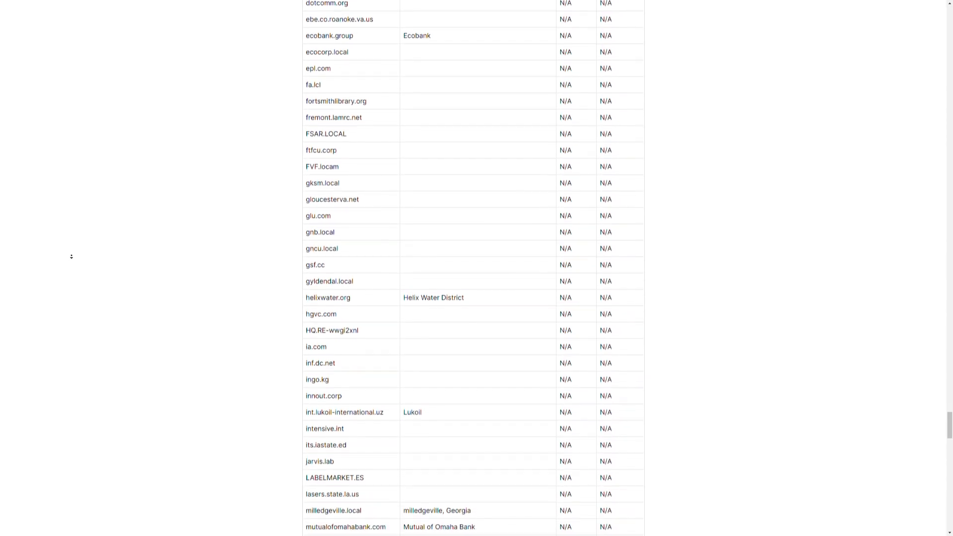
scroll("down", 3)
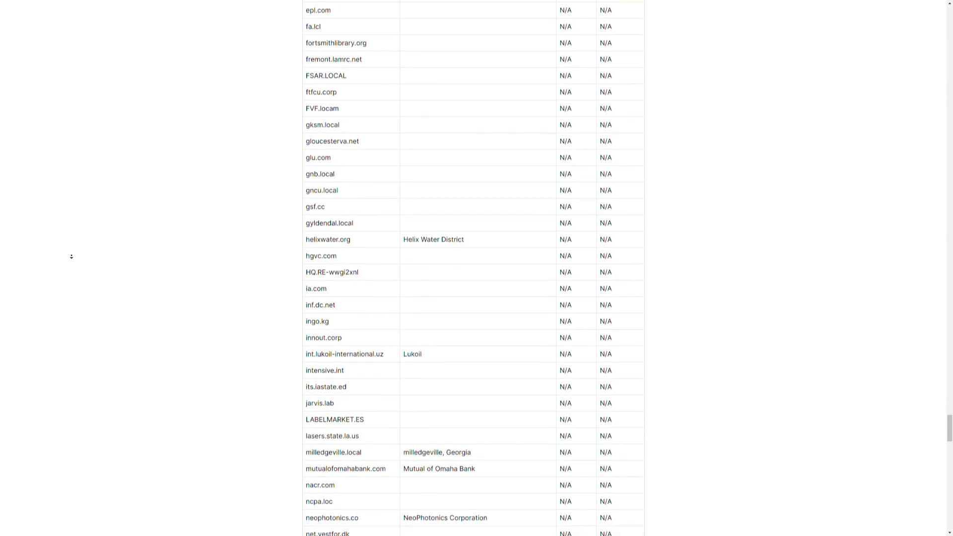
scroll("down", 3)
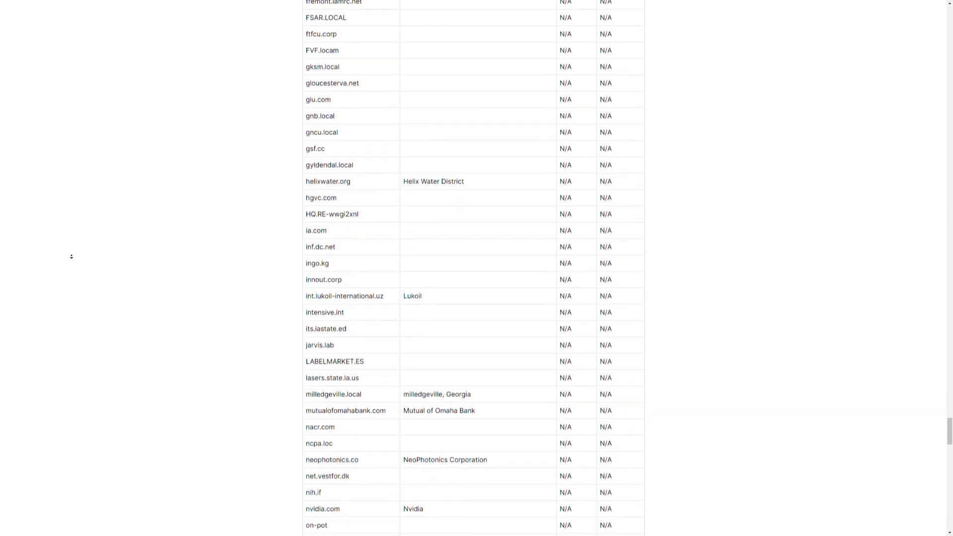
scroll("down", 3)
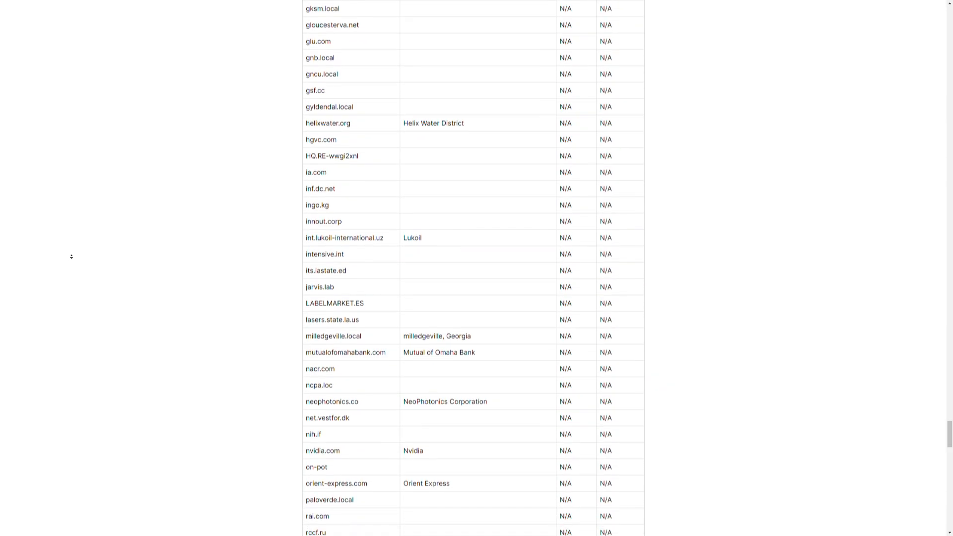
scroll("down", 3)
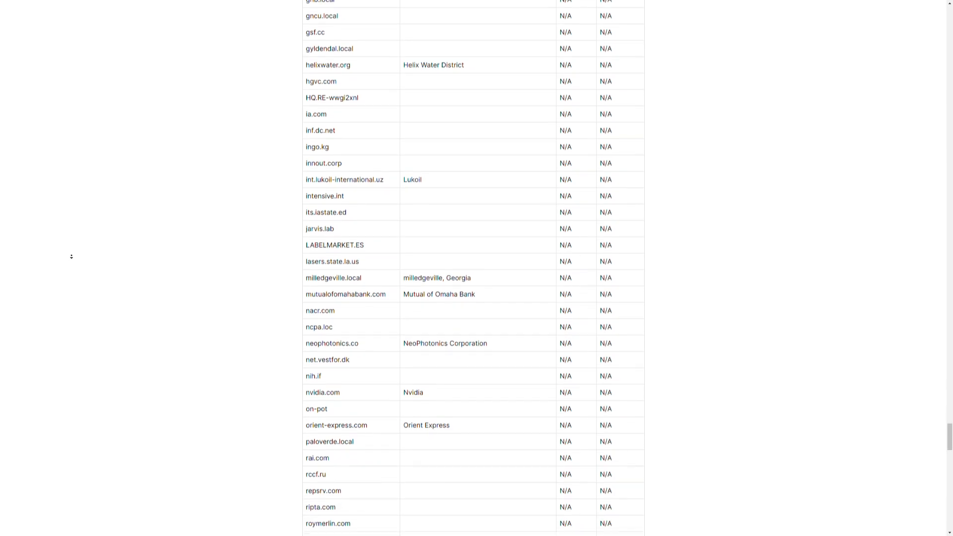
scroll("down", 3)
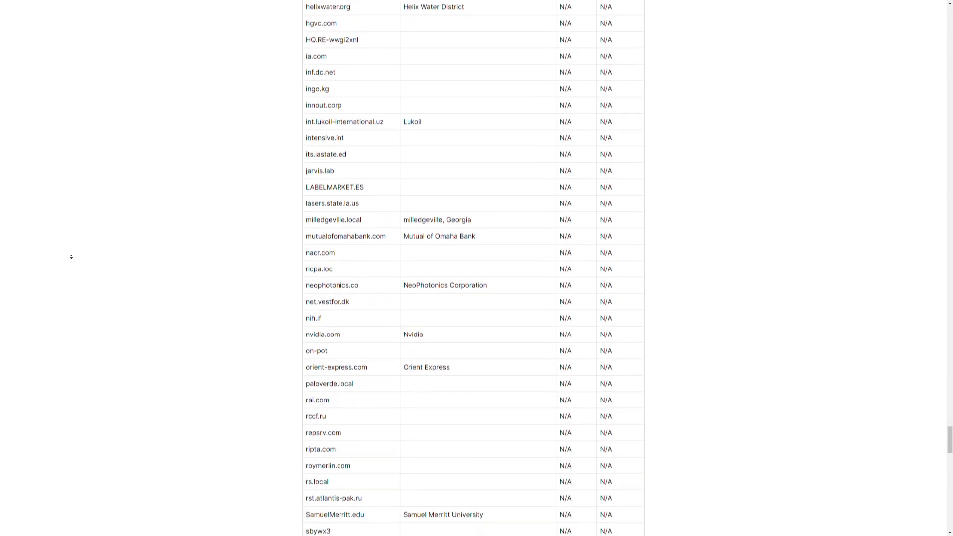
scroll("down", 3)
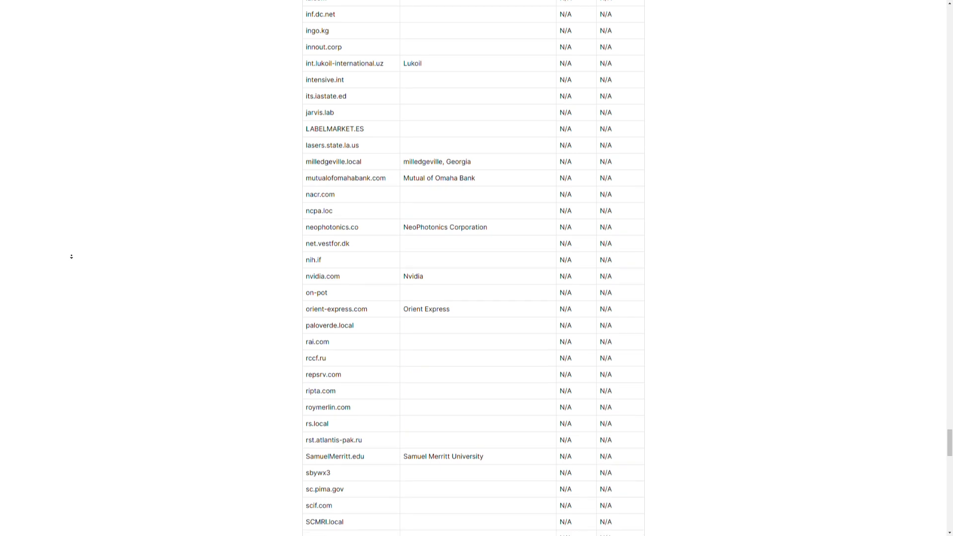
scroll("down", 3)
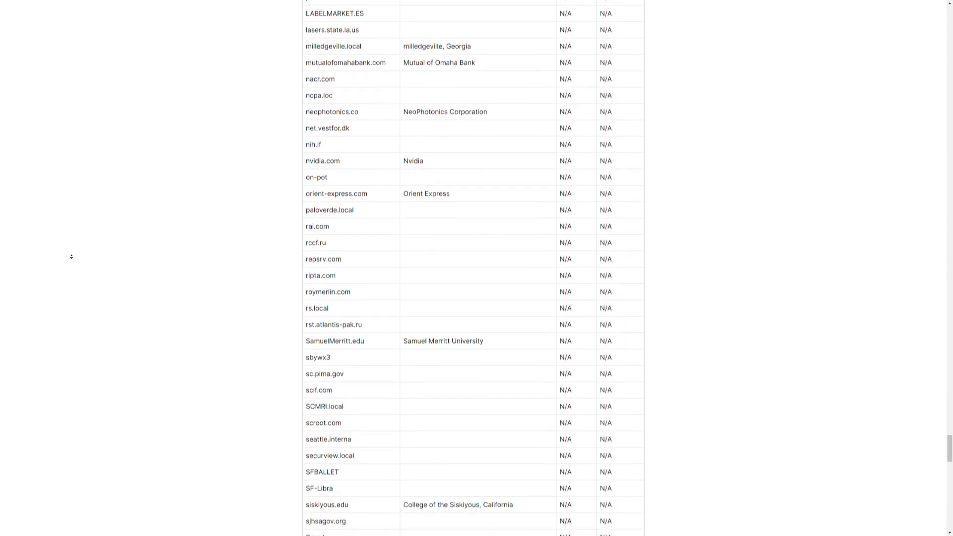
scroll("down", 3)
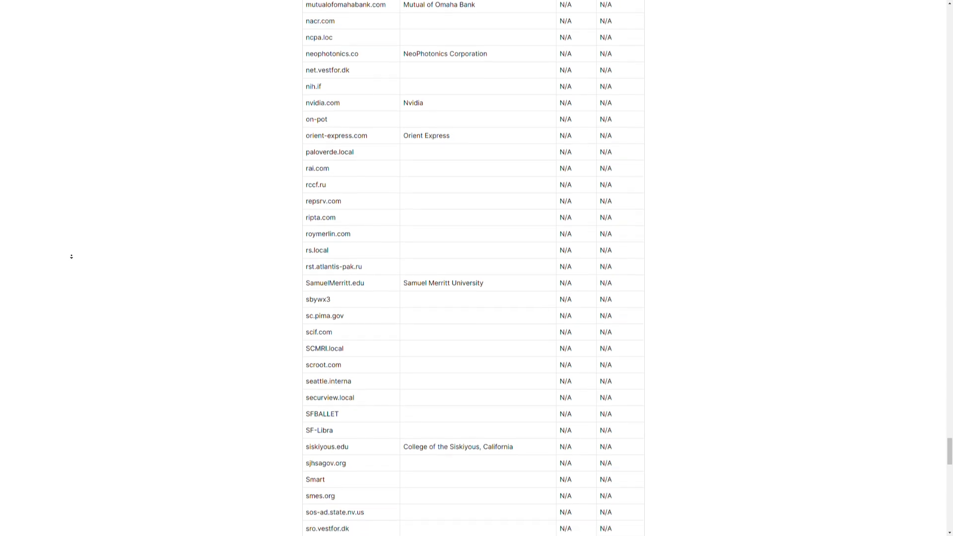
scroll("down", 3)
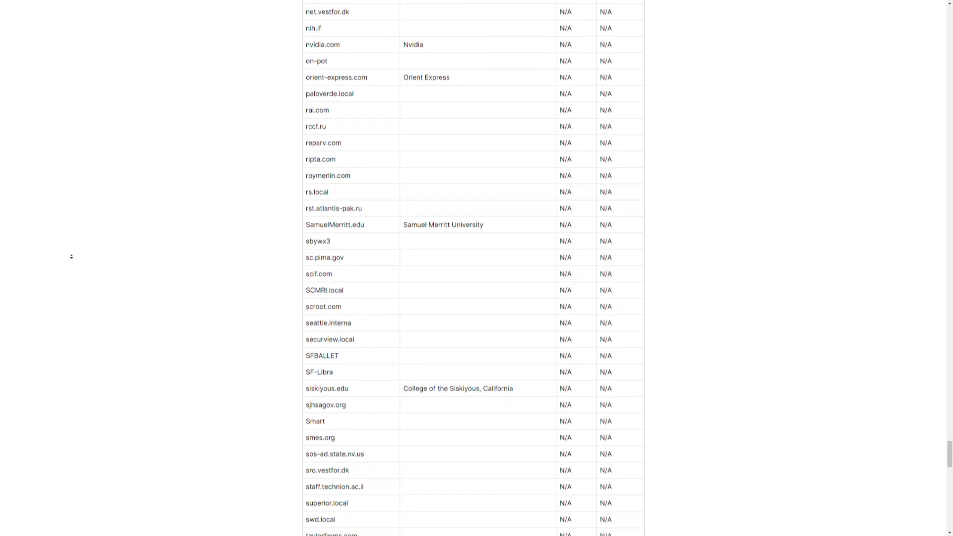
scroll("down", 3)
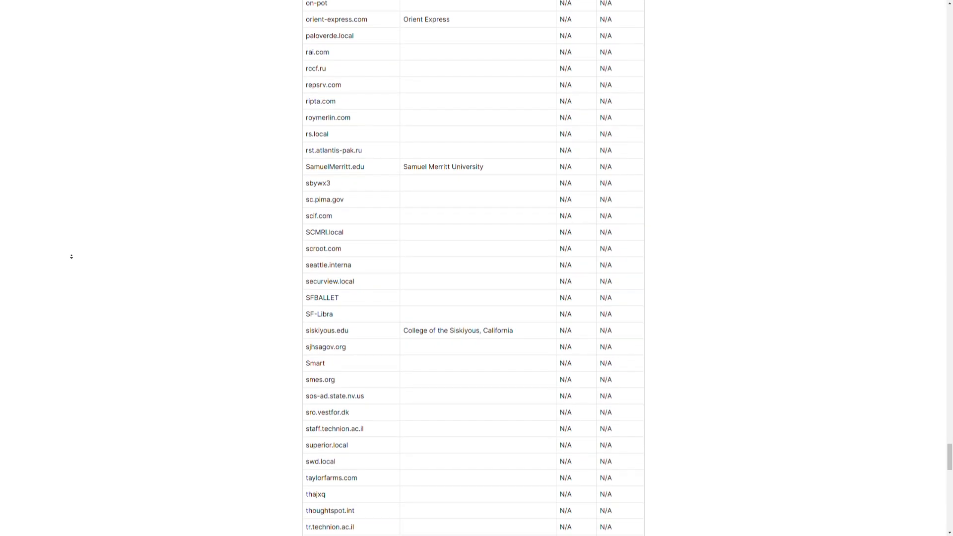
scroll("down", 3)
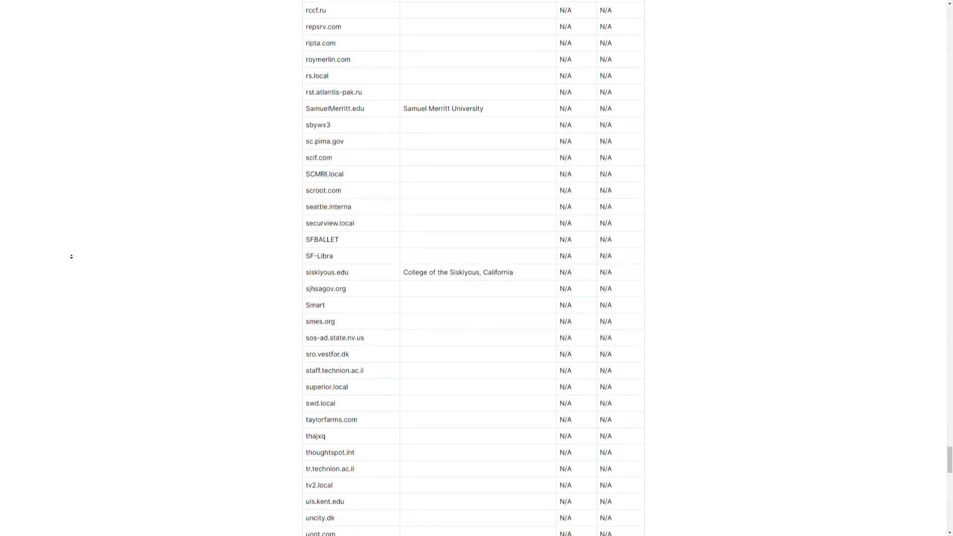
scroll("down", 3)
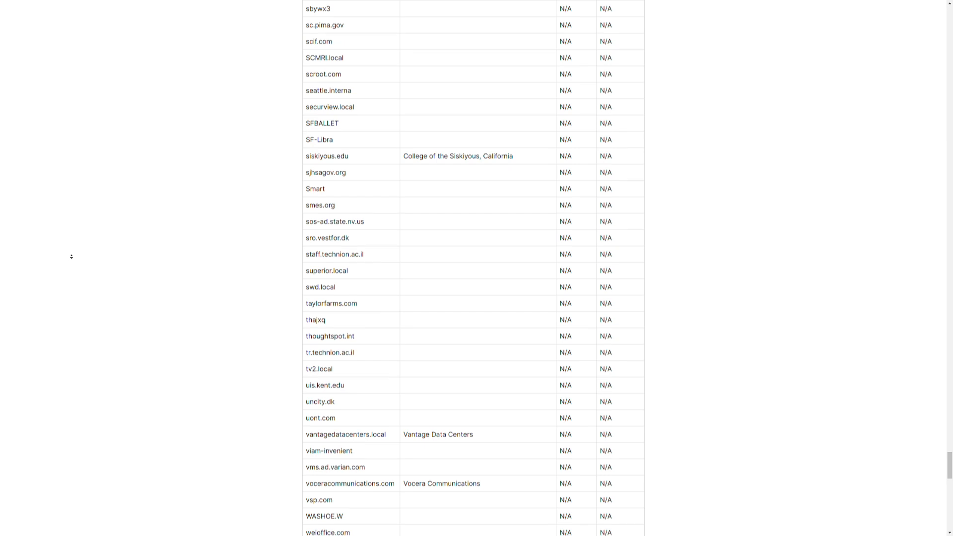
scroll("down", 3)
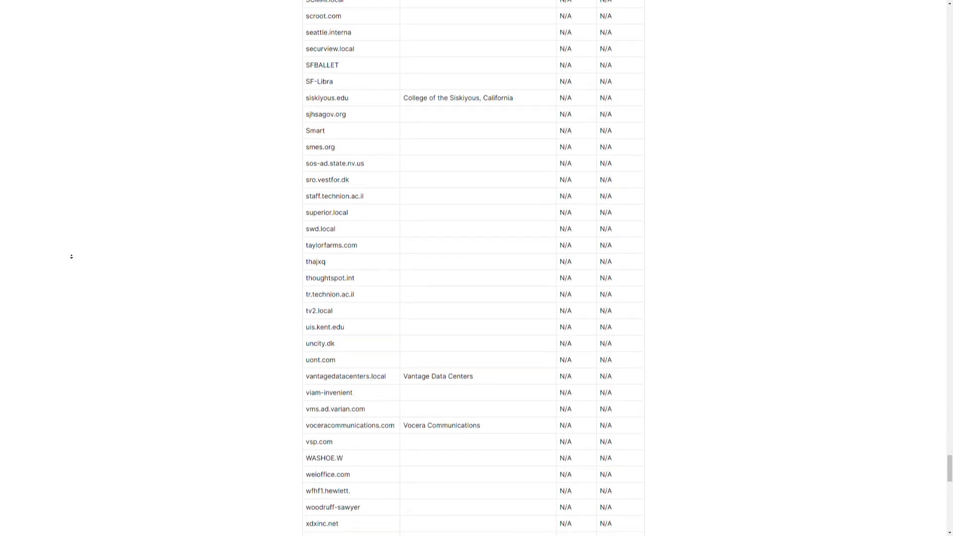
scroll("down", 3)
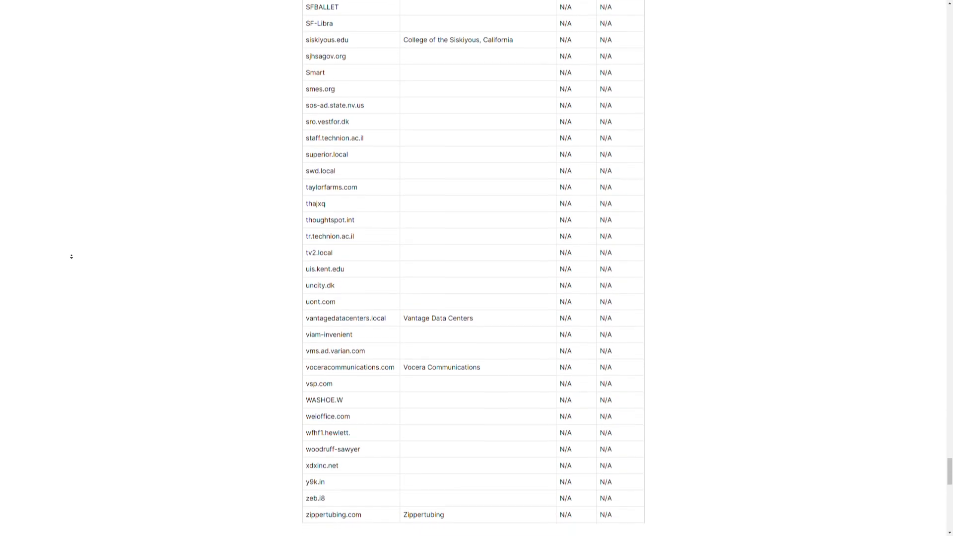
scroll("down", 3)
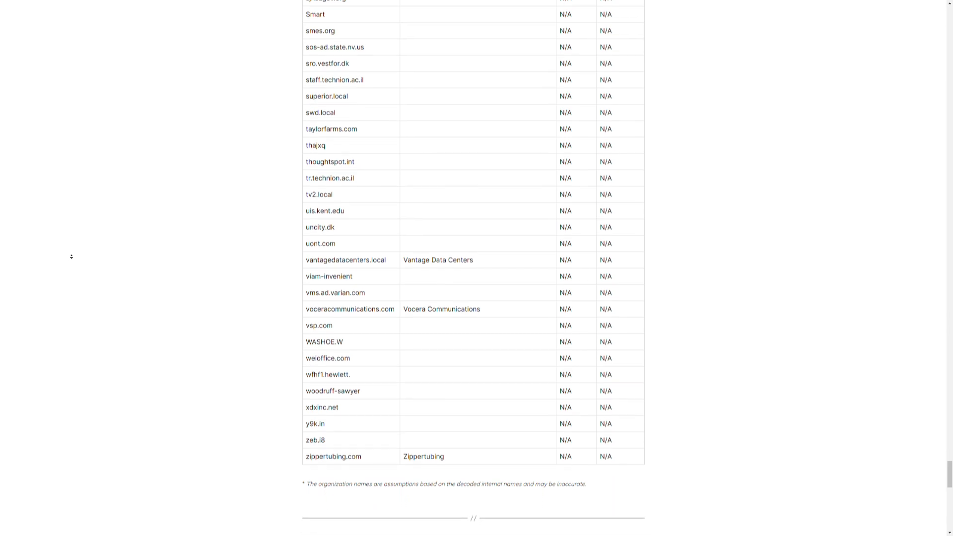
scroll("down", 3)
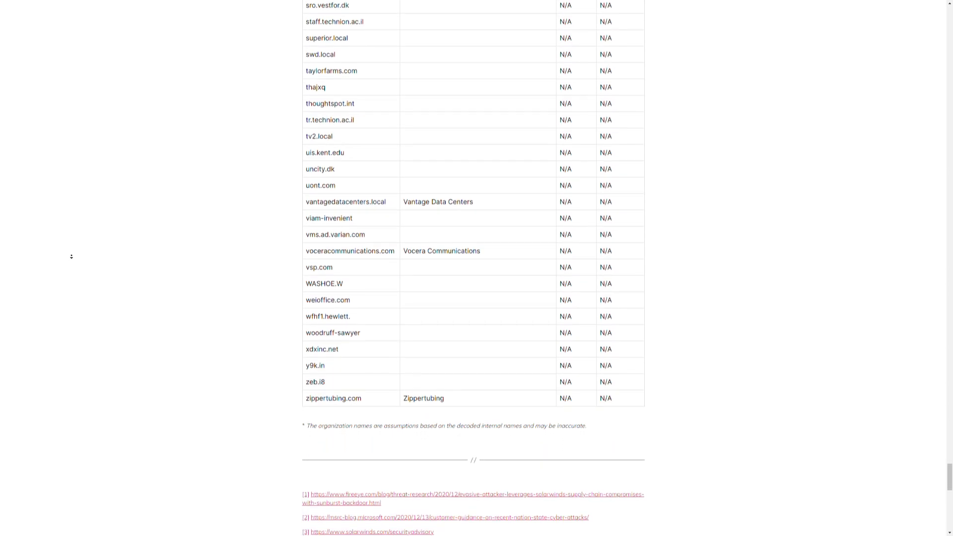
scroll("down", 3)
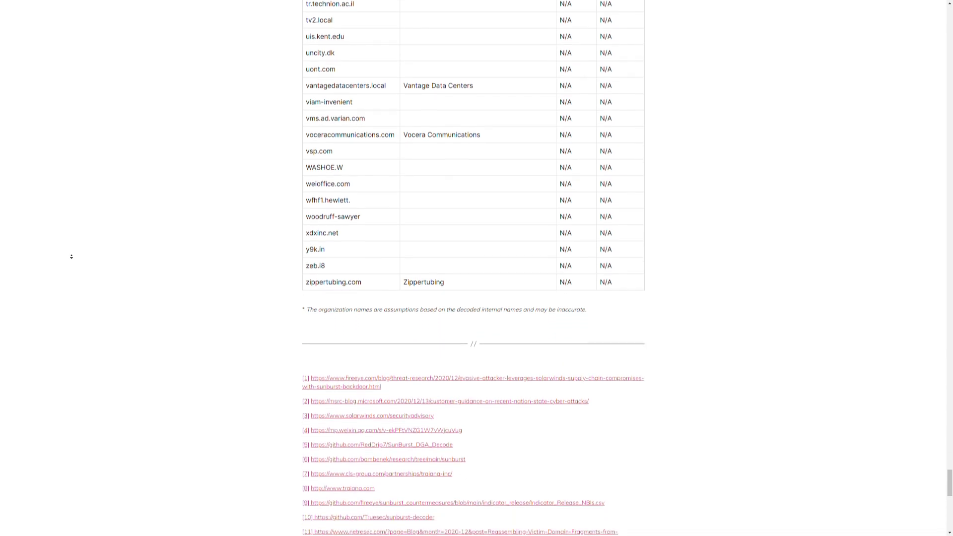
scroll("down", 3)
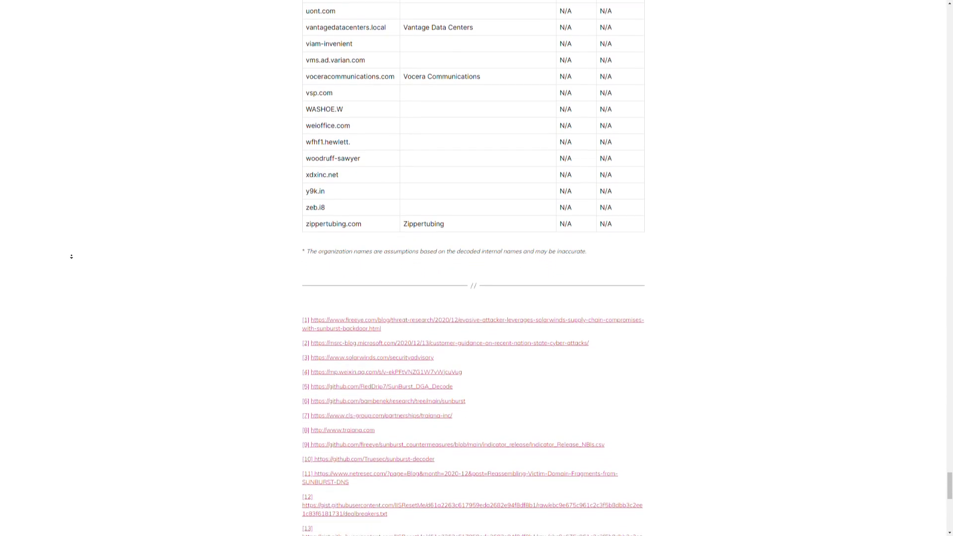
scroll("down", 3)
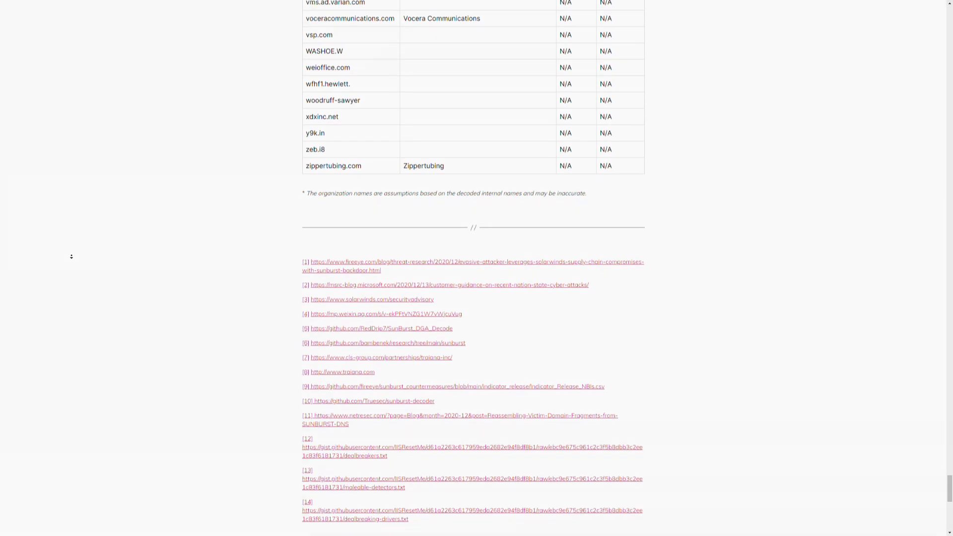
scroll("down", 3)
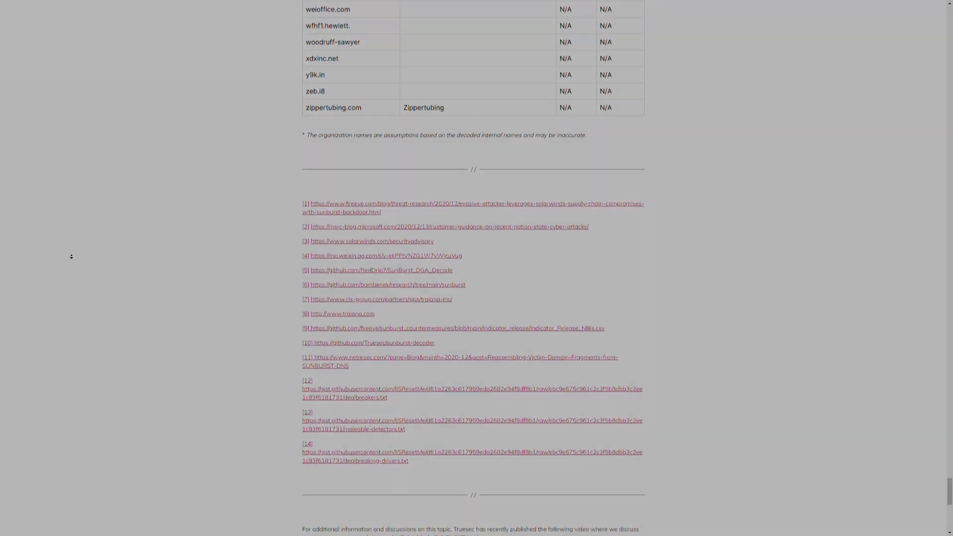